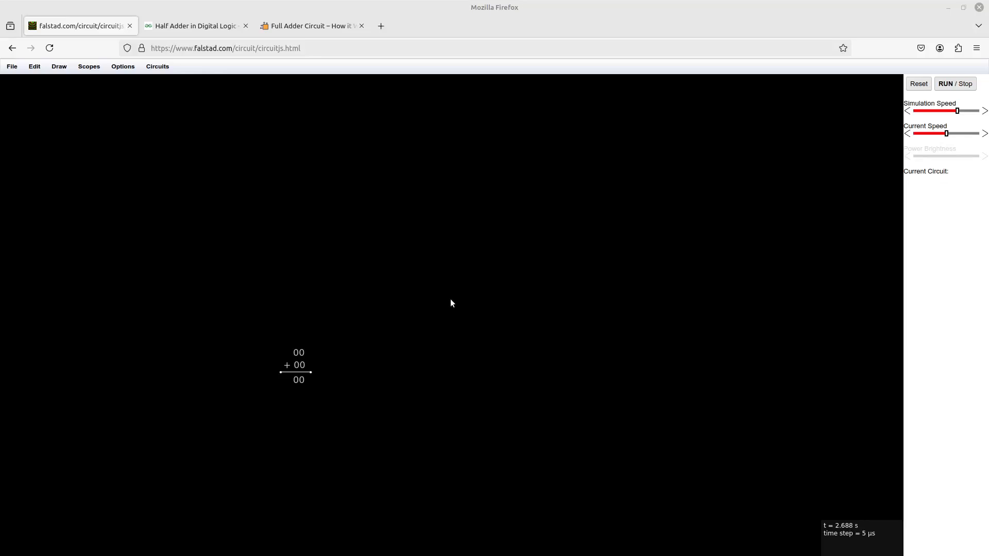
mouse_move(313, 423)
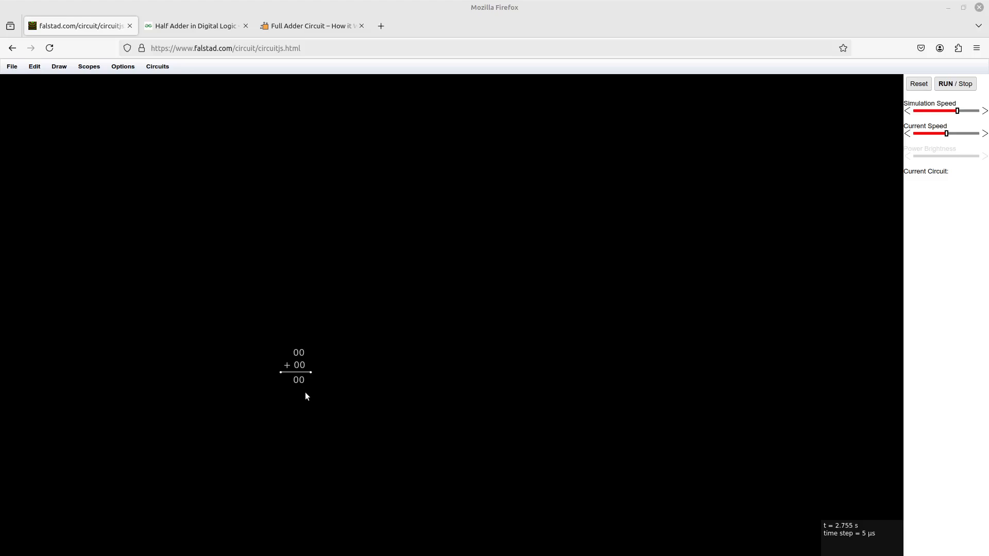
mouse_move(315, 390)
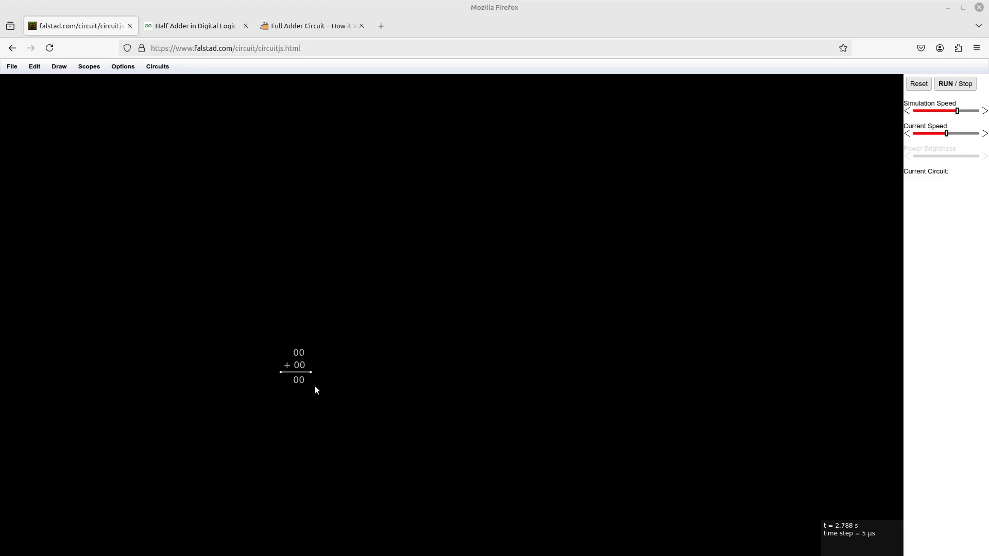
mouse_move(312, 387)
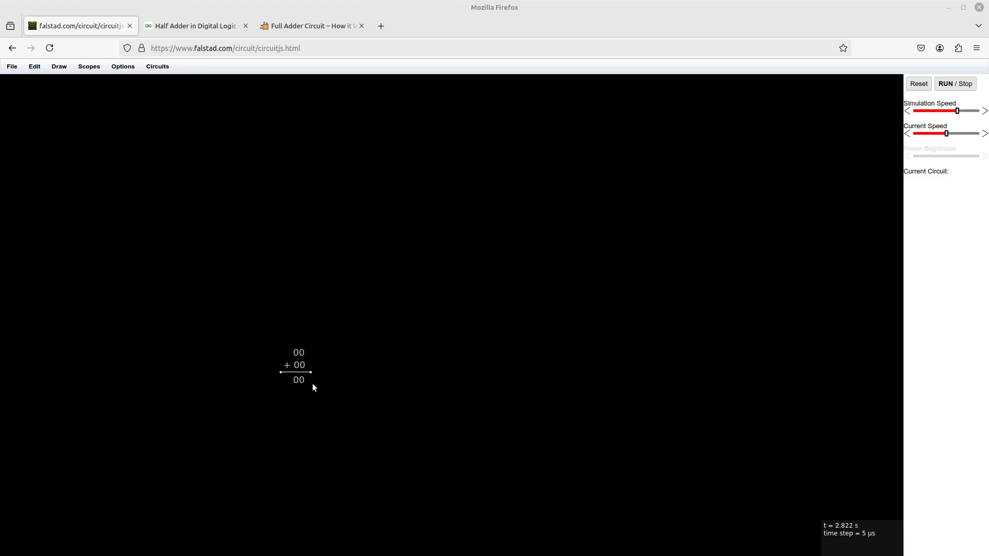
mouse_move(312, 383)
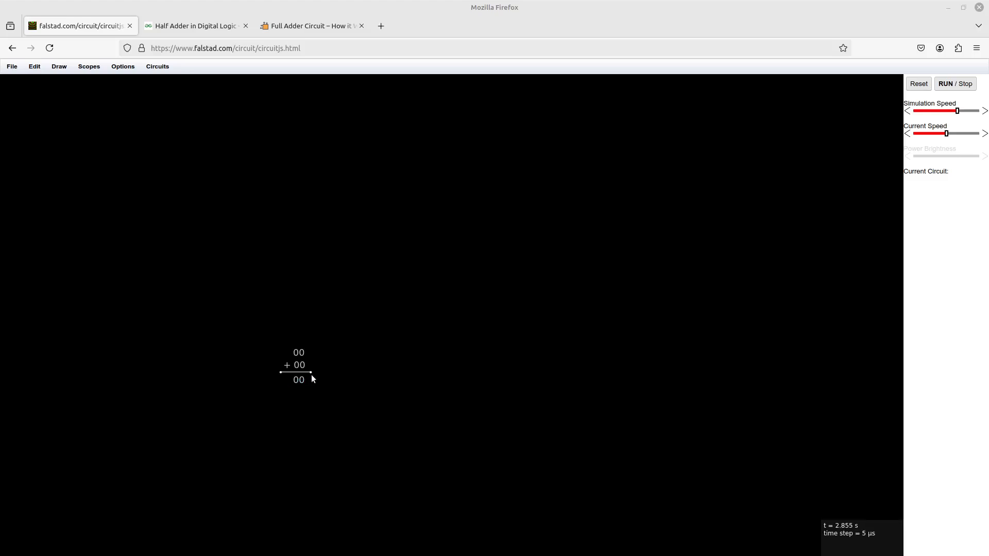
Edit the three text labels to read 12, + 10 and result 22
click(298, 379)
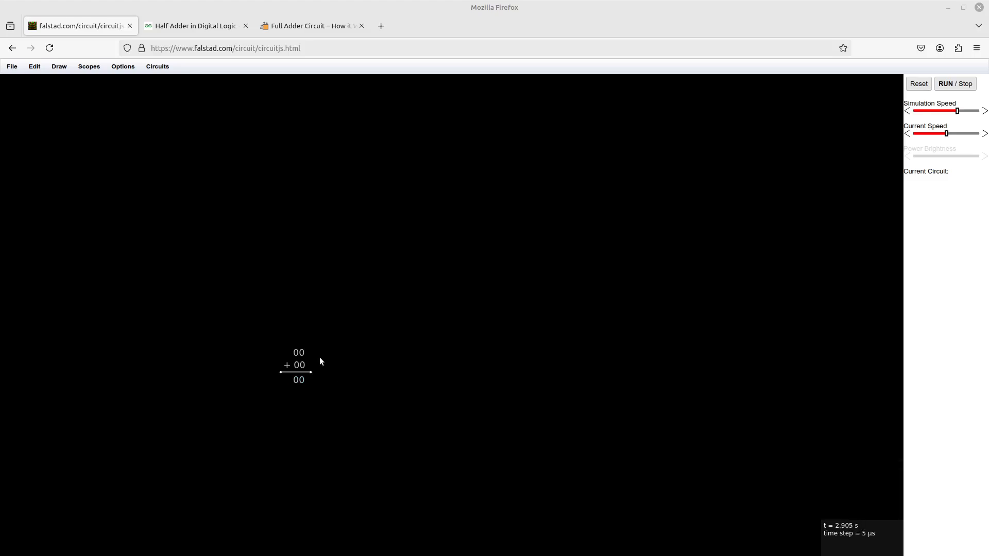
mouse_move(320, 368)
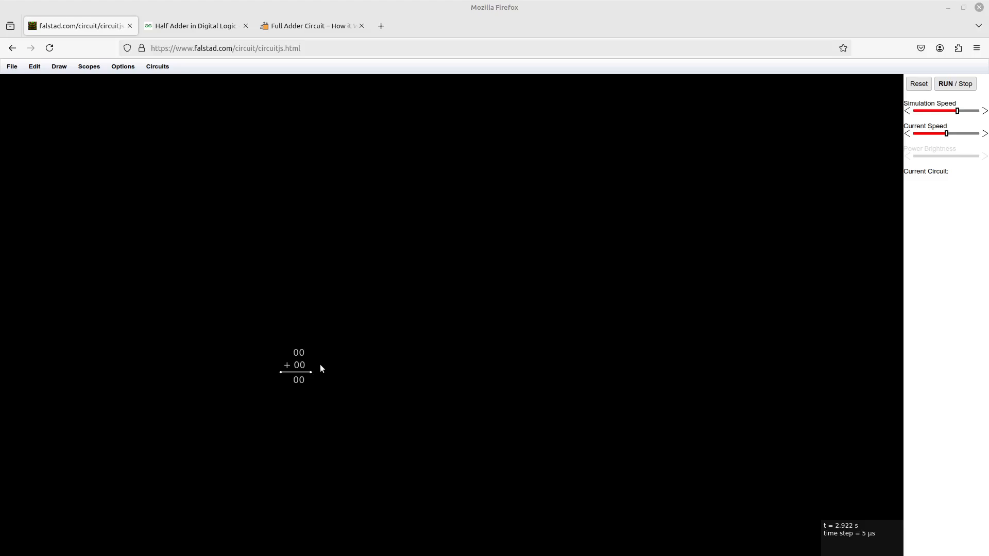
mouse_move(313, 367)
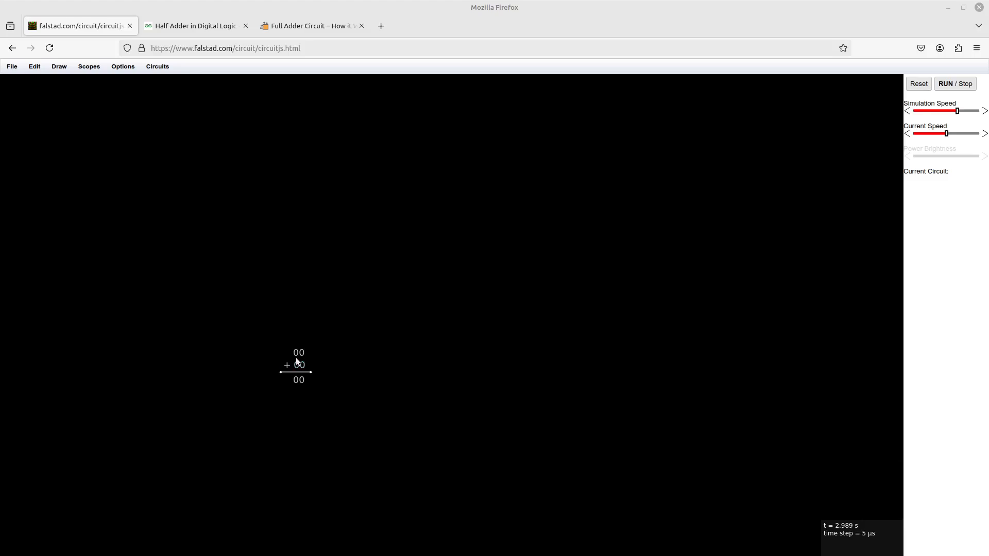
double_click(298, 352)
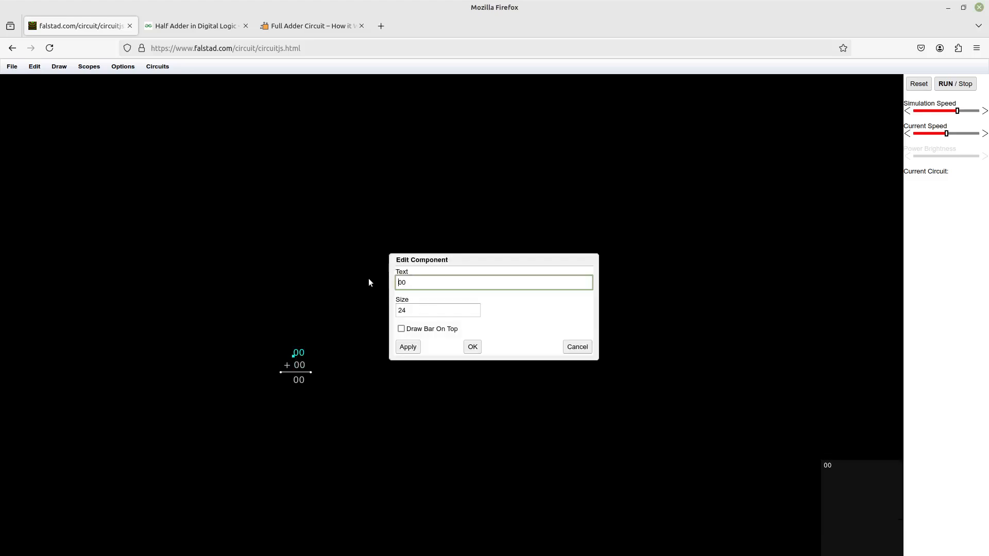
text(12)
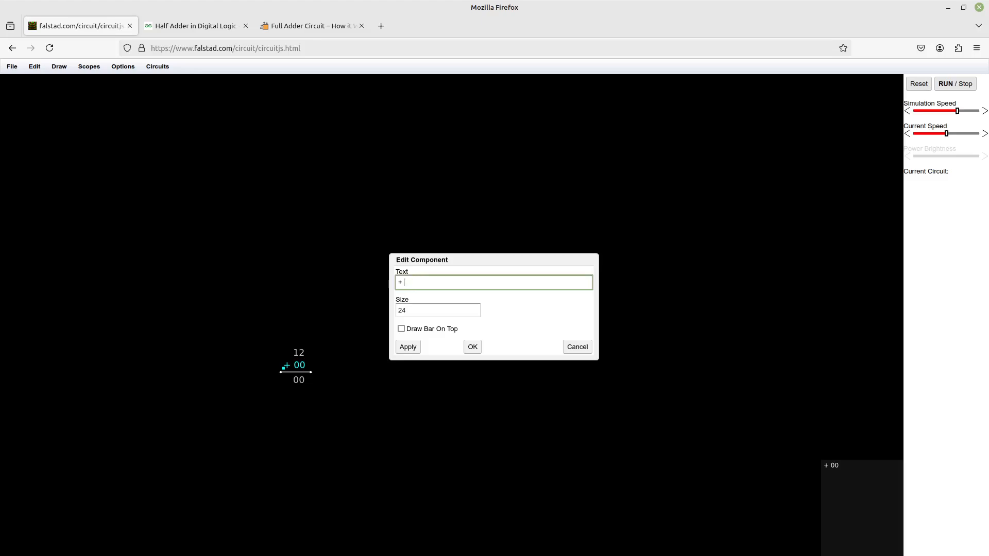
text(10)
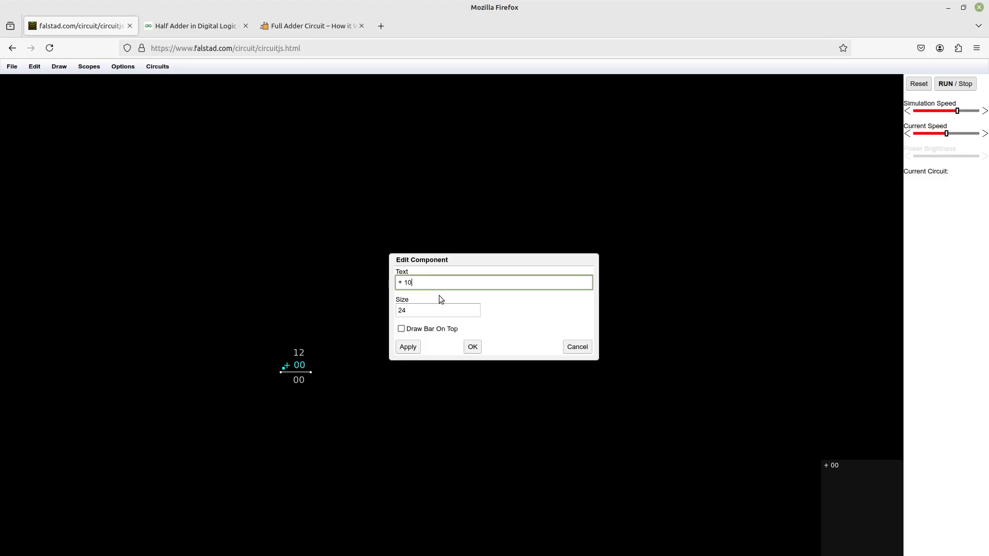
click(471, 346)
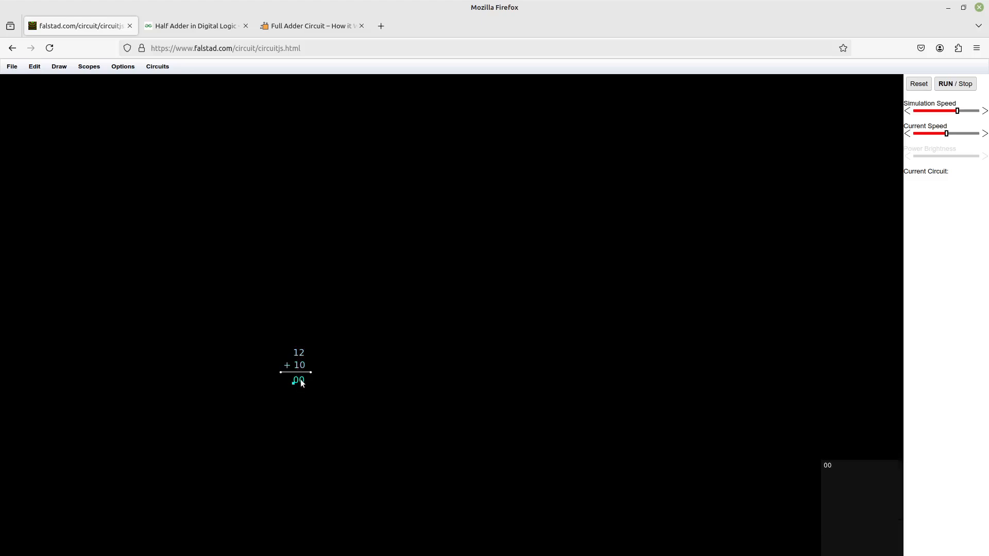
double_click(298, 380)
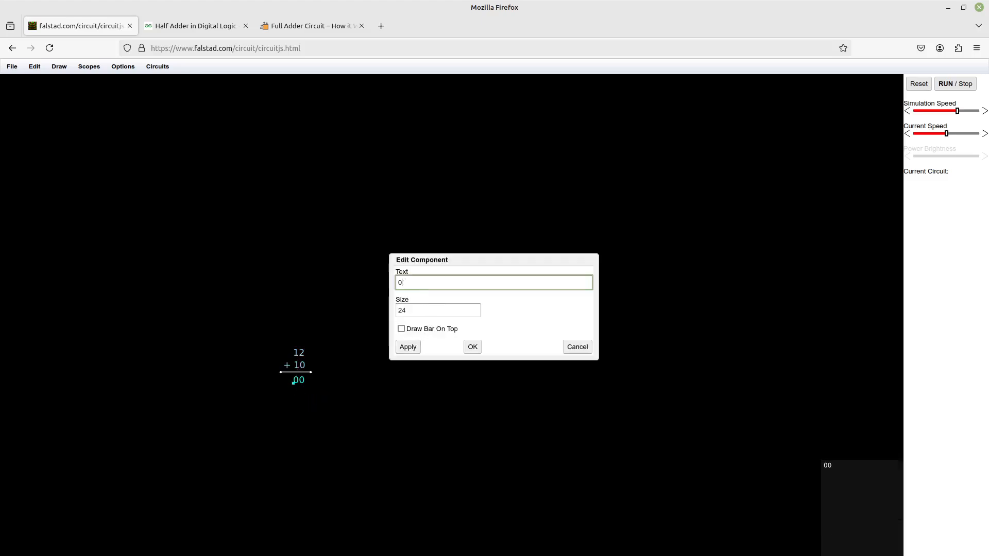
click(471, 346)
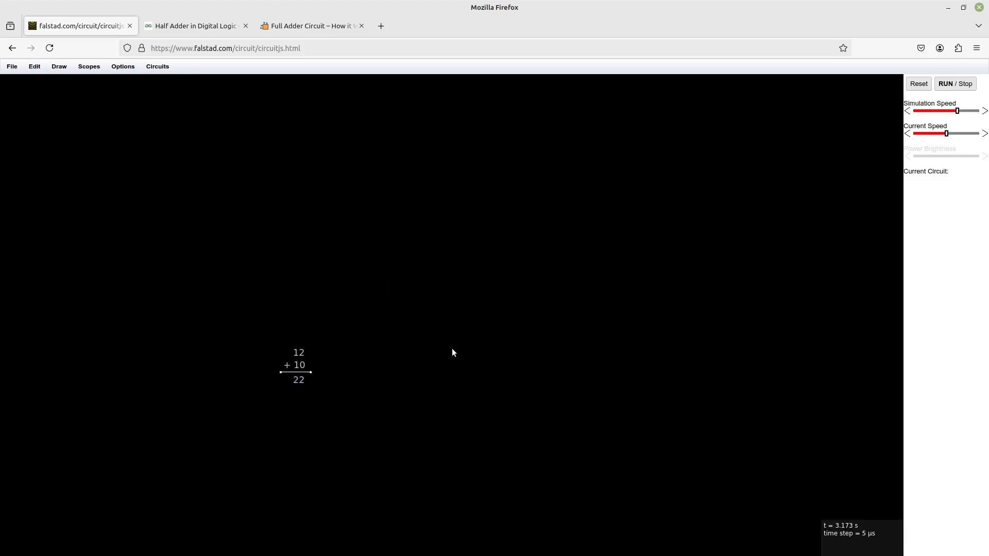
mouse_move(309, 359)
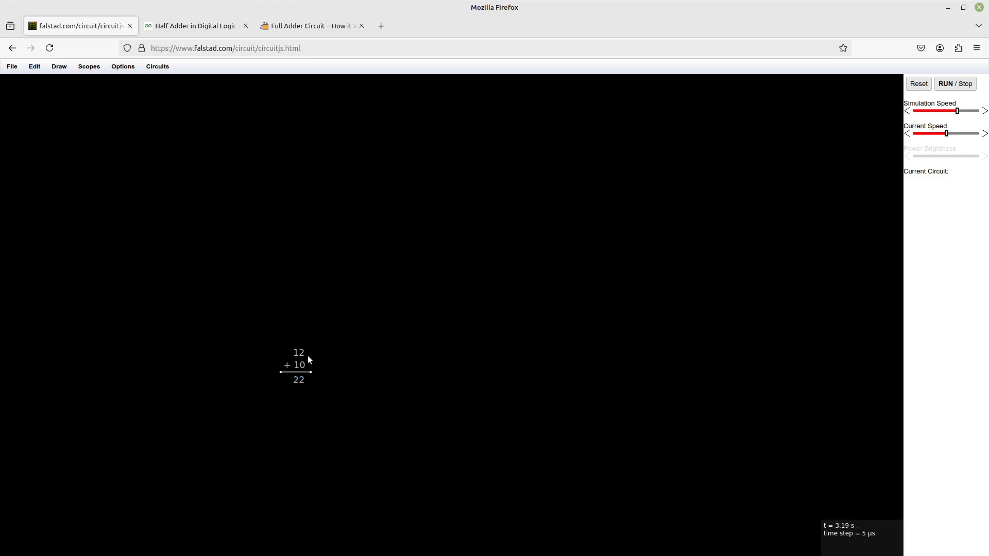
Change the top operand label to 19 and the second operand to + 11
double_click(299, 352)
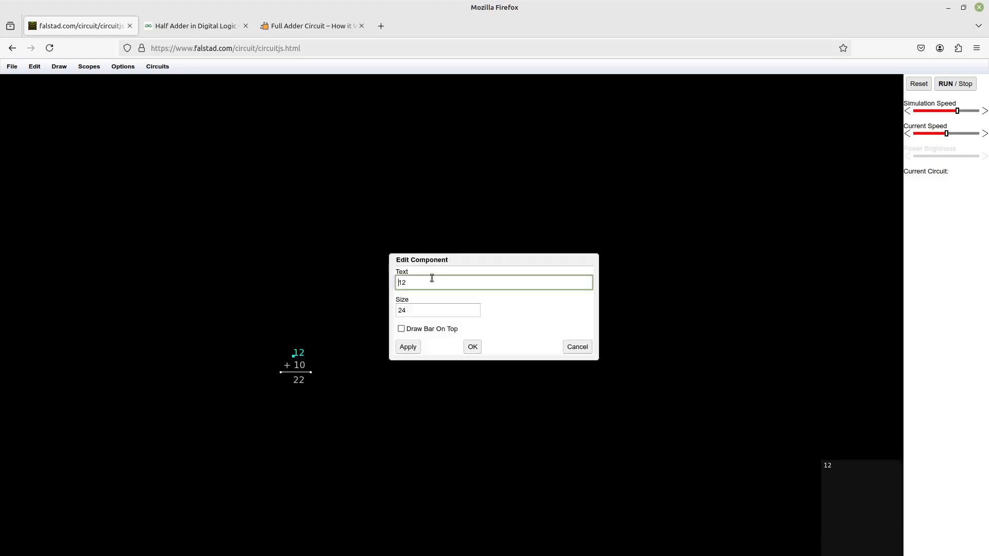
text(19)
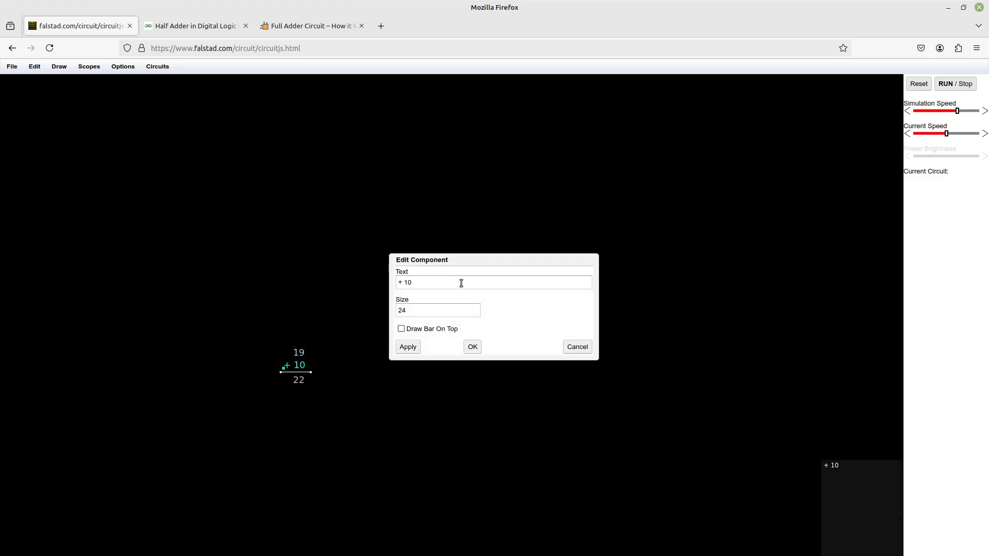
text(1)
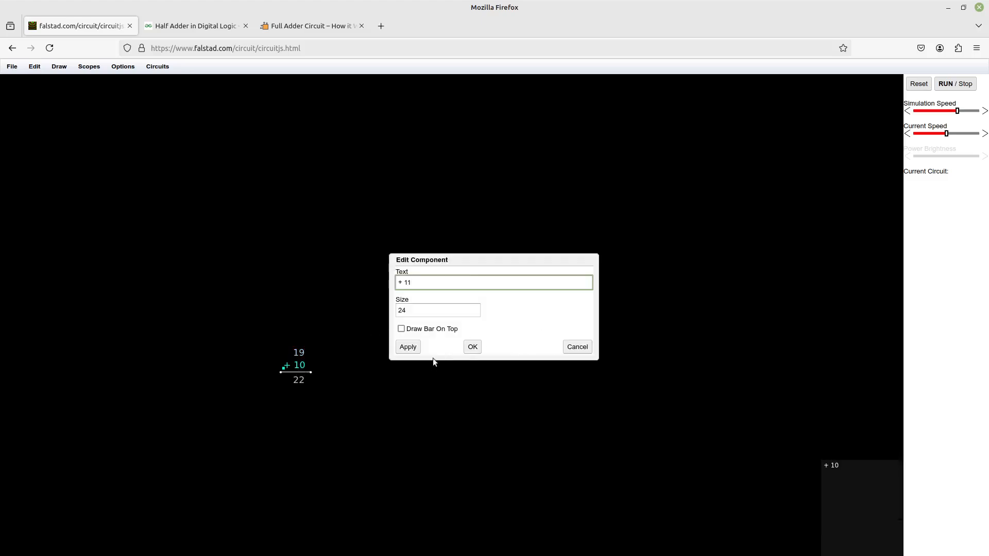
click(472, 346)
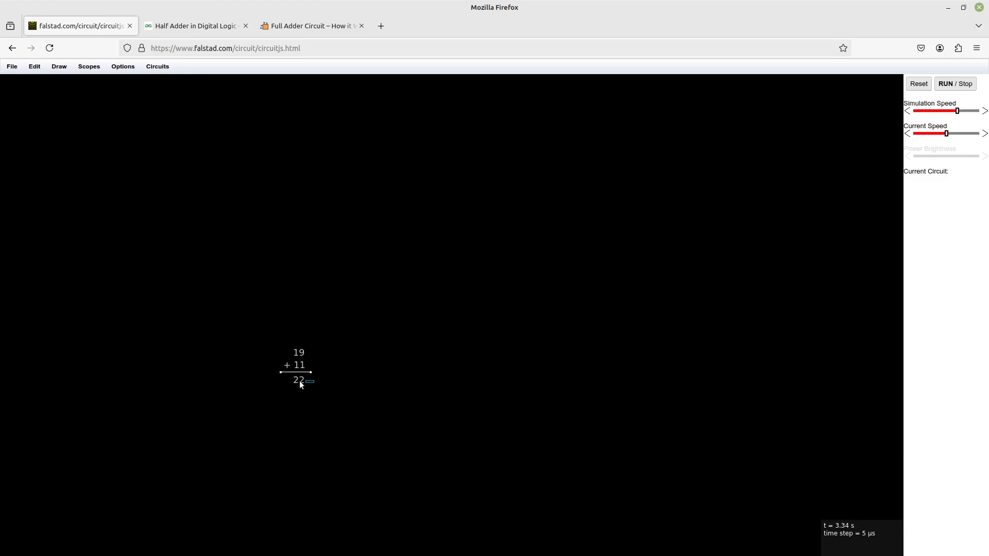
Add a carry text label reading 1 above the 19 + 11 sum
click(298, 380)
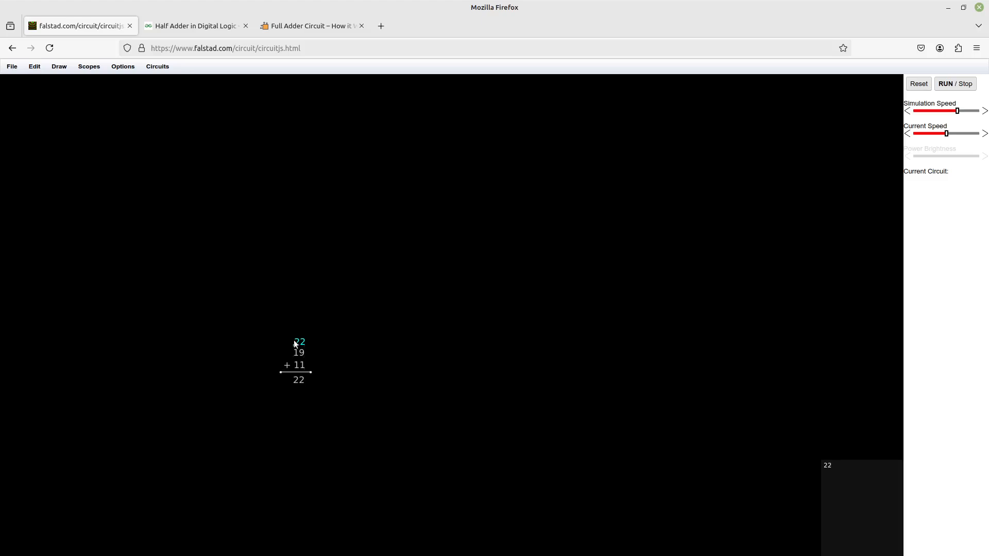
double_click(299, 341)
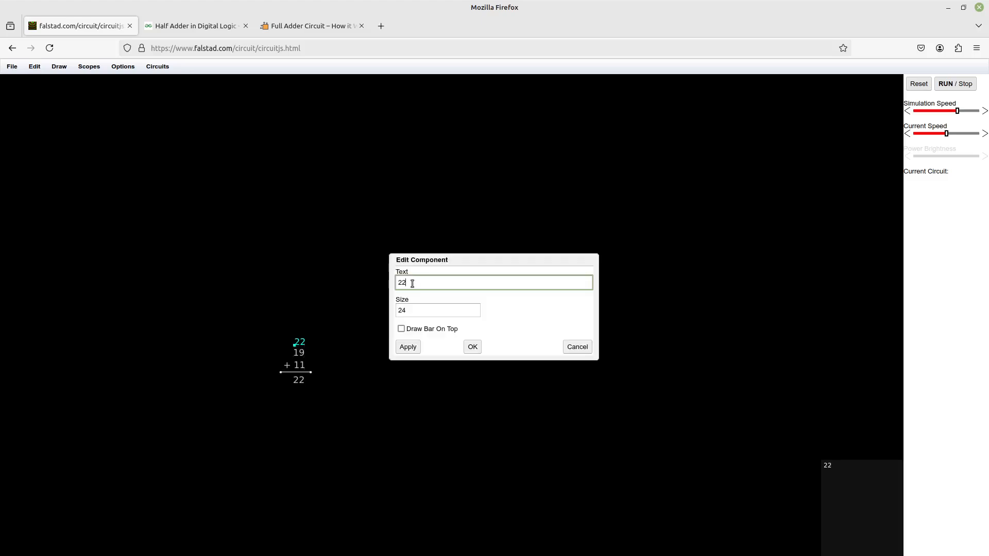
click(471, 346)
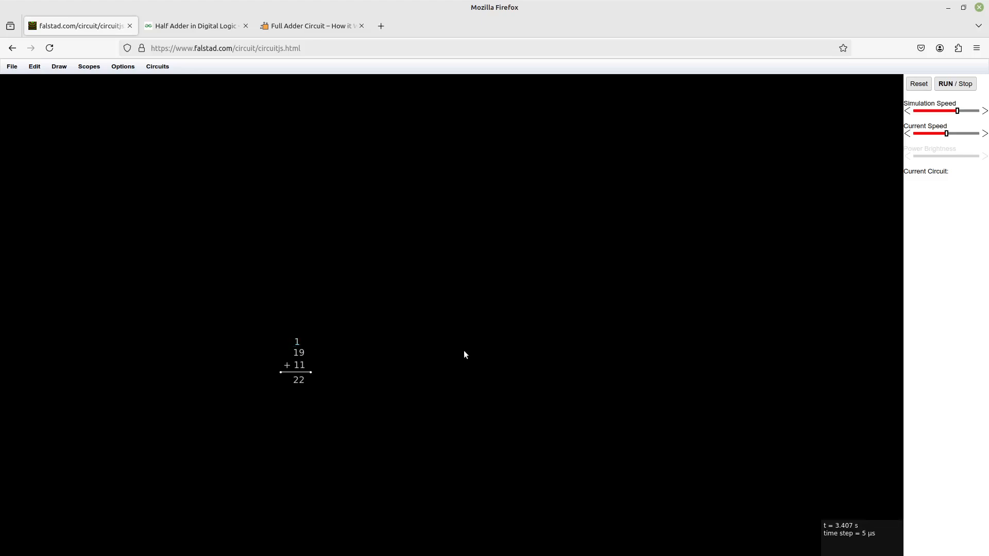
mouse_move(353, 402)
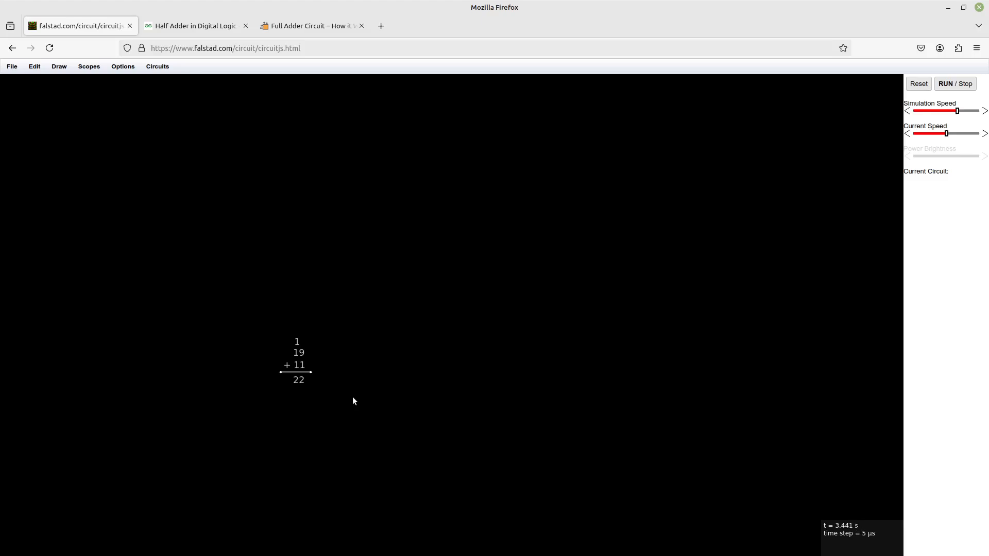
Change the result label from 22 to 32
double_click(297, 380)
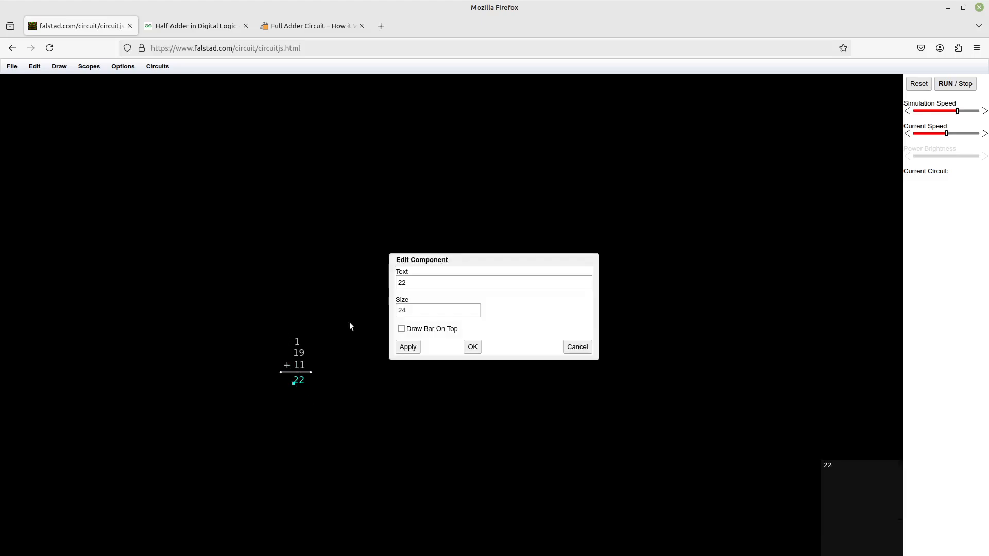
key(BackSpace)
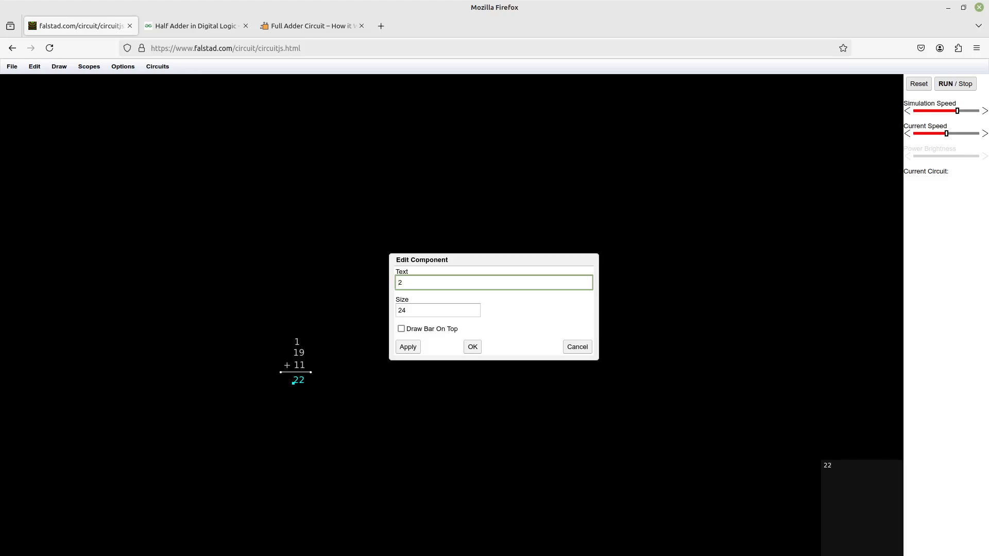
click(471, 347)
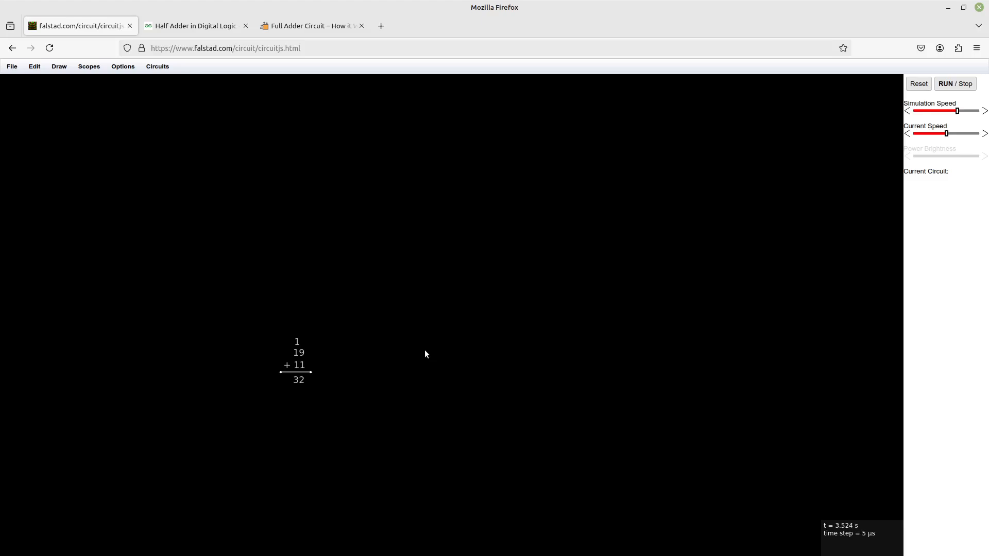
mouse_move(387, 376)
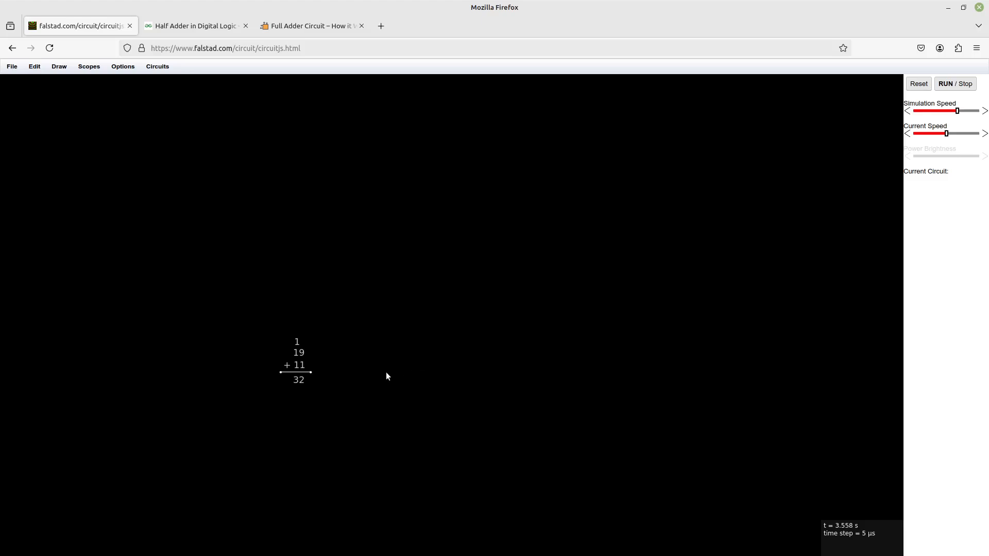
mouse_move(350, 382)
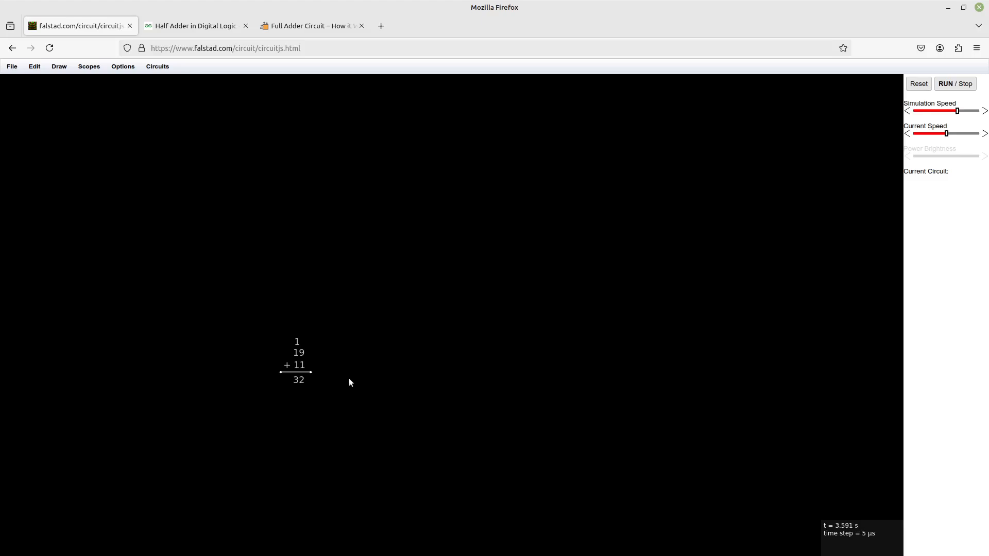
Select the 19 operand label, leaving the 1, 19 + 11 = 32 labels unchanged
click(298, 352)
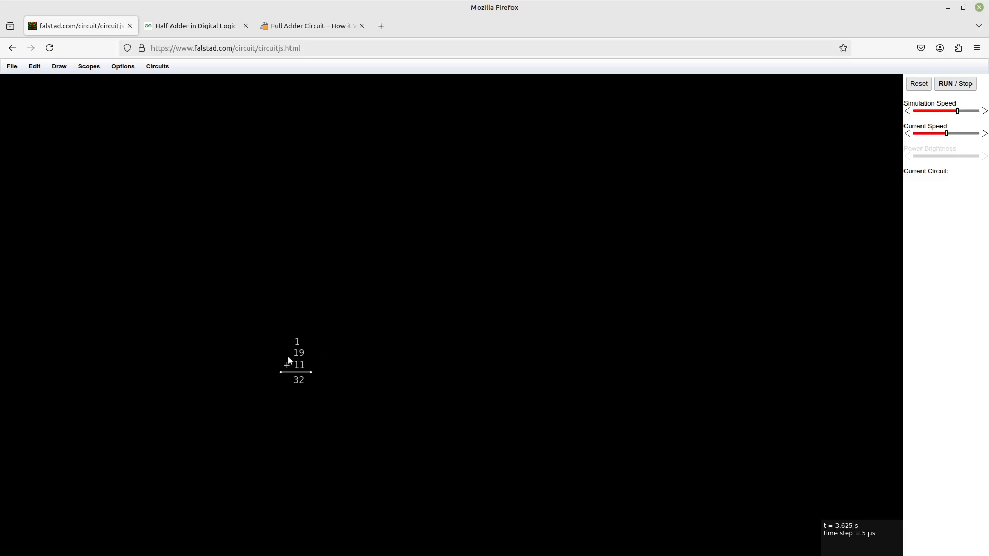
mouse_move(309, 346)
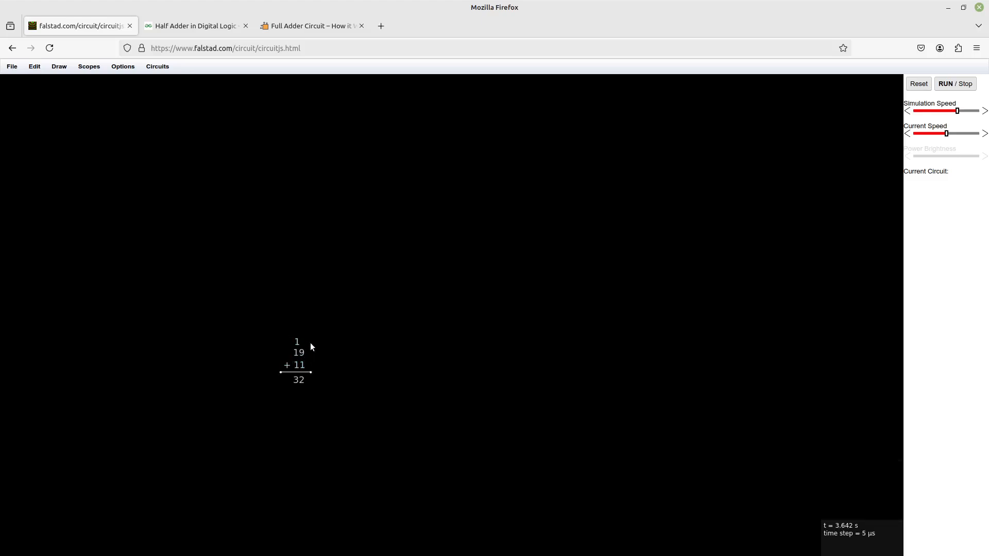
mouse_move(434, 348)
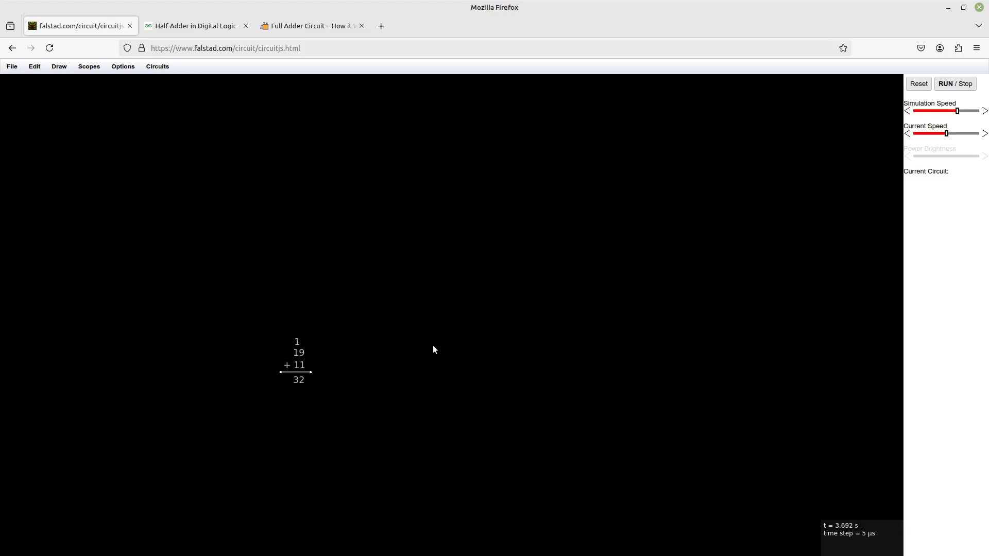
mouse_move(321, 363)
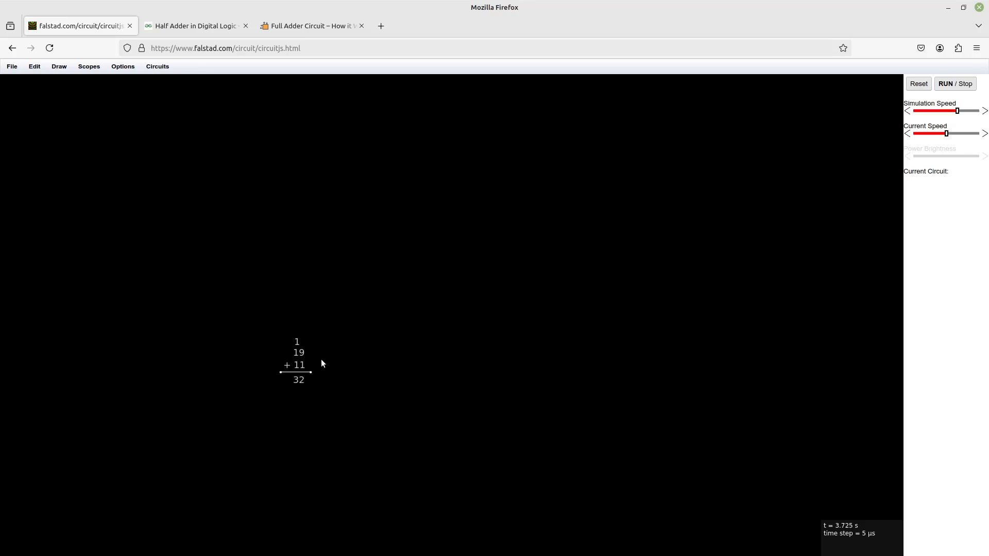
mouse_move(307, 334)
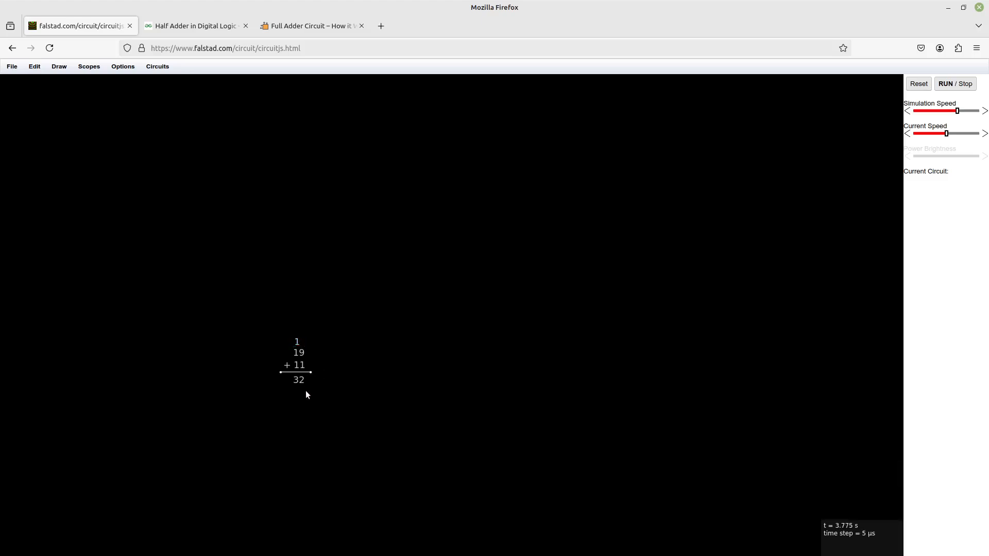
Reset the operands to 00 and + 00, the result to 00, and the carry to 0
double_click(297, 352)
text(0)
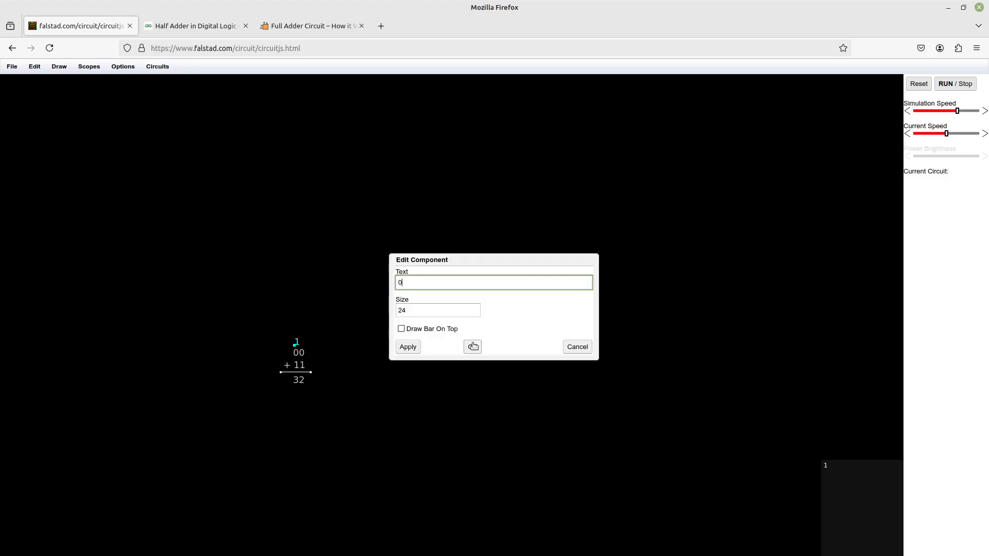
click(407, 346)
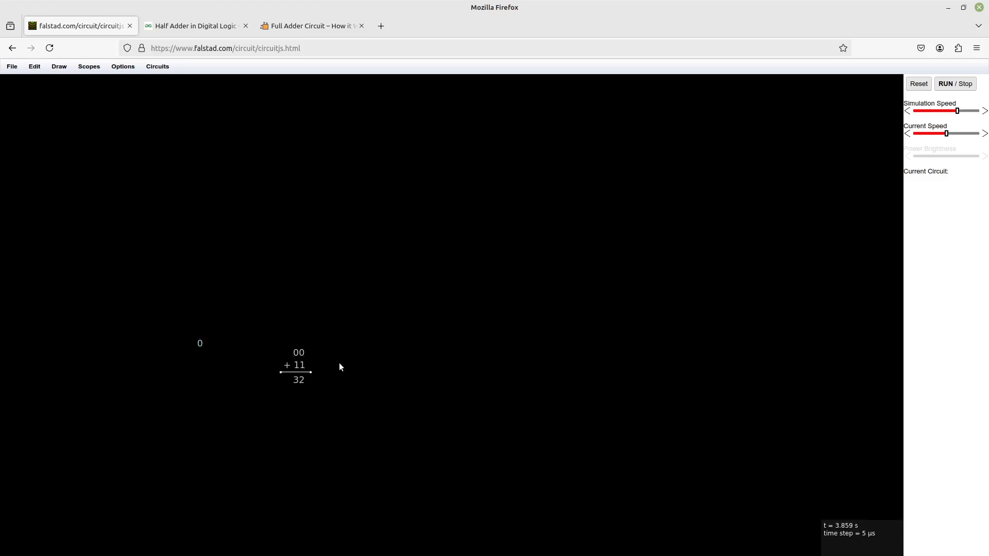
double_click(296, 365)
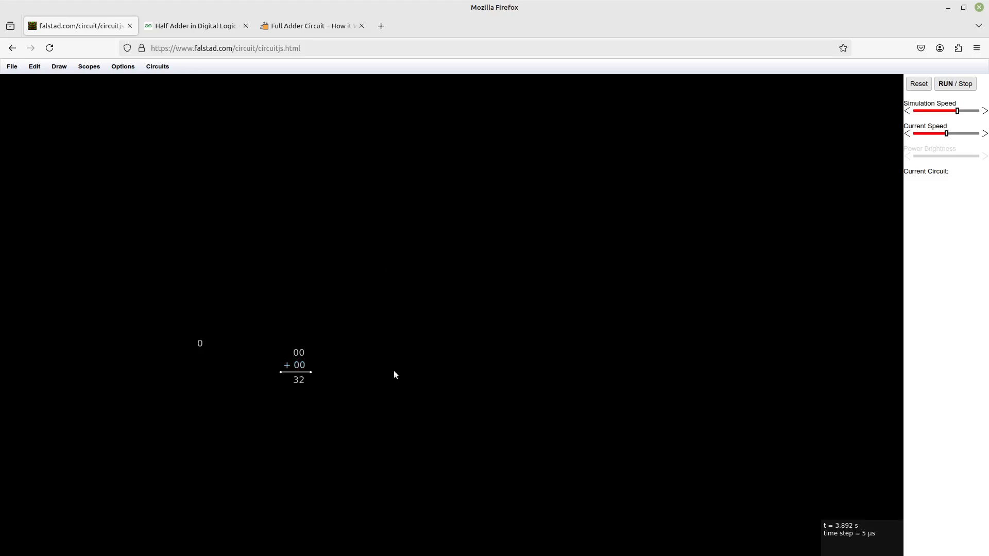
double_click(298, 379)
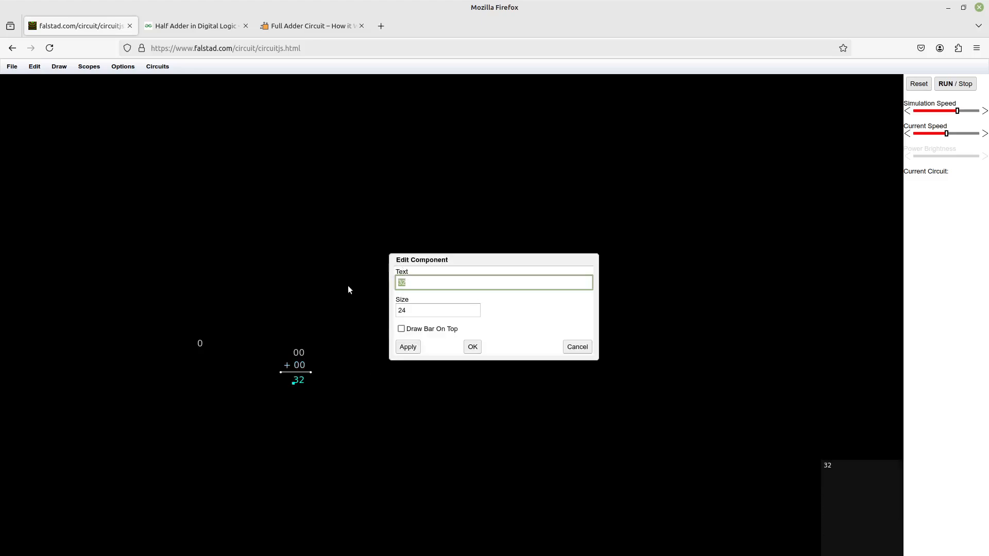
click(471, 346)
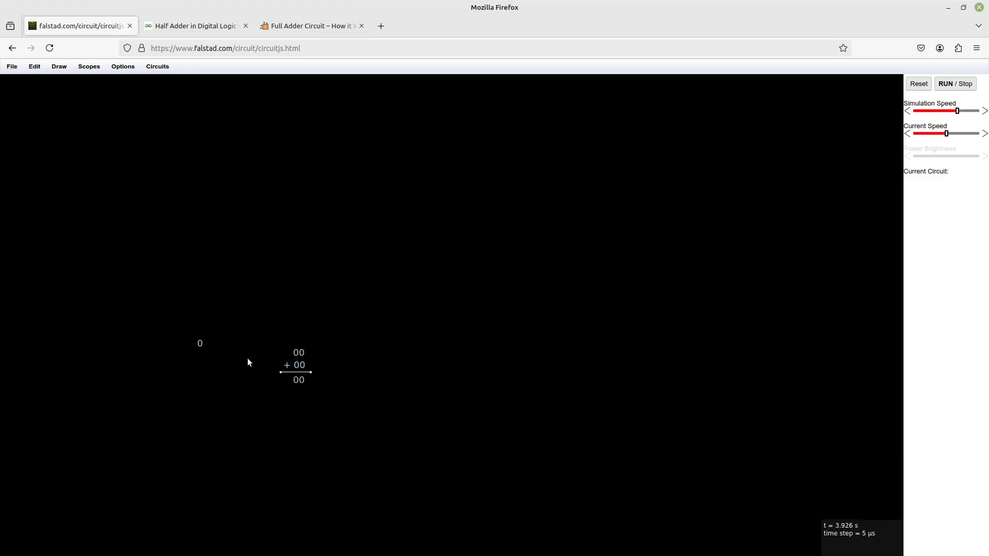
Set the operand labels to 01 and + 01
double_click(298, 352)
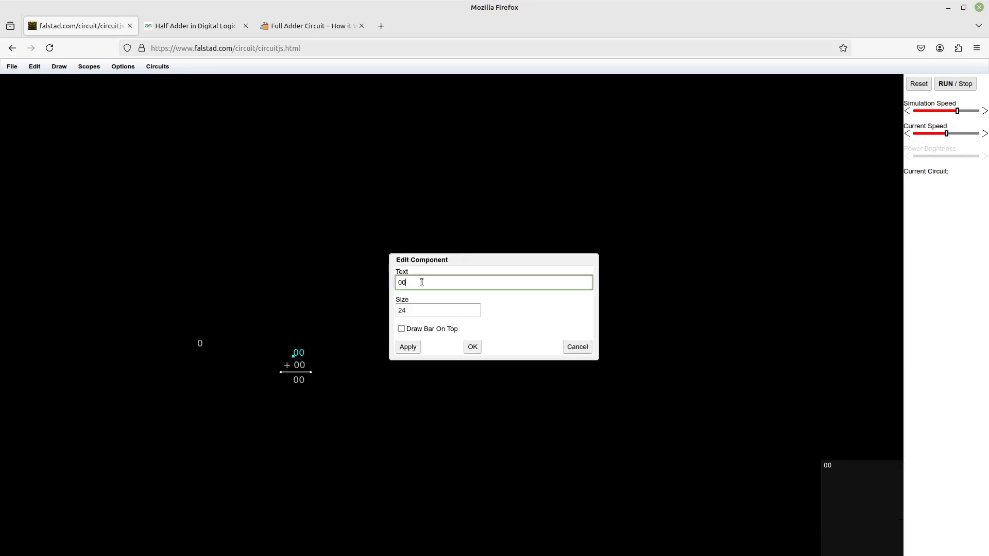
click(472, 346)
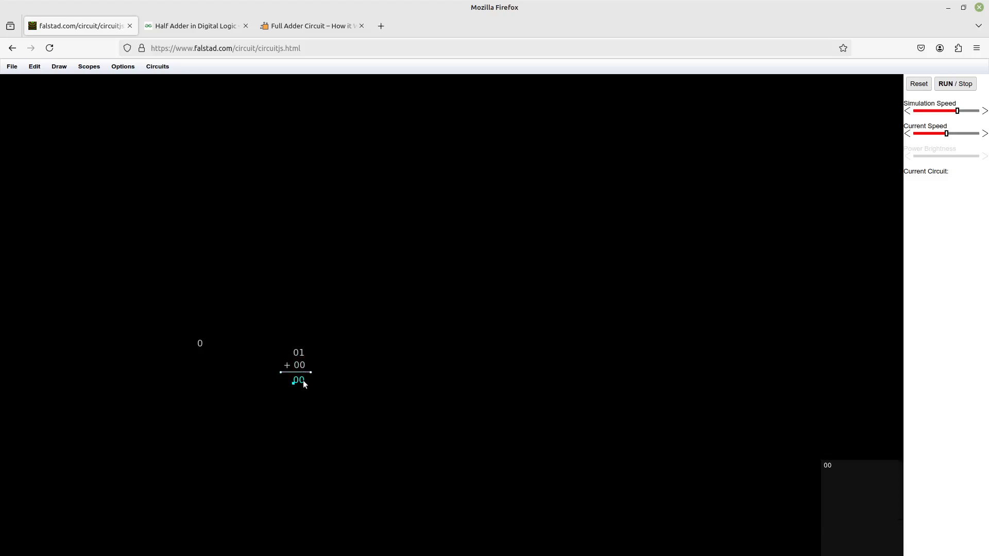
double_click(296, 352)
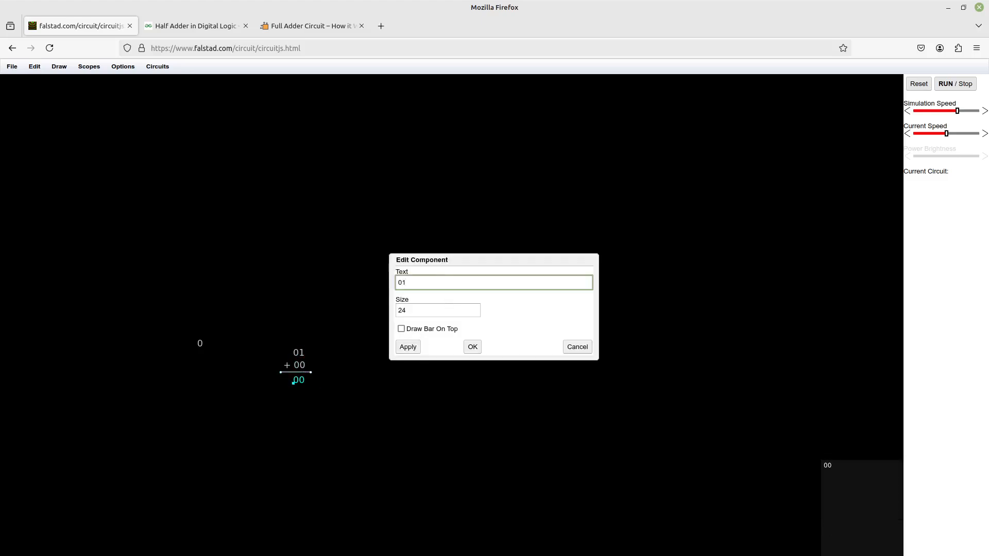
click(471, 346)
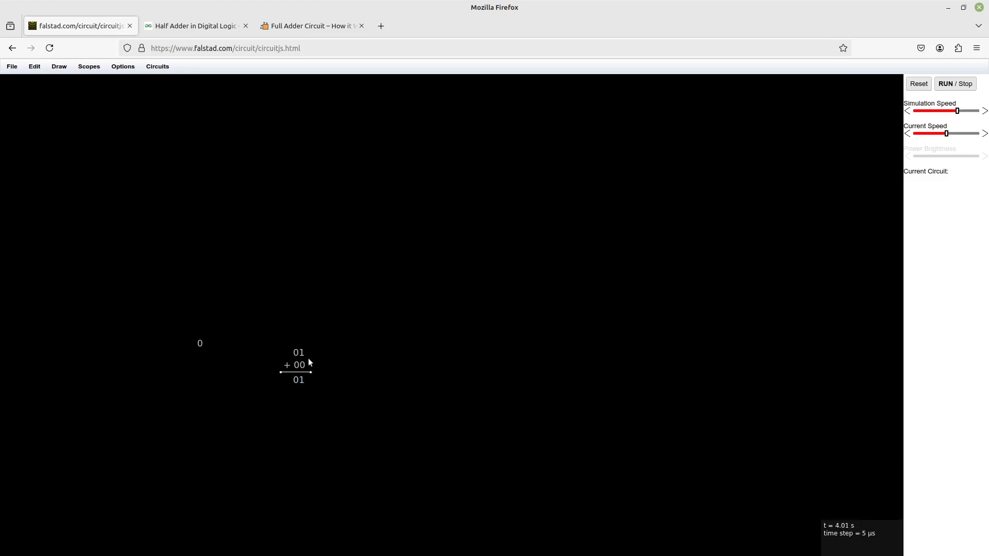
double_click(293, 365)
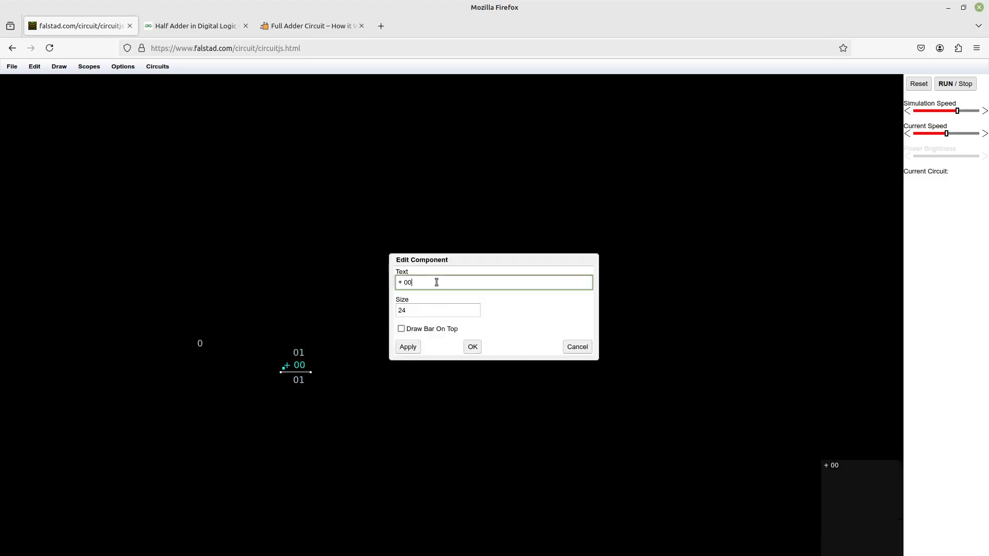
click(471, 347)
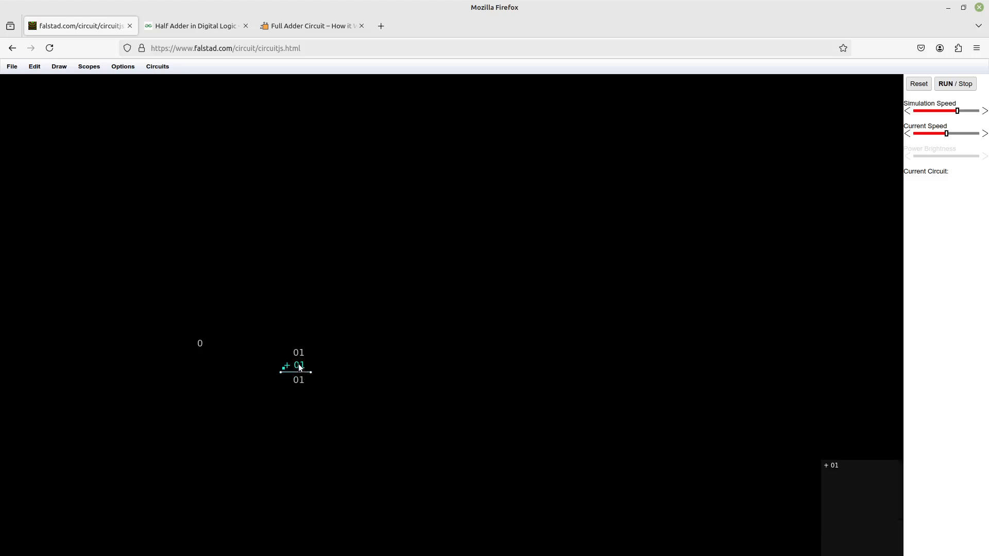
mouse_move(306, 371)
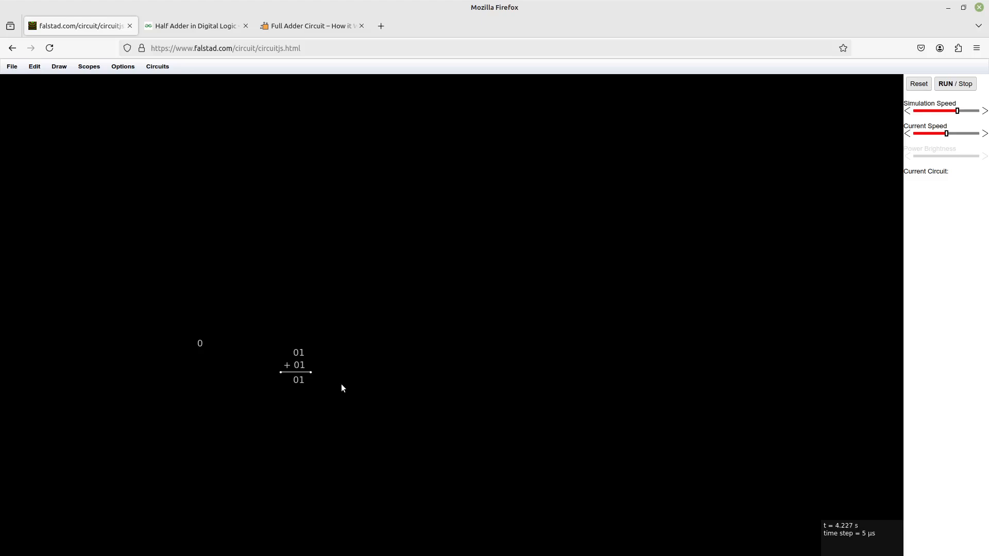
mouse_move(328, 367)
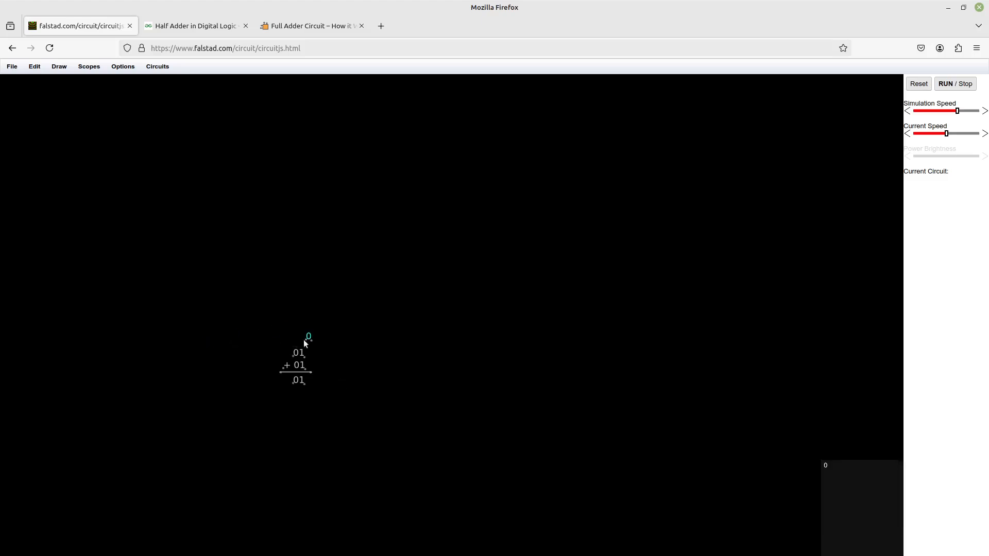
mouse_move(293, 344)
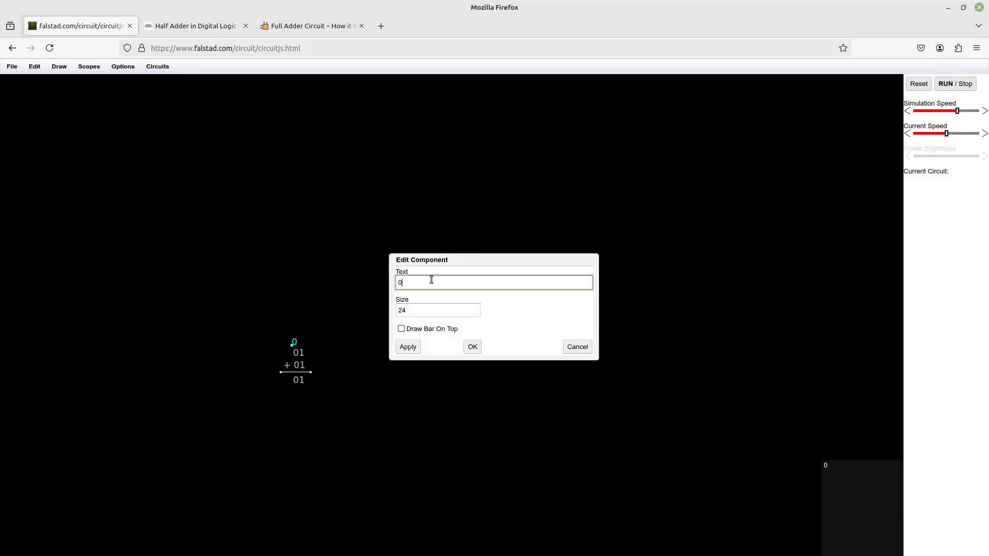
Set the carry label to 1 and the result label to 10
click(471, 346)
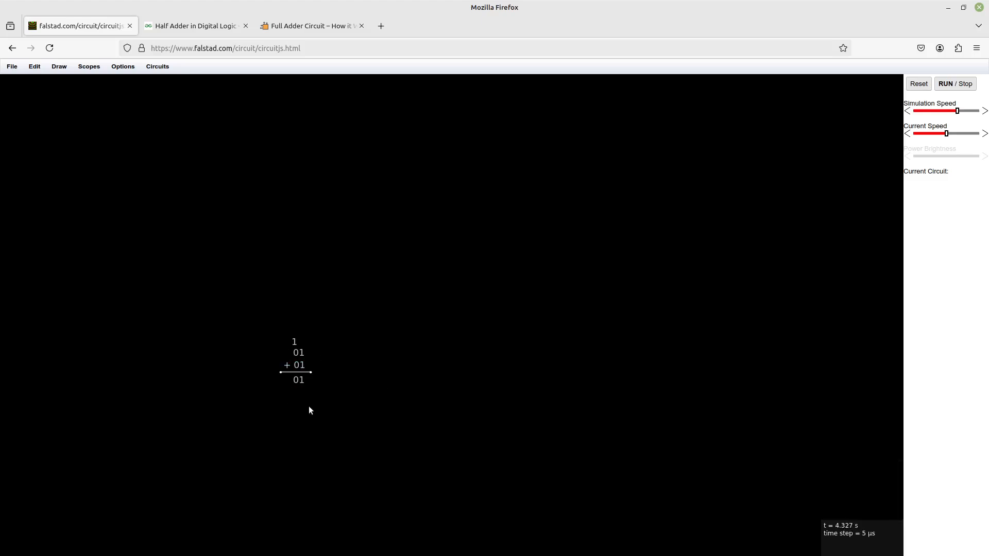
mouse_move(309, 364)
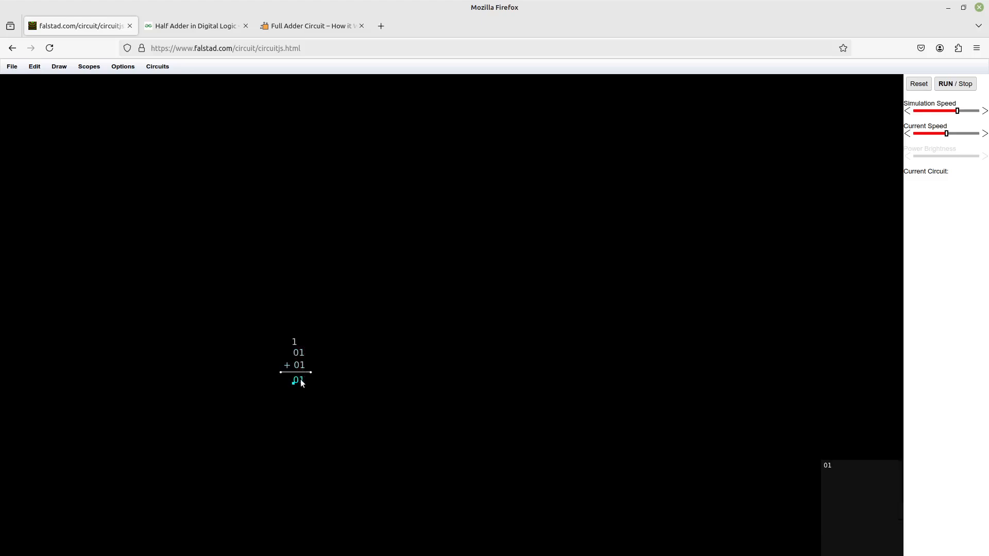
double_click(296, 380)
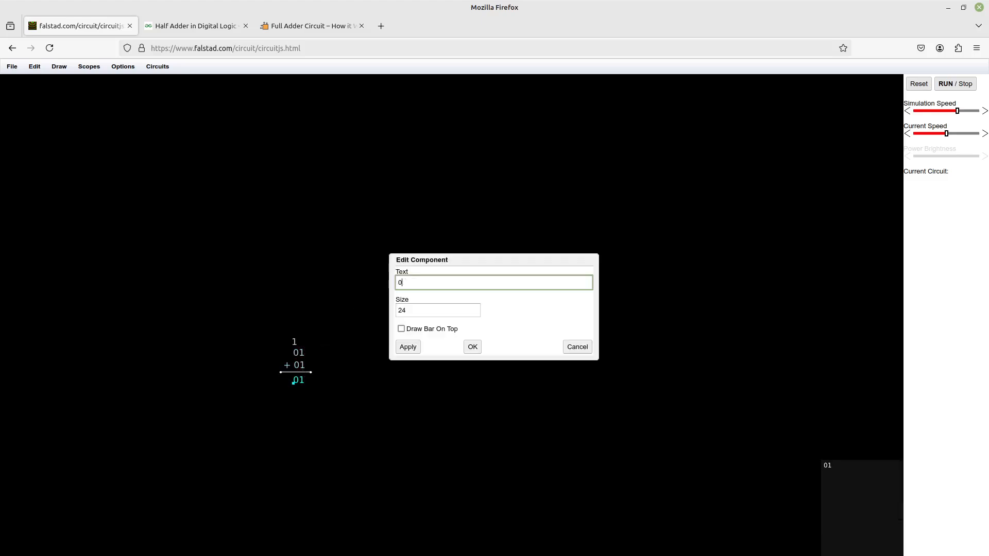
click(471, 346)
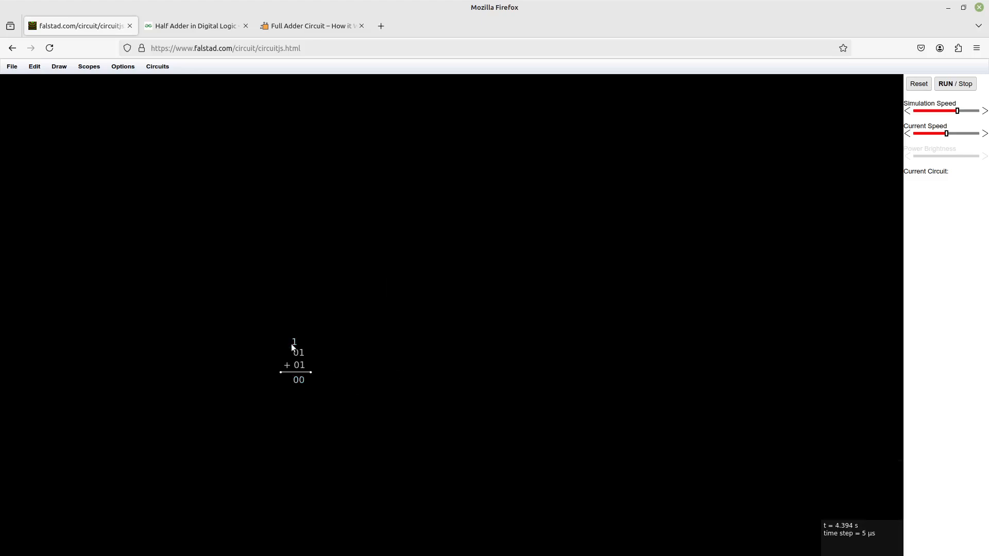
double_click(297, 380)
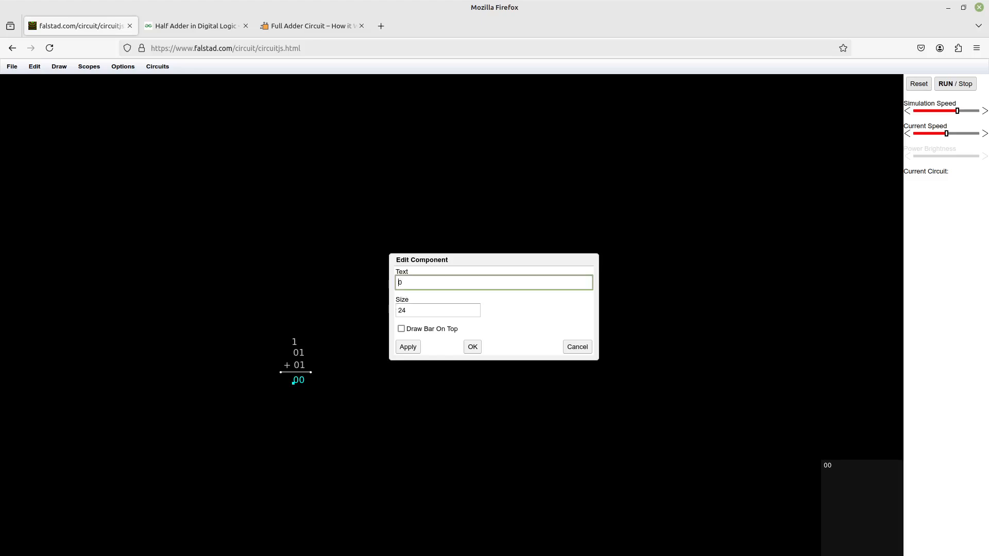
click(471, 346)
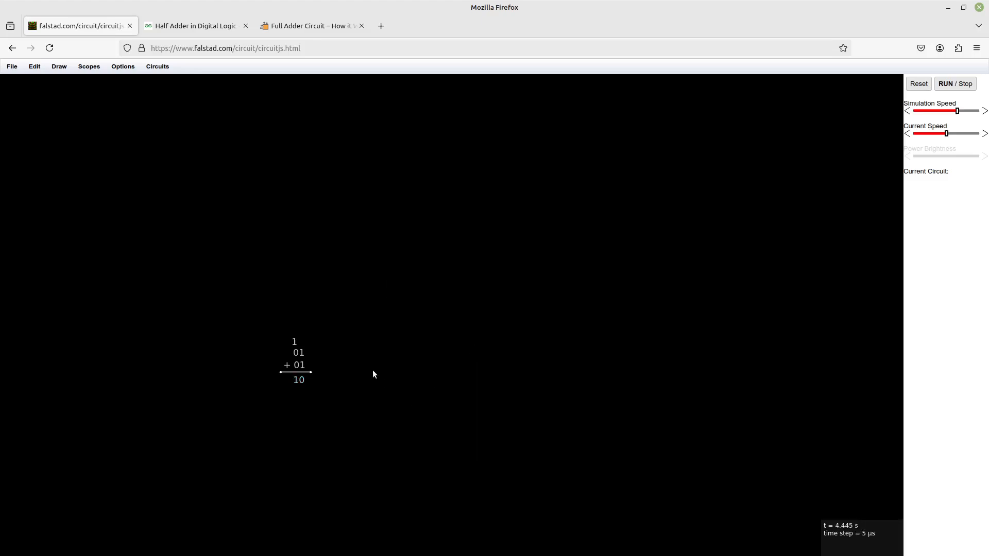
mouse_move(308, 385)
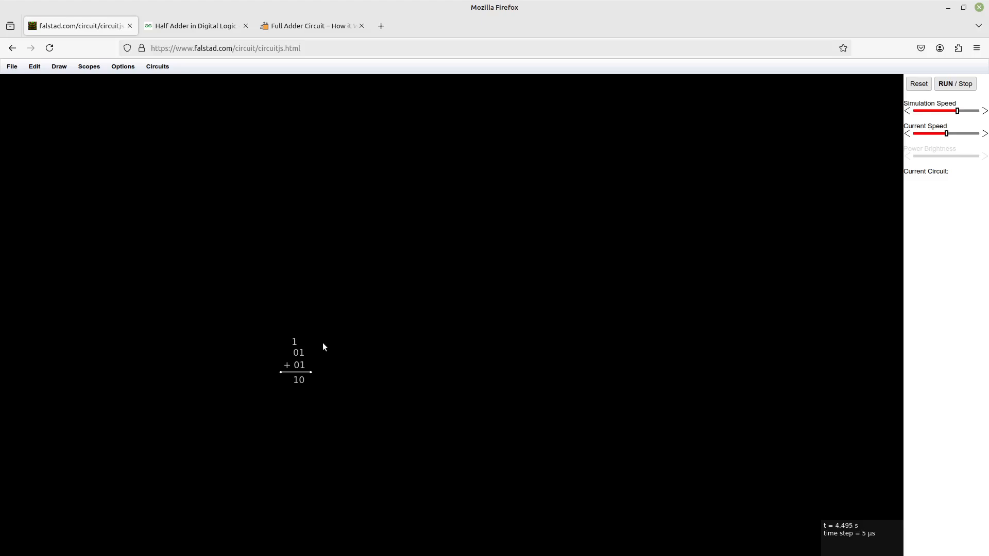
mouse_move(339, 385)
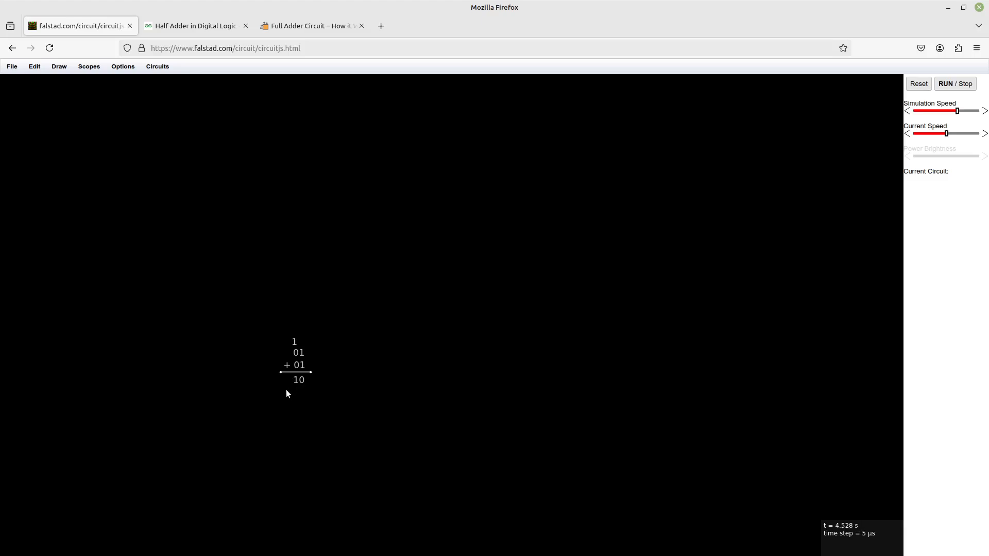
mouse_move(220, 108)
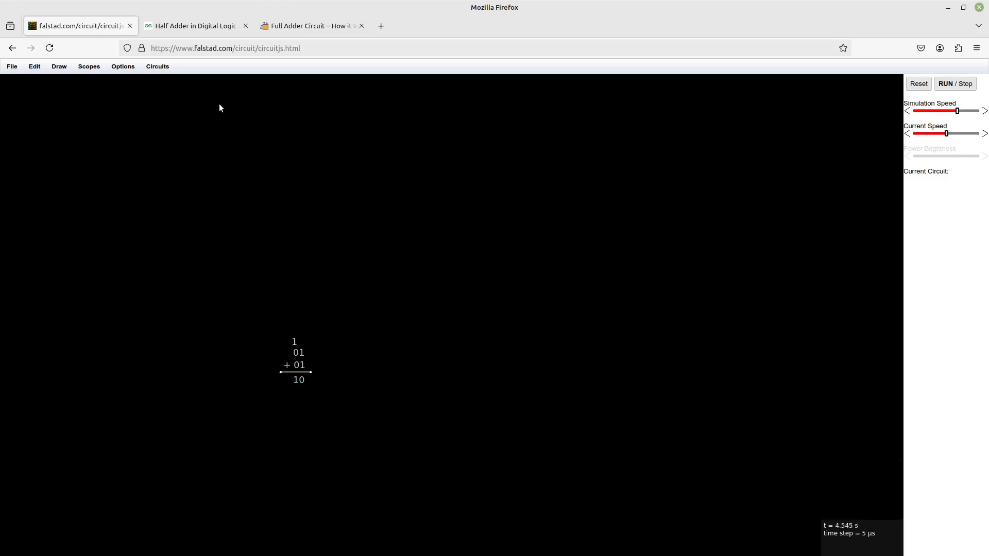
Compare the half adder and full adder diagram tabs, then return to CircuitJS
click(196, 26)
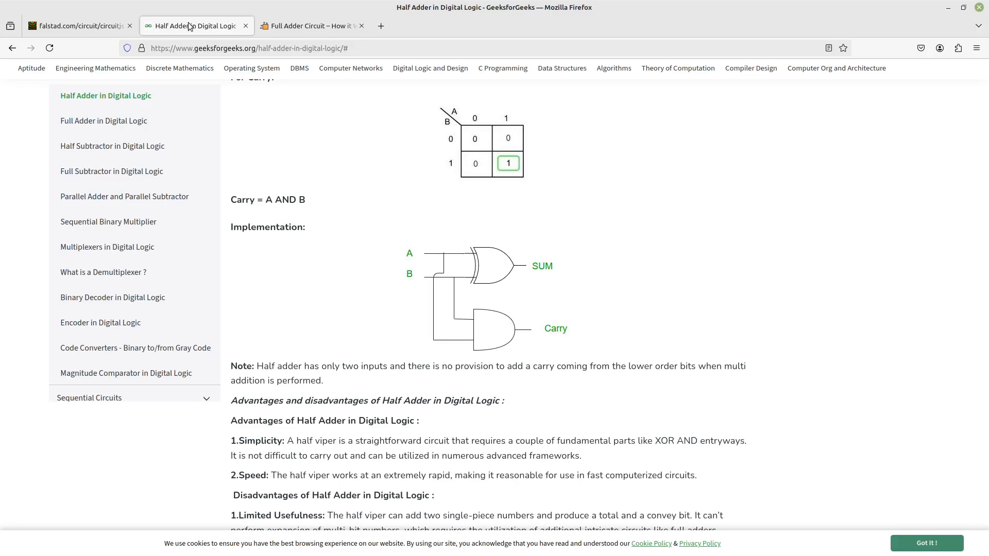
mouse_move(456, 260)
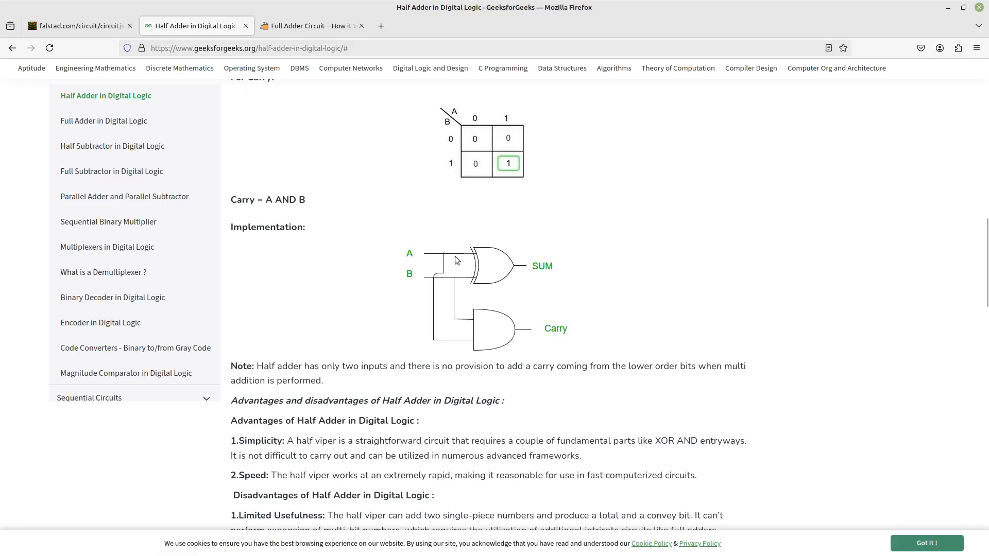
mouse_move(371, 283)
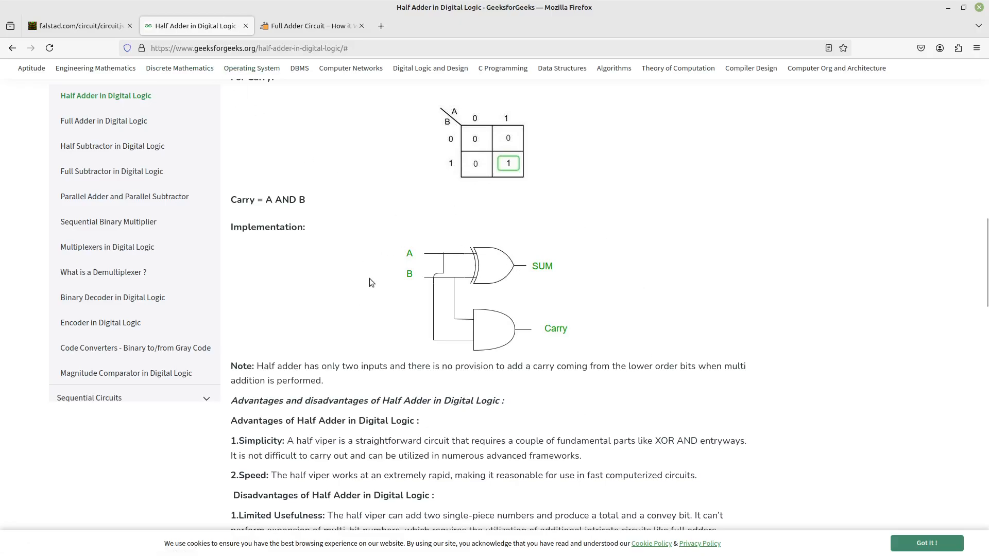
mouse_move(449, 290)
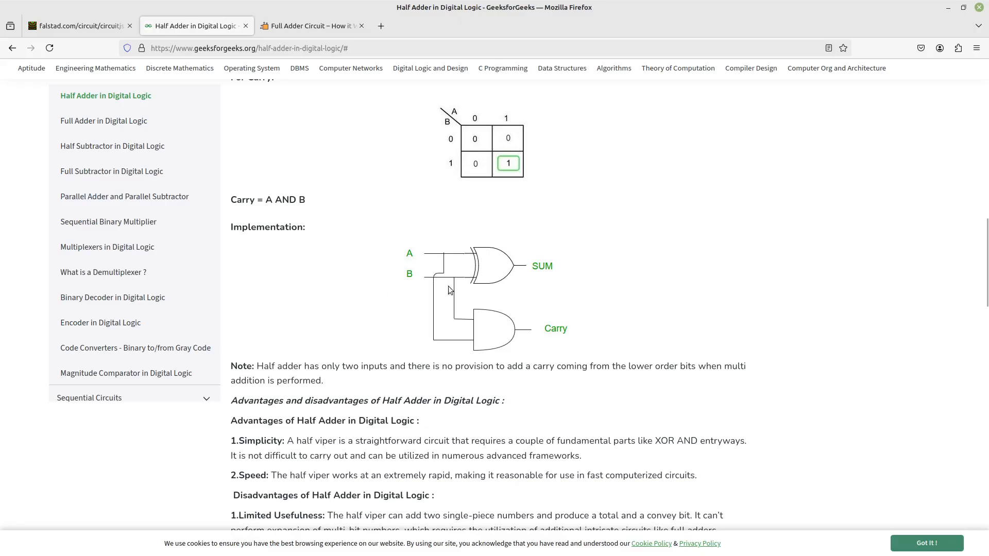
click(310, 26)
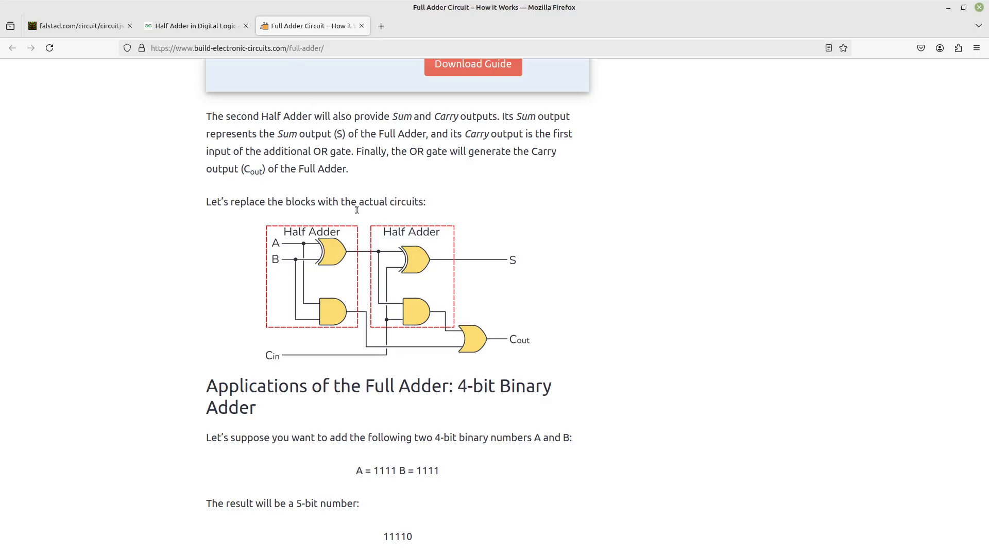
mouse_move(239, 58)
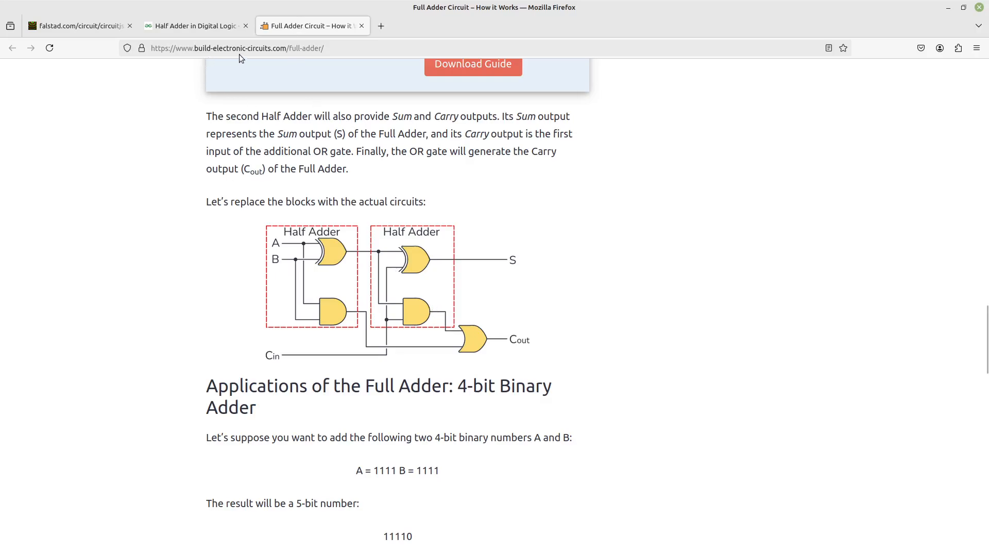
mouse_move(505, 252)
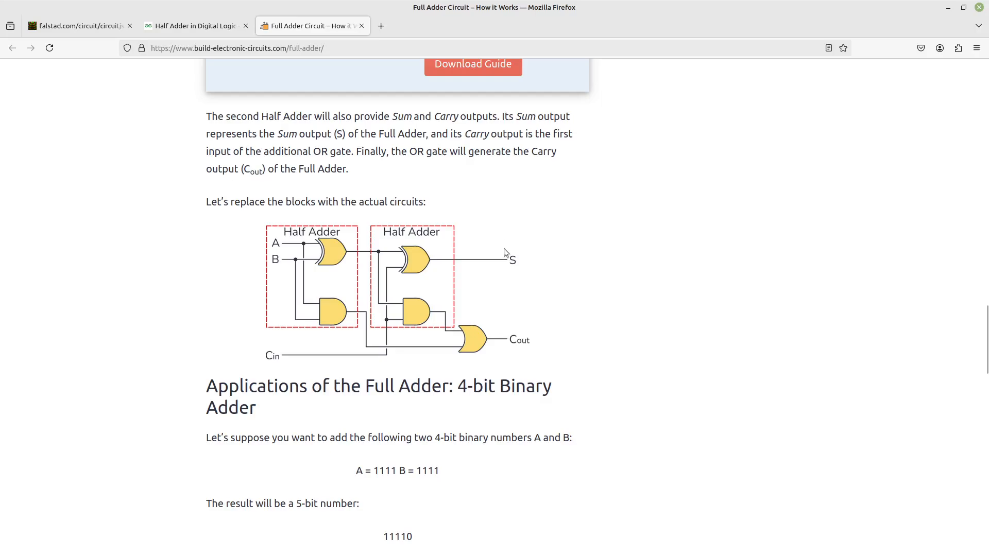
mouse_move(238, 124)
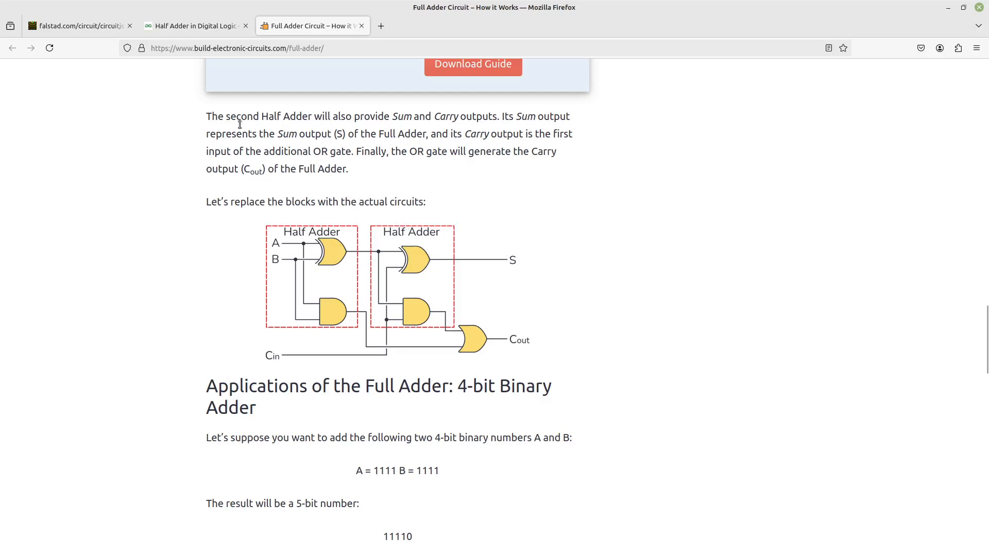
click(196, 26)
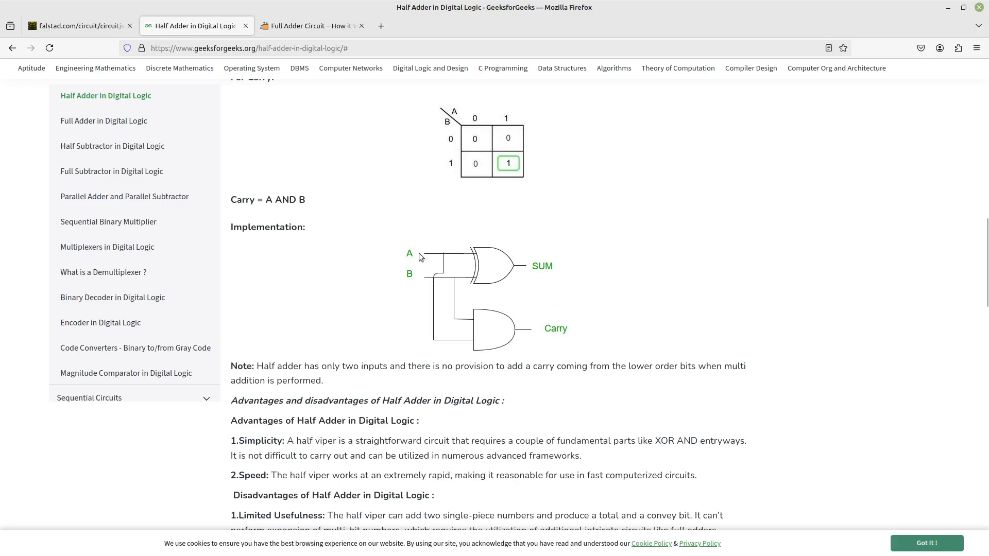
mouse_move(499, 334)
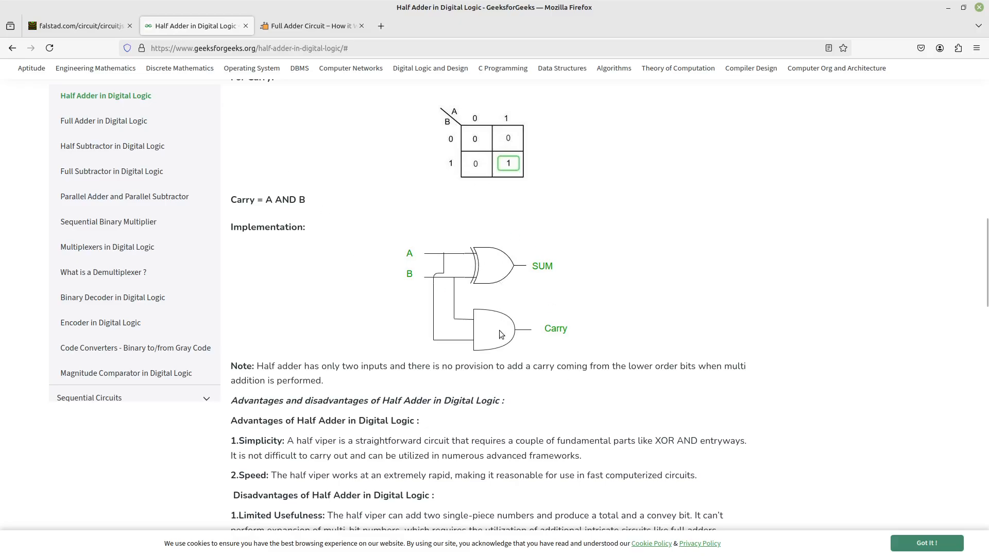
mouse_move(390, 196)
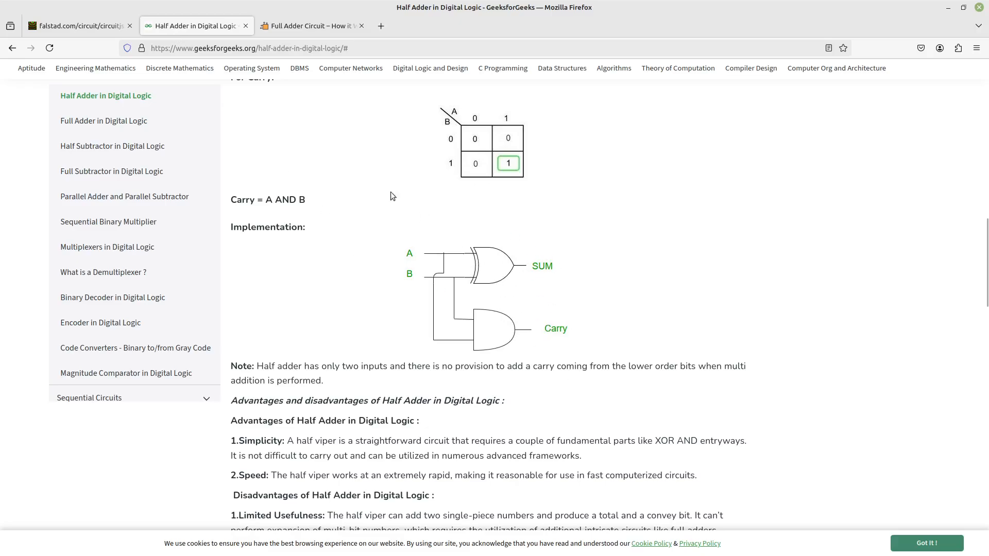
click(309, 25)
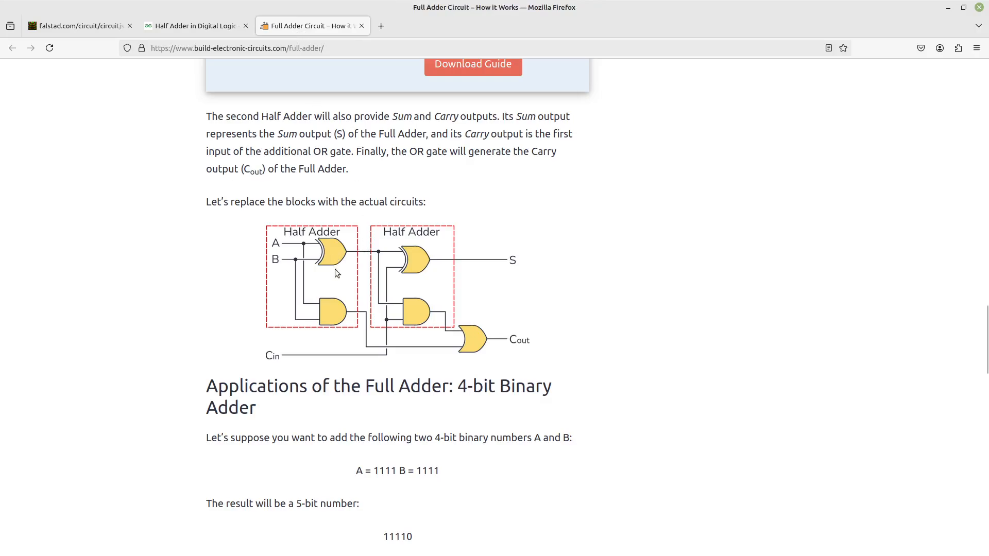
mouse_move(285, 273)
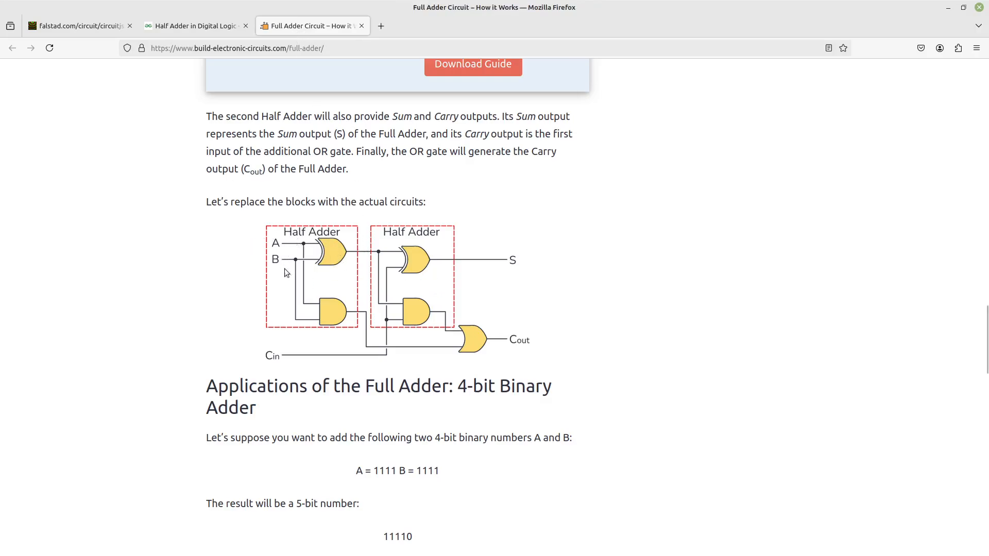
mouse_move(428, 298)
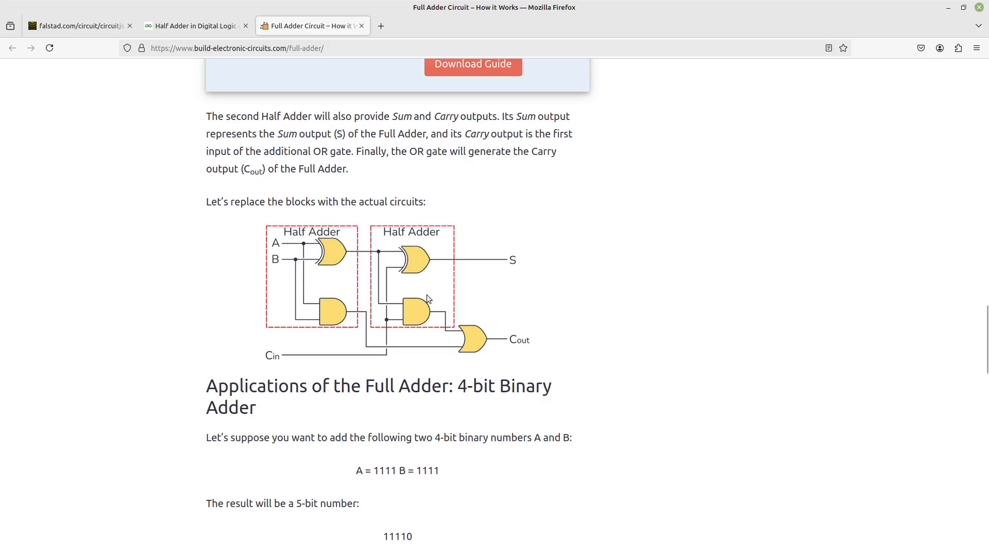
mouse_move(450, 331)
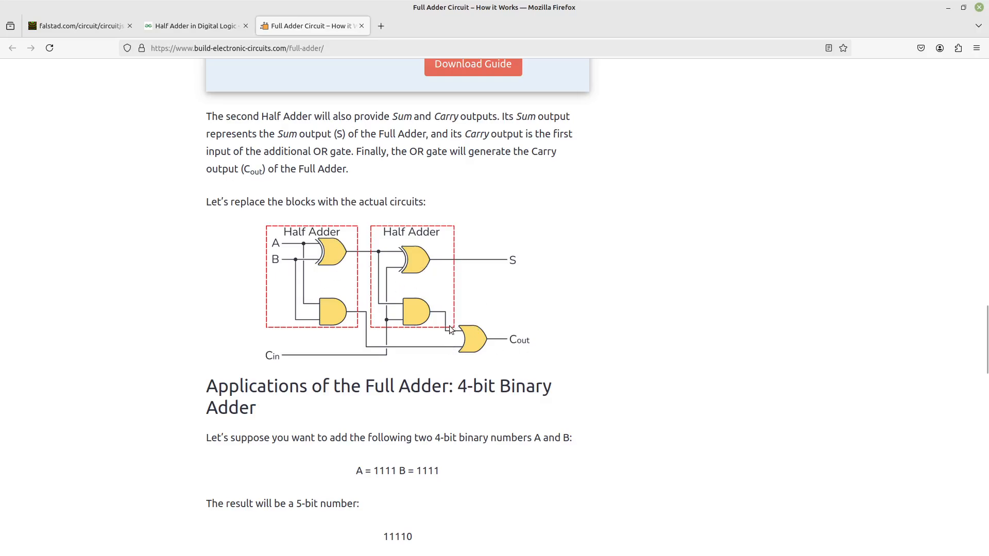
mouse_move(178, 34)
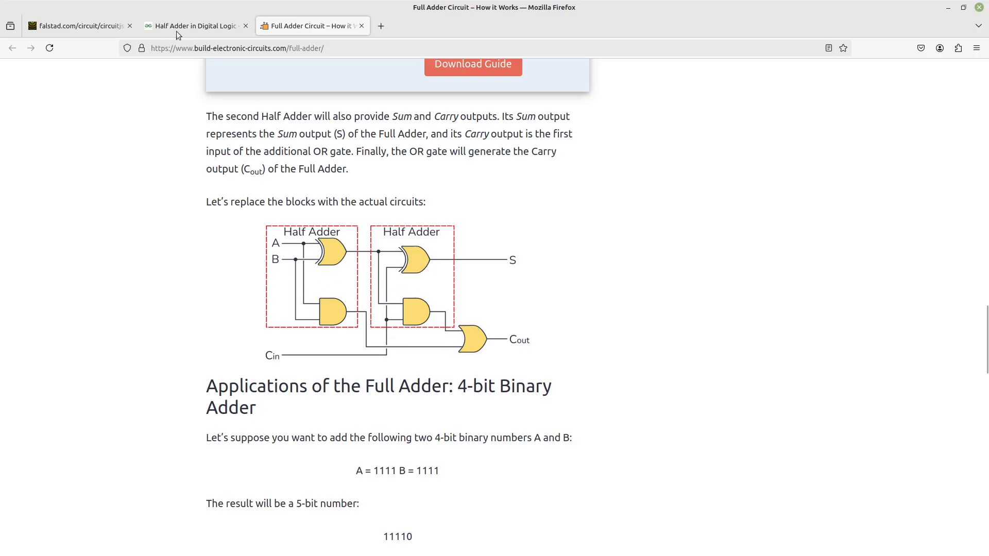
click(193, 25)
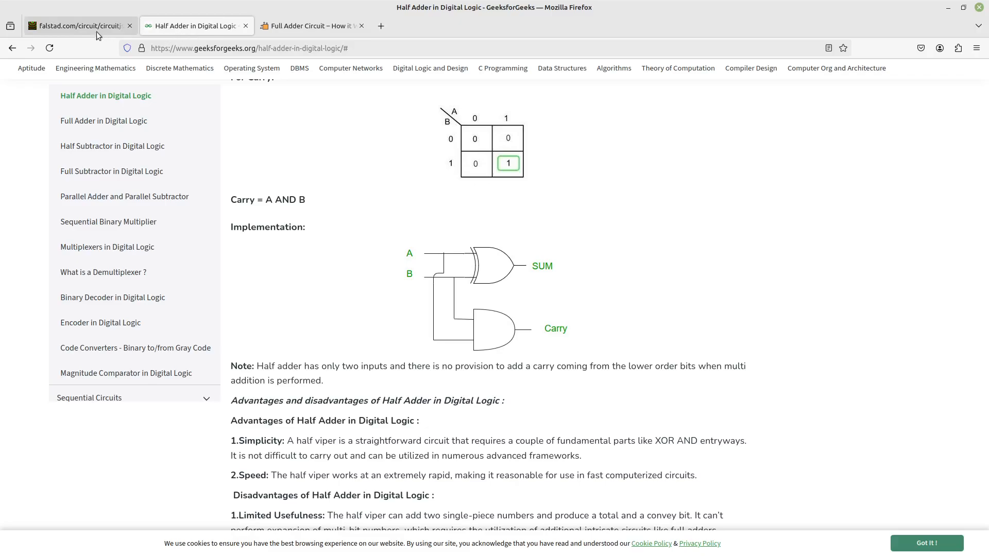
click(76, 25)
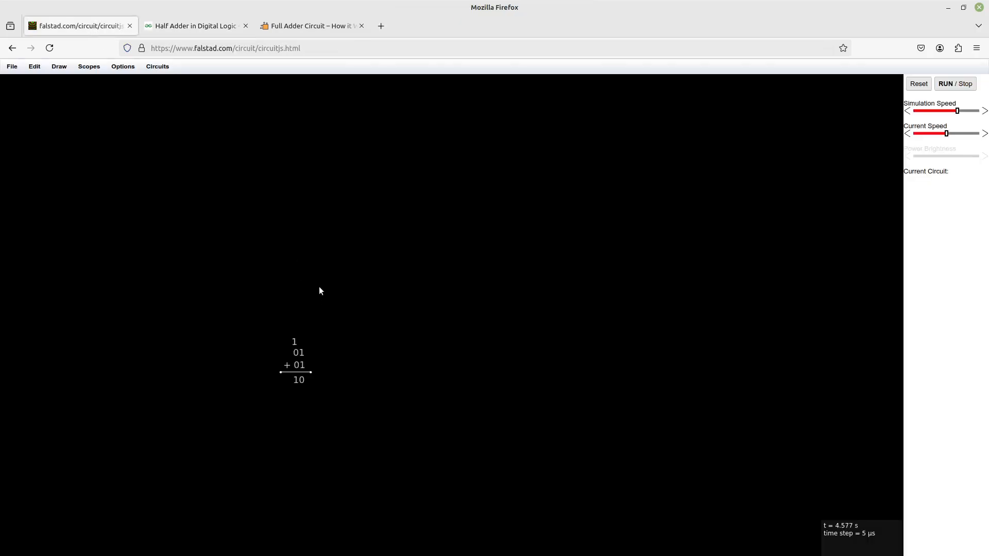
mouse_move(347, 177)
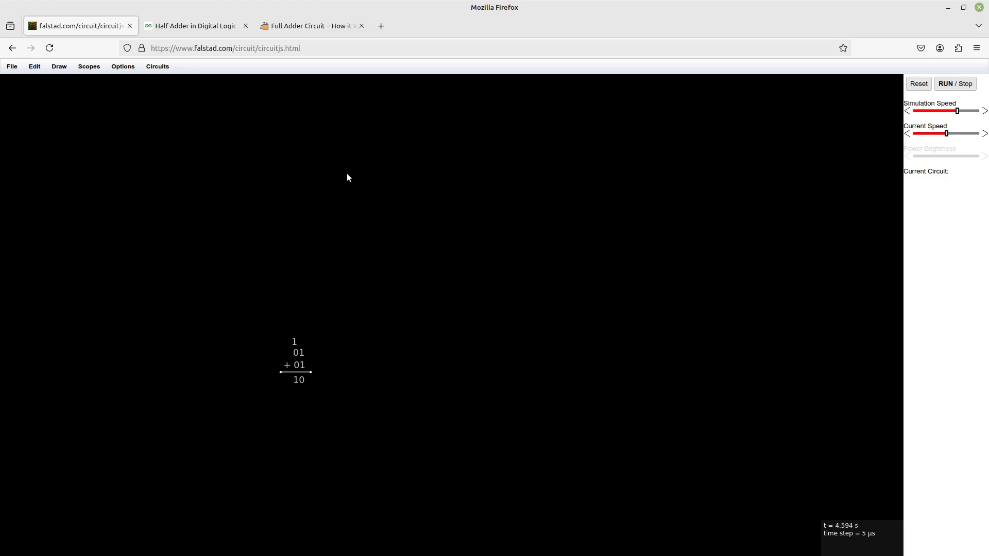
mouse_move(417, 165)
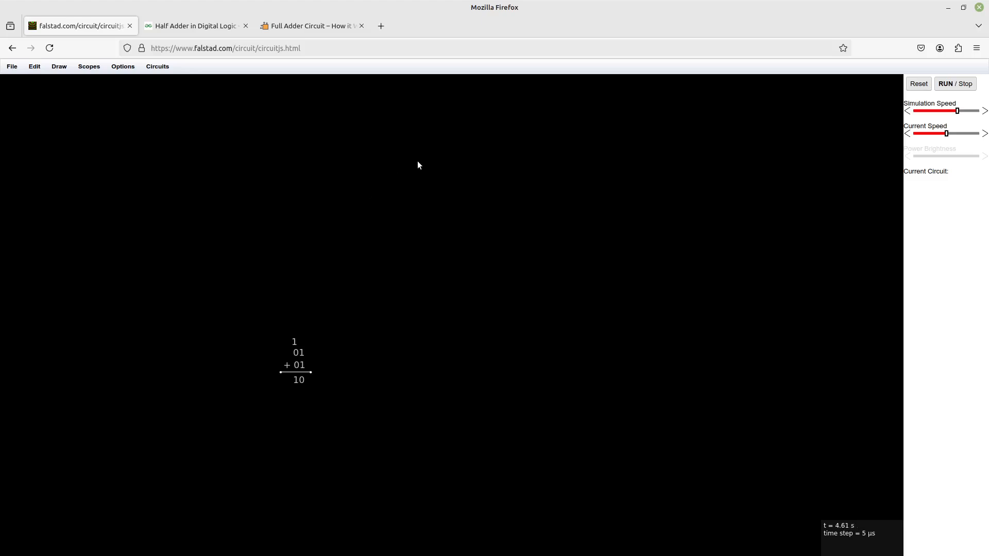
mouse_move(574, 195)
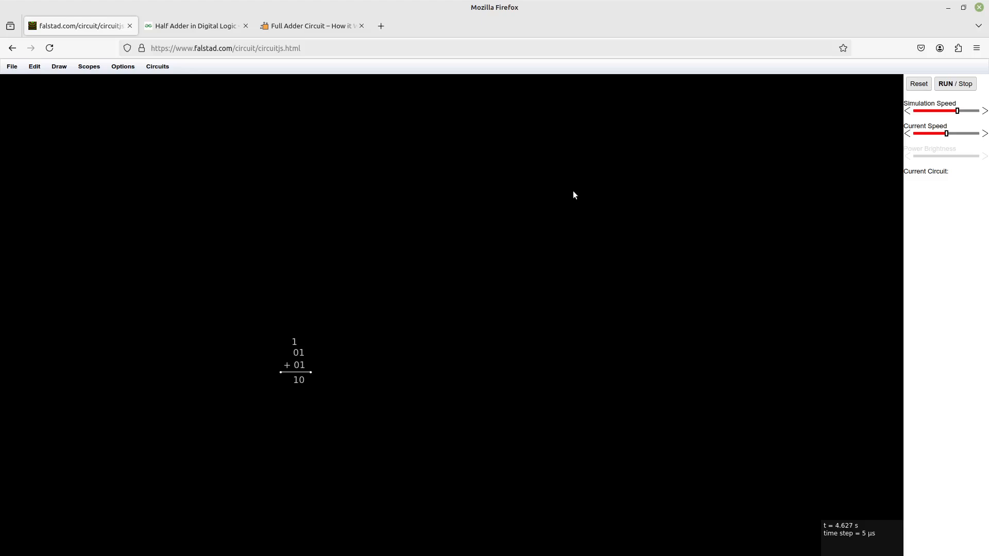
mouse_move(522, 186)
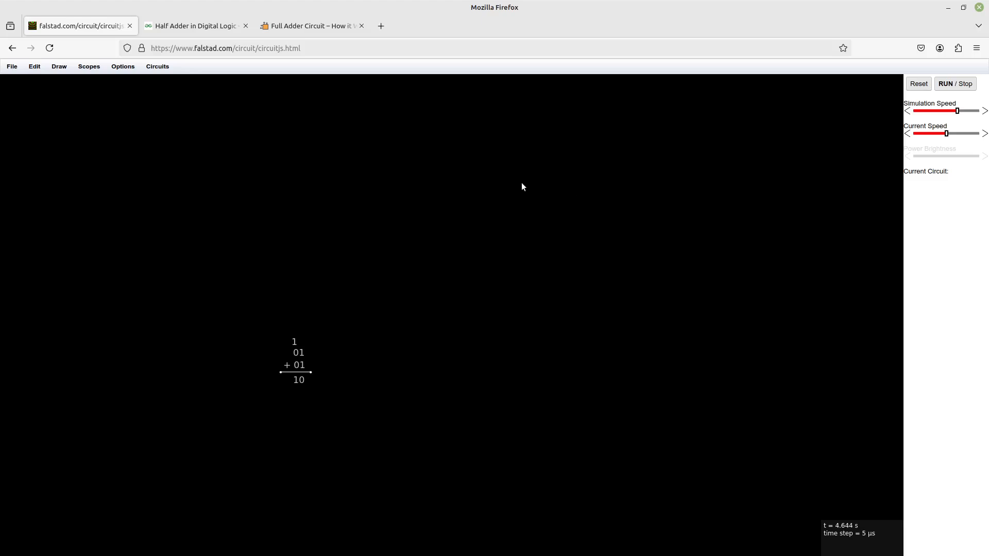
mouse_move(534, 188)
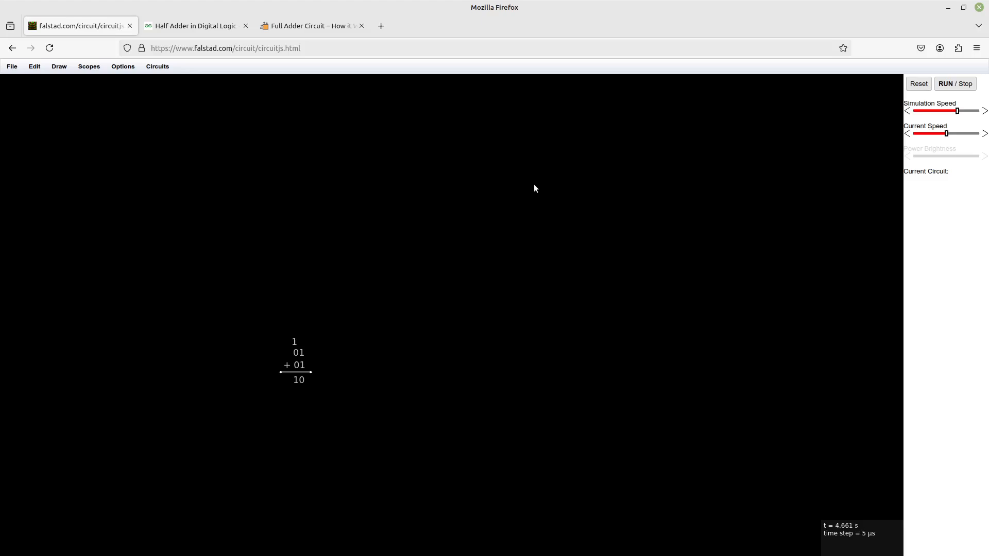
mouse_move(174, 113)
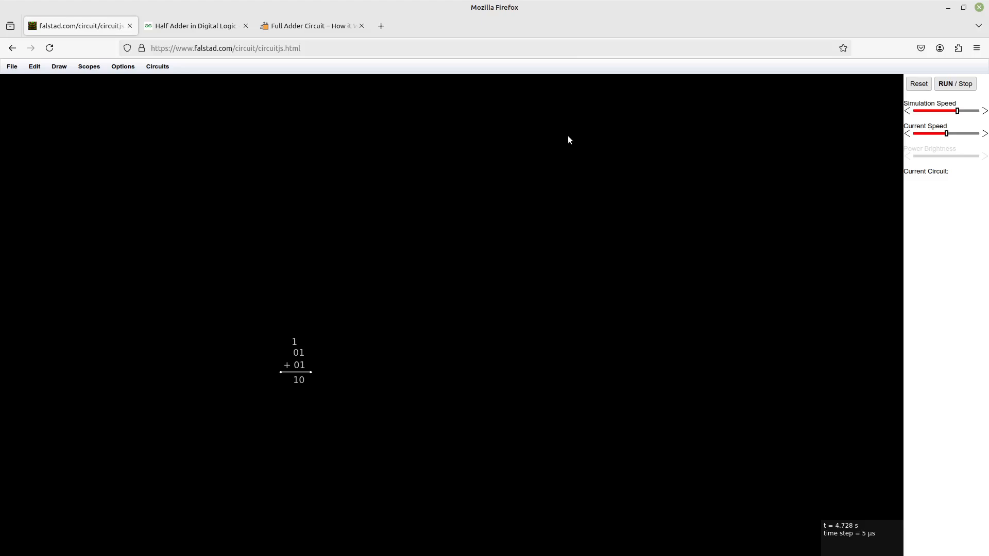
mouse_move(213, 113)
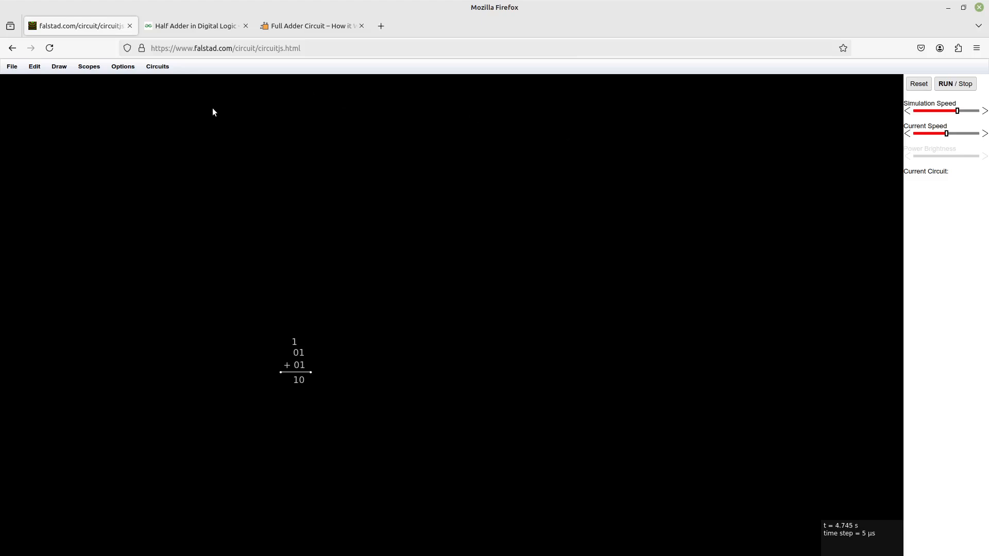
Draw a wire from the +5V supply toward the input switch row
drag(166, 102, 240, 105)
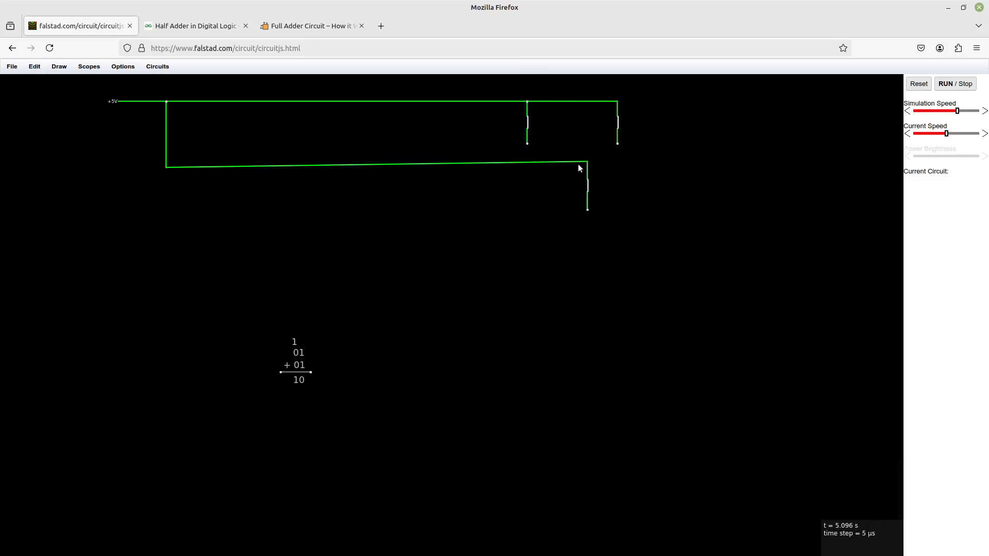
mouse_move(584, 166)
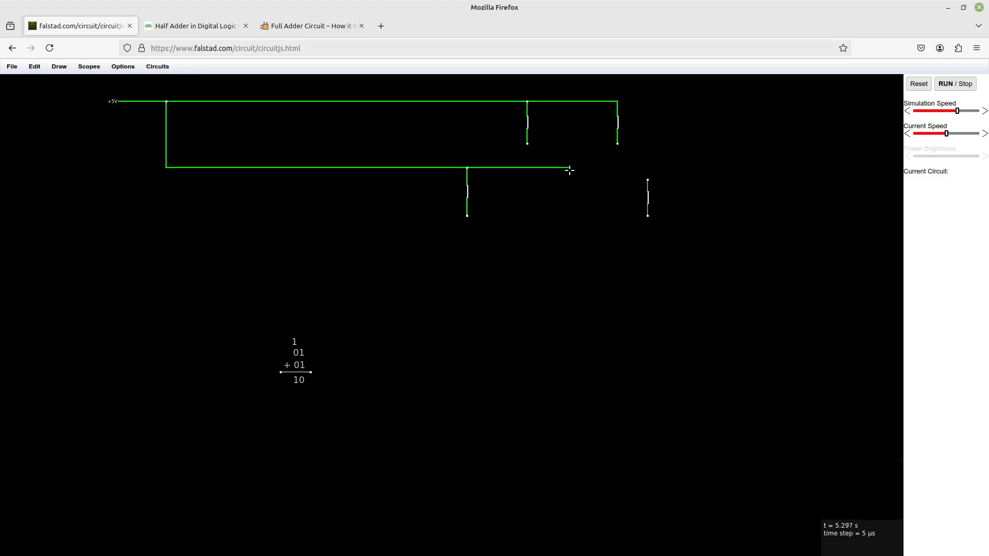
Connect the fourth switch to the end of the lower supply wire
click(551, 180)
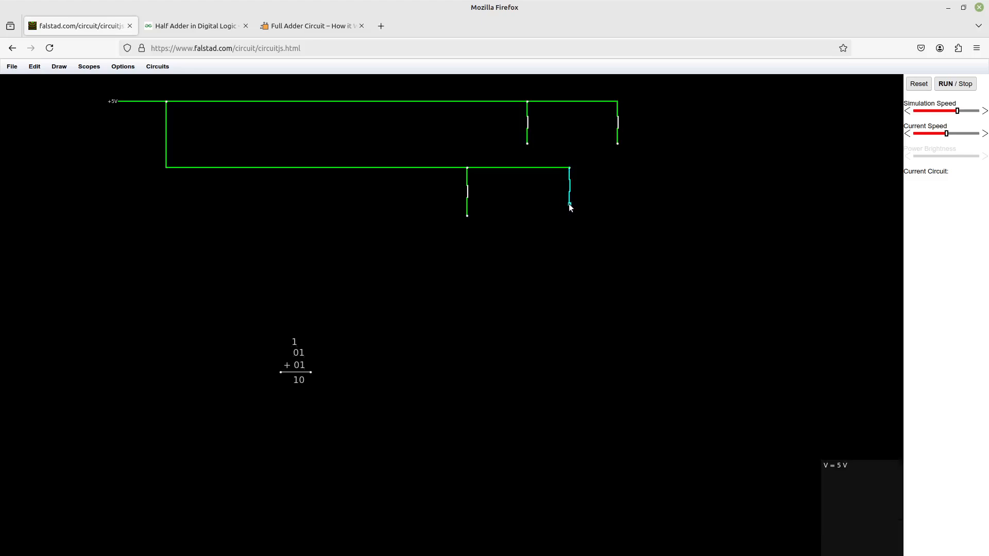
mouse_move(564, 266)
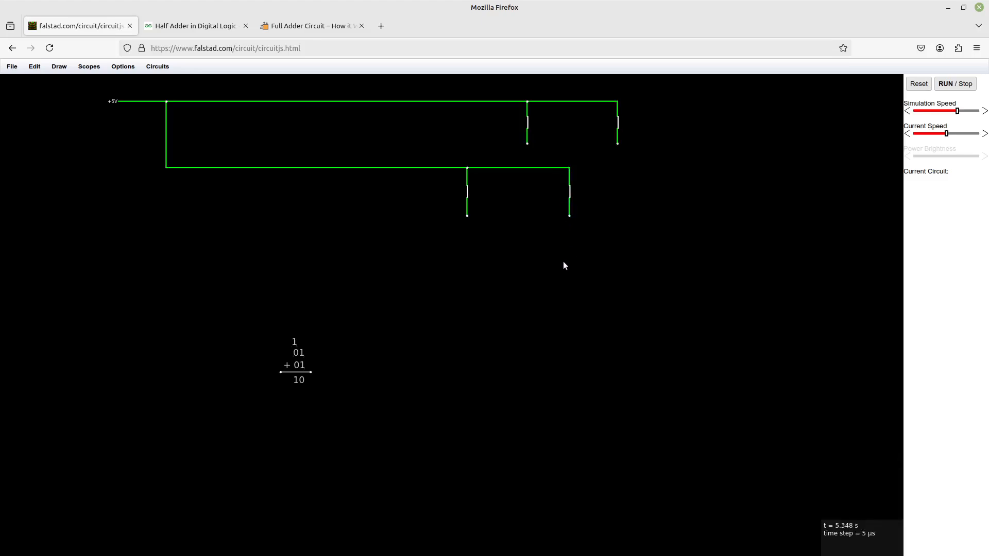
mouse_move(646, 157)
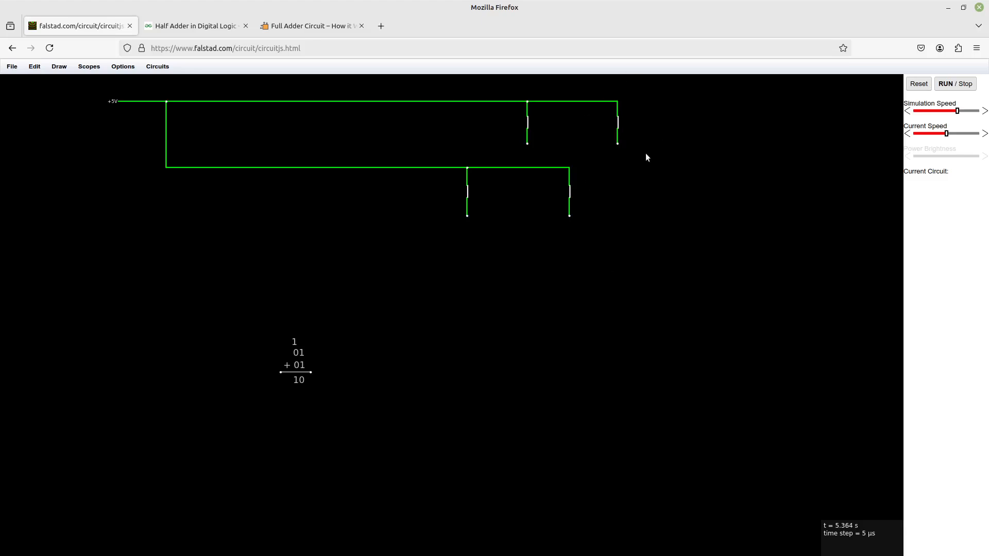
mouse_move(427, 179)
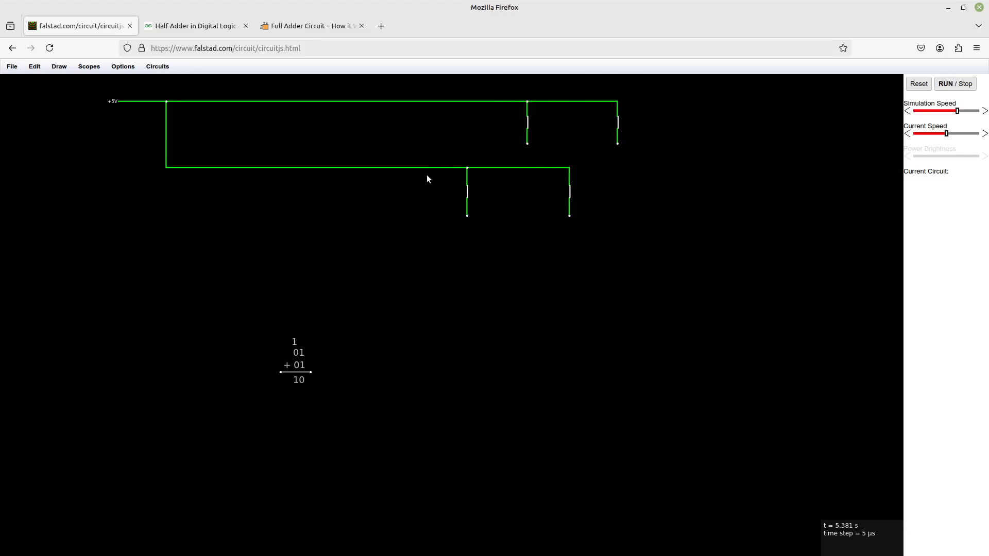
mouse_move(679, 169)
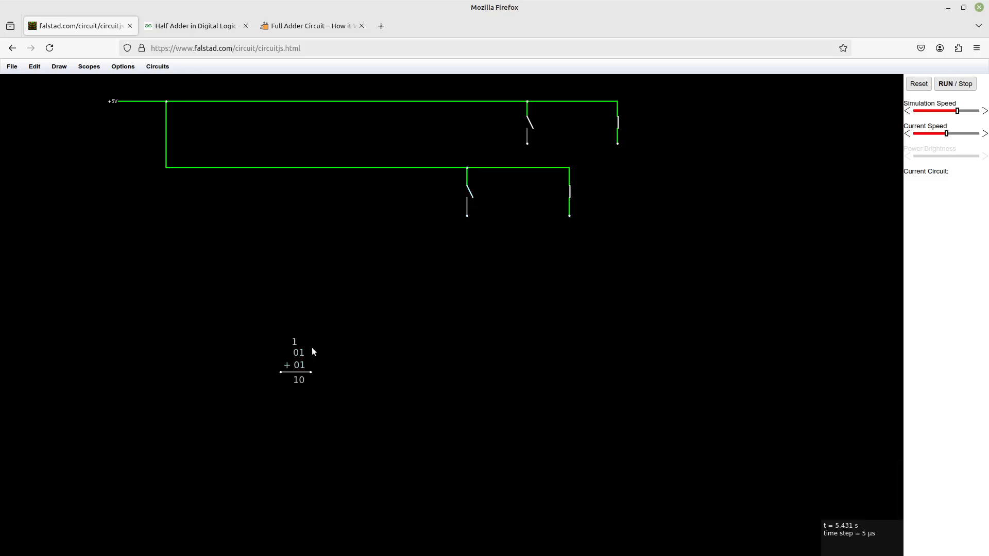
mouse_move(302, 362)
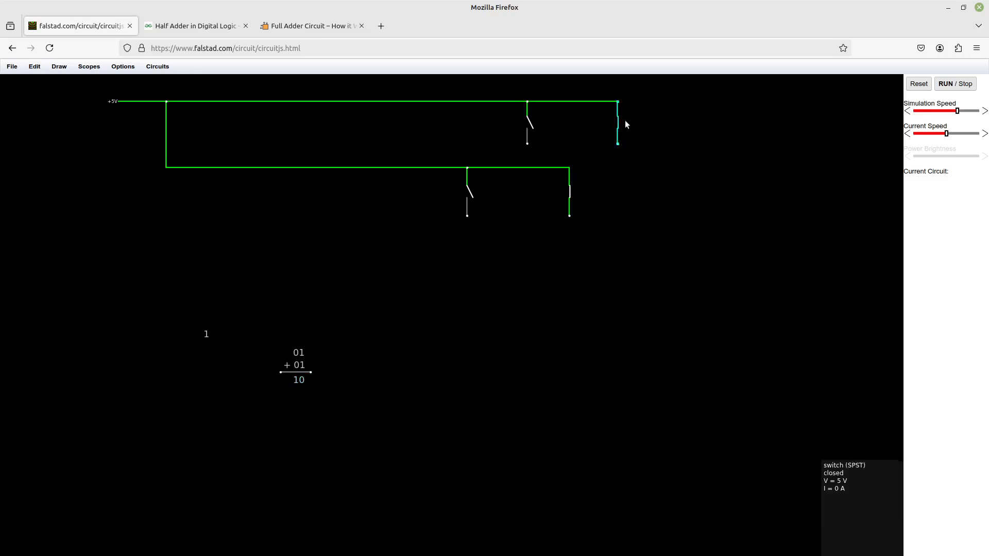
mouse_move(540, 126)
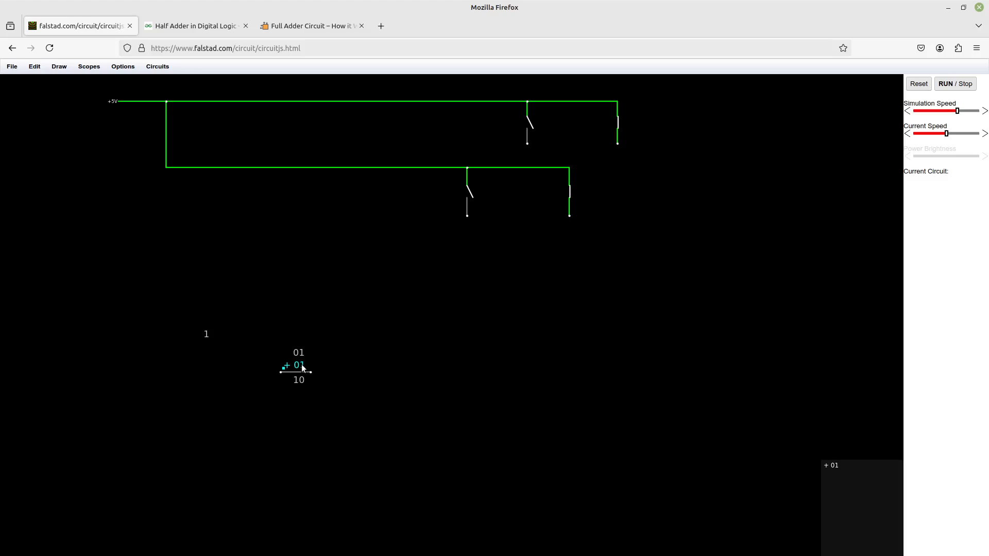
Change the second operand label from + 01 to + 00
double_click(297, 365)
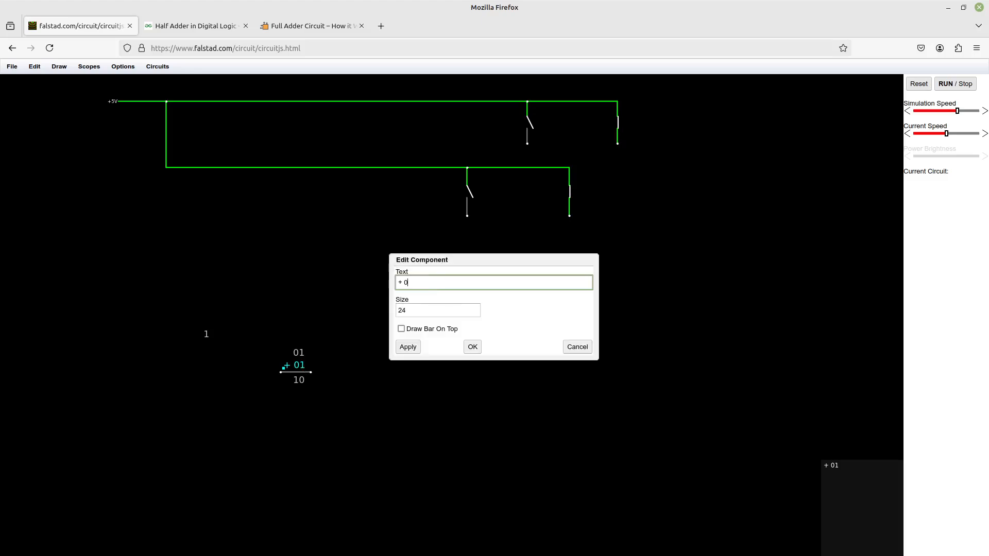
click(471, 346)
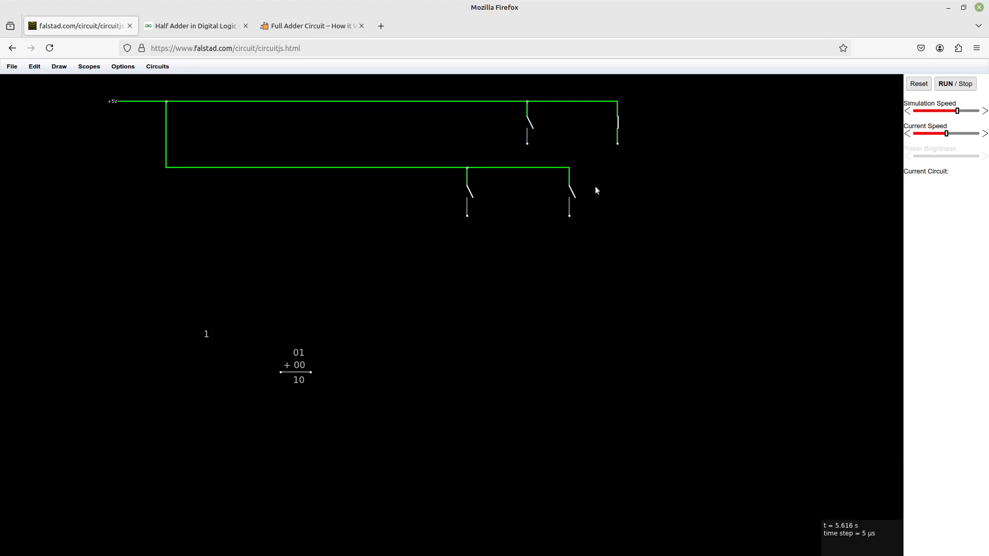
mouse_move(617, 146)
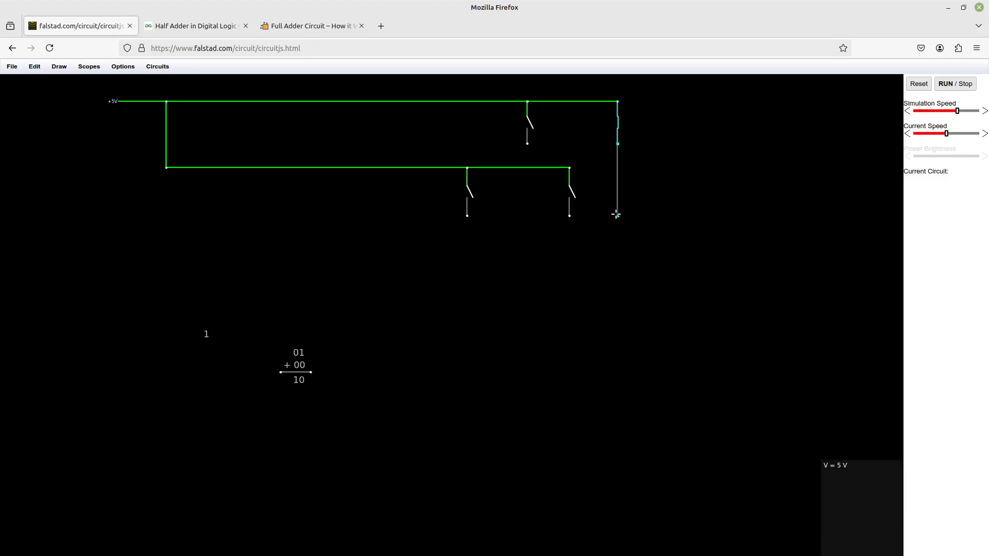
mouse_move(616, 225)
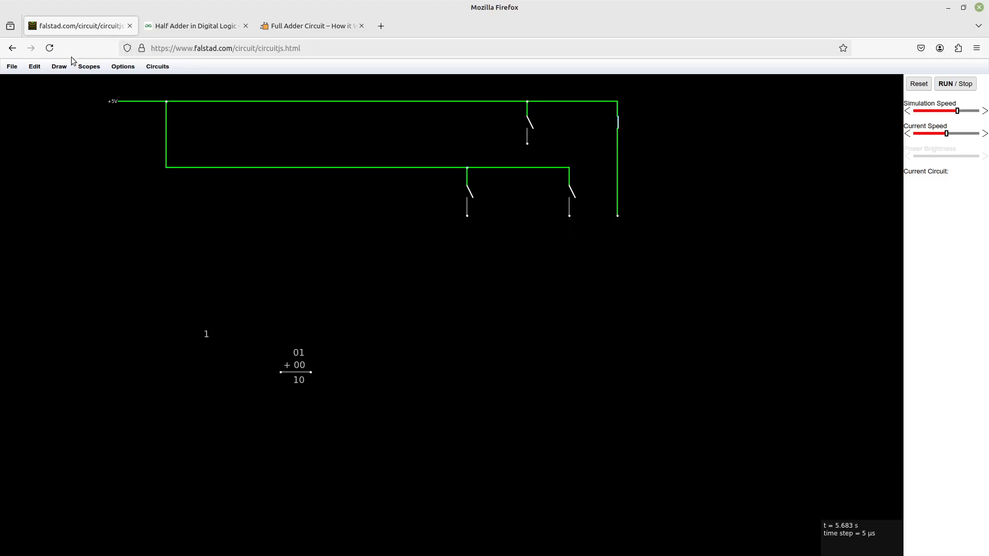
Place an XOR gate and an AND gate beneath the input switches
click(59, 66)
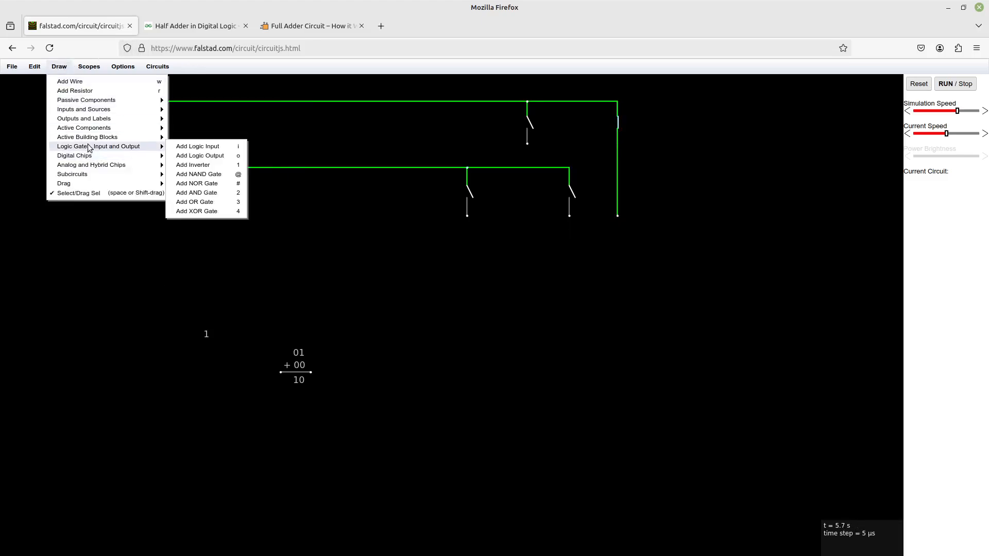
mouse_move(206, 211)
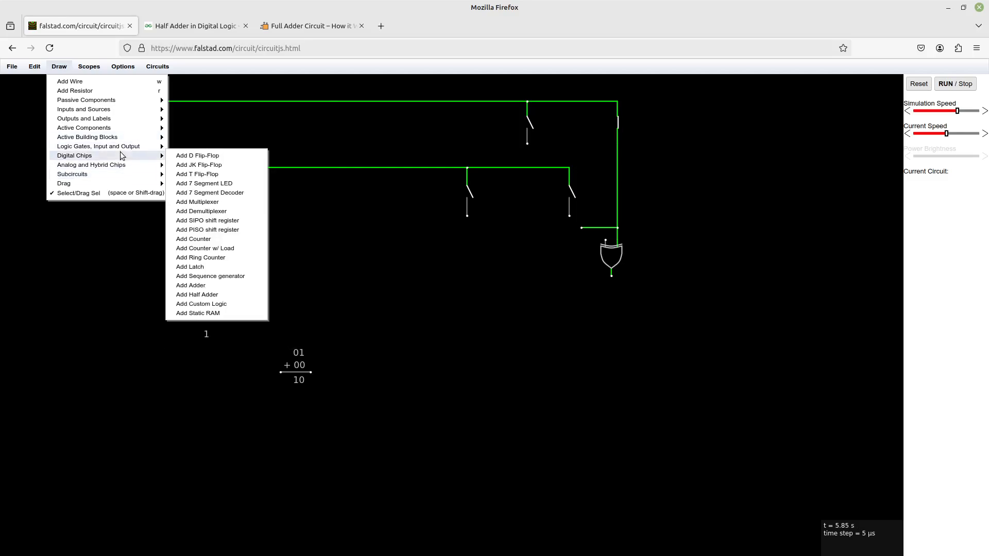
click(529, 279)
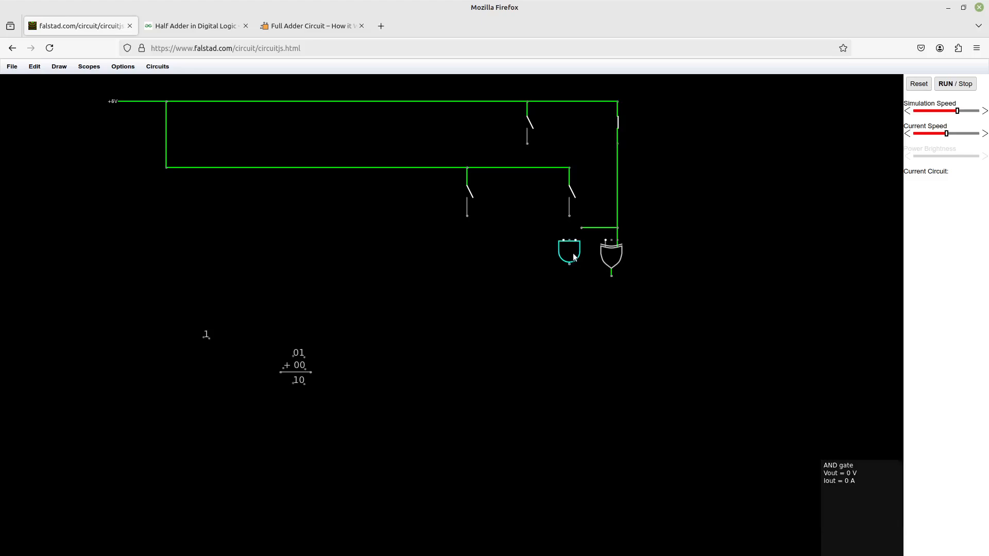
mouse_move(520, 241)
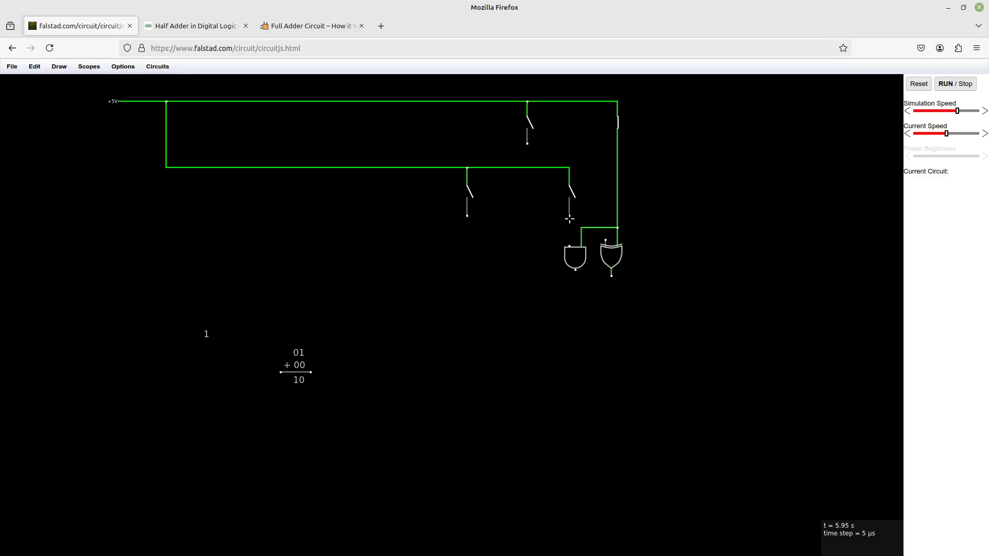
Wire the second switch to the AND and XOR inputs and compare against the half adder diagram
click(568, 202)
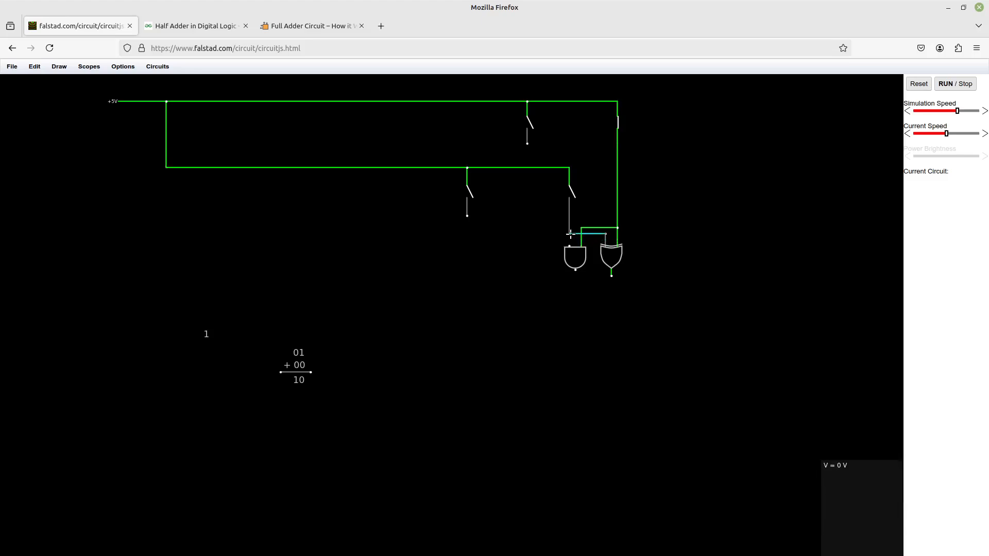
mouse_move(581, 342)
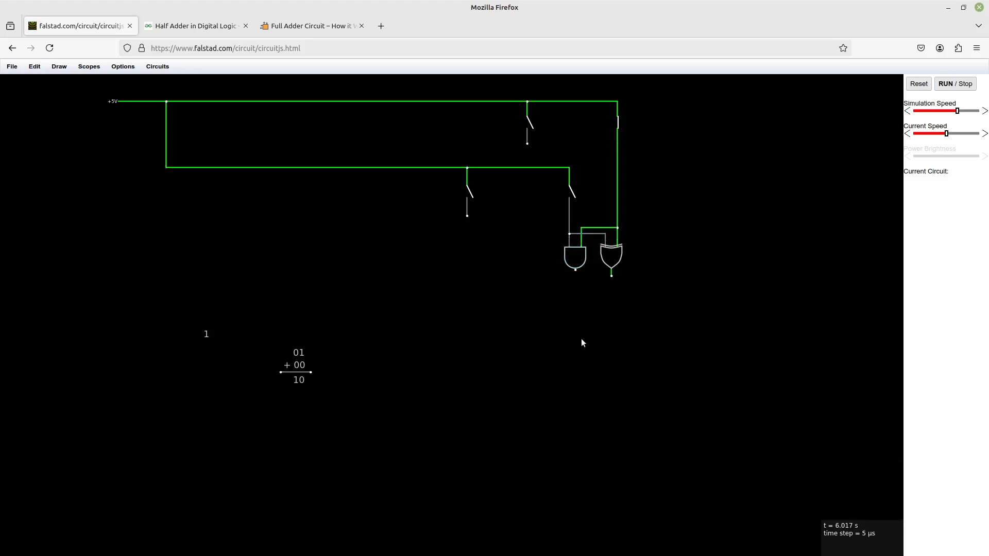
click(574, 255)
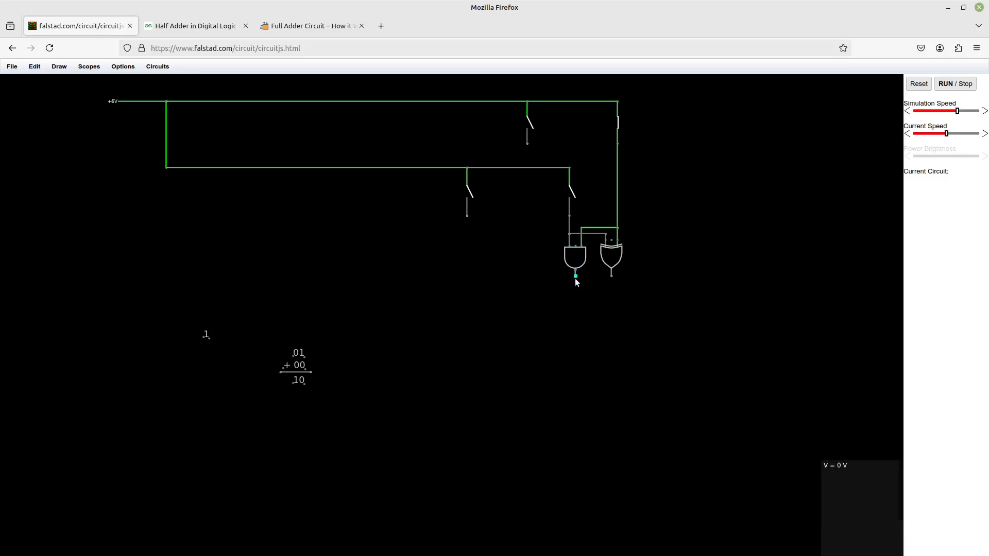
click(196, 26)
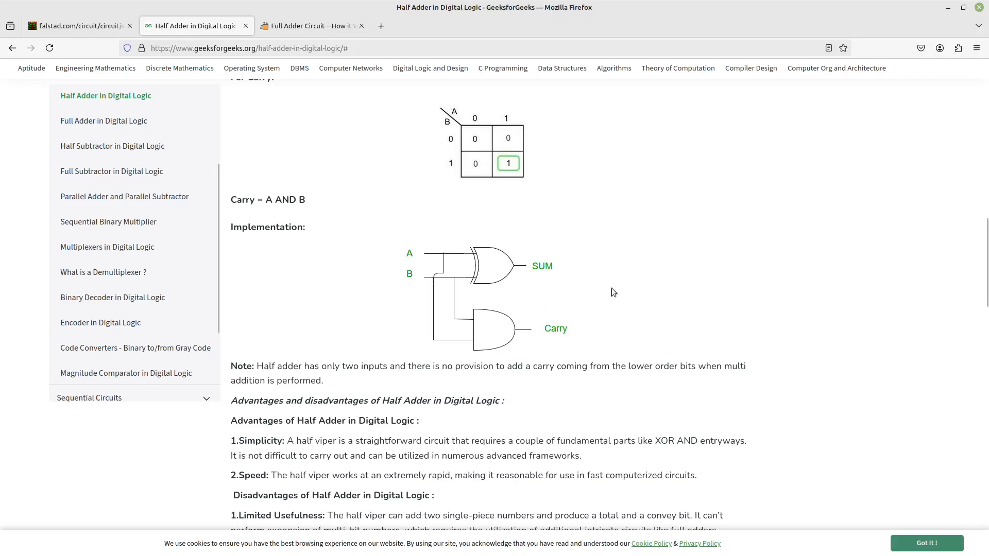
mouse_move(479, 242)
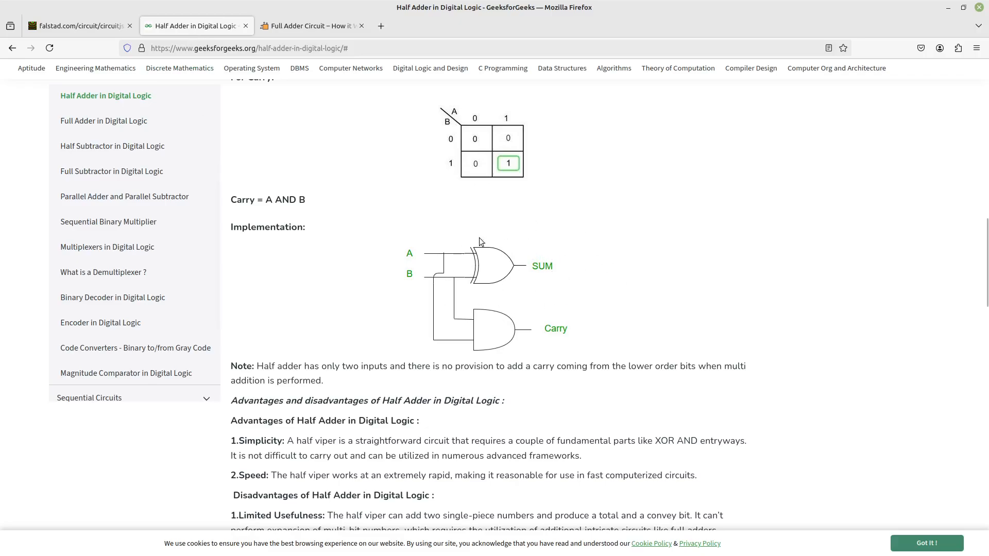
mouse_move(35, 21)
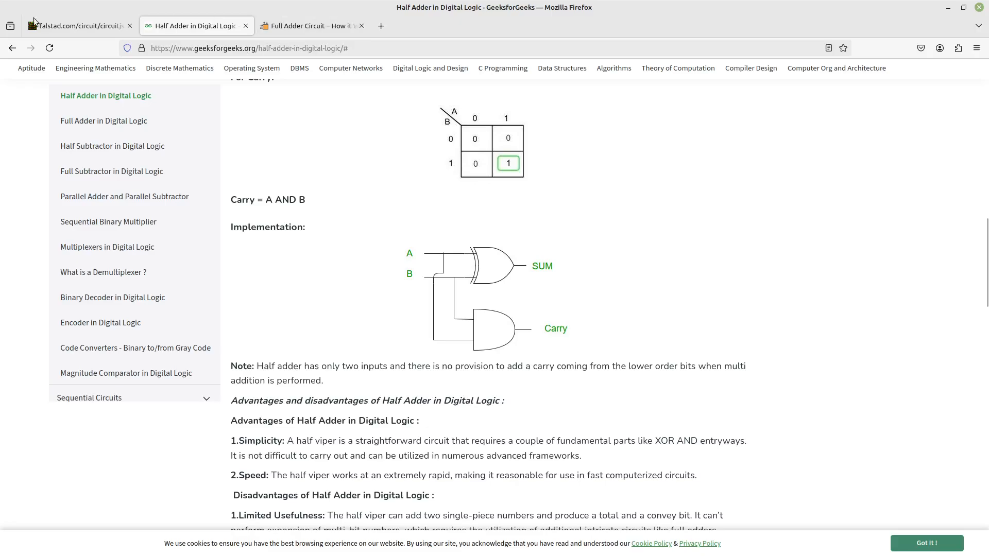
click(76, 26)
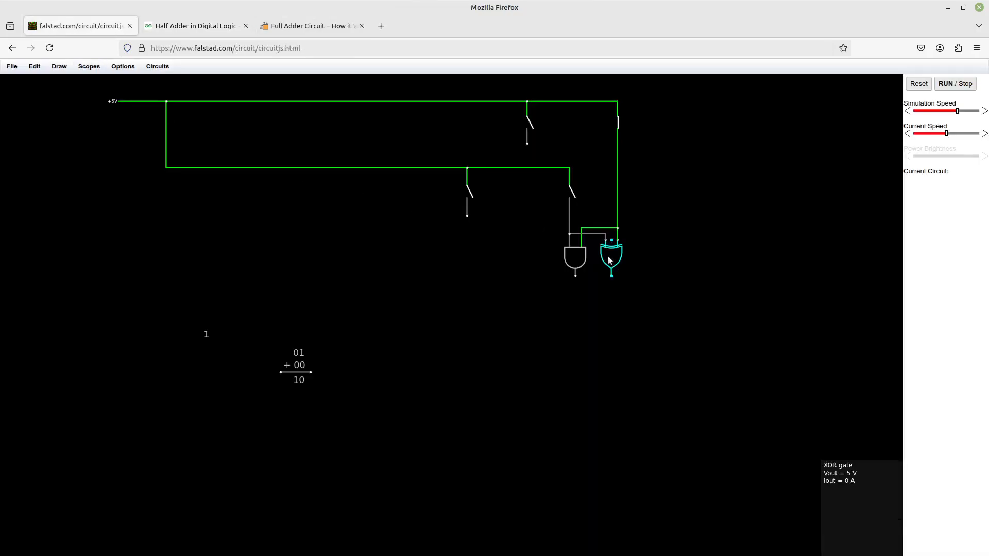
mouse_move(621, 254)
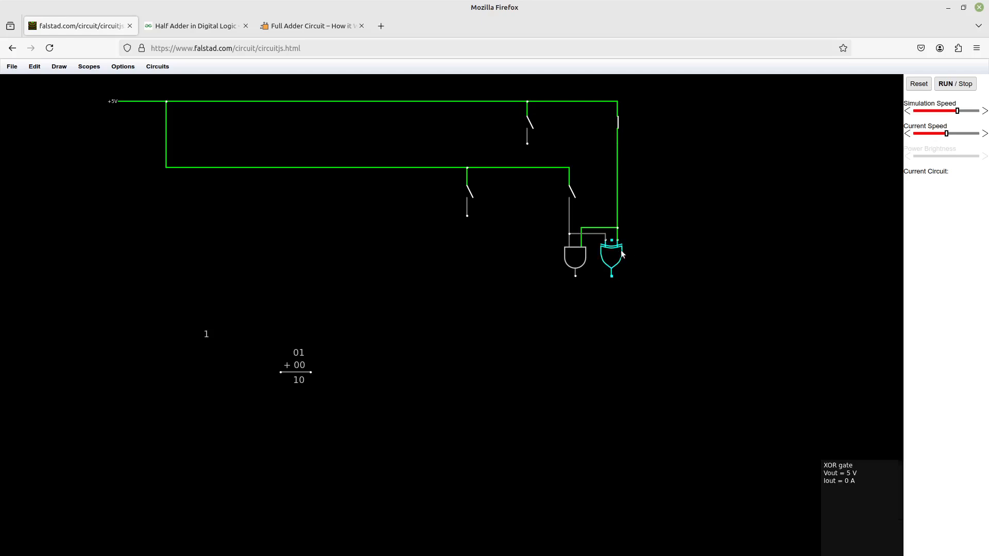
mouse_move(617, 272)
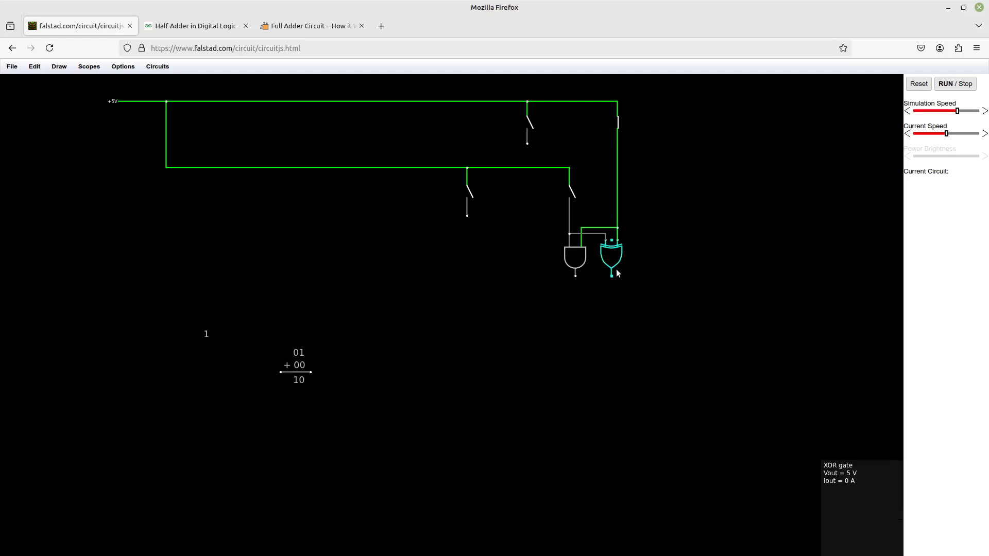
mouse_move(339, 261)
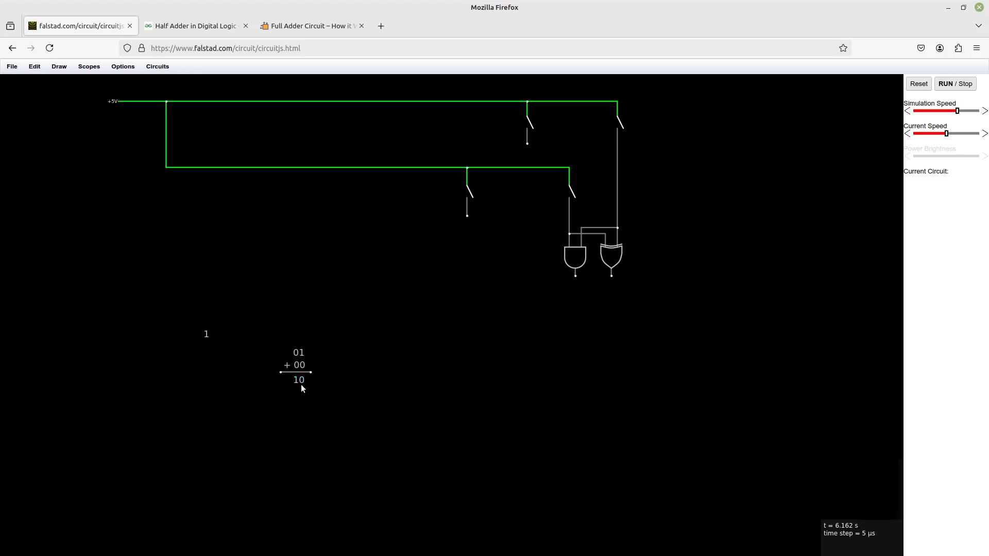
Edit the addend and result text labels, setting the result to 01
double_click(297, 352)
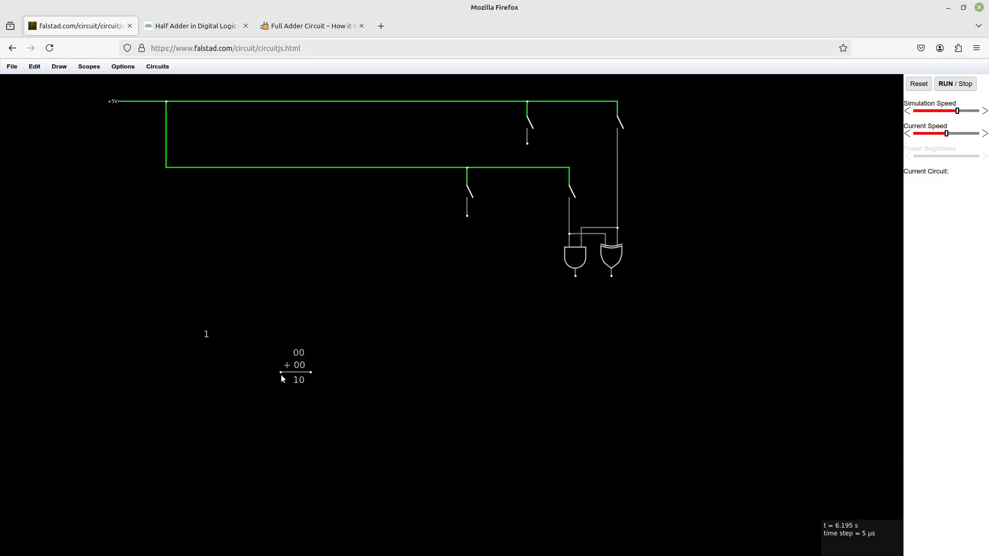
double_click(297, 380)
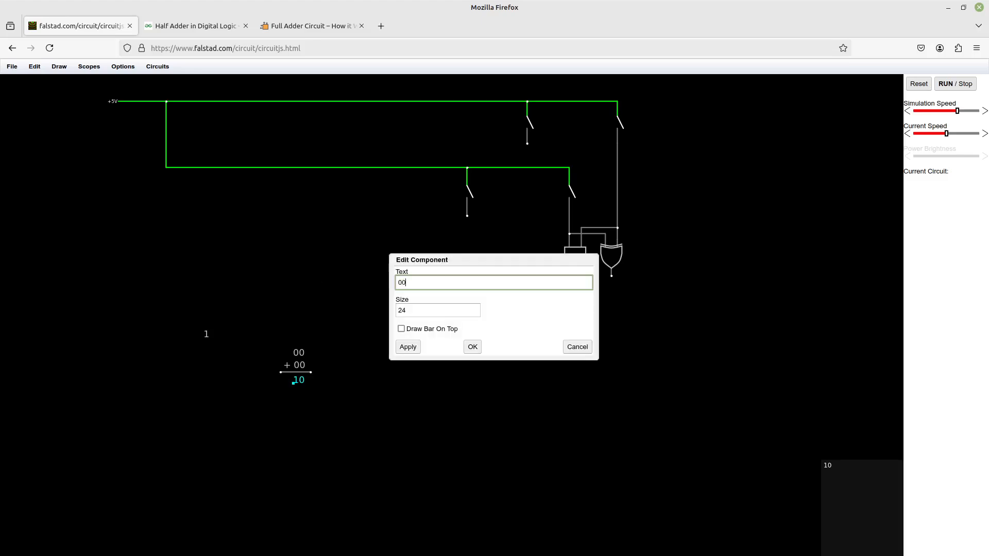
click(471, 346)
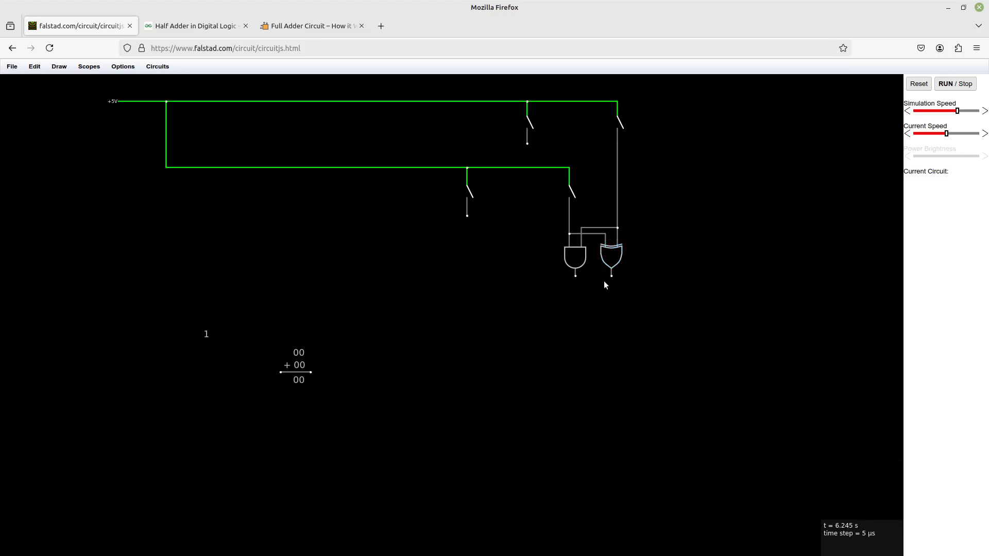
mouse_move(613, 282)
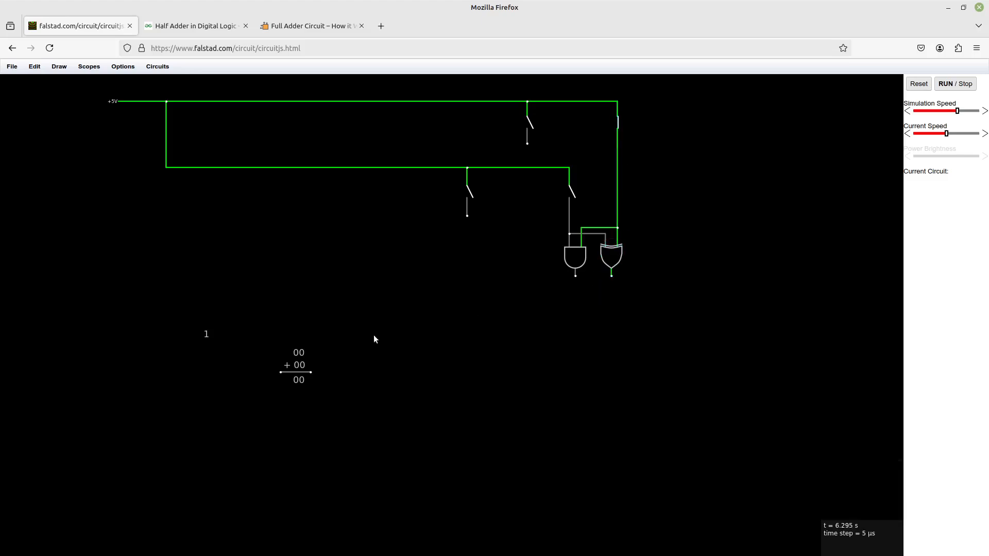
double_click(298, 352)
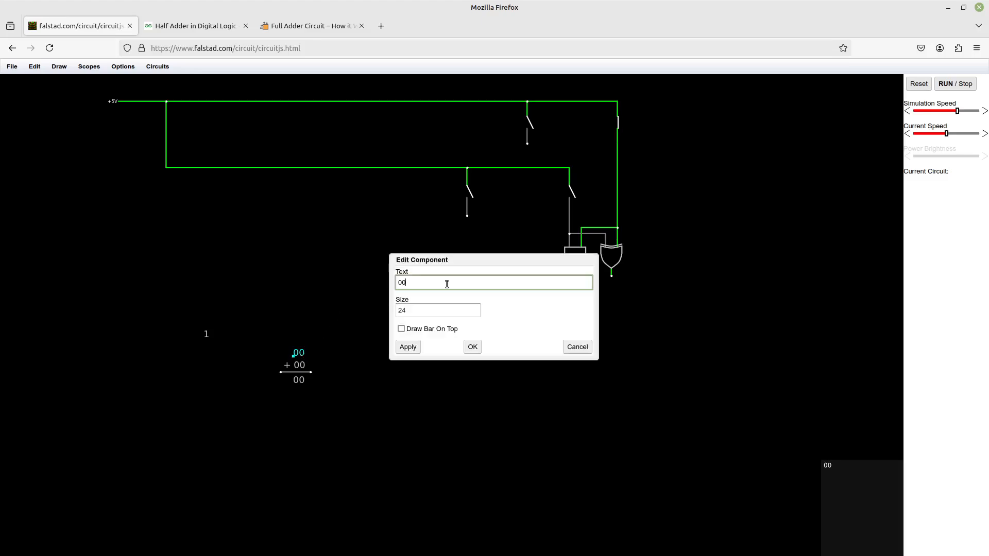
text(01)
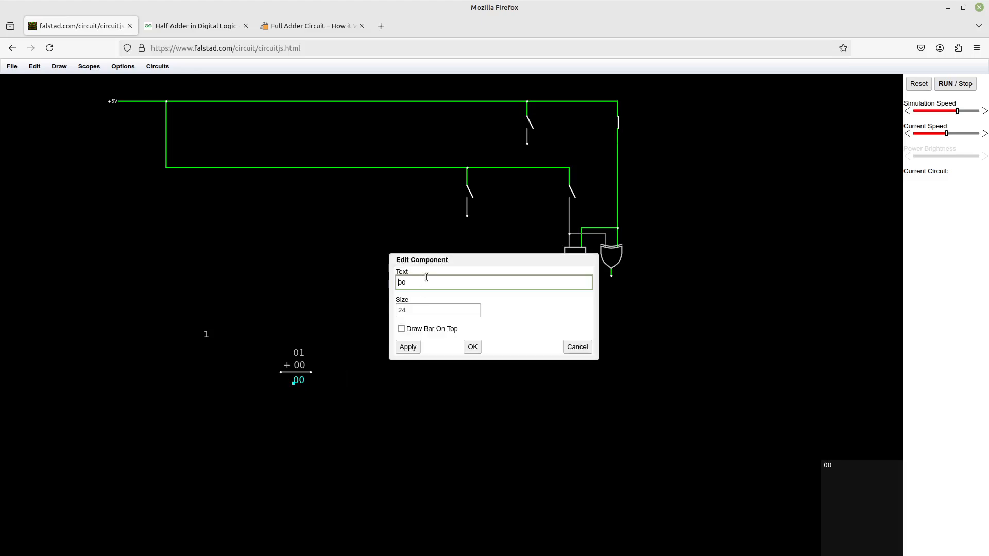
key(Backspace)
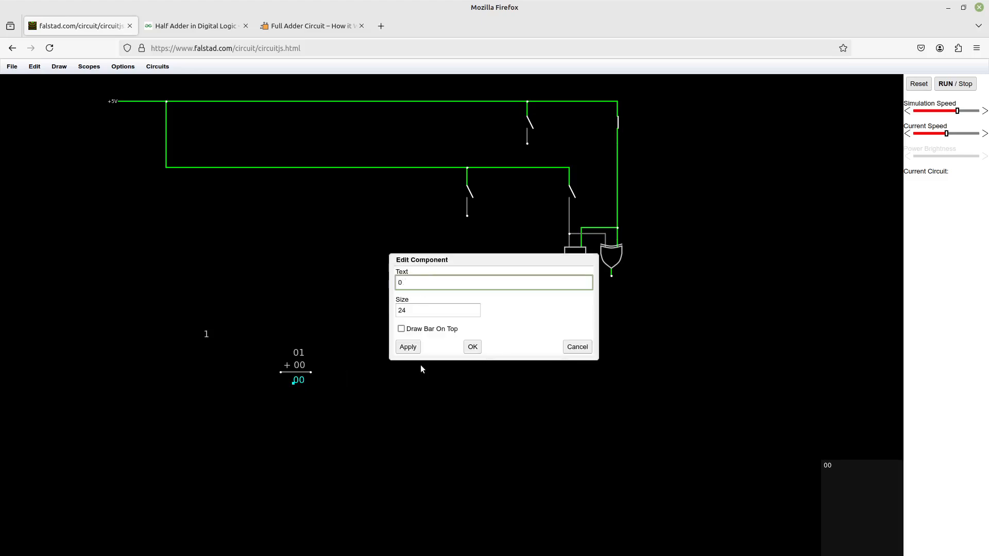
click(472, 346)
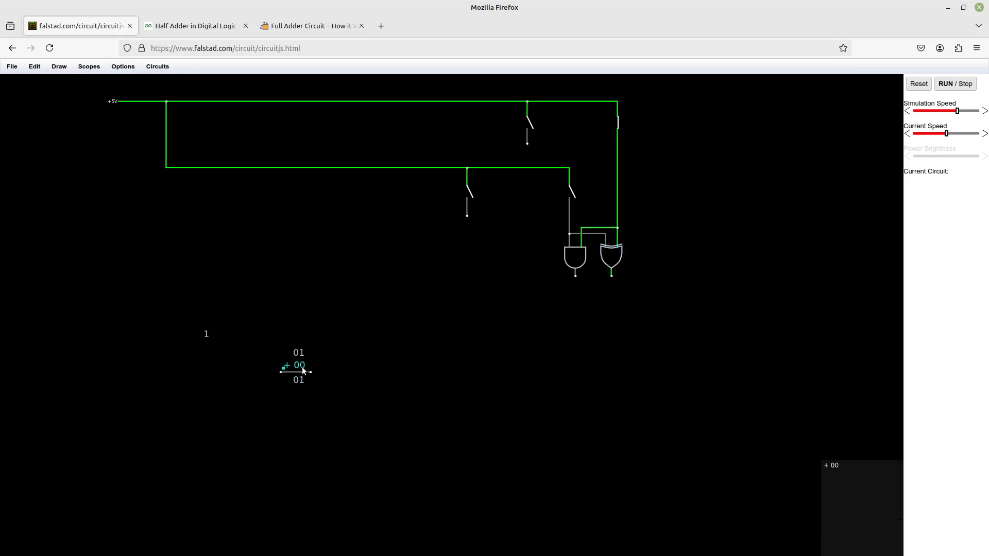
Set the second addend label to + 01 and reopen the first addend label
double_click(296, 368)
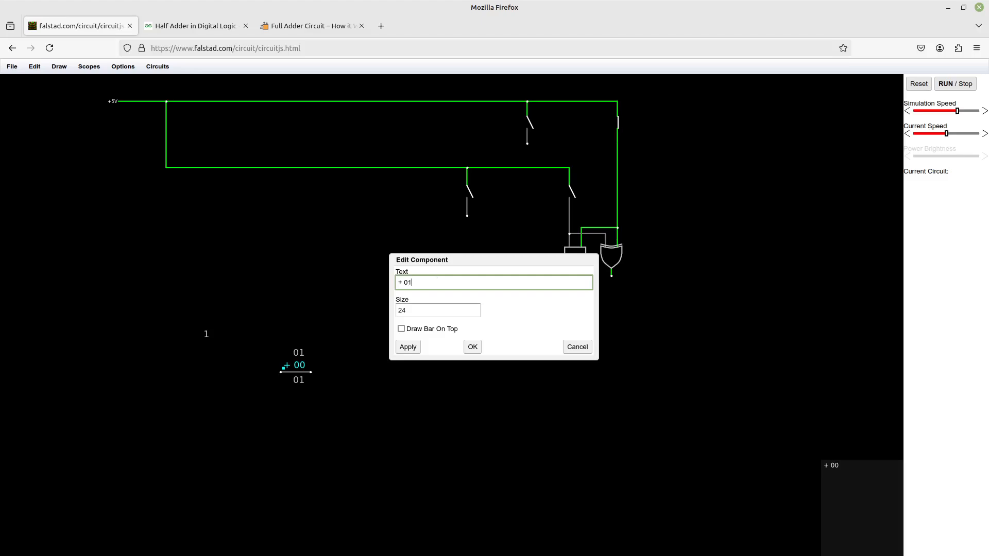
click(472, 346)
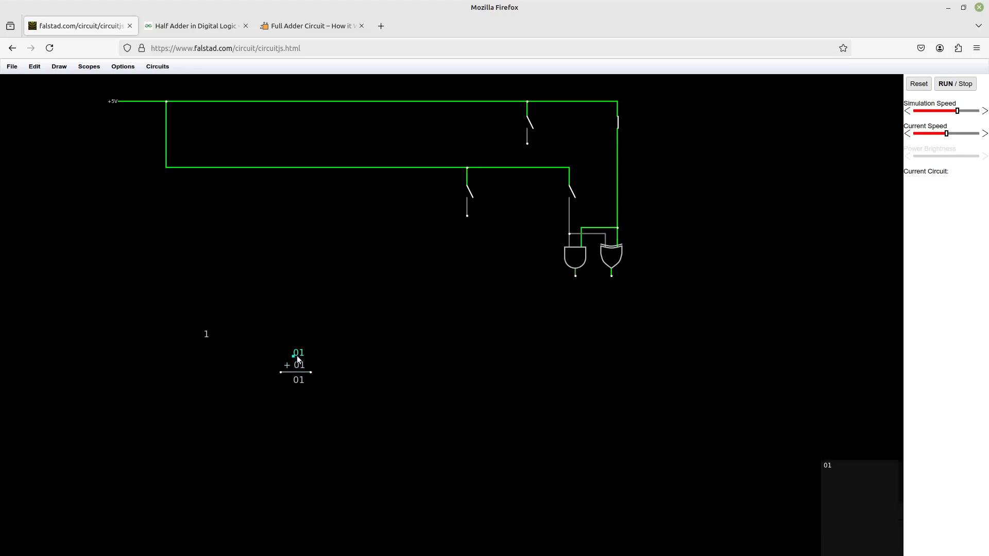
double_click(298, 357)
text(00)
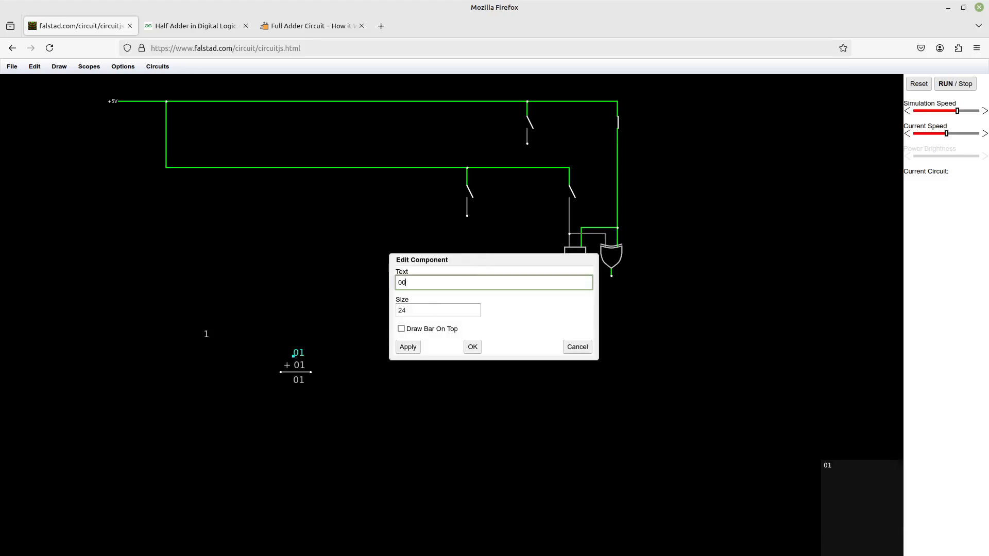
Set the result label to 00 after flipping an input switch, then check the half adder diagram
click(471, 347)
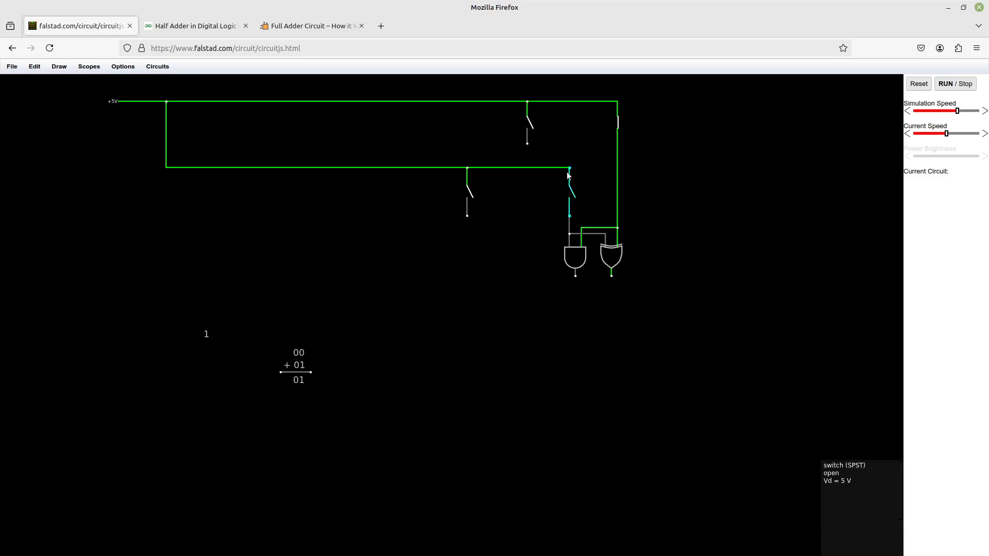
click(568, 183)
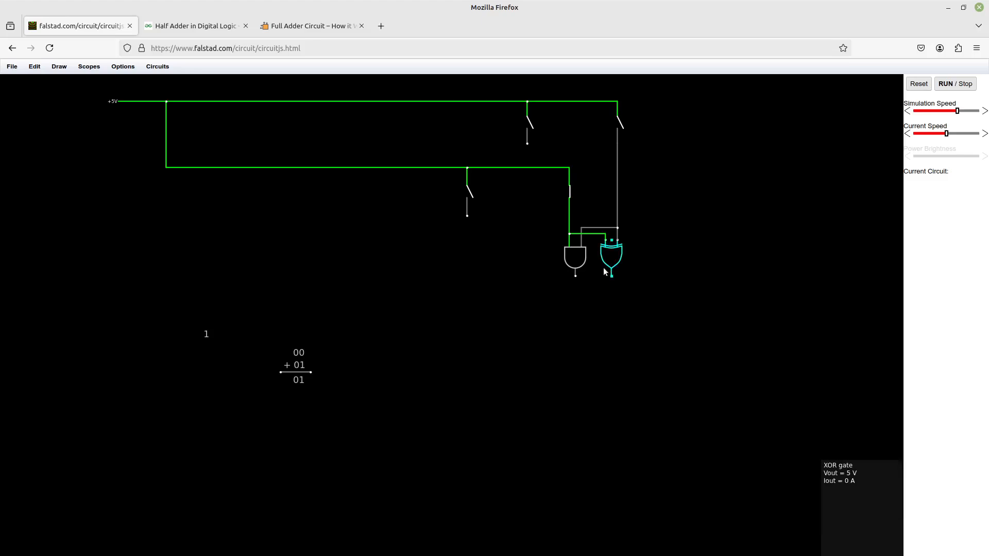
mouse_move(527, 349)
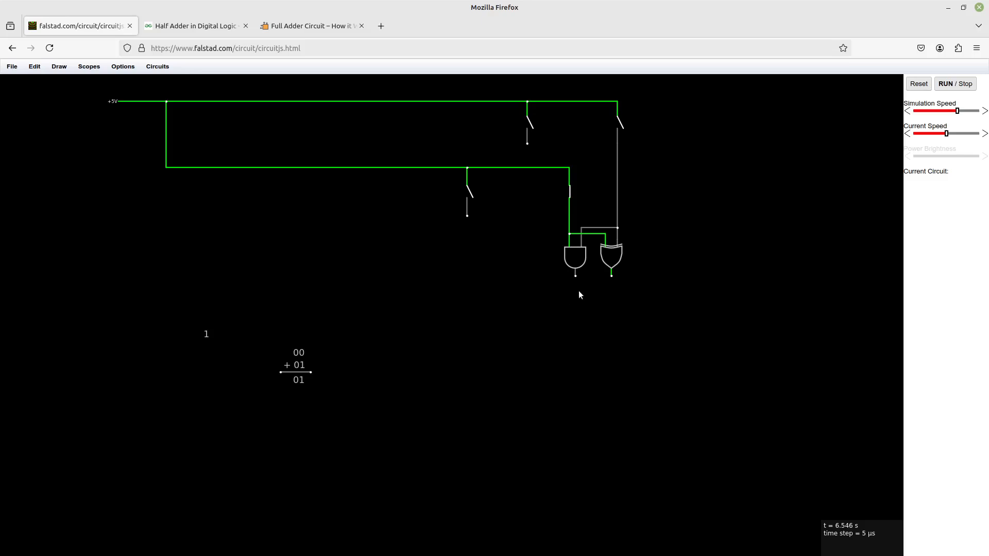
mouse_move(594, 297)
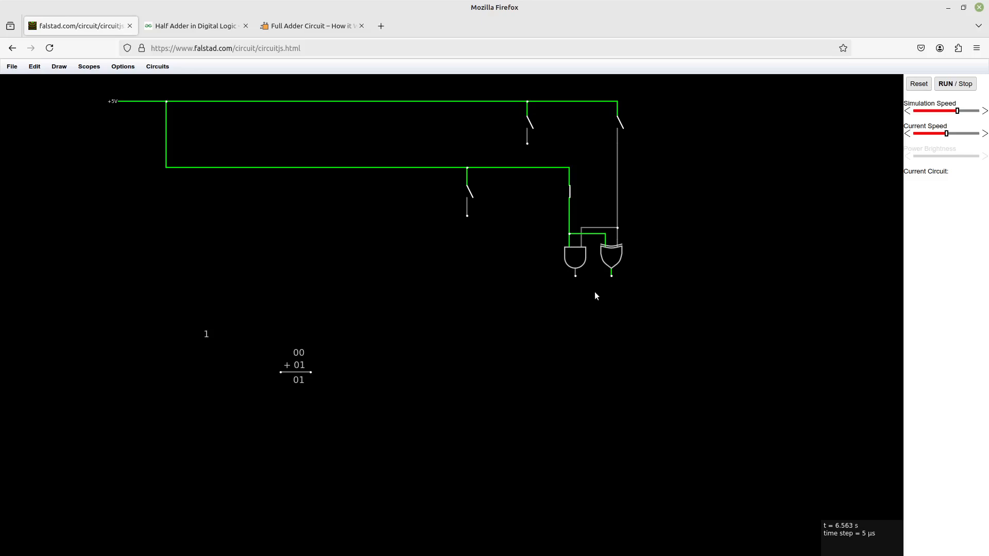
double_click(298, 352)
text(01)
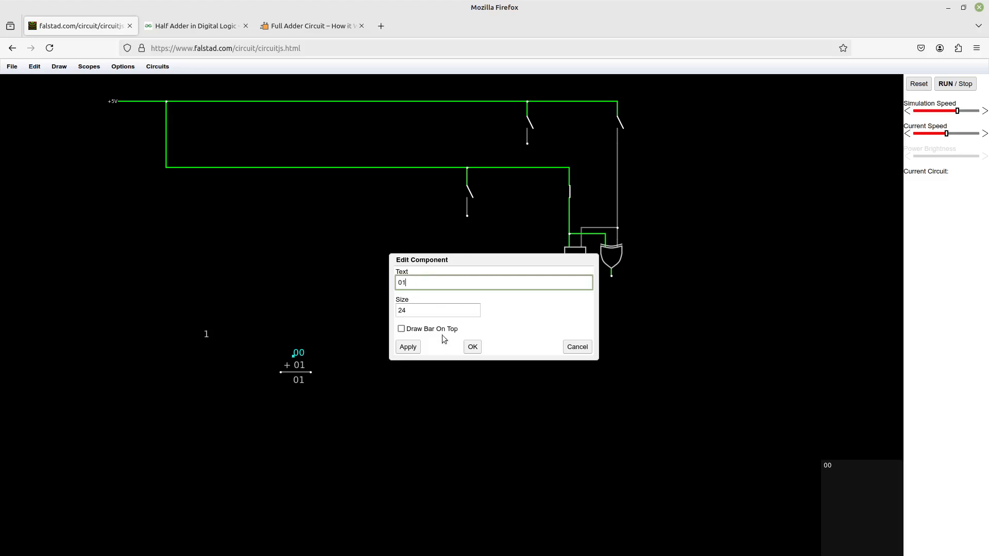
click(407, 346)
text(00)
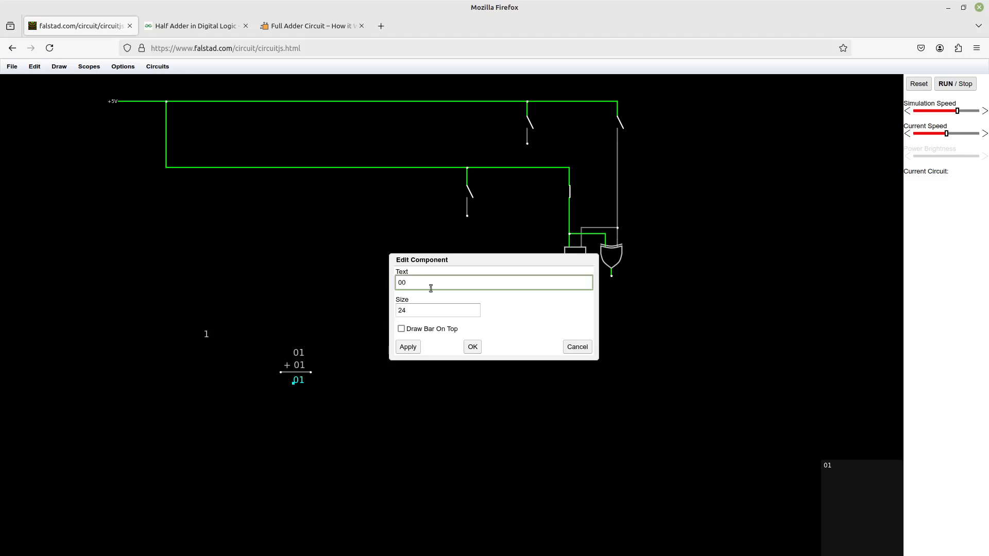
click(472, 346)
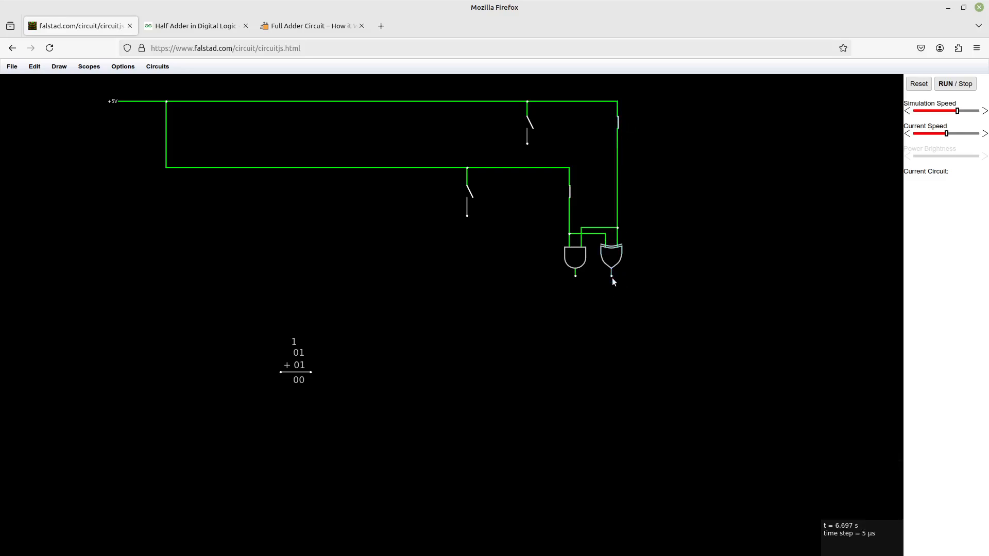
mouse_move(558, 280)
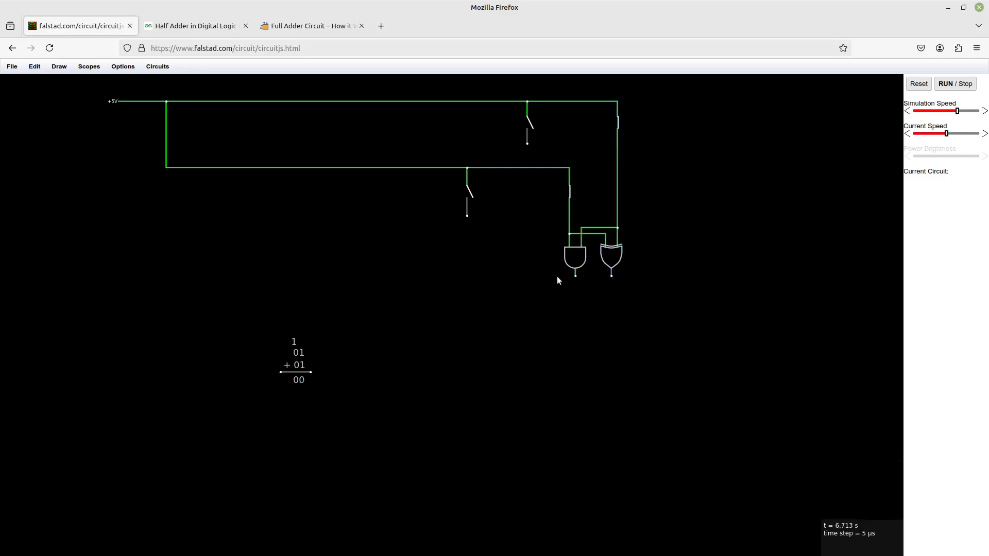
mouse_move(223, 70)
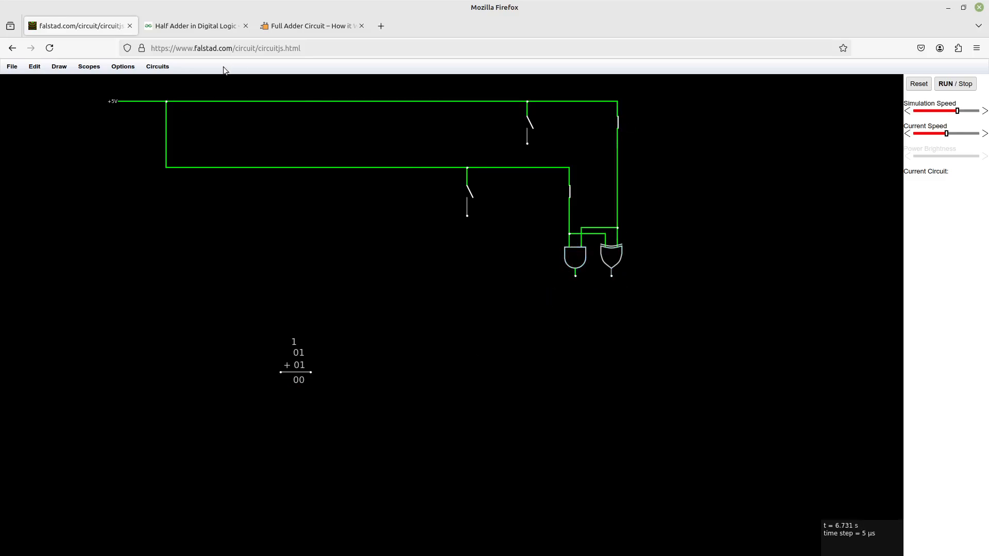
click(196, 26)
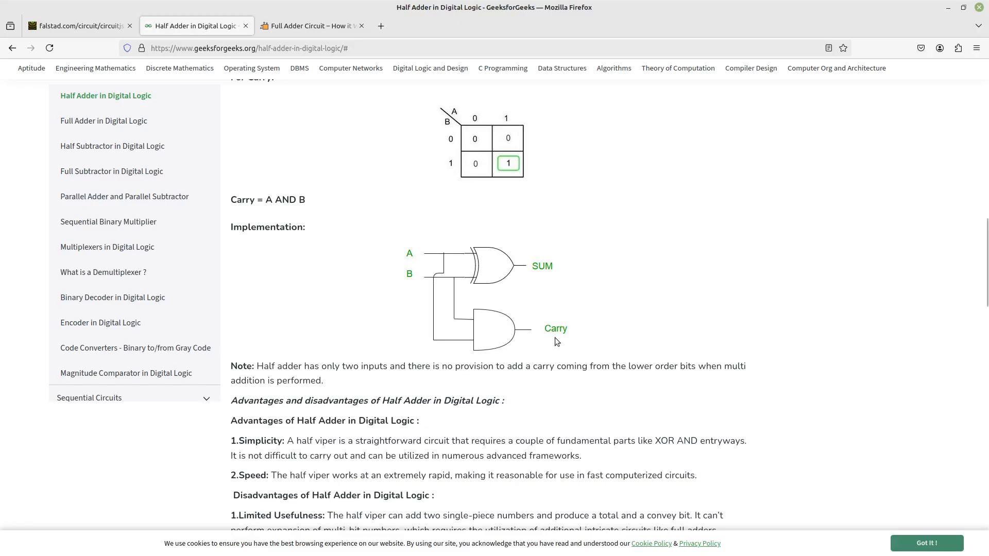
click(76, 26)
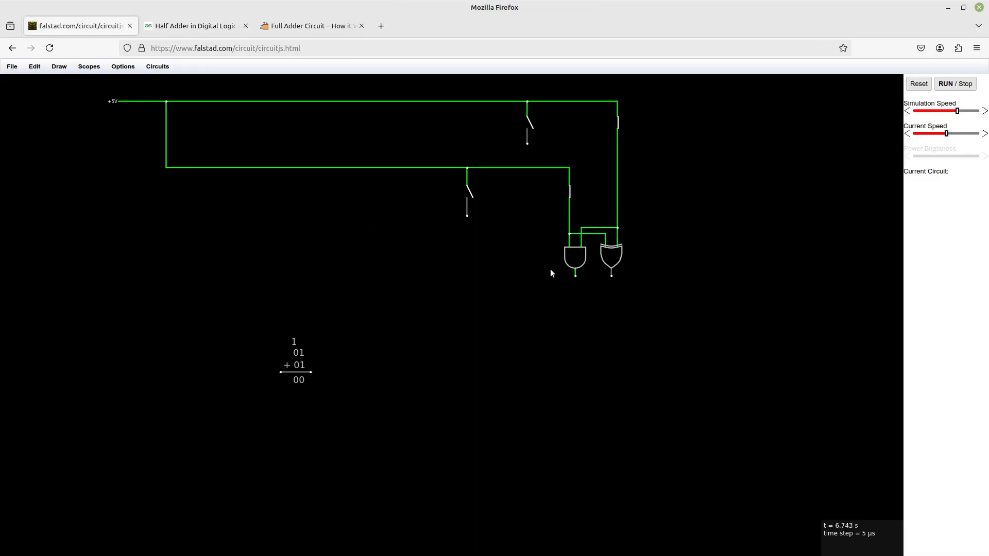
mouse_move(577, 285)
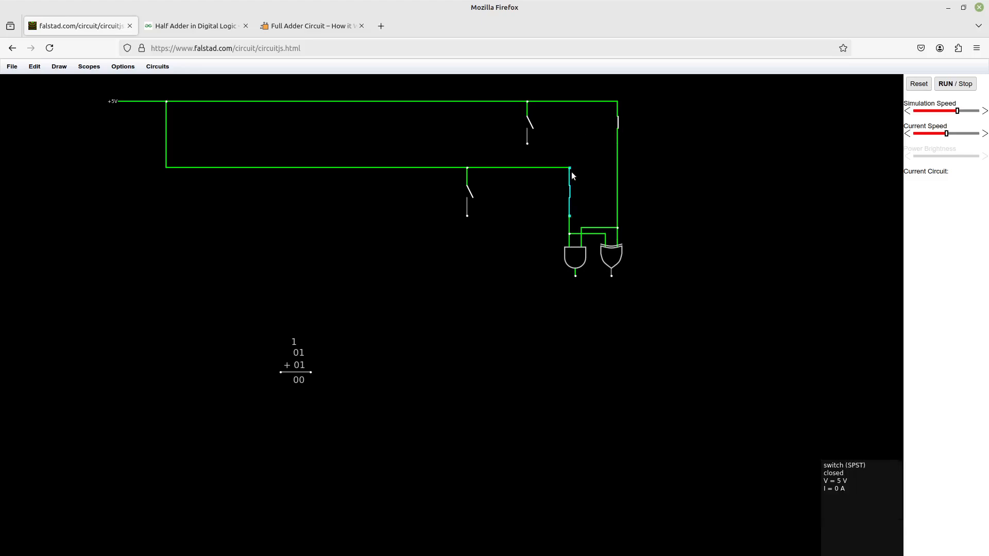
mouse_move(306, 350)
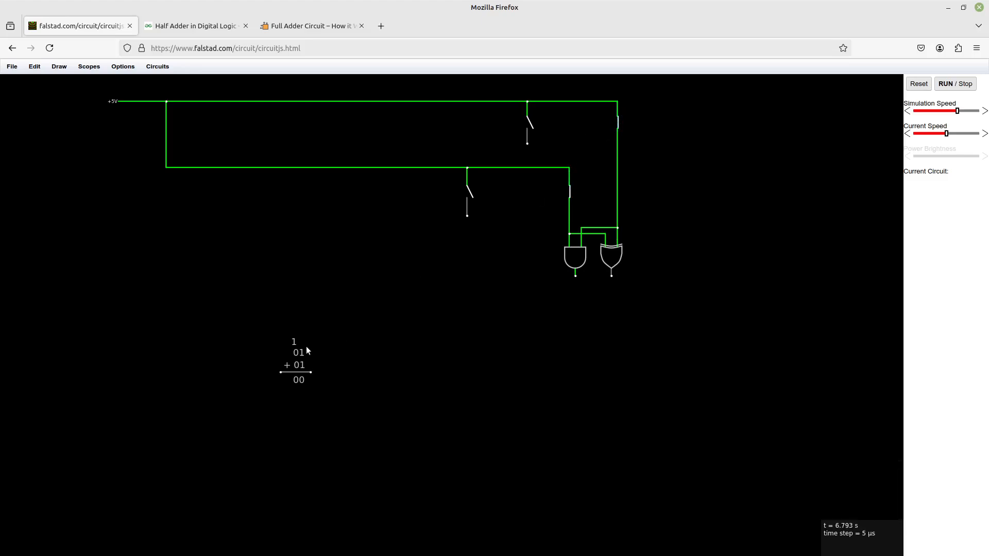
mouse_move(308, 381)
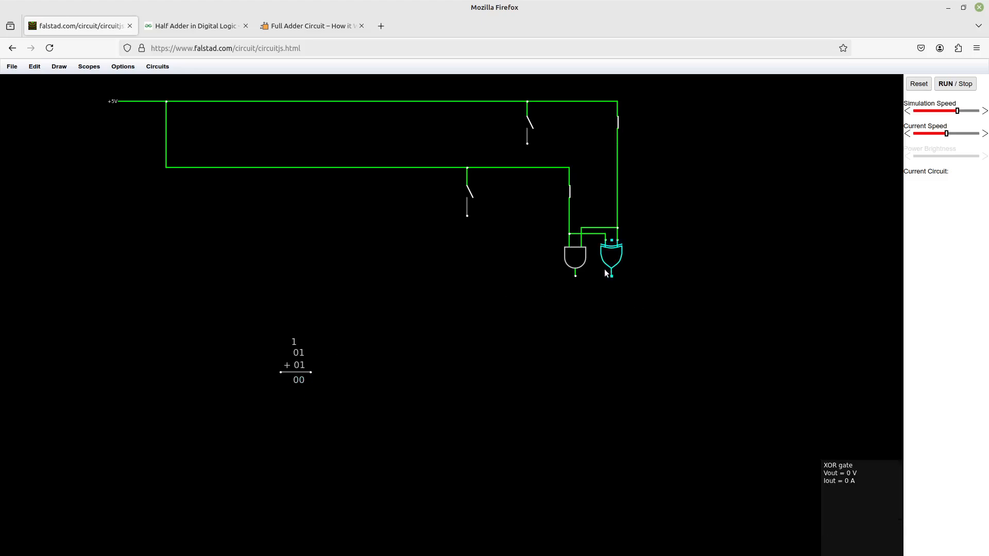
mouse_move(585, 336)
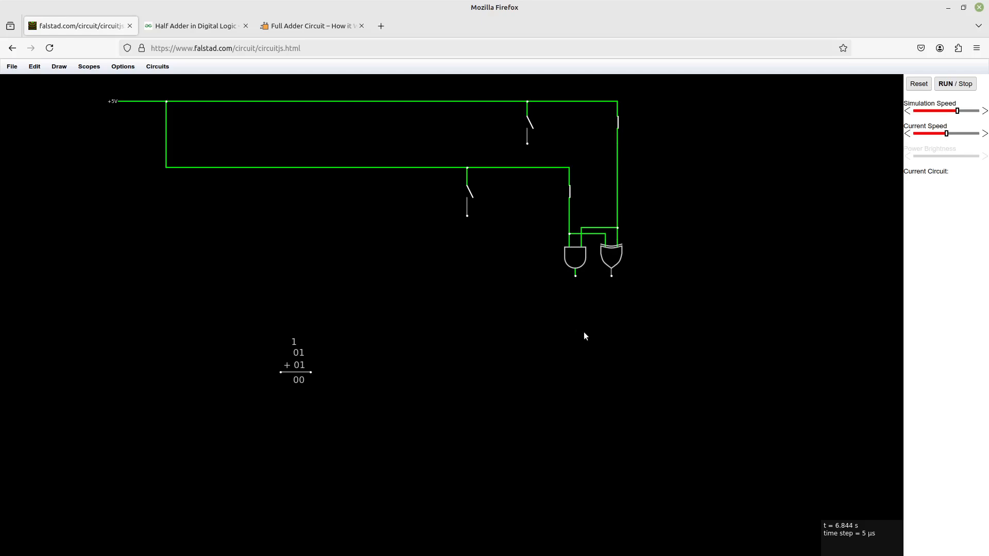
mouse_move(583, 305)
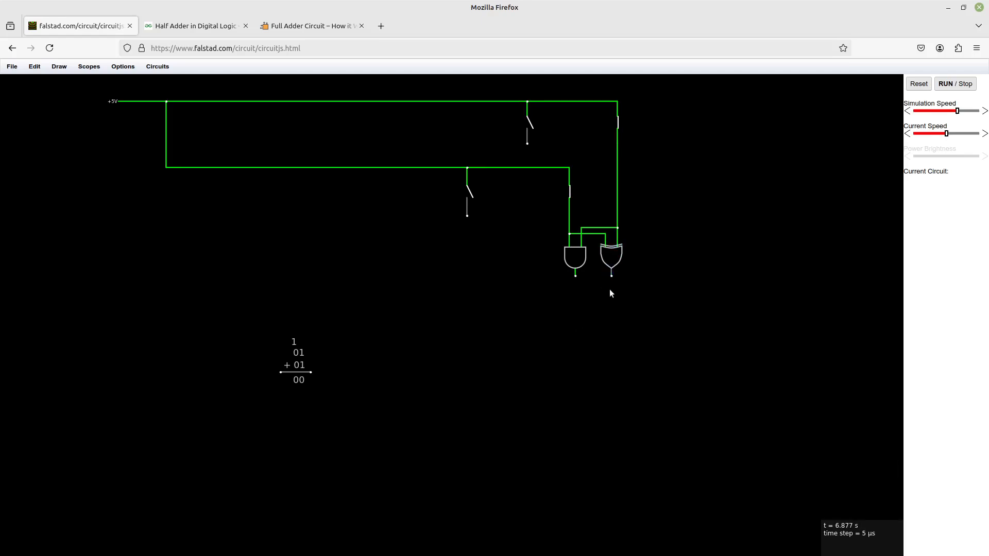
mouse_move(611, 277)
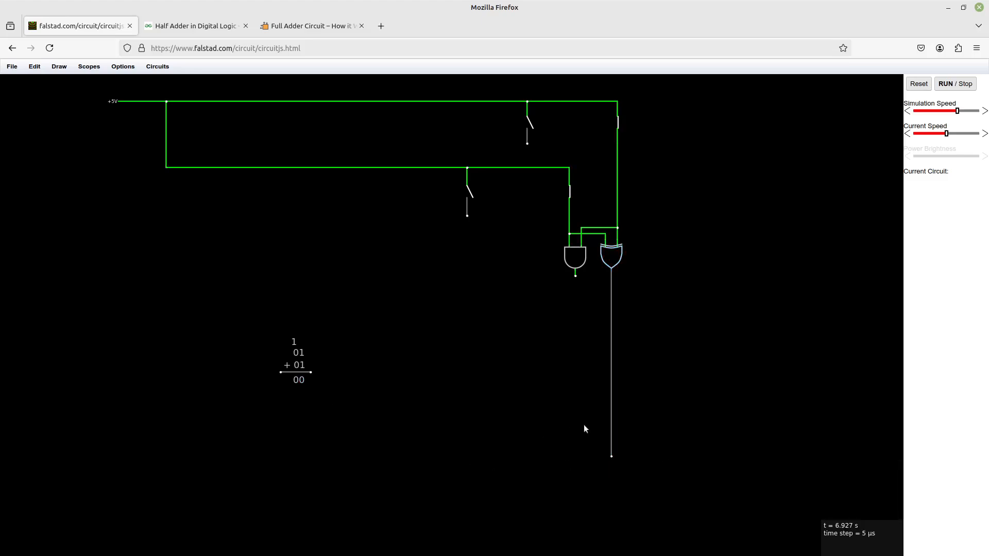
mouse_move(587, 310)
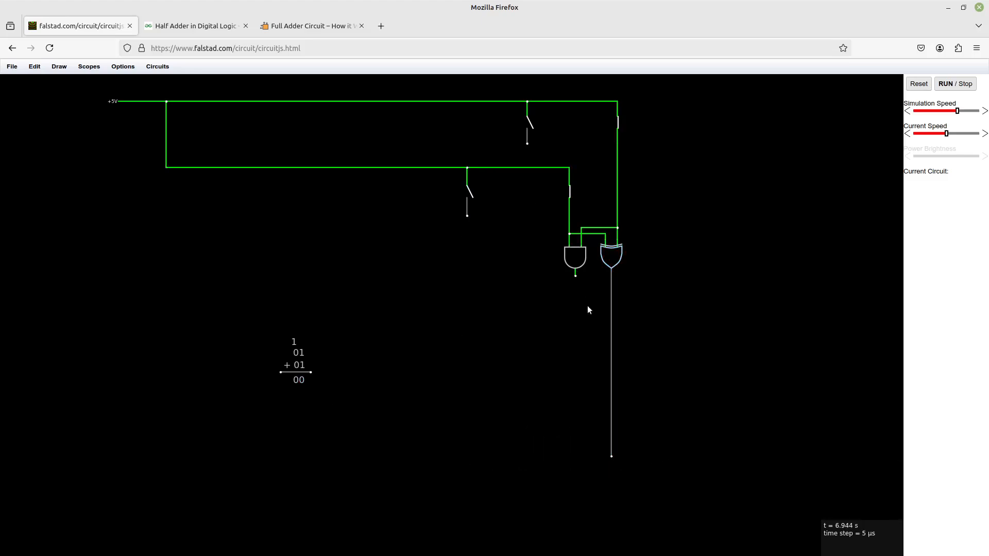
mouse_move(571, 323)
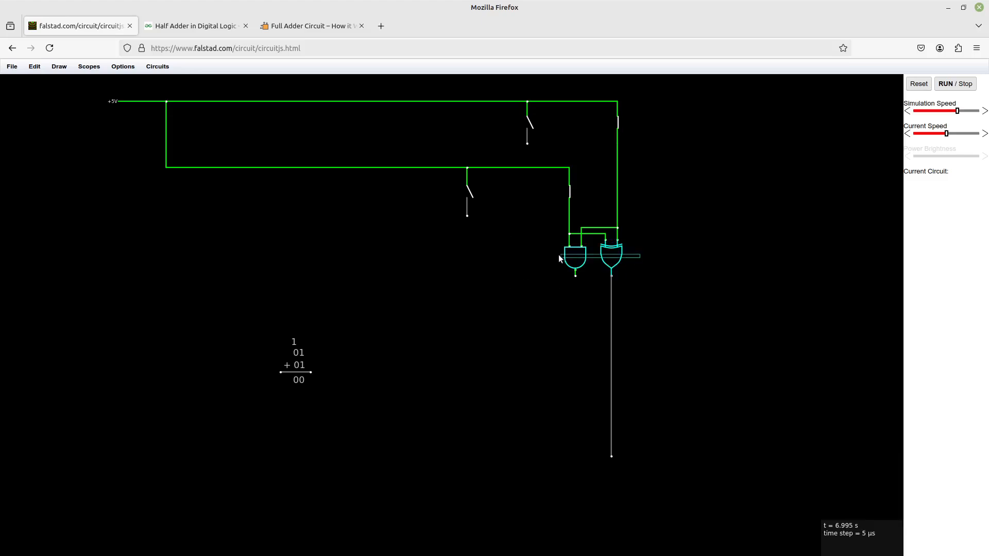
mouse_move(453, 307)
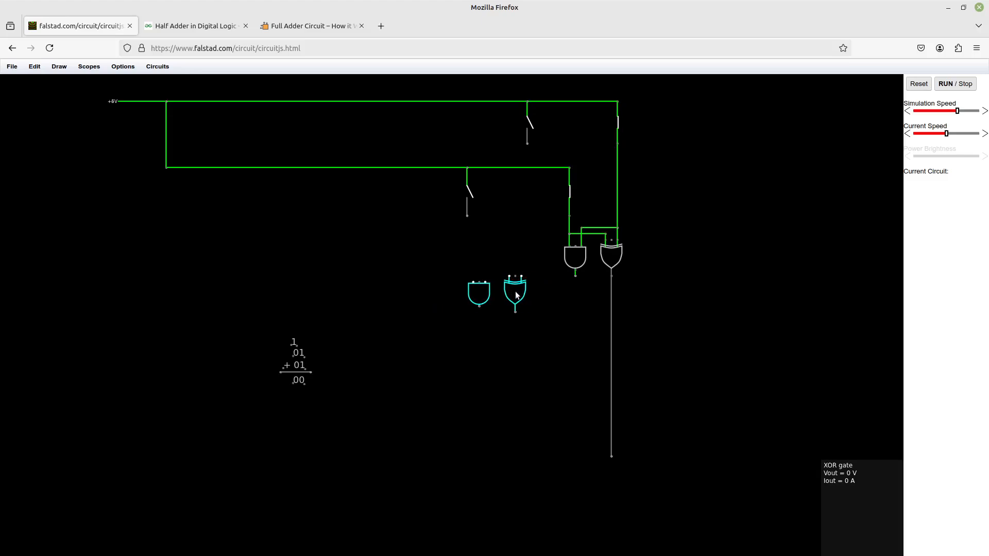
mouse_move(524, 183)
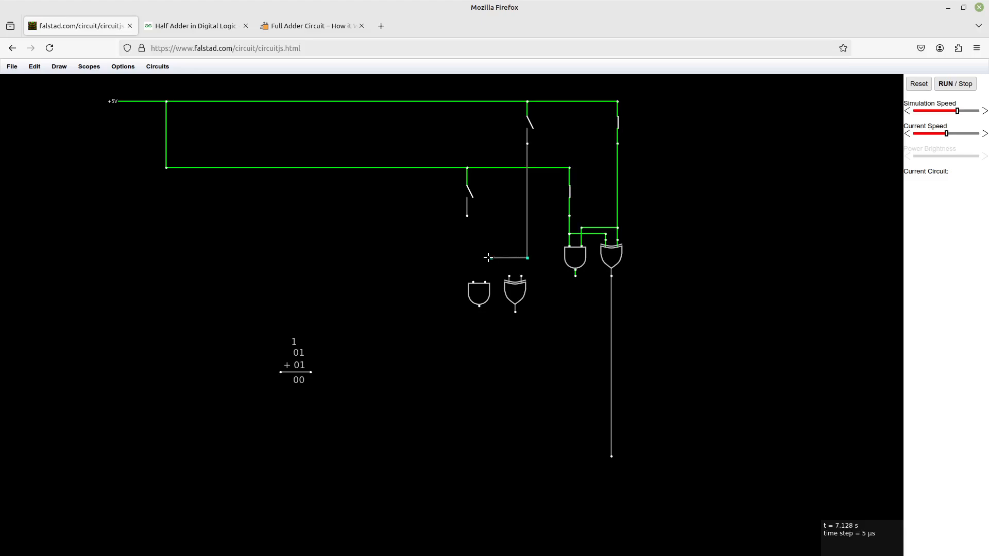
Place the pasted AND and XOR gate copies and wire the switches to their inputs
click(514, 292)
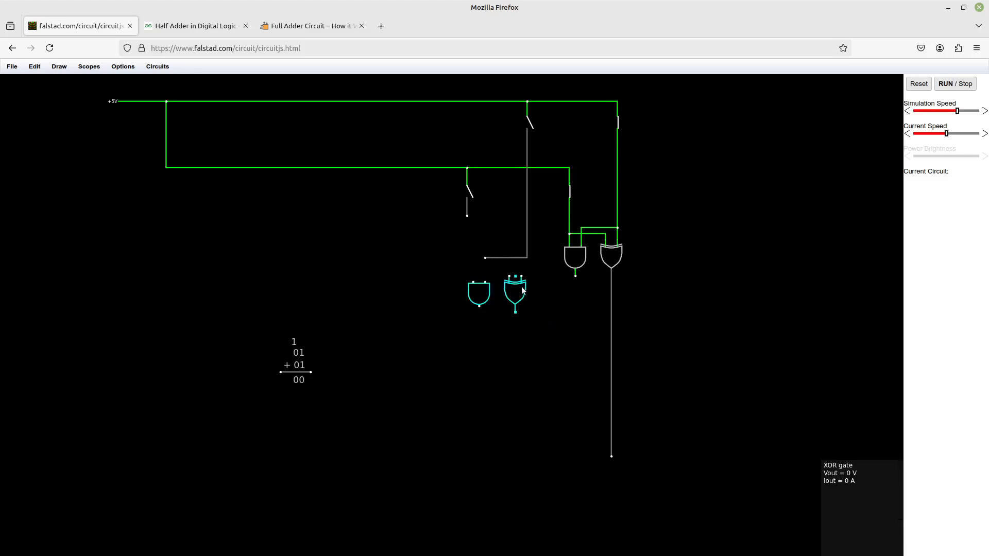
mouse_move(526, 256)
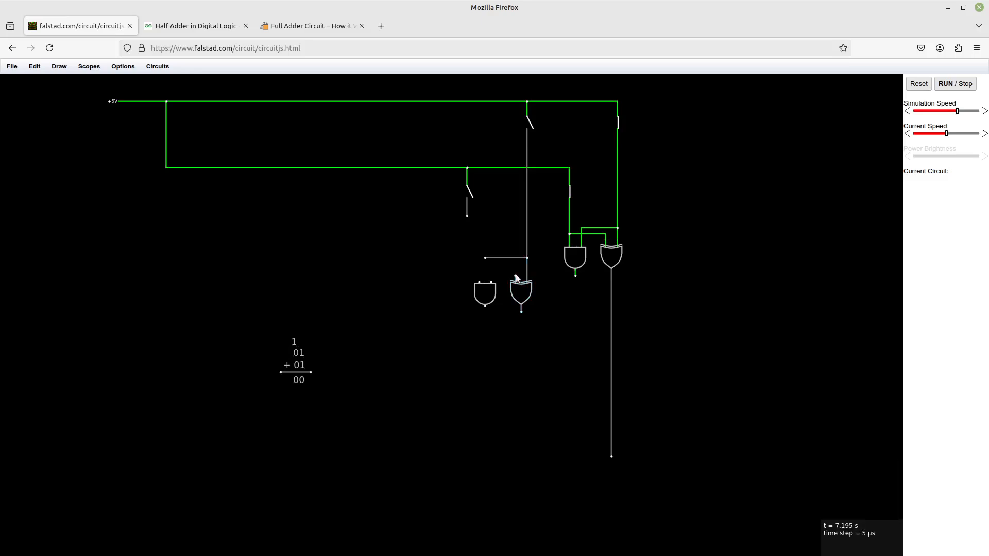
mouse_move(484, 262)
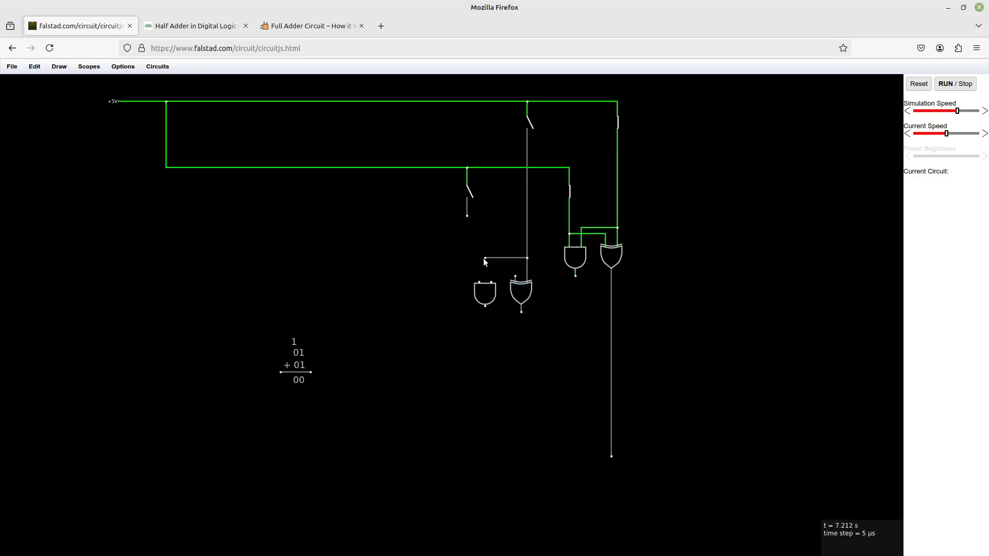
click(508, 259)
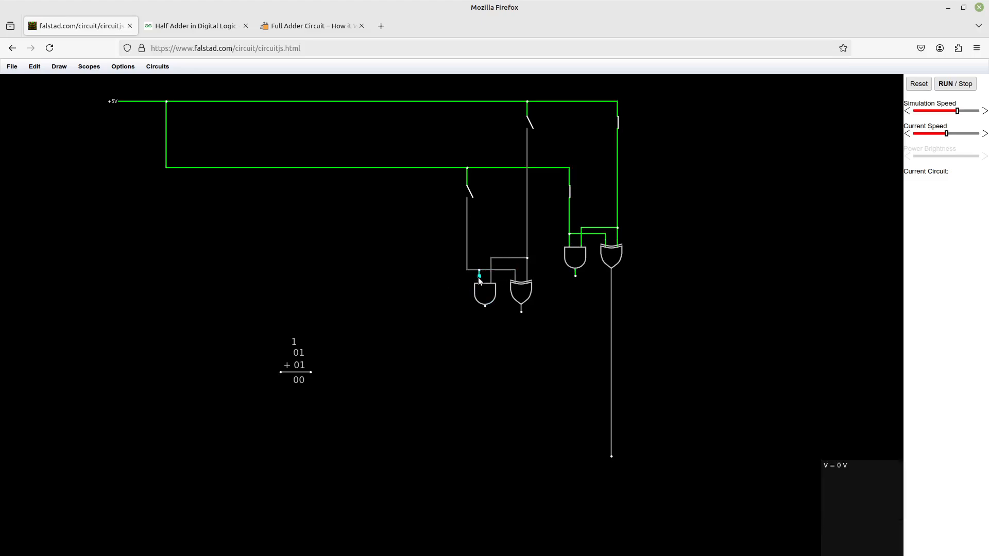
mouse_move(548, 296)
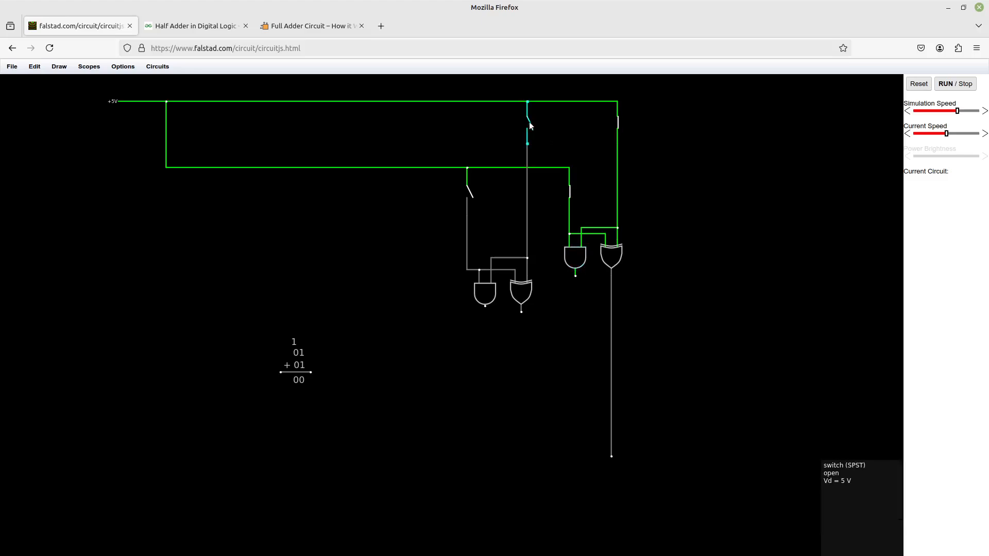
Close an input switch to test the second AND and XOR gate pair
click(526, 117)
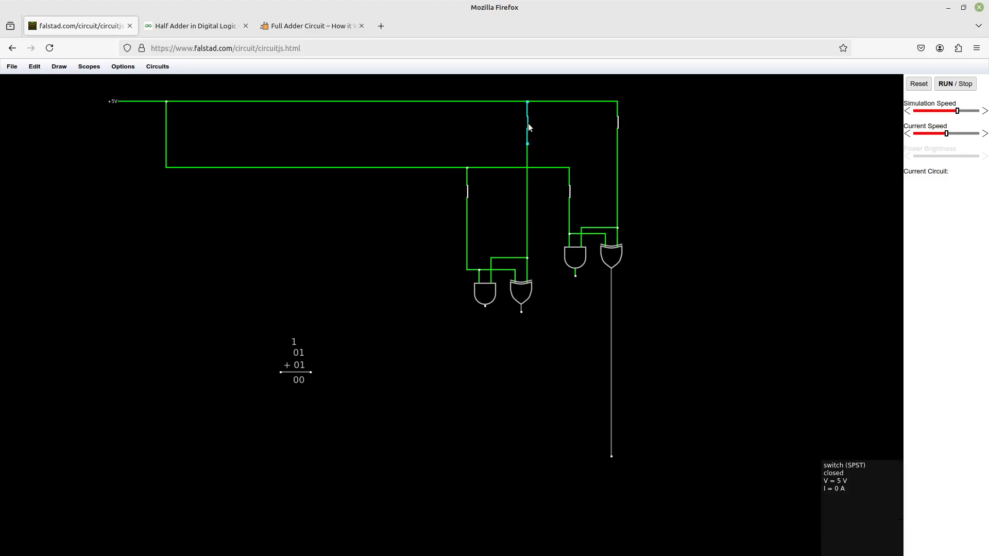
mouse_move(487, 322)
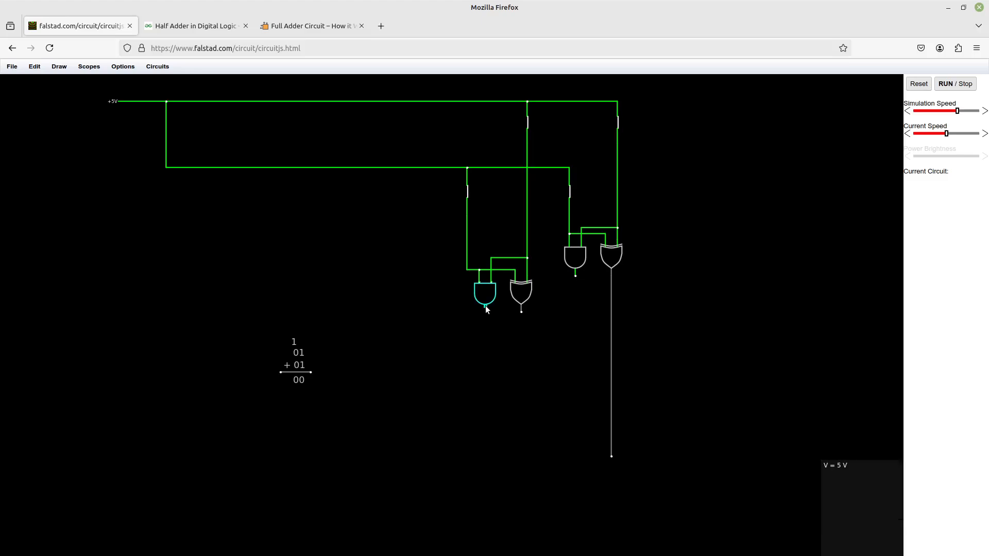
mouse_move(498, 345)
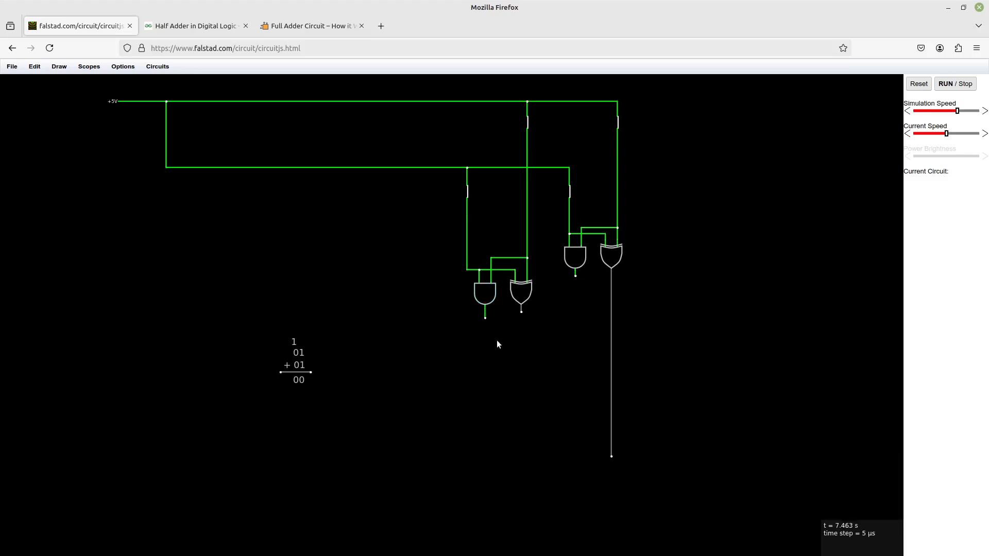
mouse_move(530, 155)
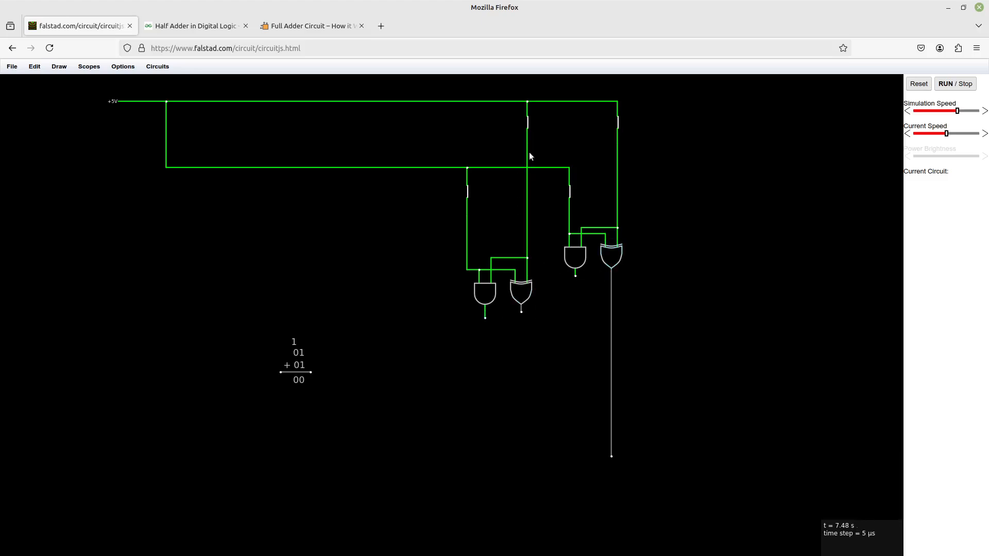
mouse_move(538, 132)
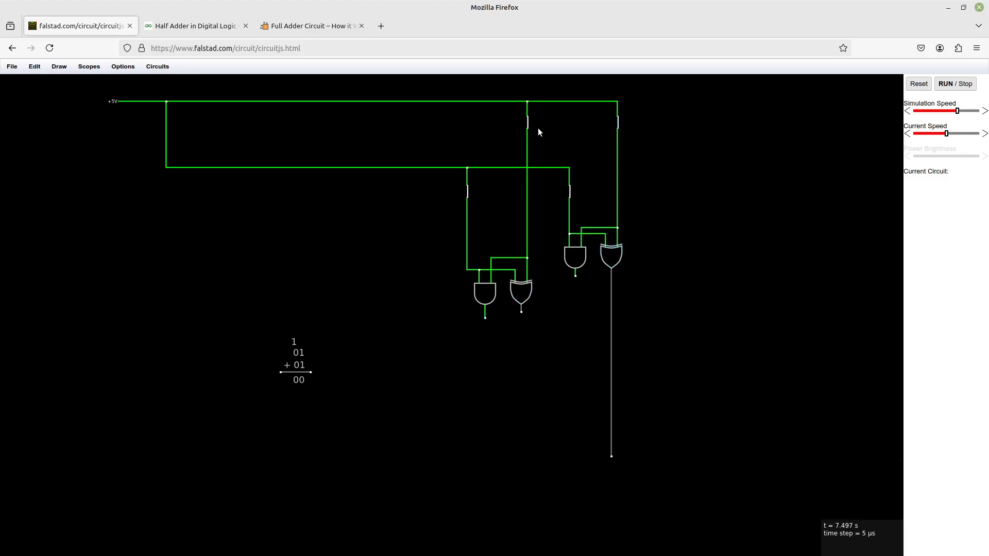
mouse_move(642, 528)
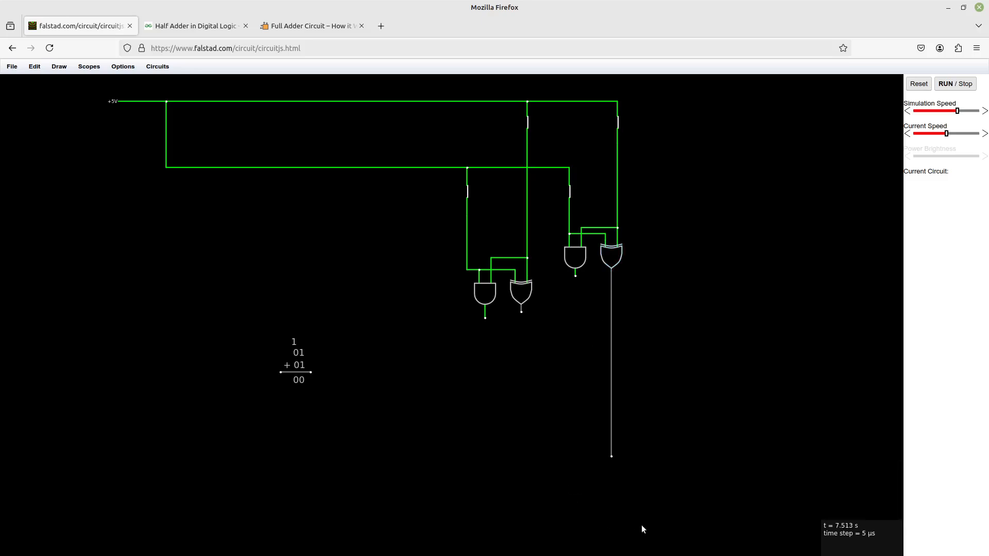
mouse_move(538, 391)
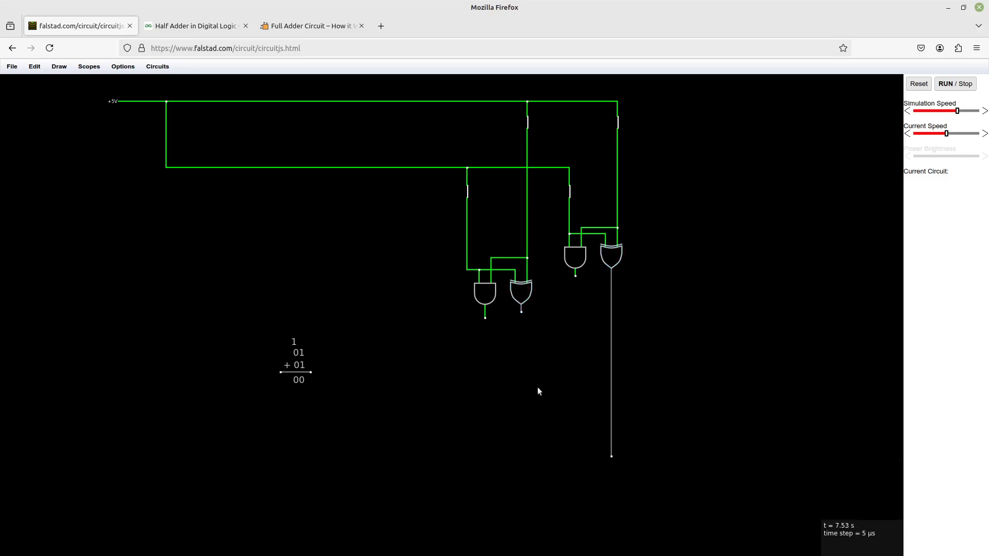
mouse_move(449, 367)
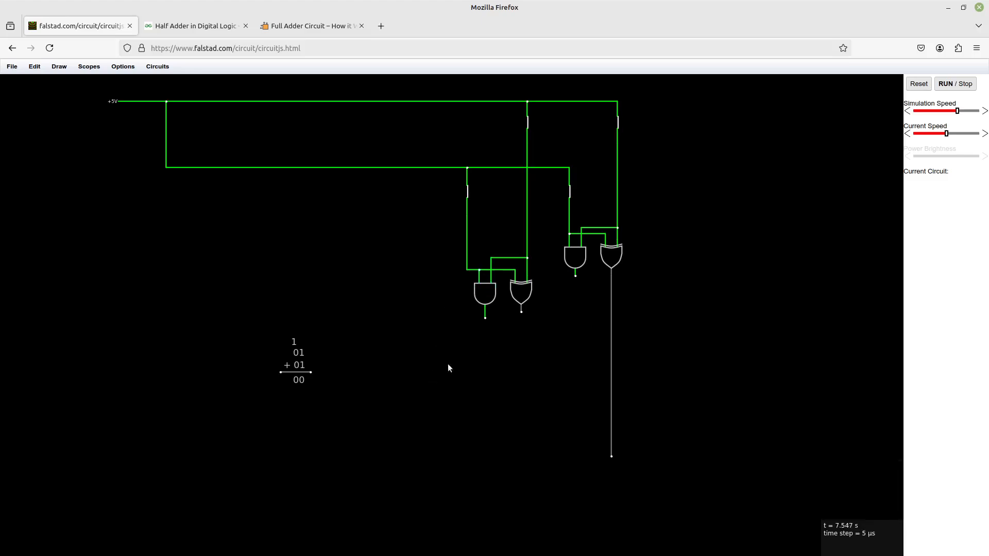
mouse_move(300, 347)
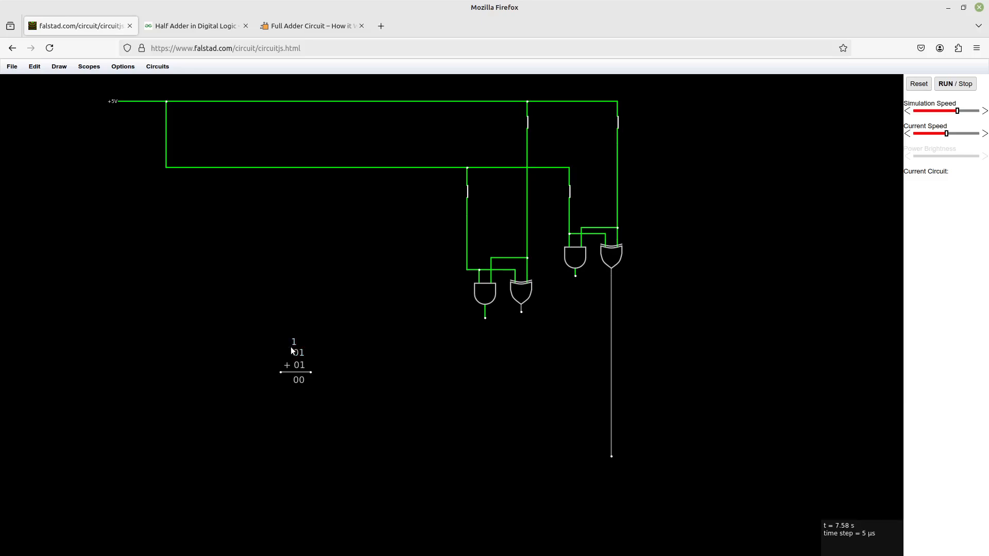
mouse_move(318, 396)
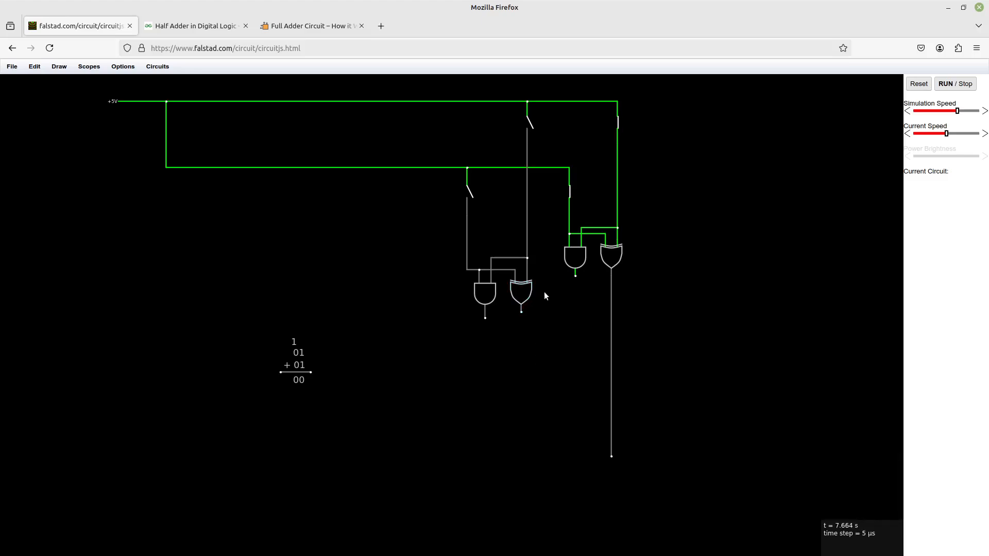
Study the full adder gate diagram, glancing briefly at the simulator in between
click(309, 25)
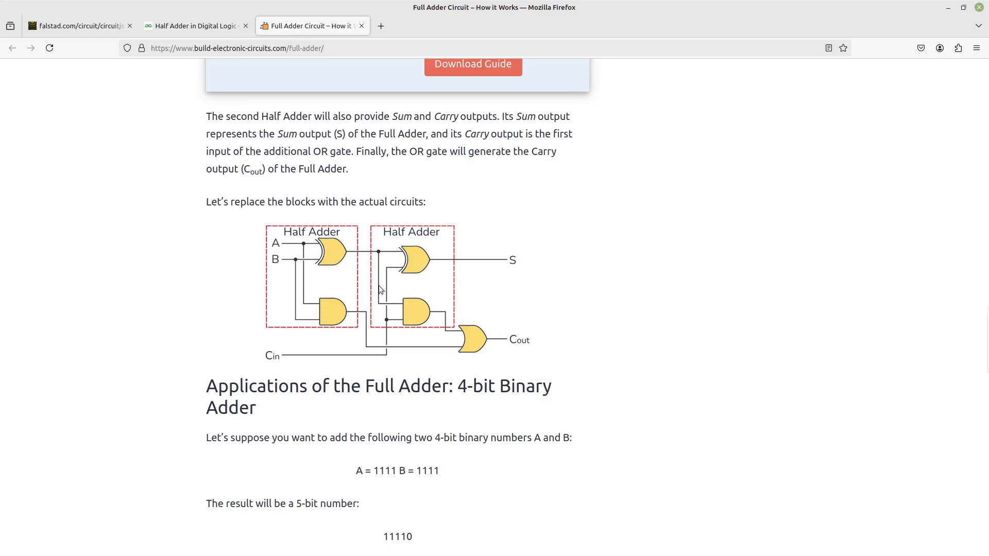
mouse_move(433, 299)
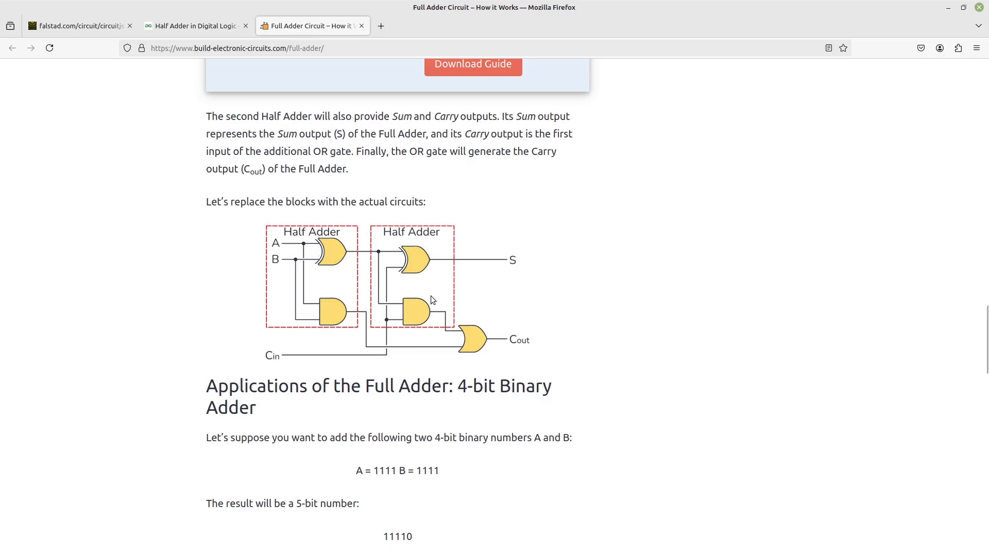
mouse_move(464, 321)
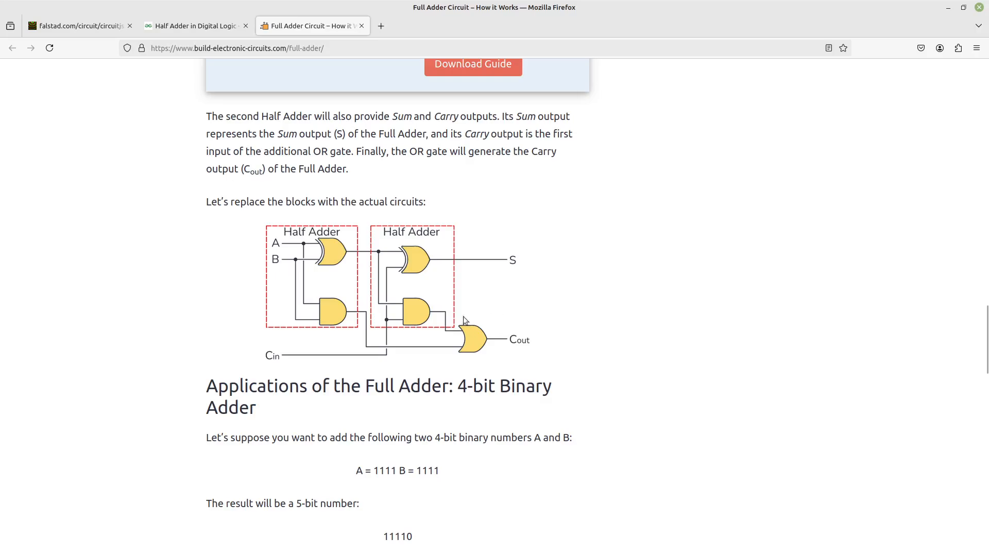
mouse_move(473, 340)
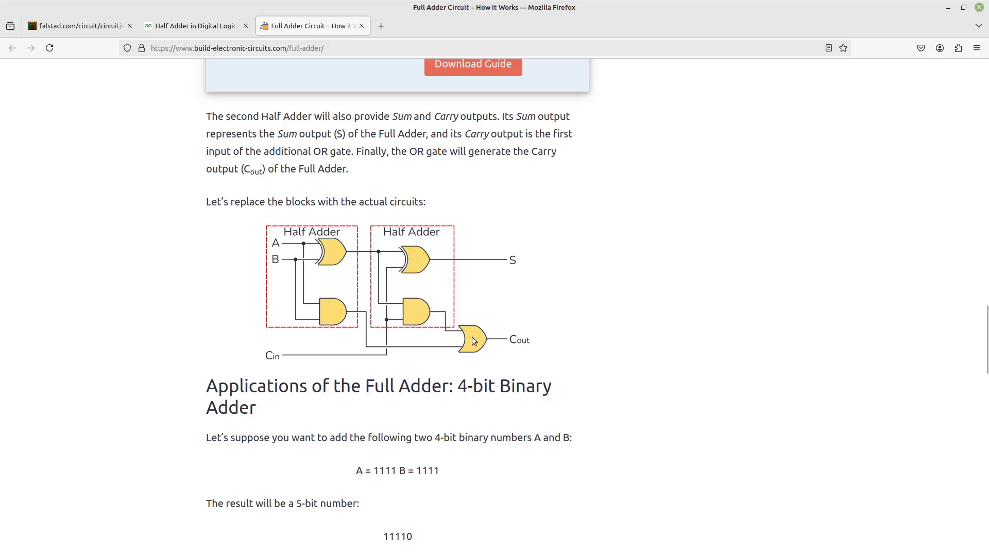
mouse_move(471, 340)
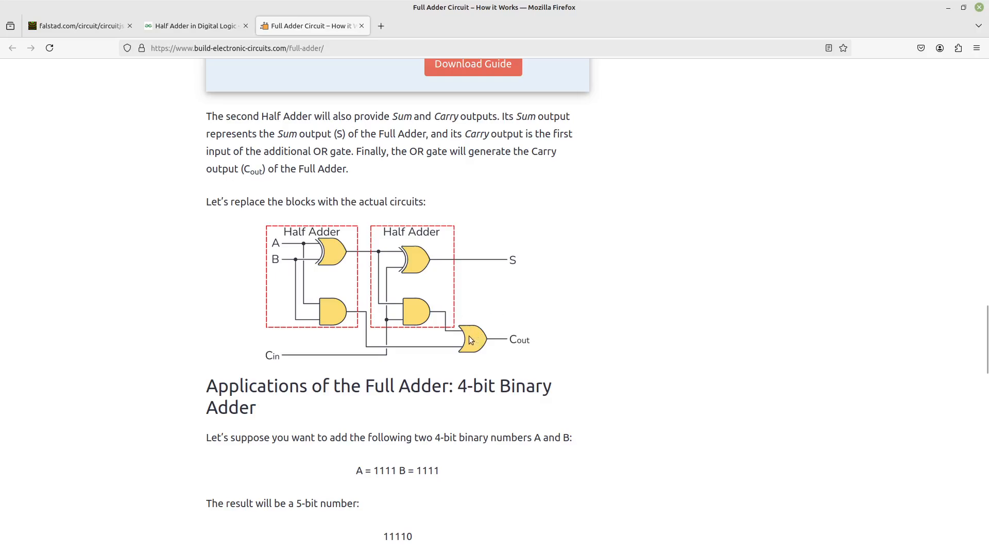
mouse_move(477, 354)
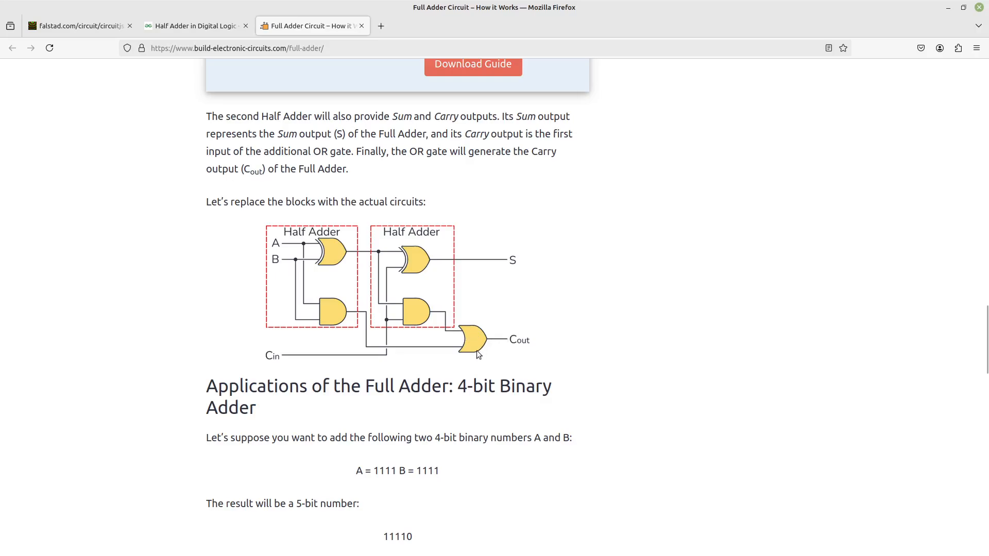
mouse_move(469, 346)
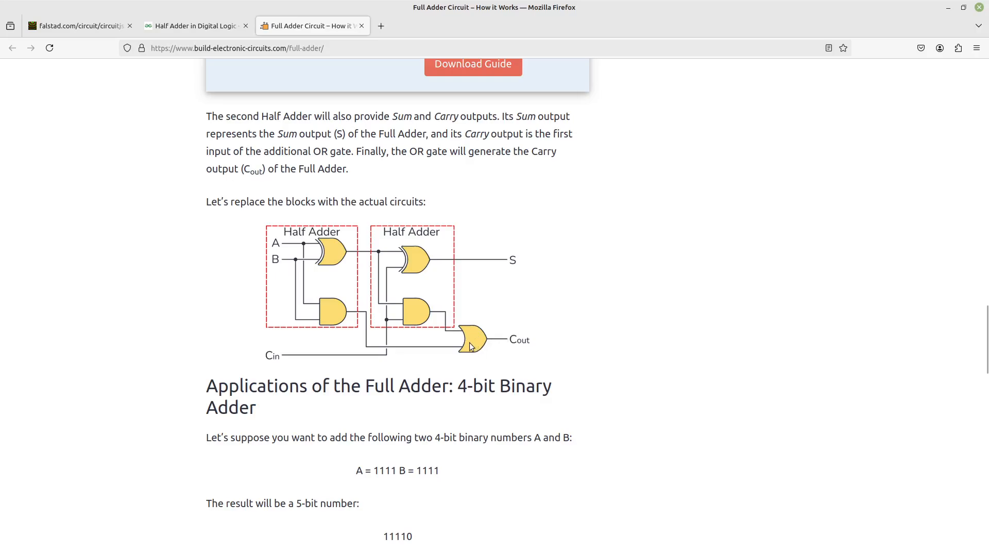
mouse_move(444, 341)
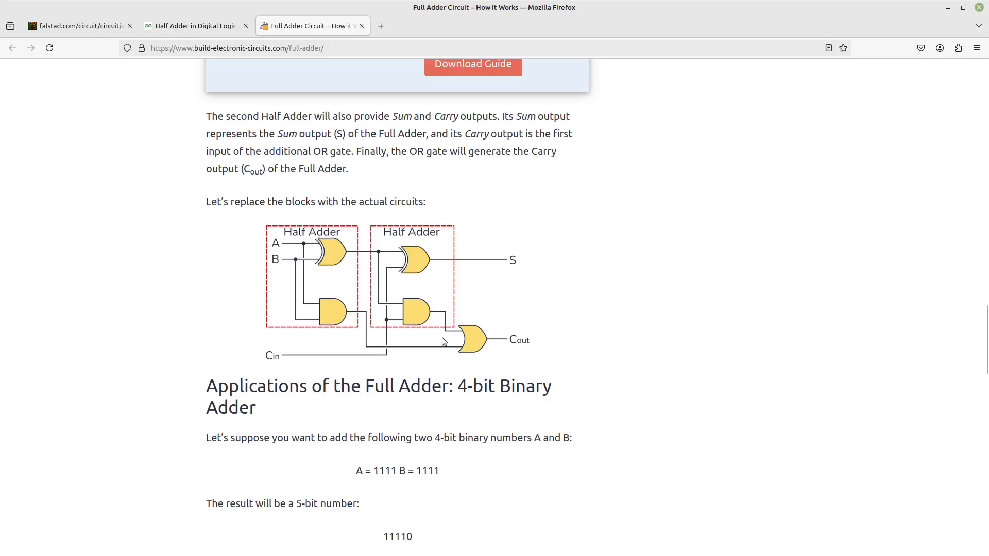
mouse_move(320, 278)
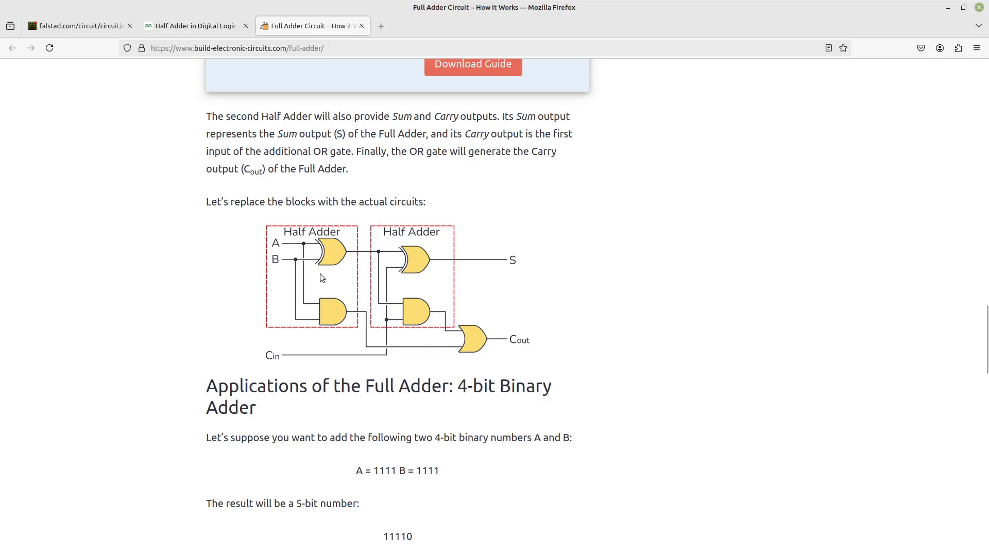
mouse_move(409, 279)
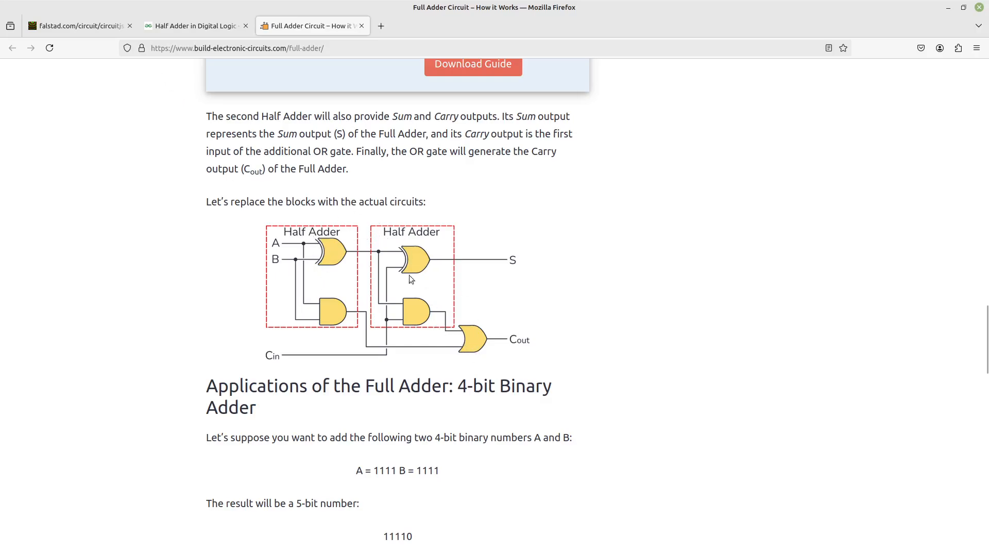
click(76, 25)
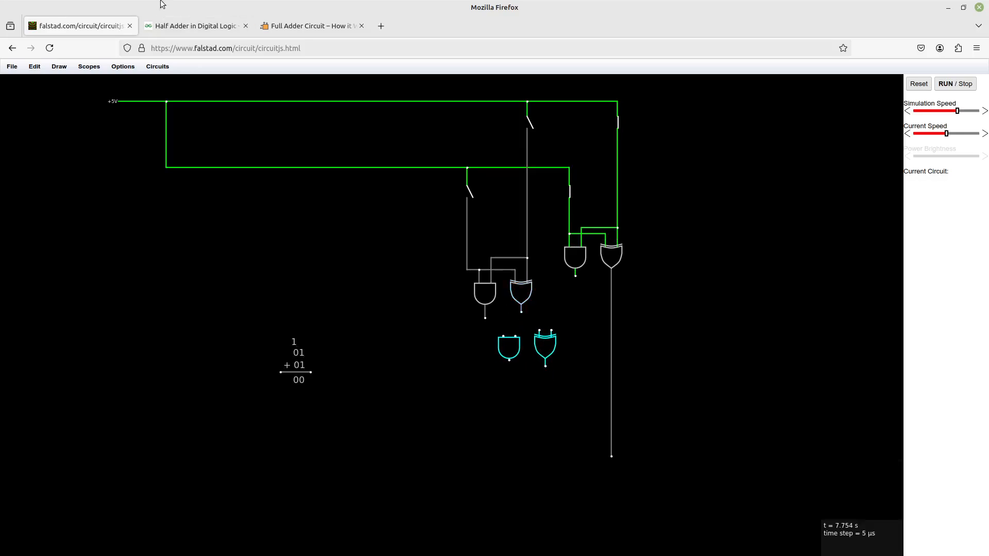
click(308, 25)
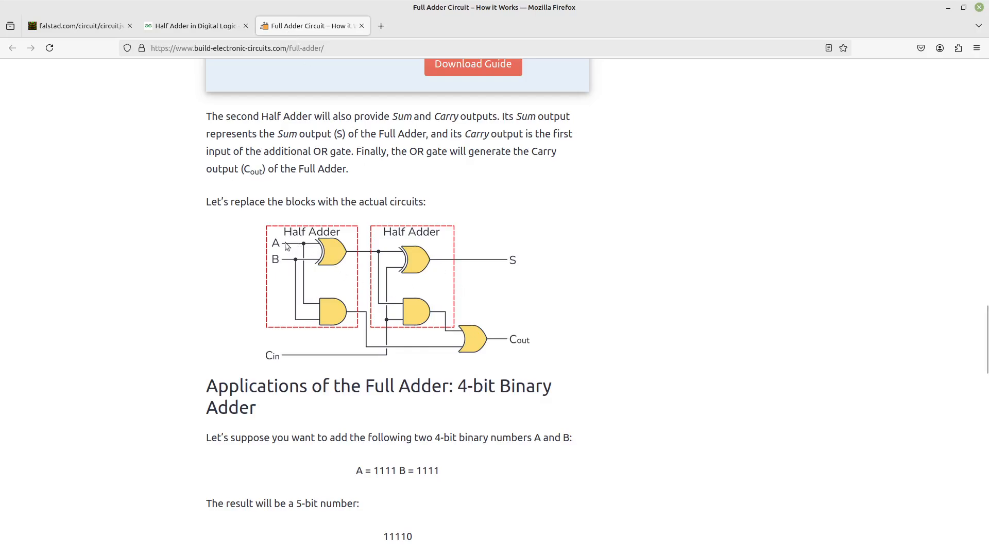
mouse_move(340, 267)
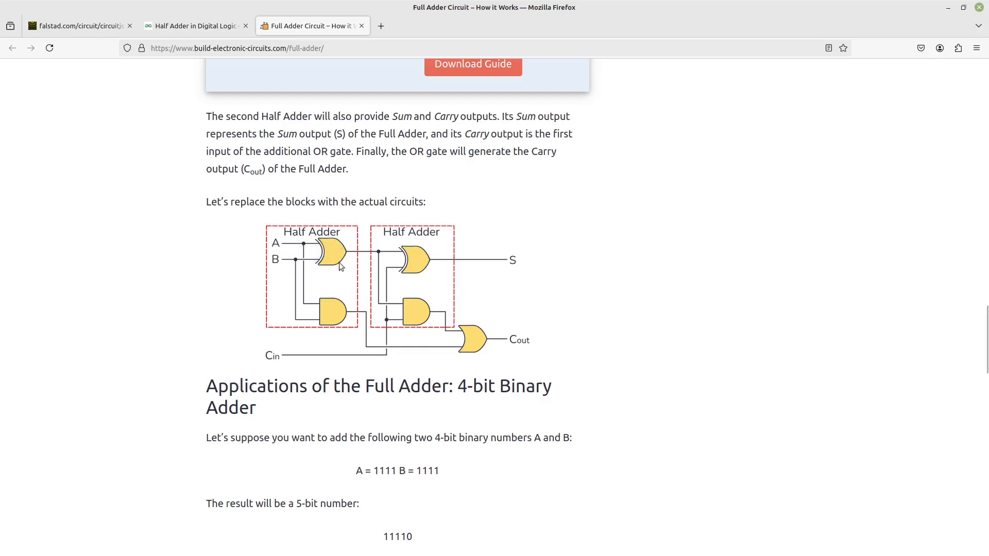
mouse_move(422, 257)
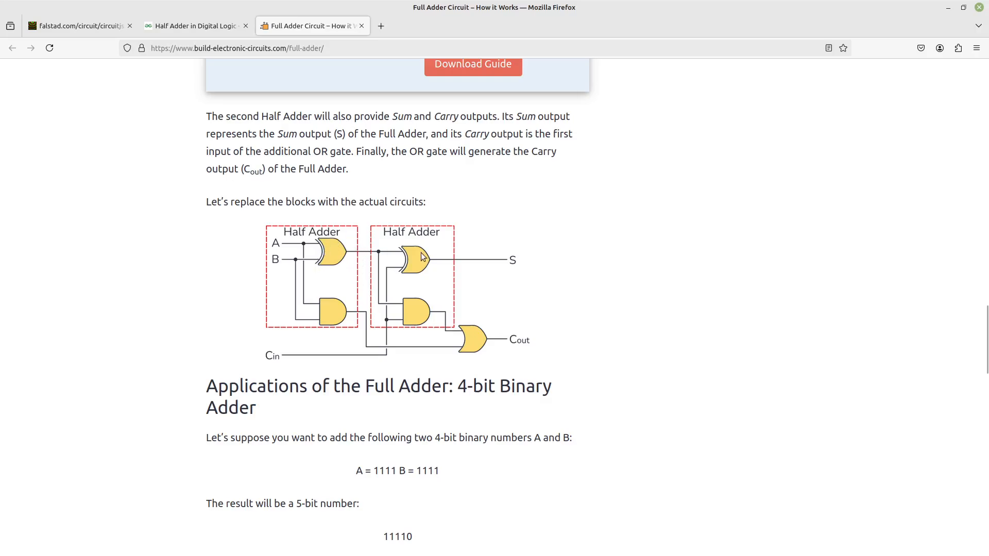
mouse_move(274, 354)
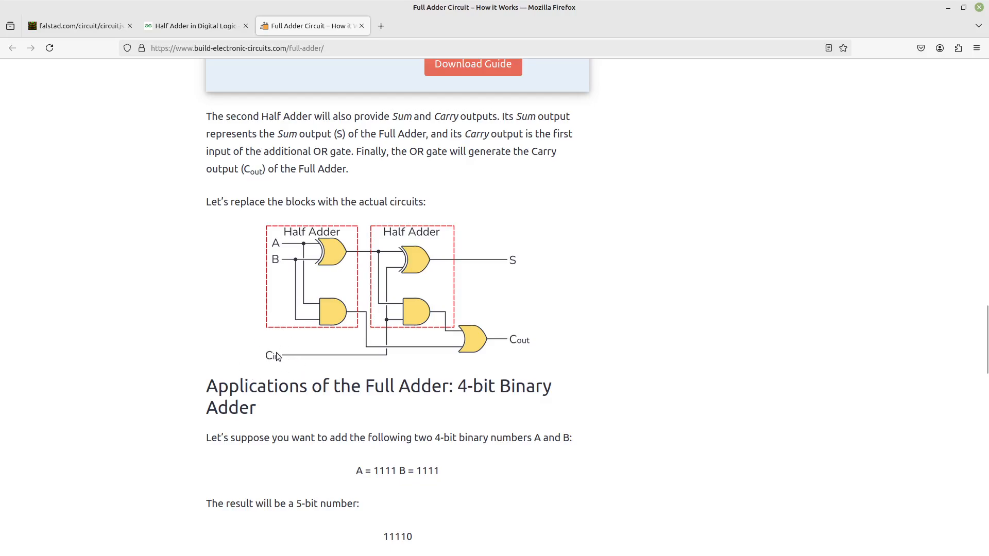
mouse_move(408, 320)
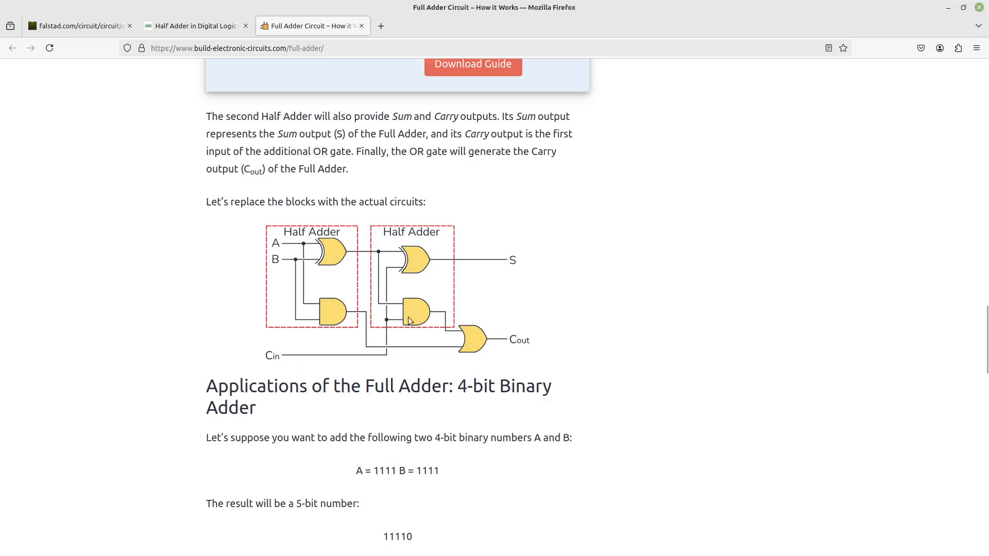
mouse_move(337, 311)
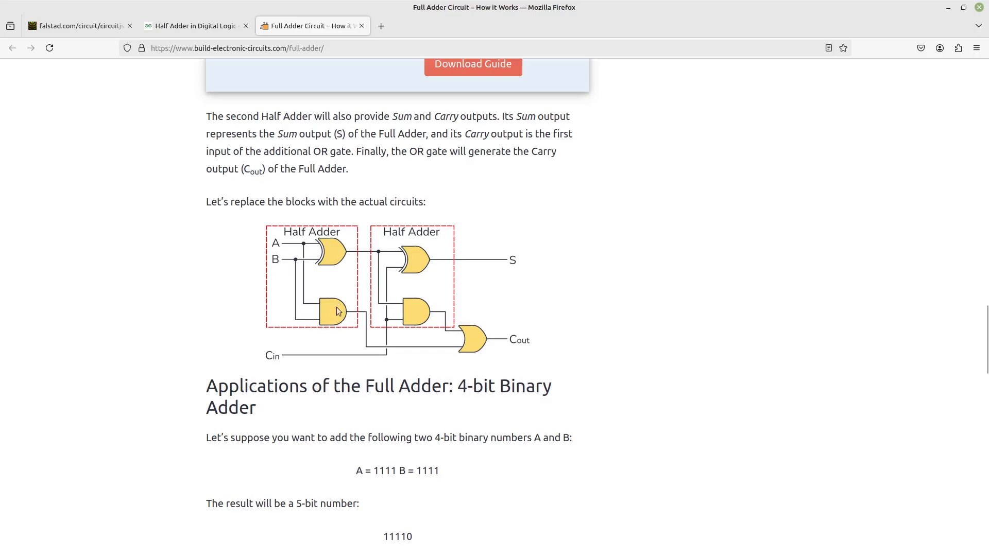
mouse_move(338, 320)
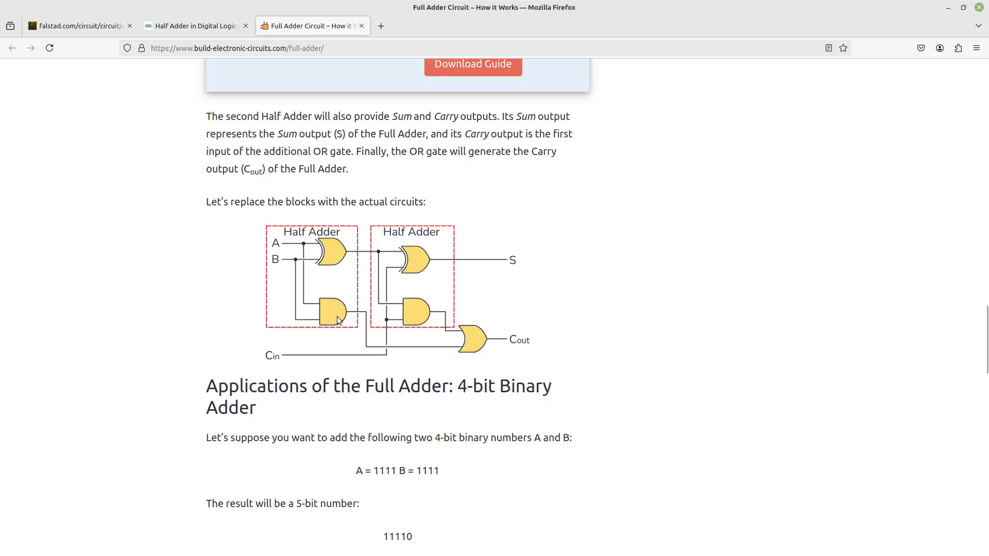
mouse_move(423, 360)
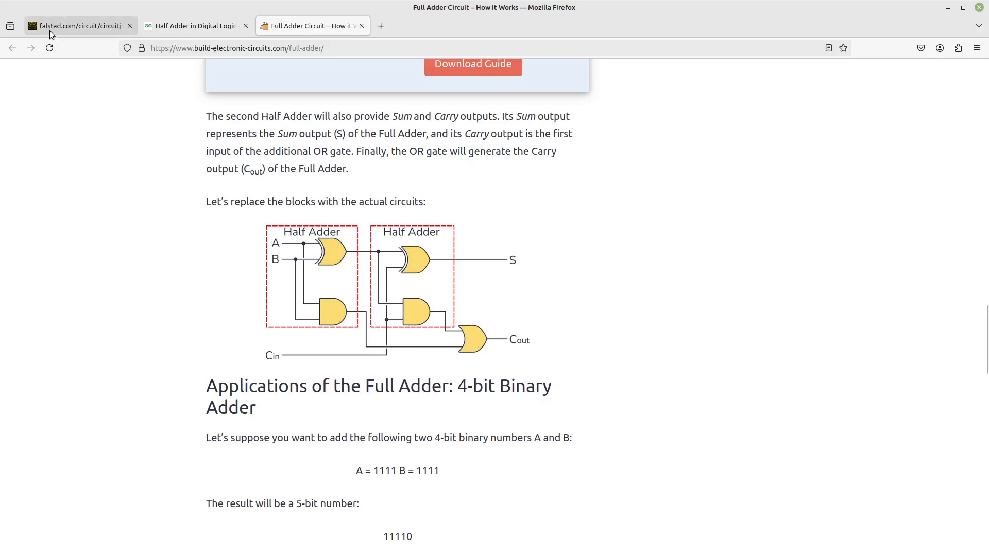
Wire the XOR output and the AND carry into the lower AND/XOR pair's inputs
click(75, 26)
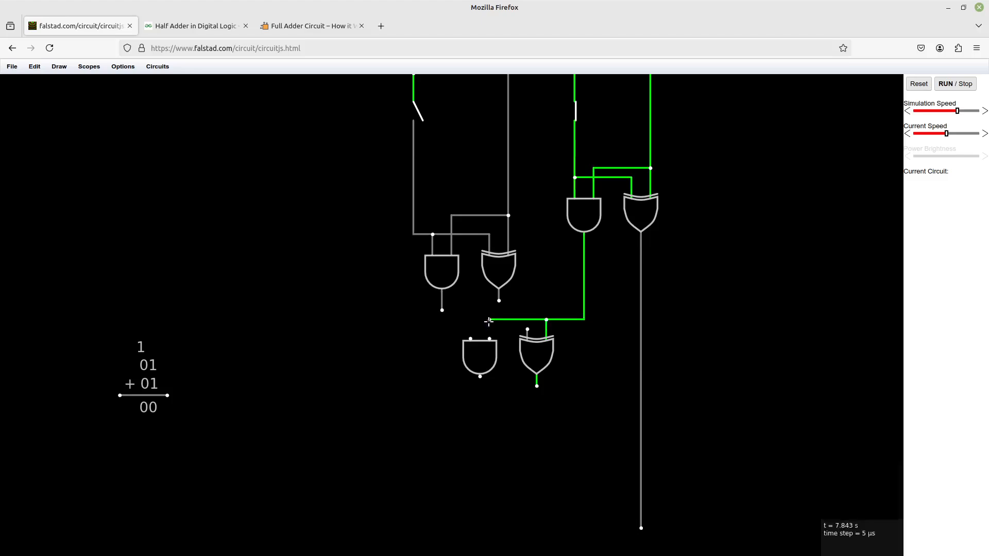
click(498, 268)
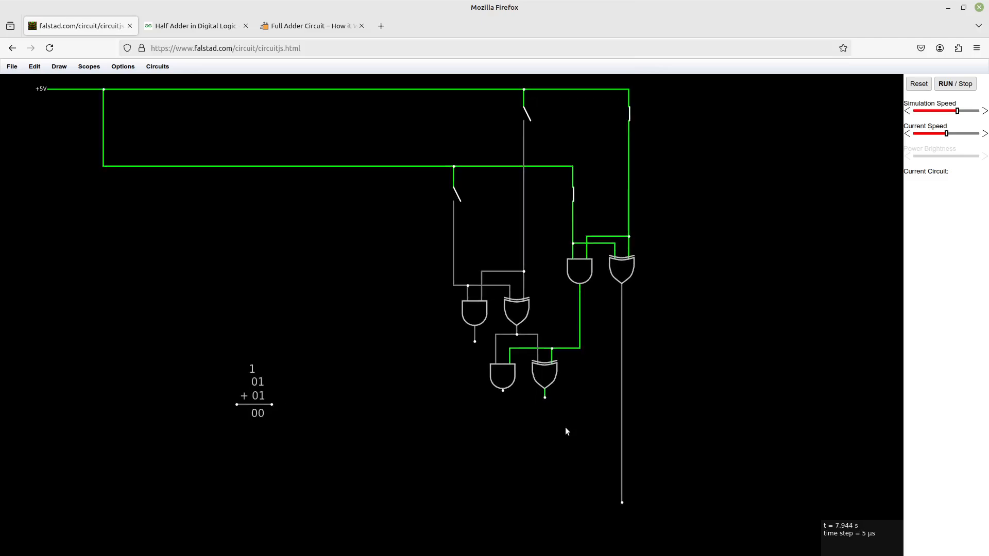
mouse_move(533, 307)
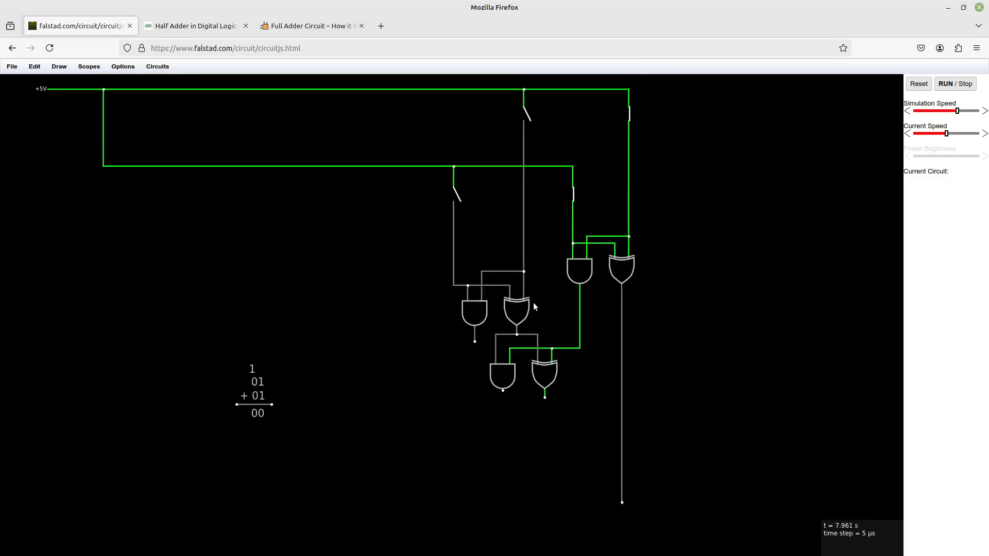
mouse_move(298, 344)
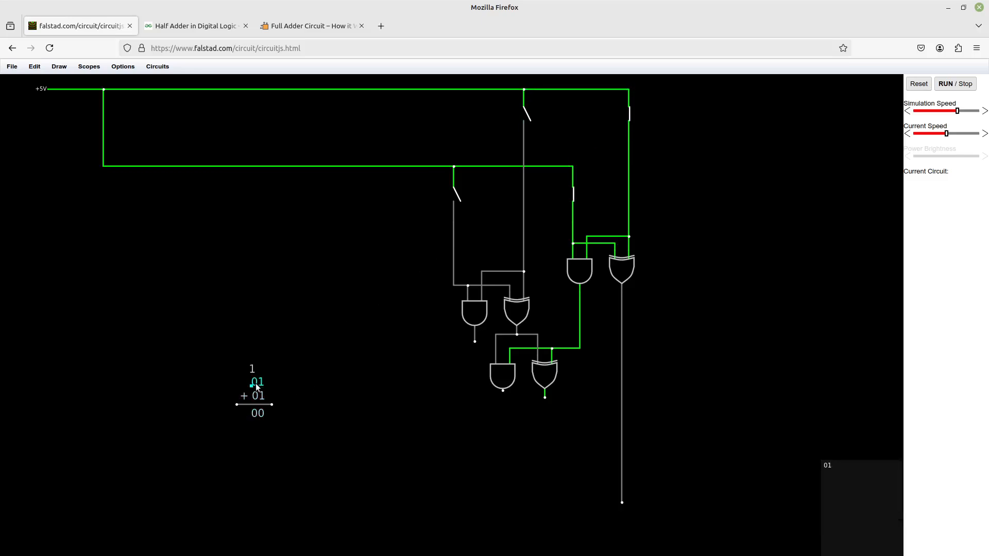
mouse_move(260, 387)
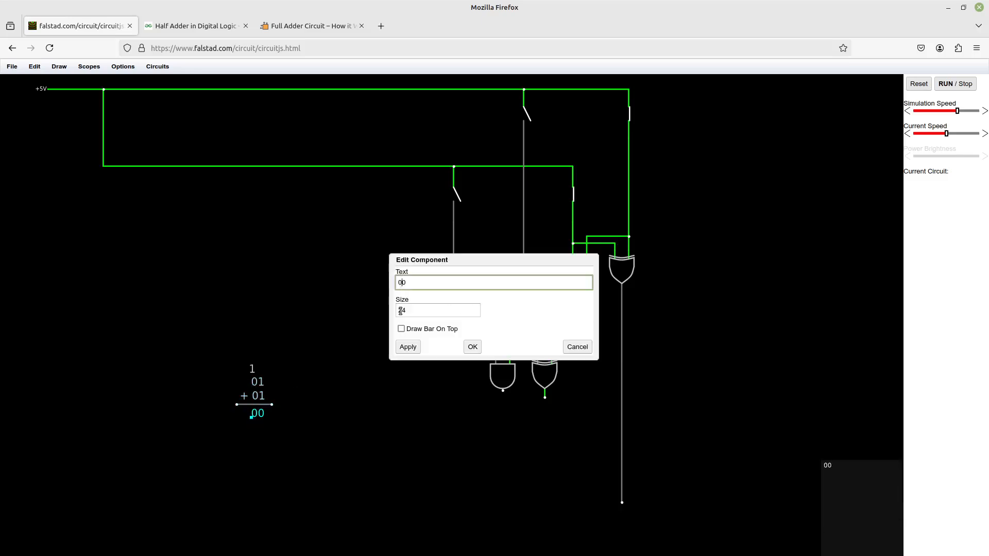
Change the result label to 10 and add a short downward wire from the lower AND output
text(1)
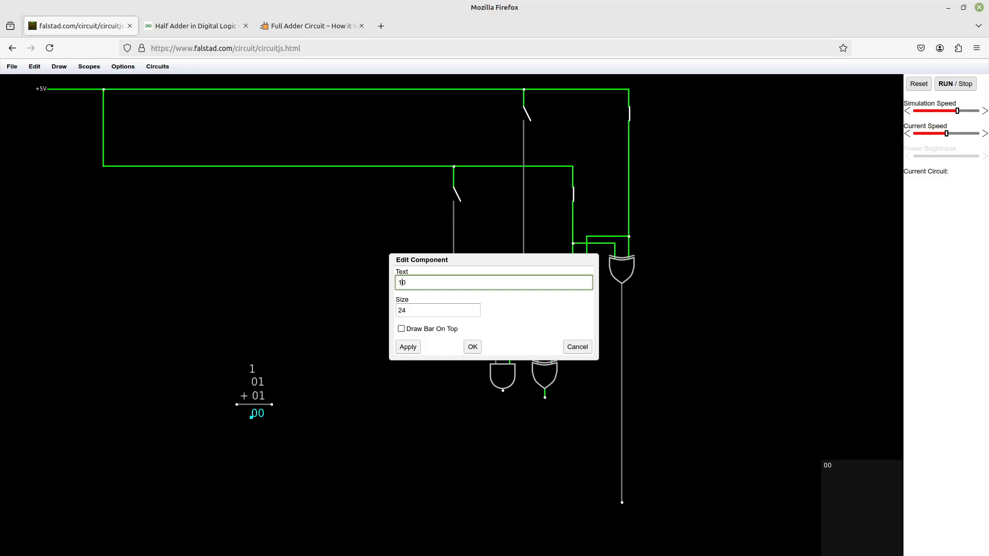
click(471, 346)
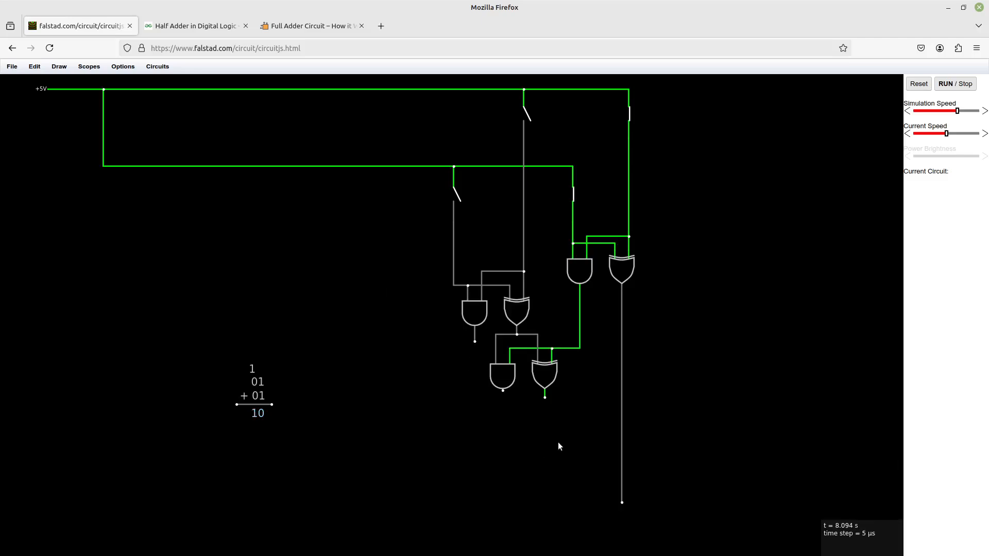
click(544, 375)
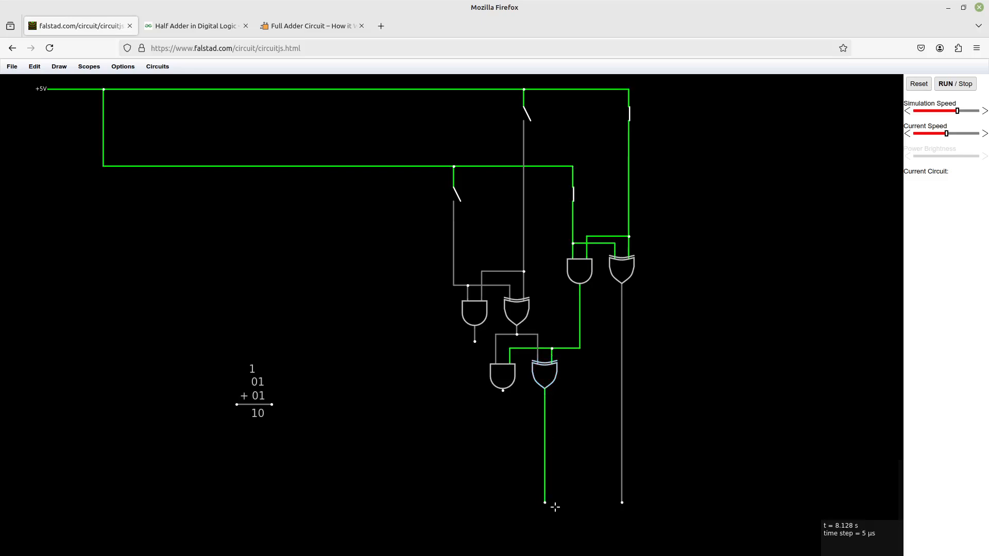
mouse_move(488, 81)
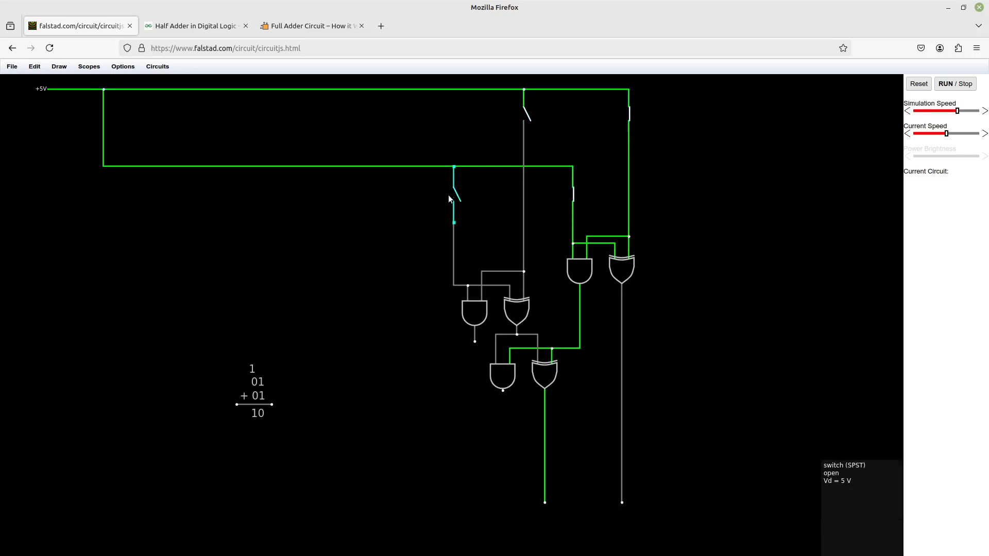
mouse_move(622, 268)
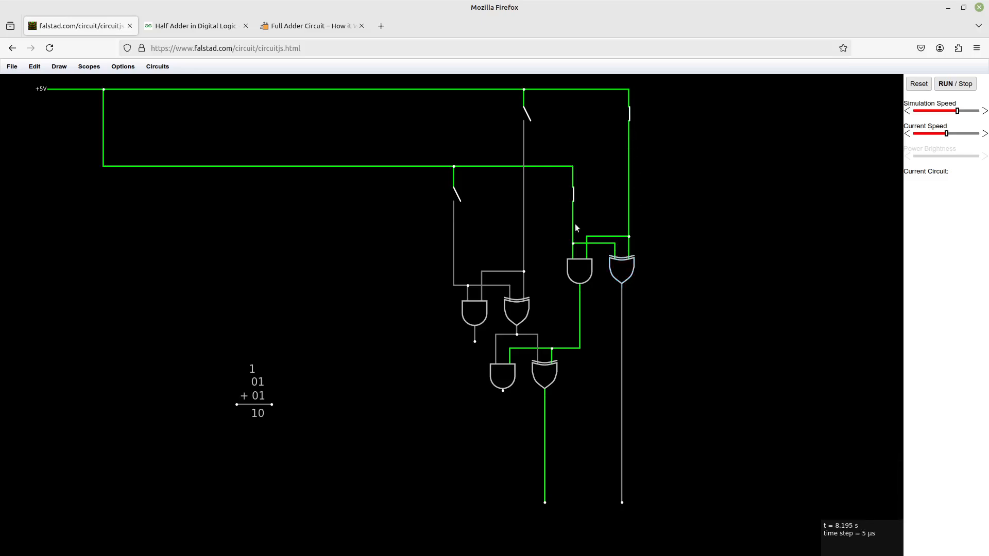
mouse_move(555, 212)
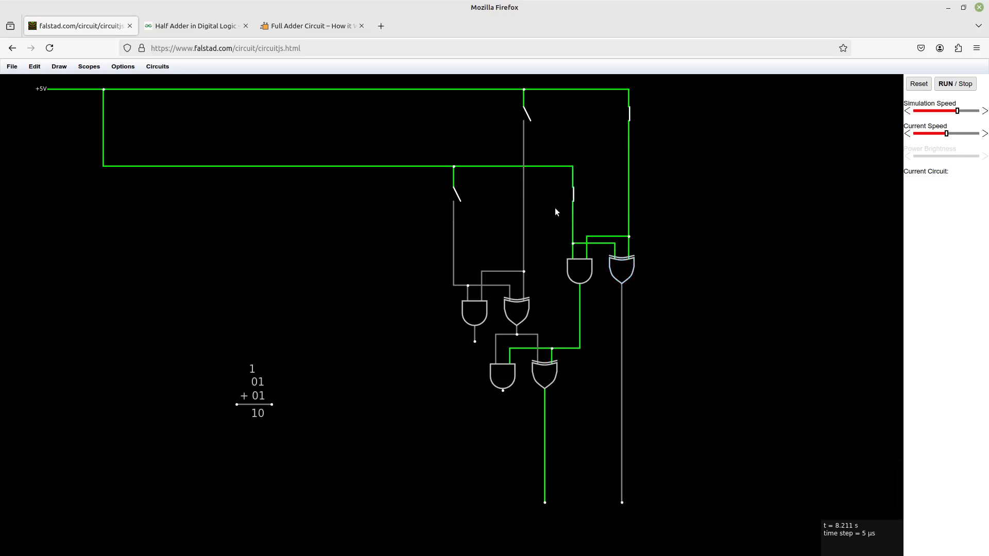
mouse_move(621, 275)
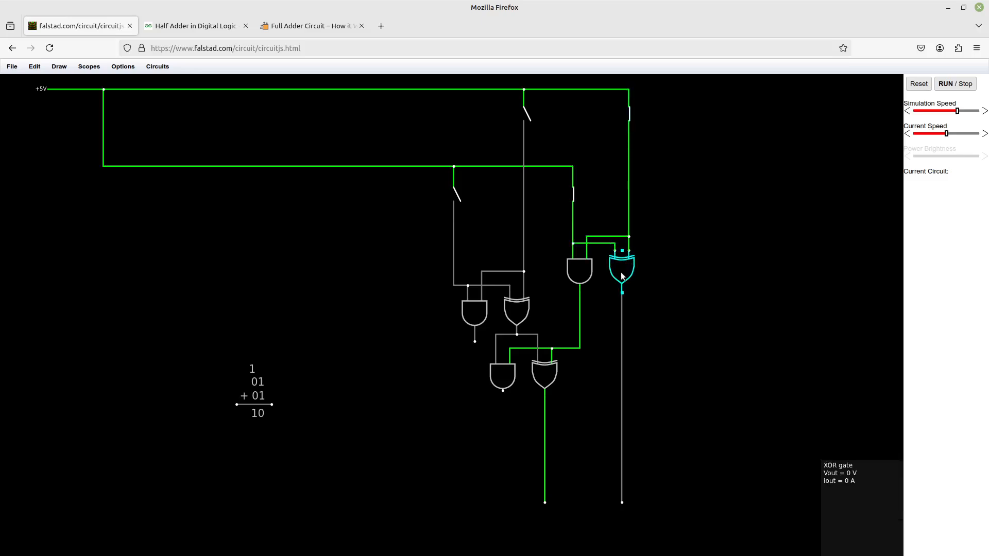
mouse_move(627, 539)
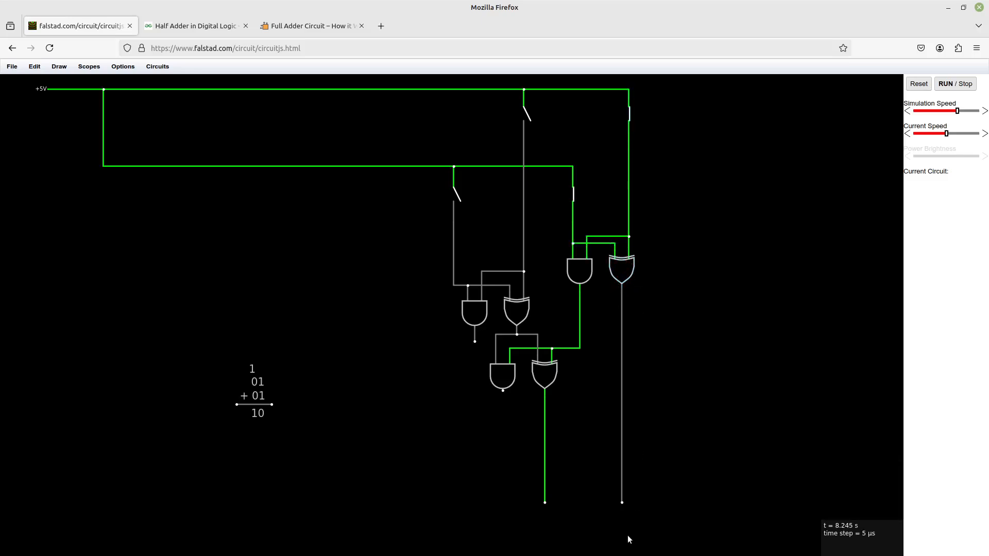
mouse_move(577, 274)
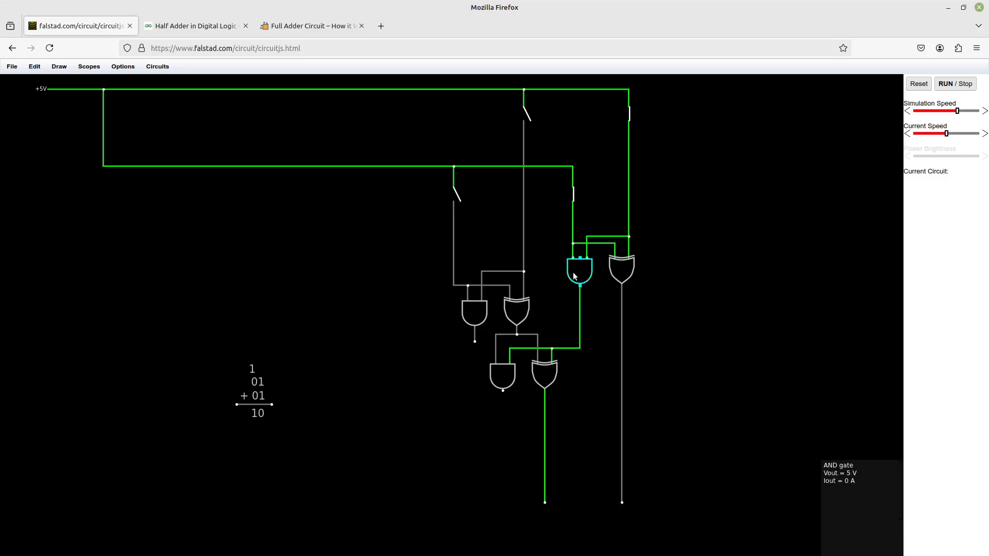
mouse_move(532, 333)
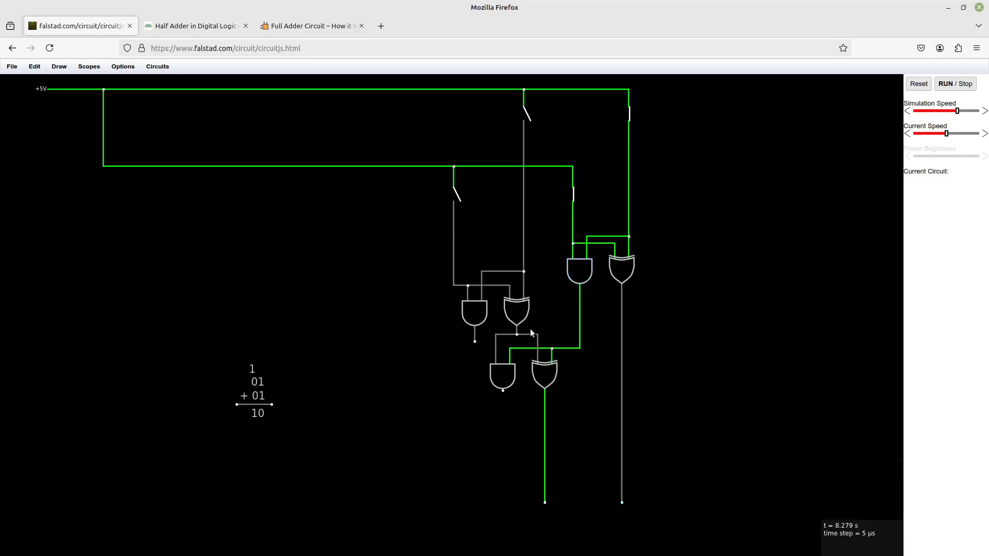
mouse_move(520, 110)
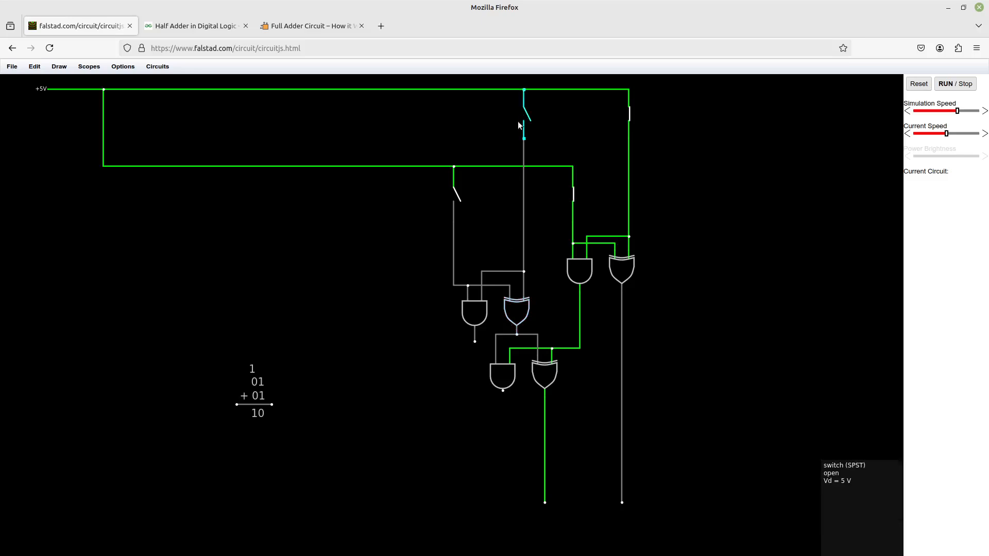
mouse_move(515, 337)
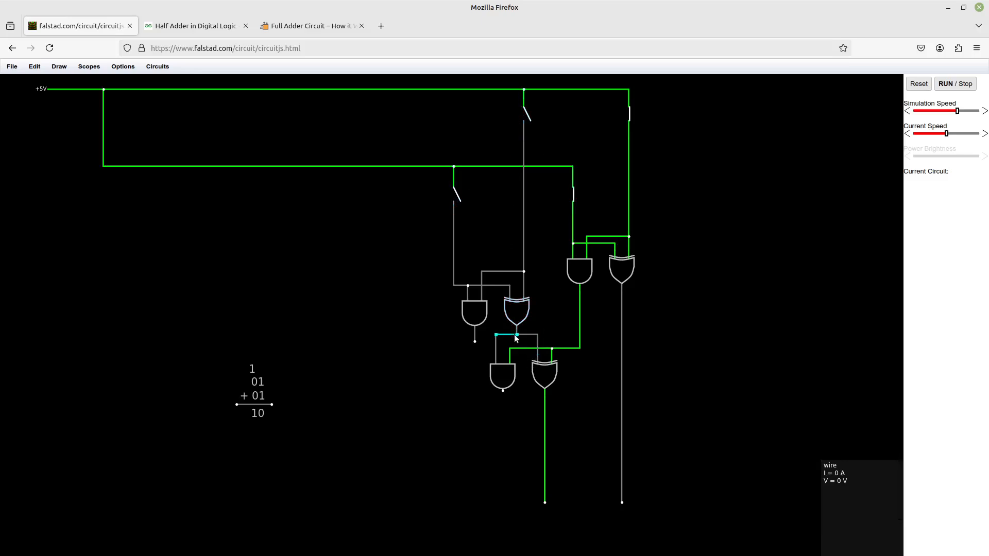
mouse_move(549, 523)
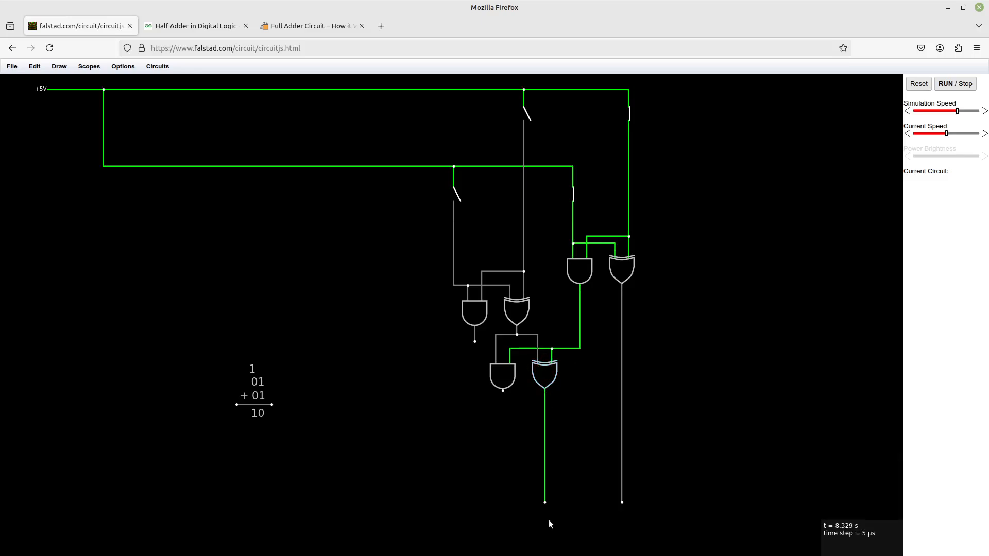
mouse_move(450, 426)
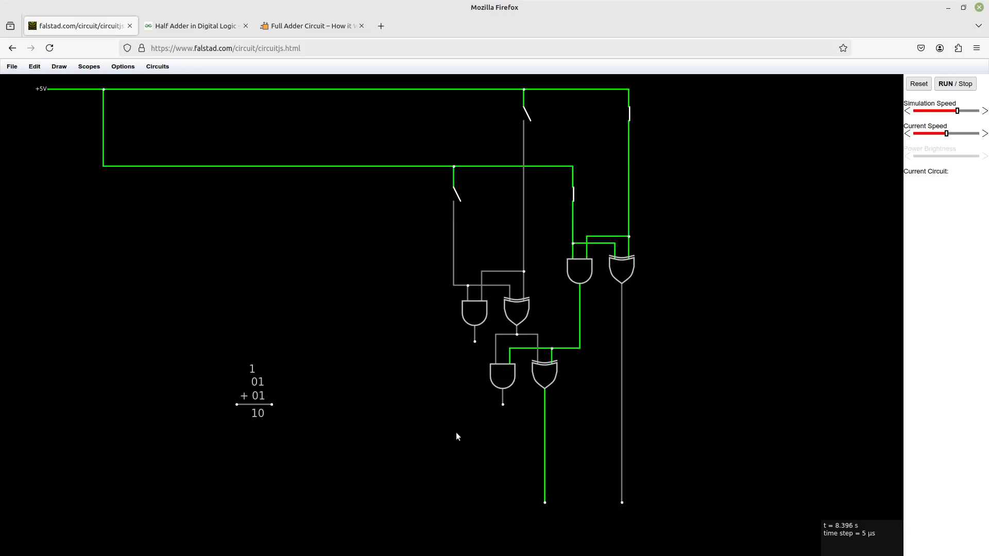
mouse_move(486, 352)
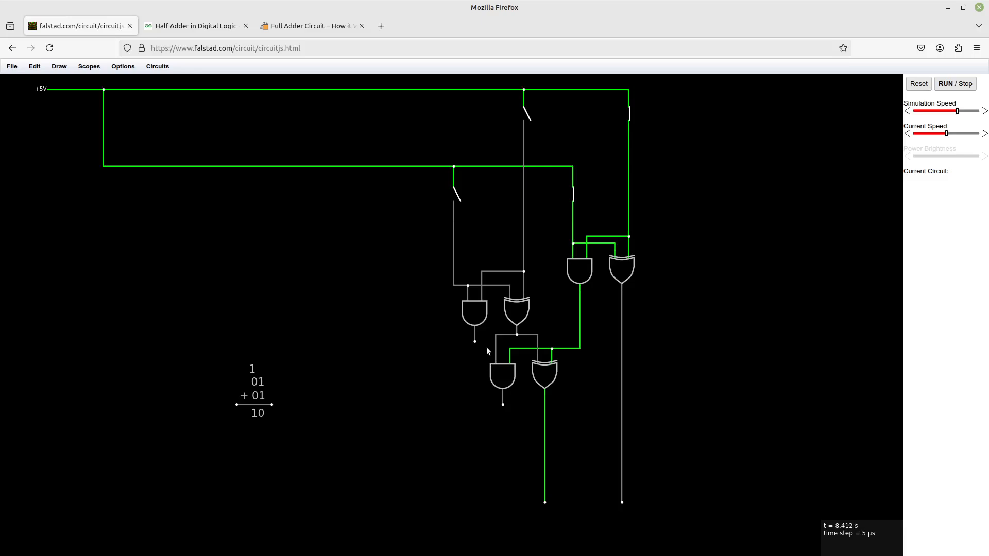
mouse_move(503, 415)
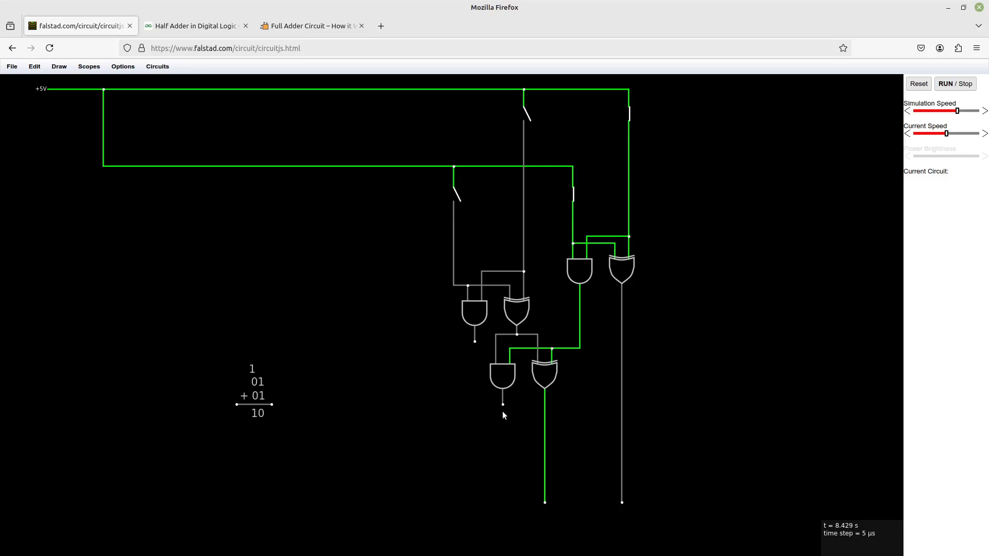
mouse_move(481, 419)
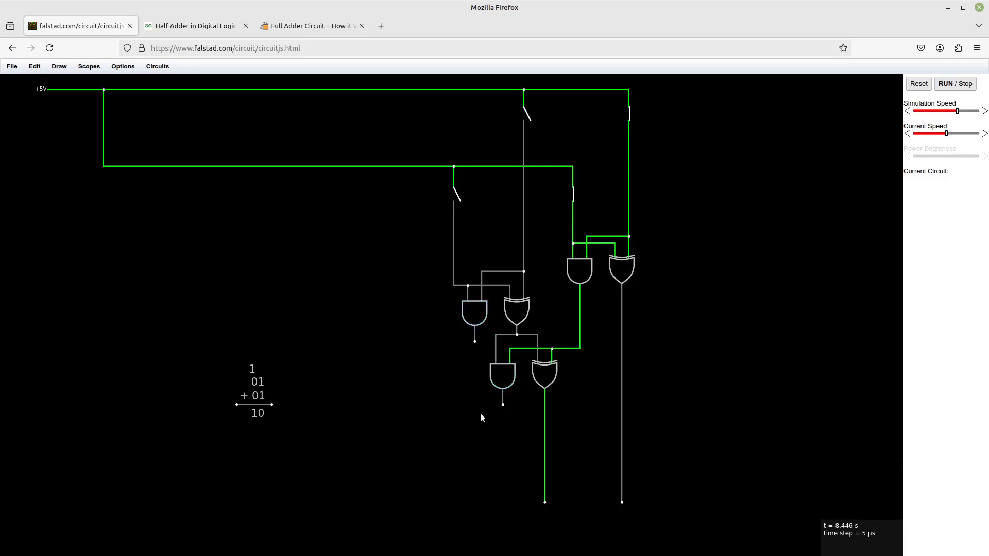
Change both addend labels from 01 to 11 and close the remaining open input switches
double_click(256, 381)
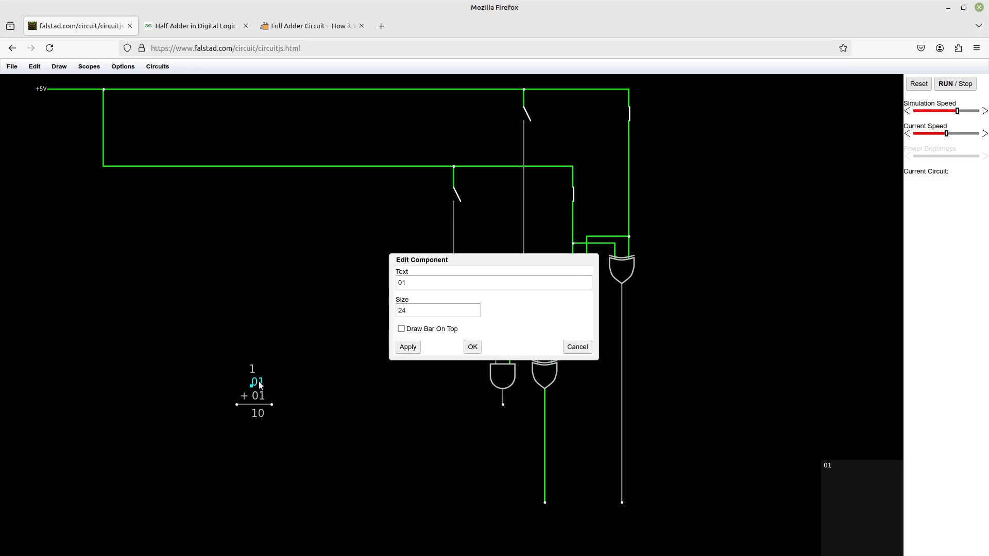
click(494, 281)
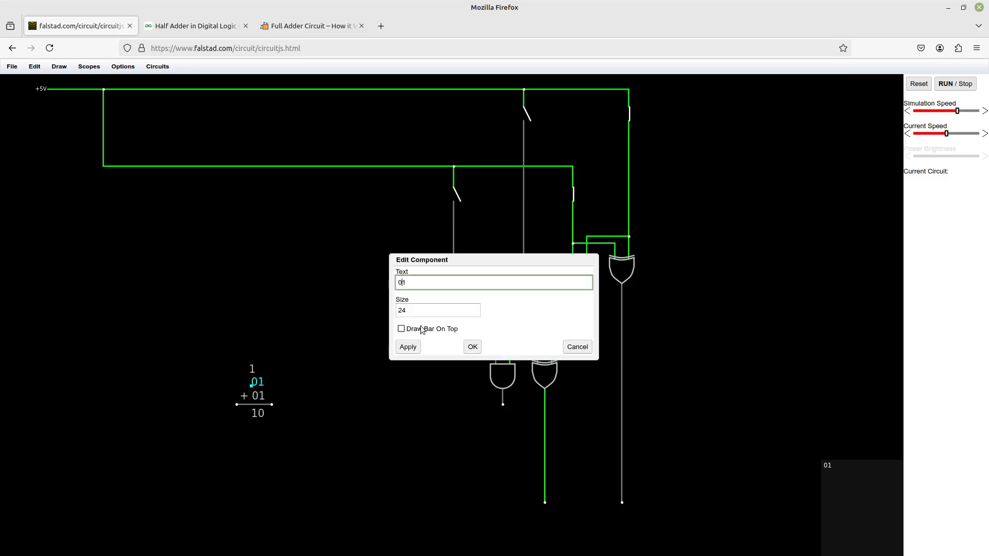
click(471, 346)
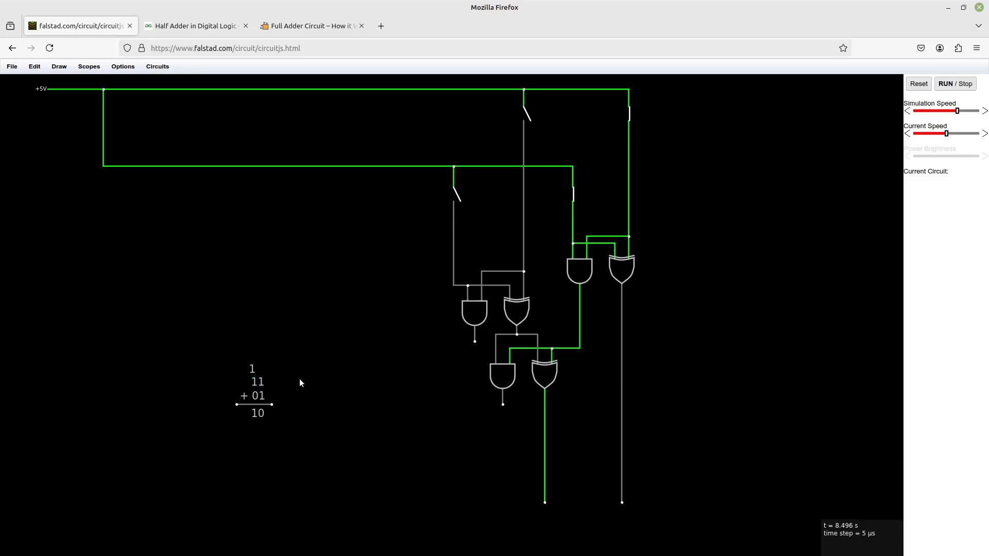
double_click(253, 395)
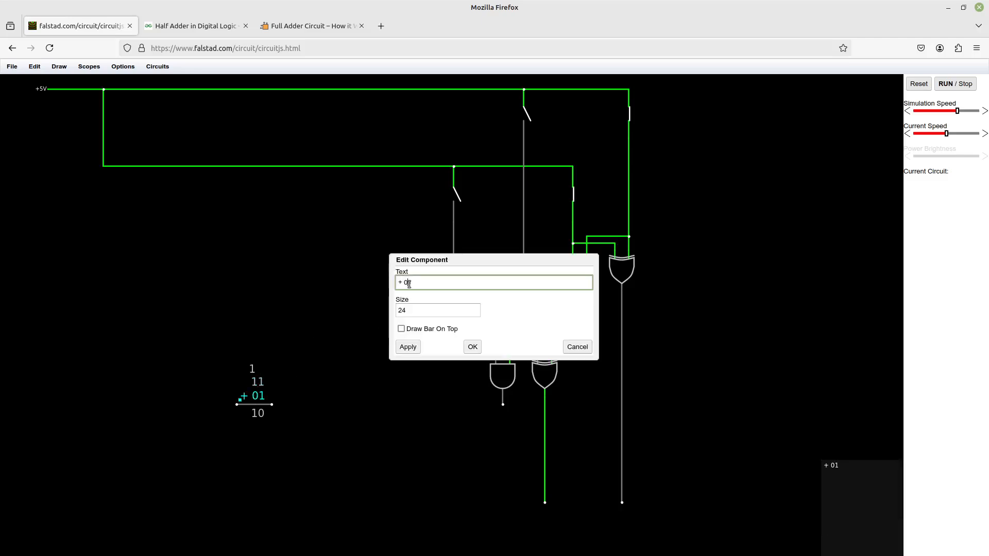
text(1)
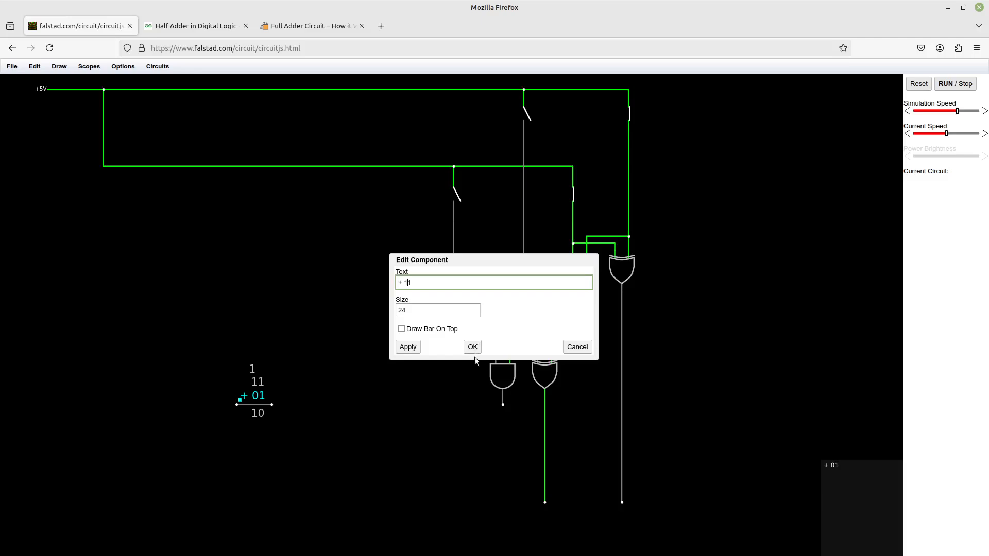
click(471, 346)
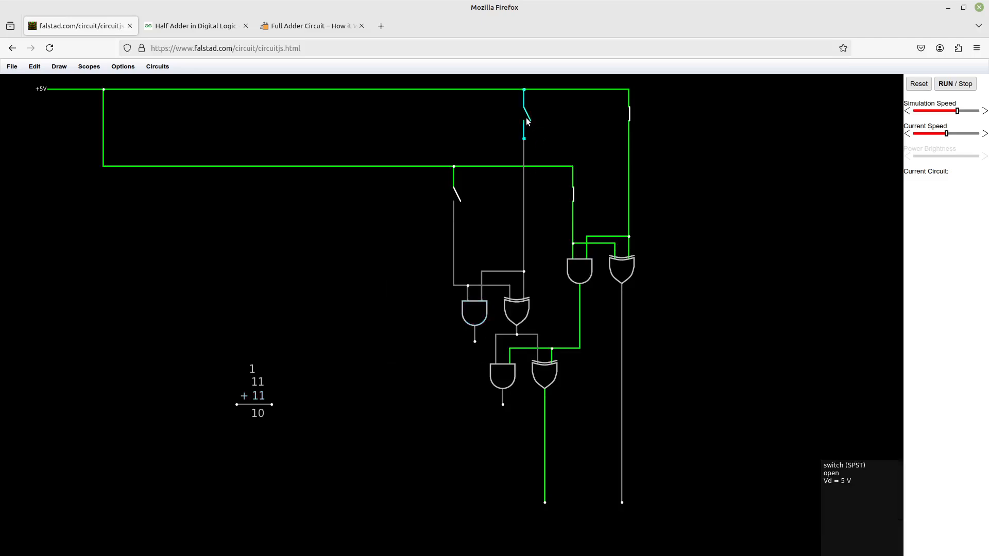
click(524, 101)
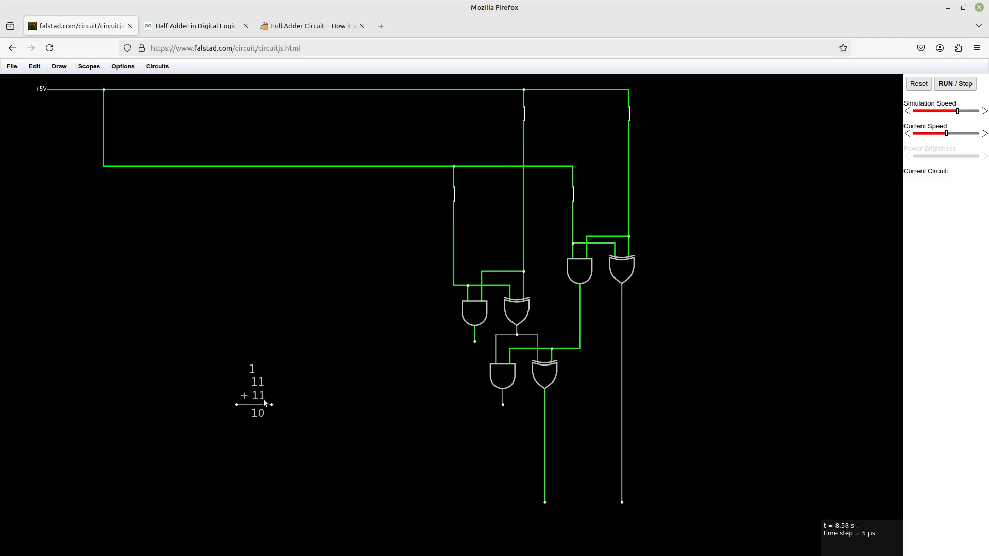
mouse_move(265, 418)
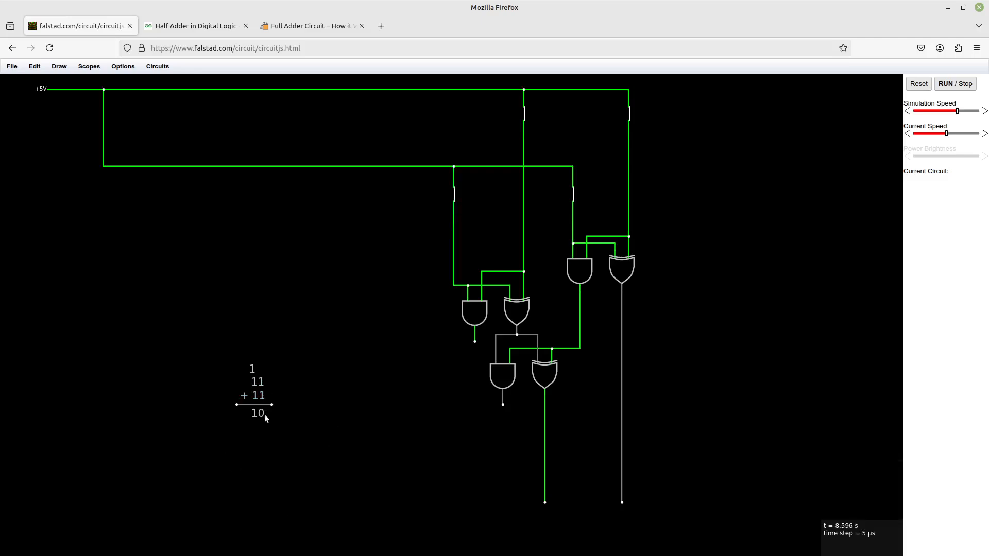
click(256, 396)
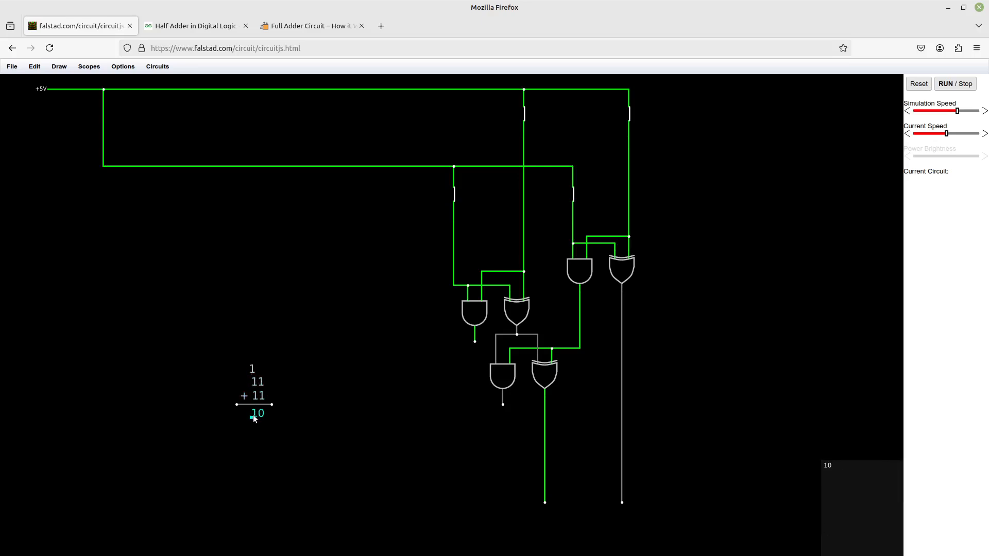
Make the carry label above 11 + 11 read 1 1 and start the upper AND gate's carry wire
double_click(256, 413)
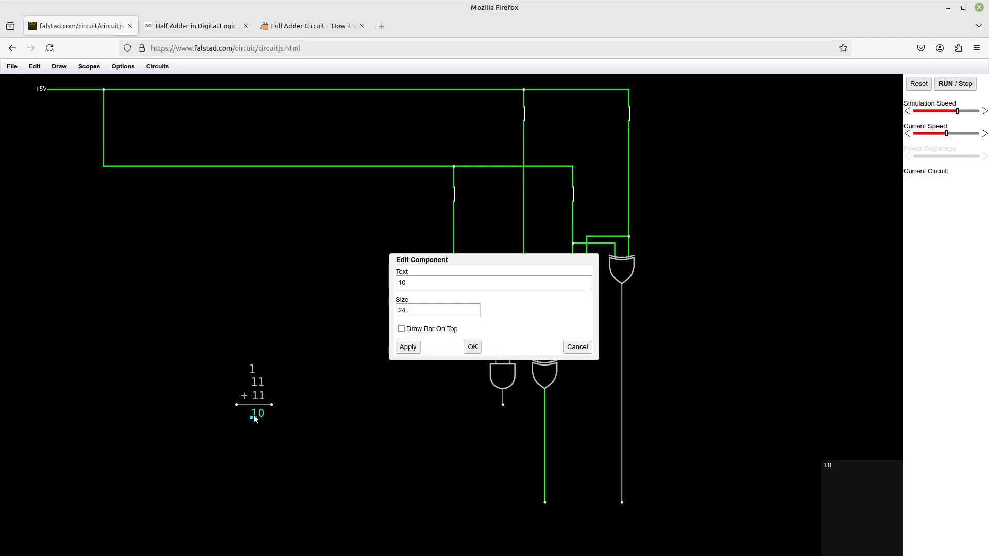
click(471, 346)
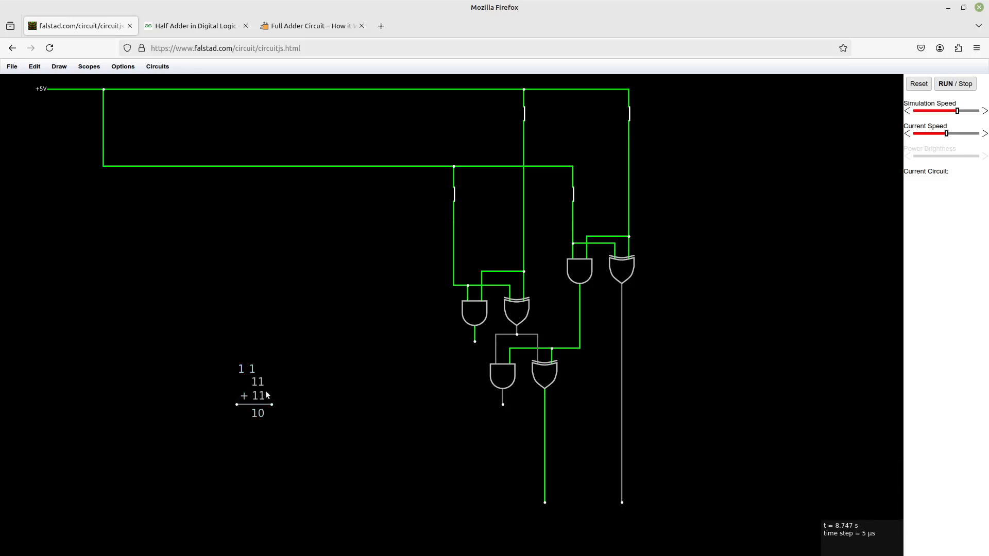
click(258, 396)
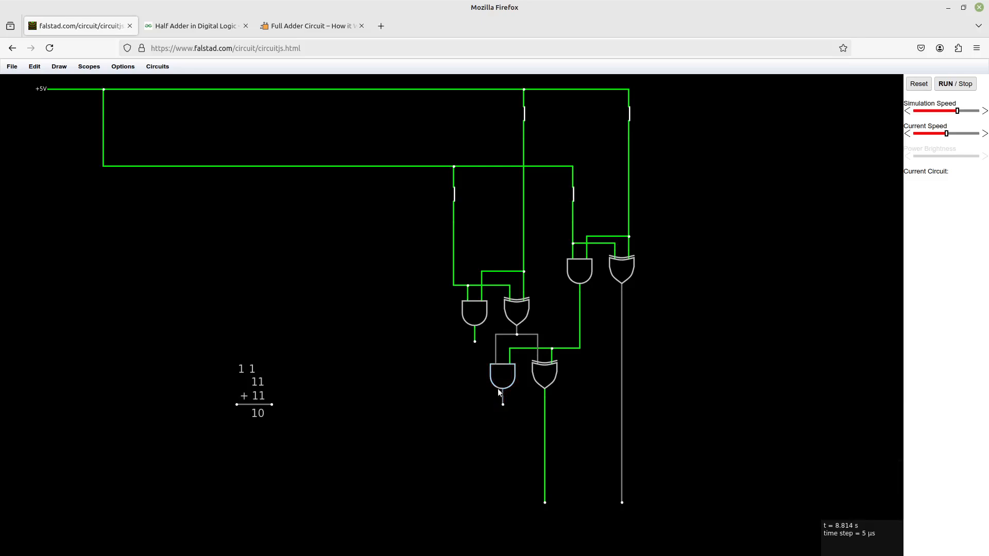
mouse_move(499, 405)
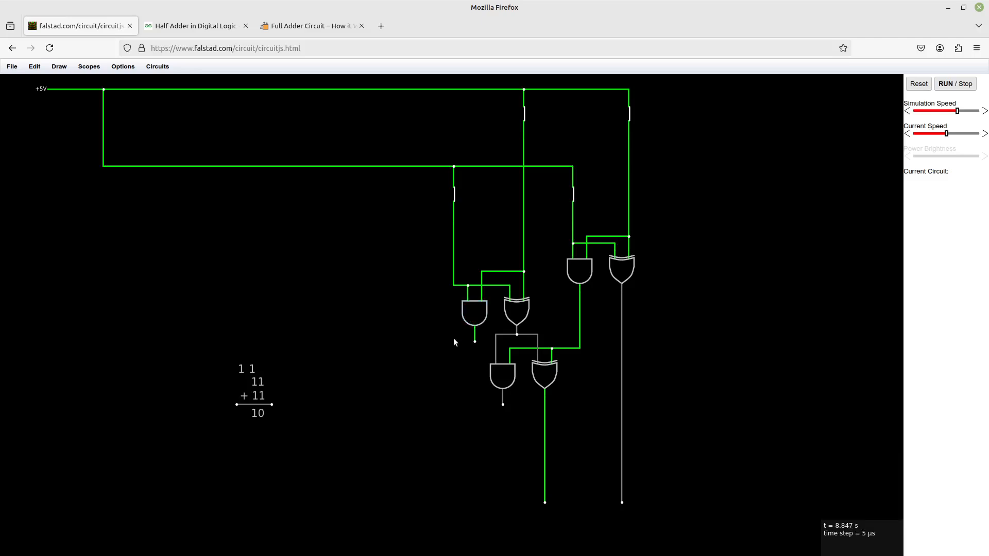
mouse_move(502, 433)
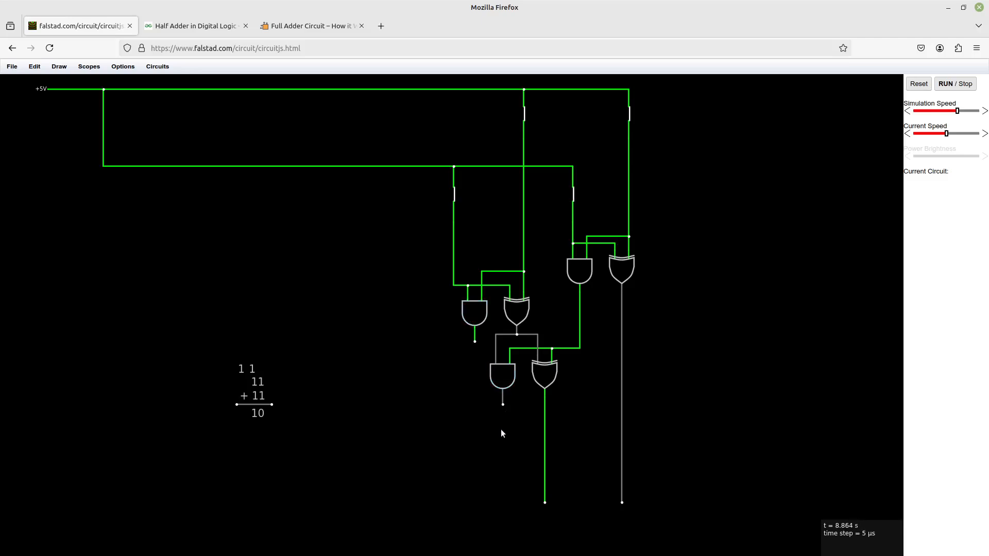
mouse_move(464, 397)
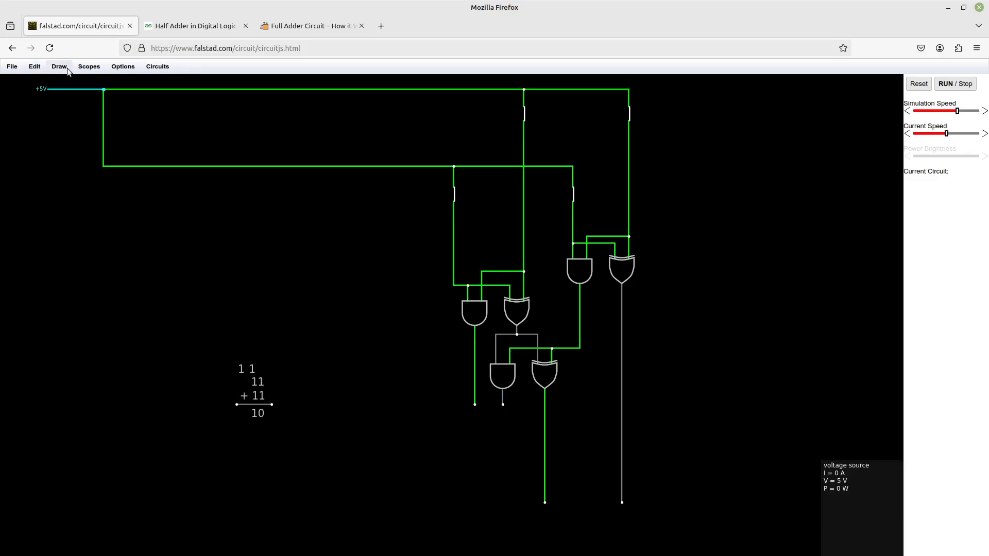
Pick an OR gate for the carries and check the full adder reference diagram
click(58, 66)
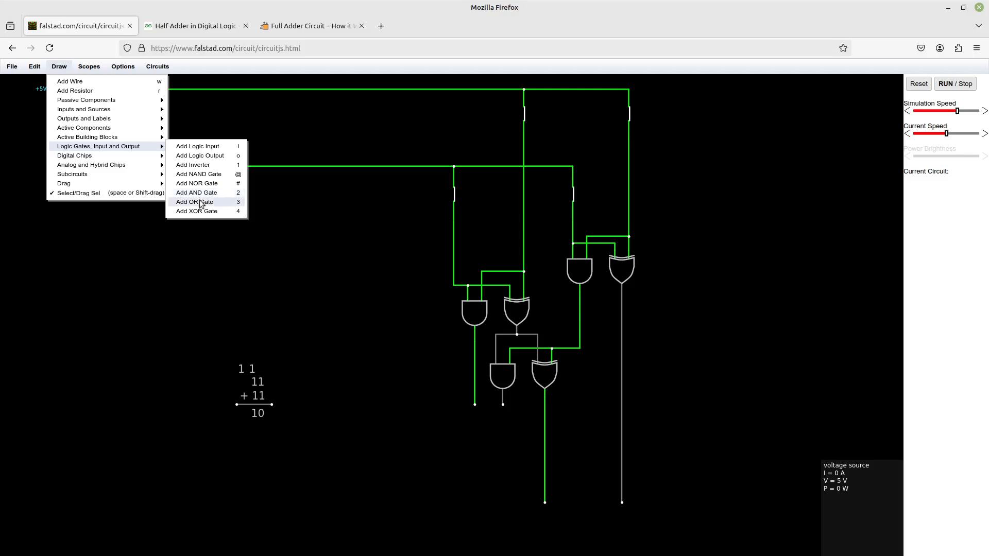
click(194, 202)
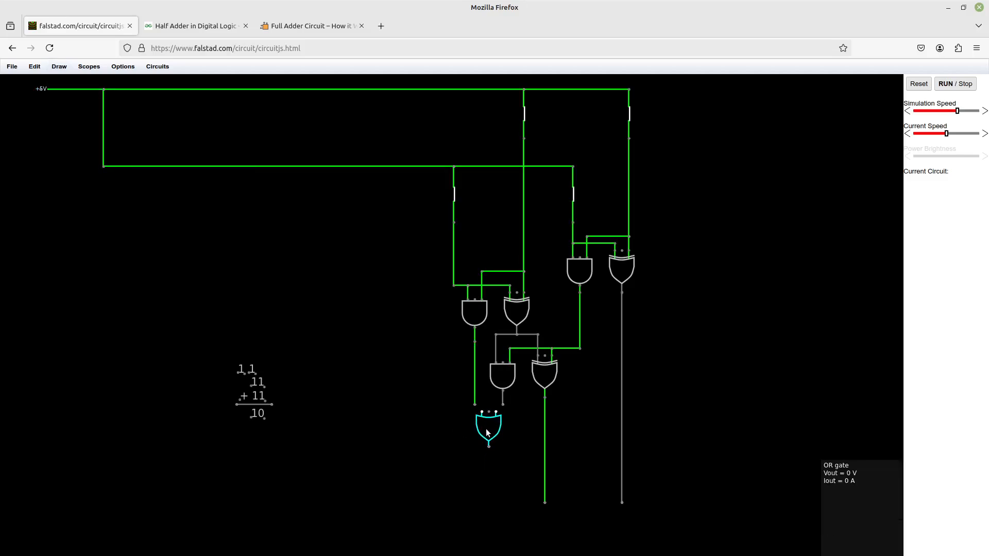
mouse_move(474, 407)
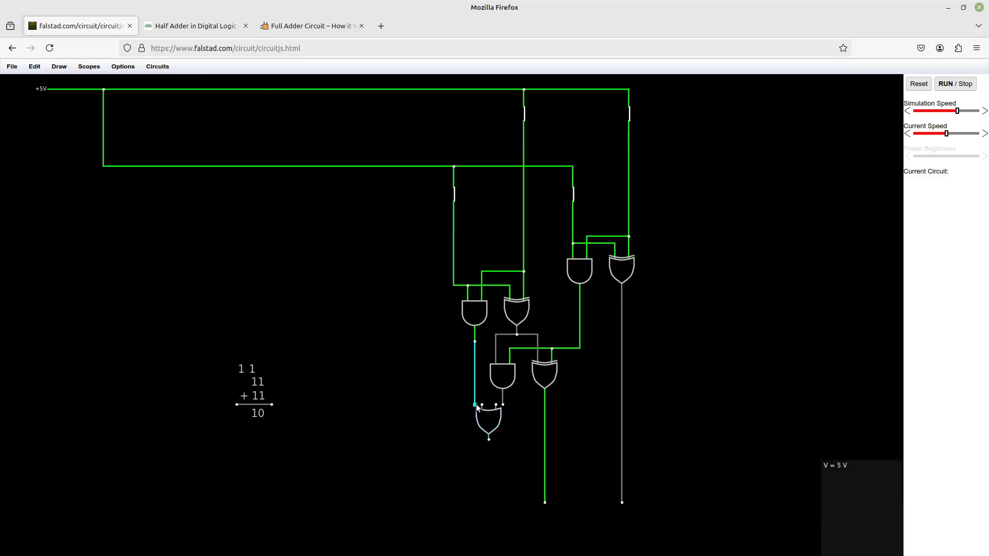
mouse_move(489, 422)
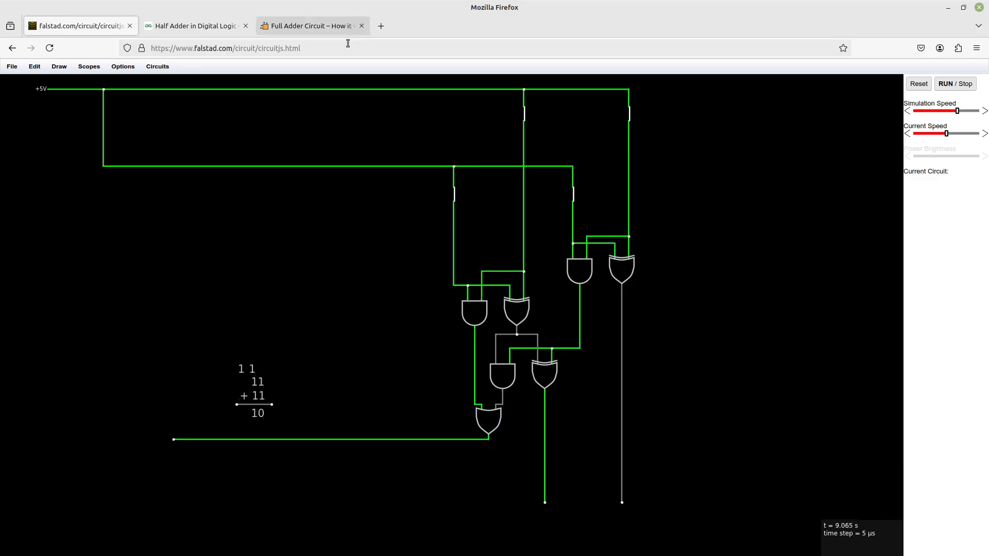
click(311, 26)
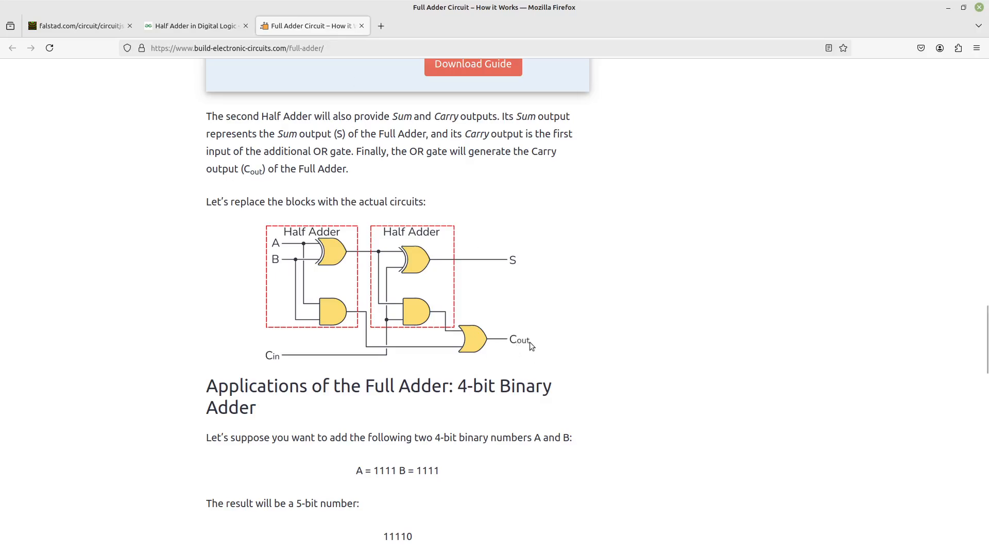
click(76, 26)
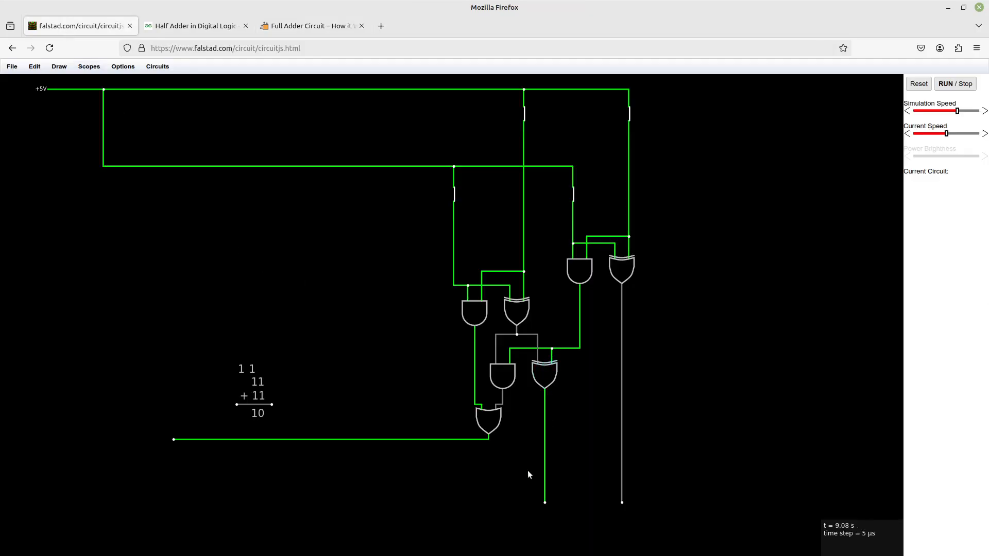
mouse_move(256, 95)
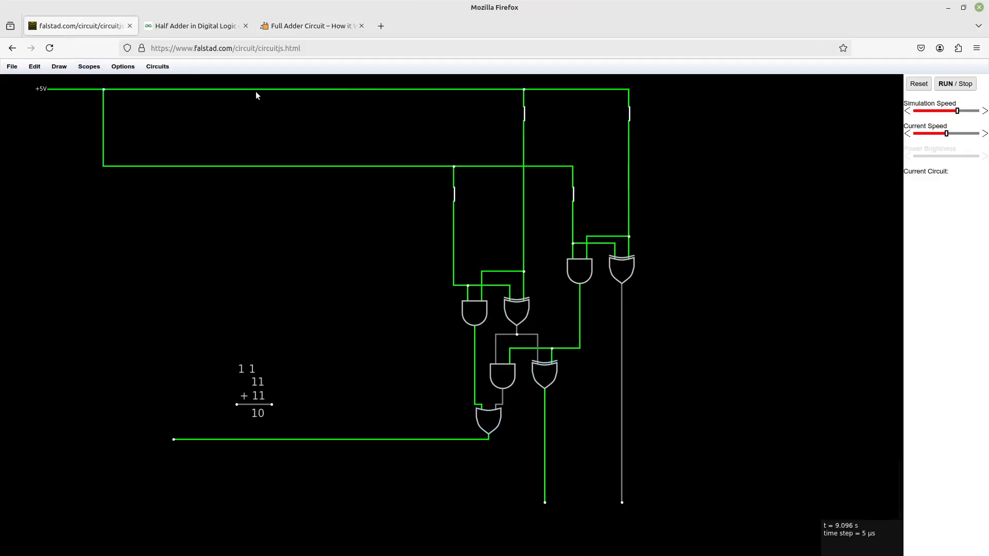
mouse_move(679, 524)
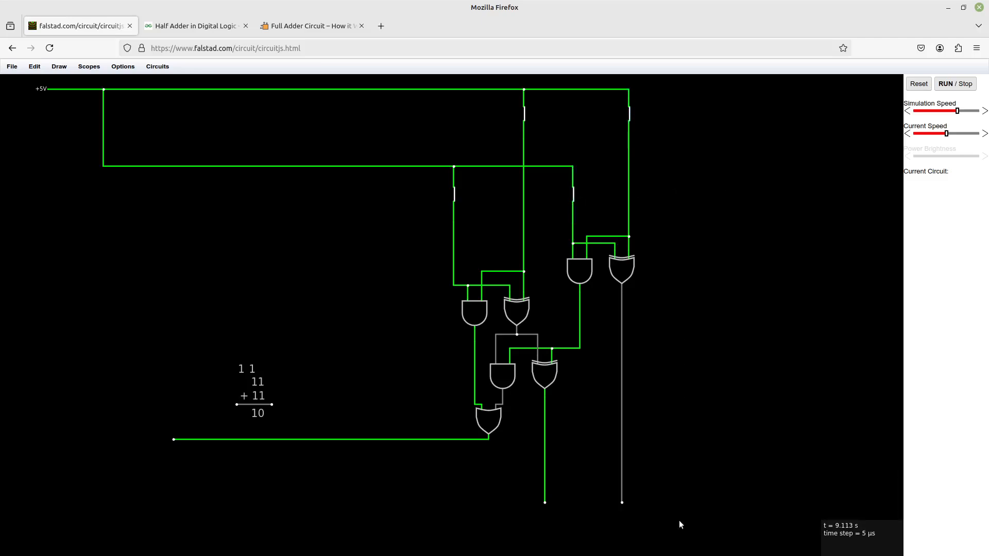
mouse_move(653, 135)
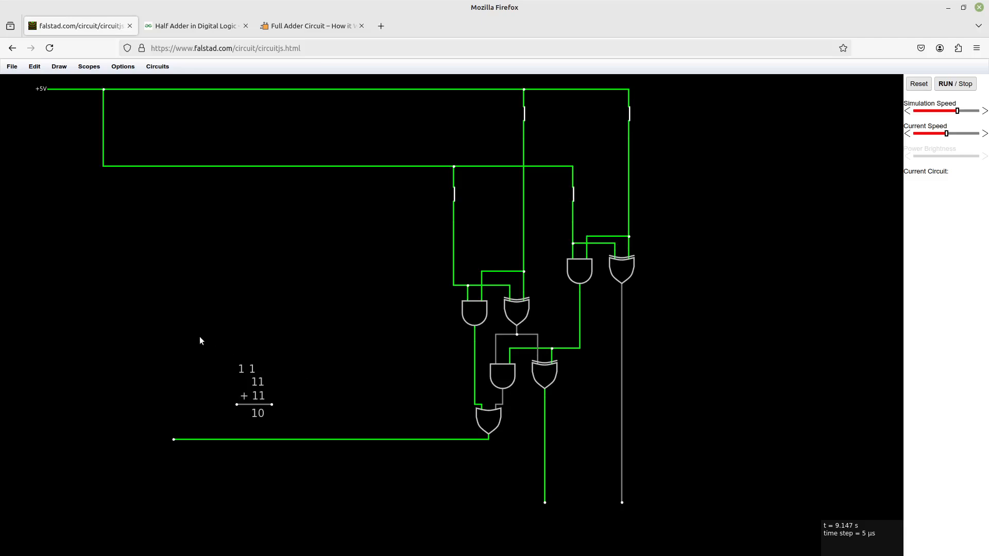
mouse_move(573, 271)
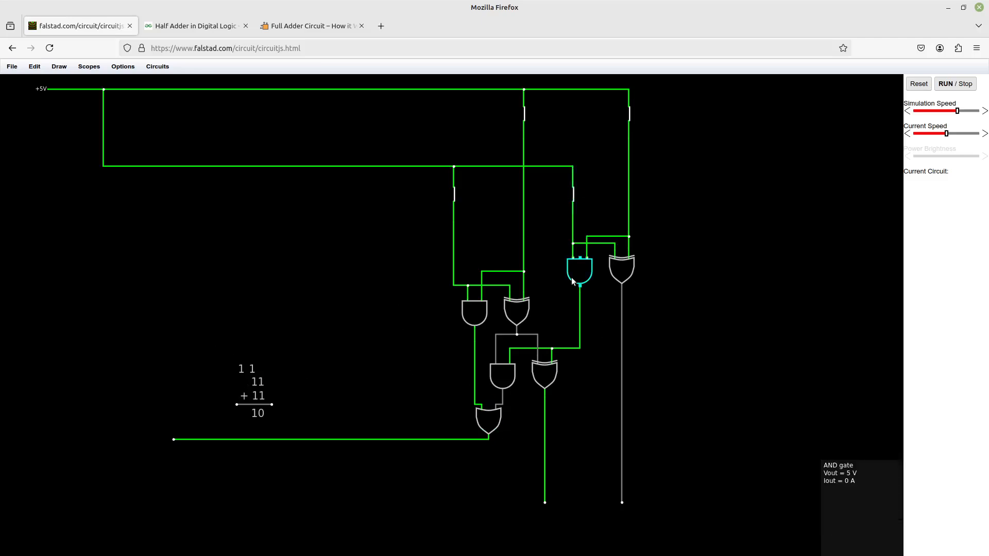
mouse_move(441, 201)
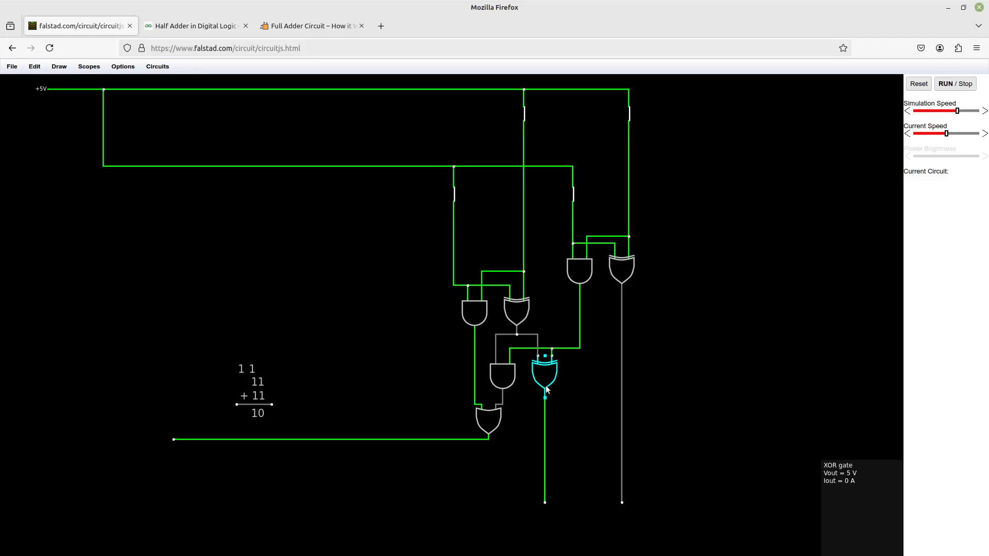
mouse_move(443, 390)
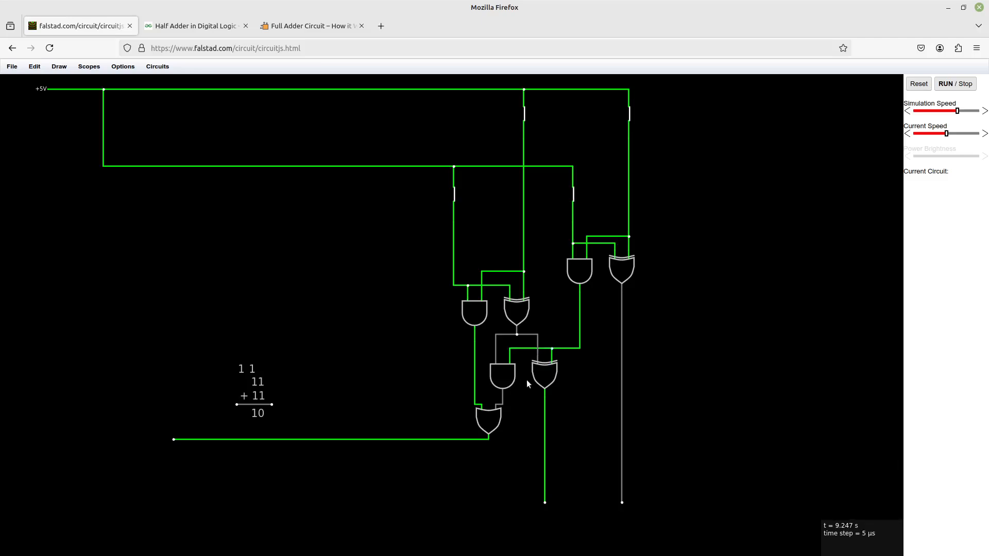
click(516, 312)
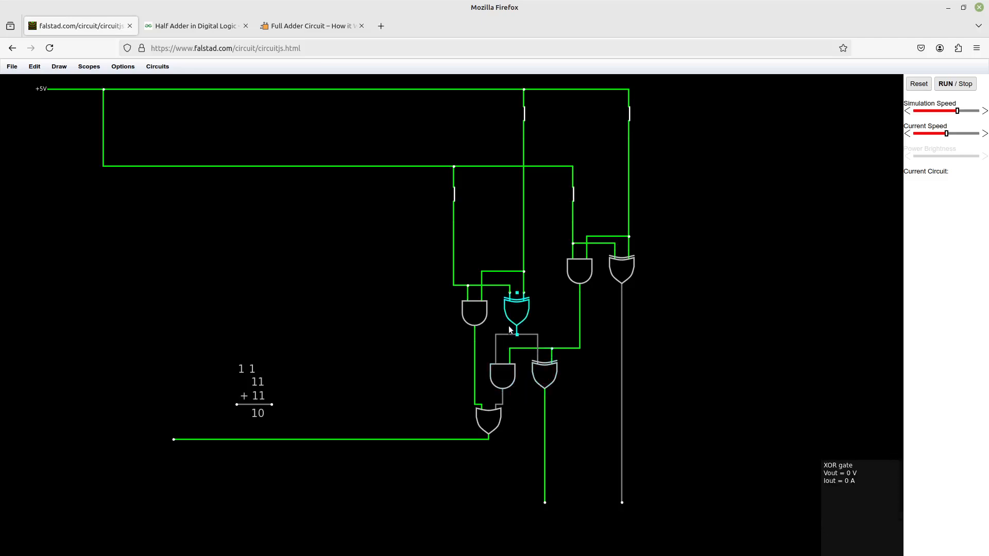
mouse_move(426, 455)
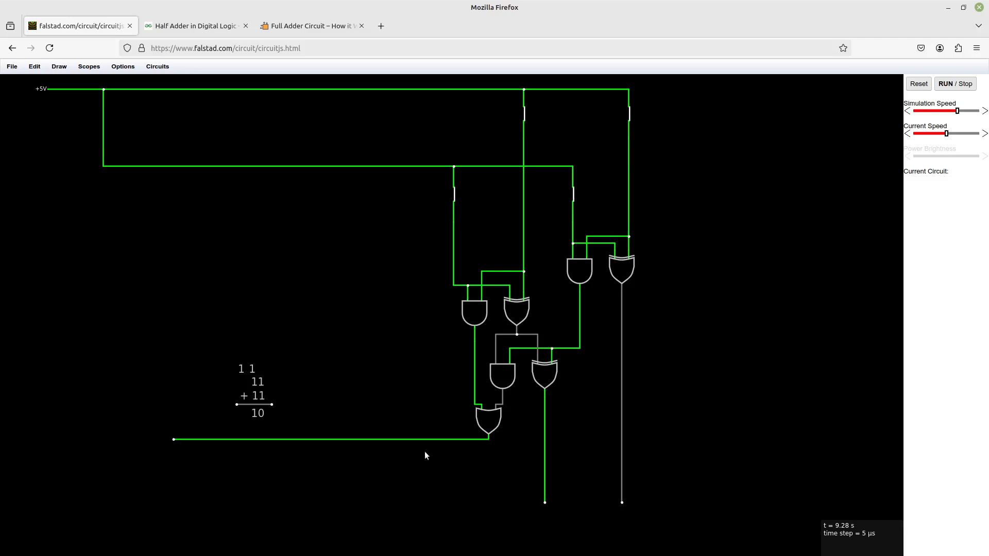
mouse_move(452, 464)
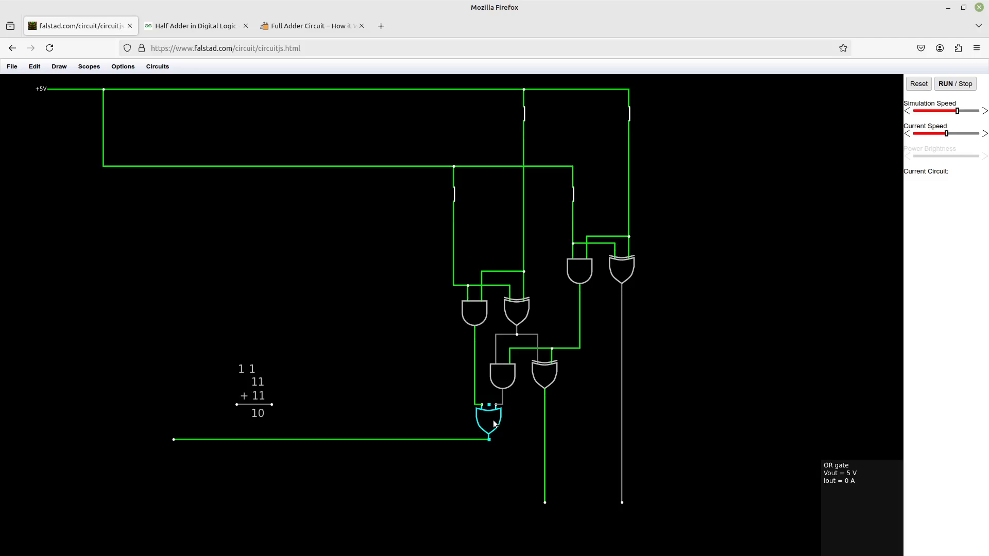
mouse_move(494, 425)
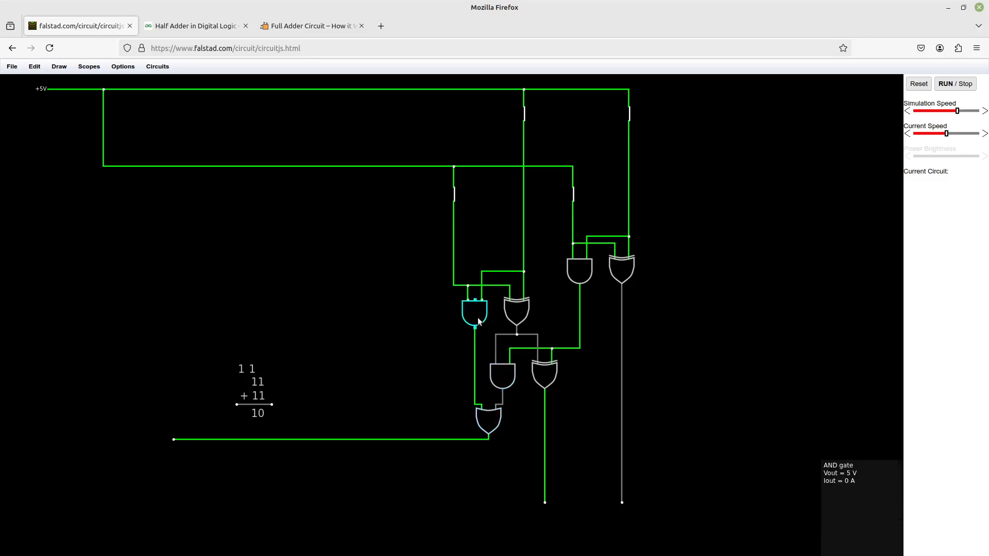
mouse_move(472, 317)
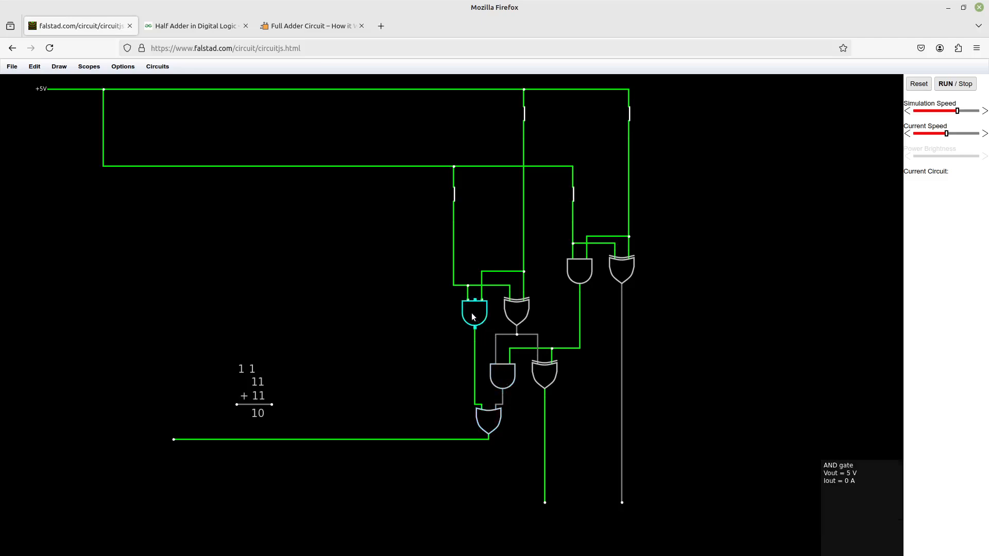
mouse_move(489, 396)
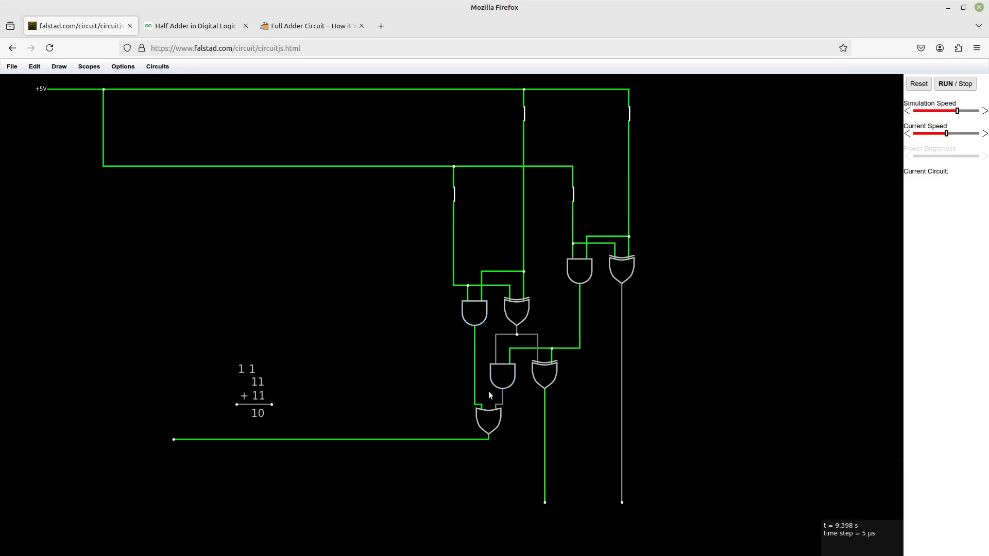
mouse_move(512, 427)
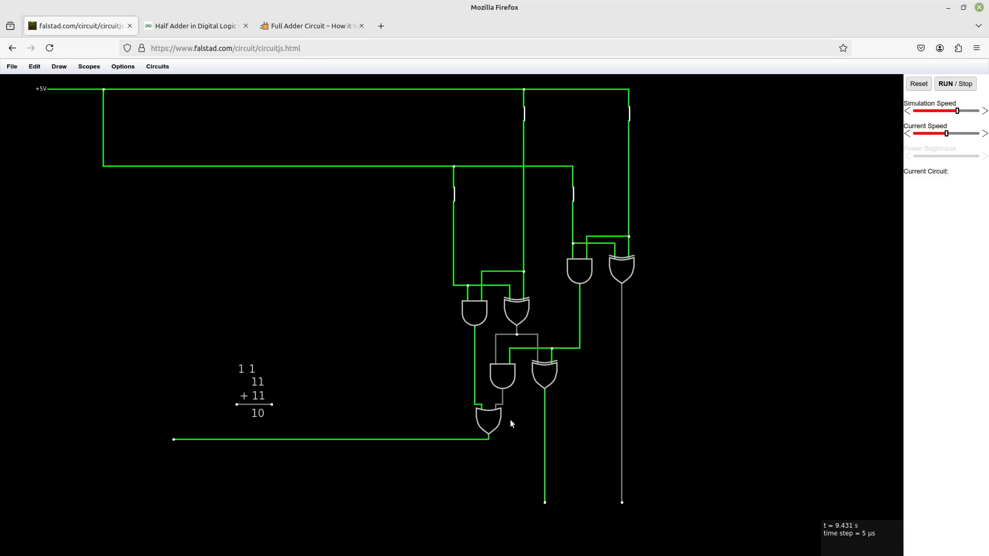
mouse_move(508, 228)
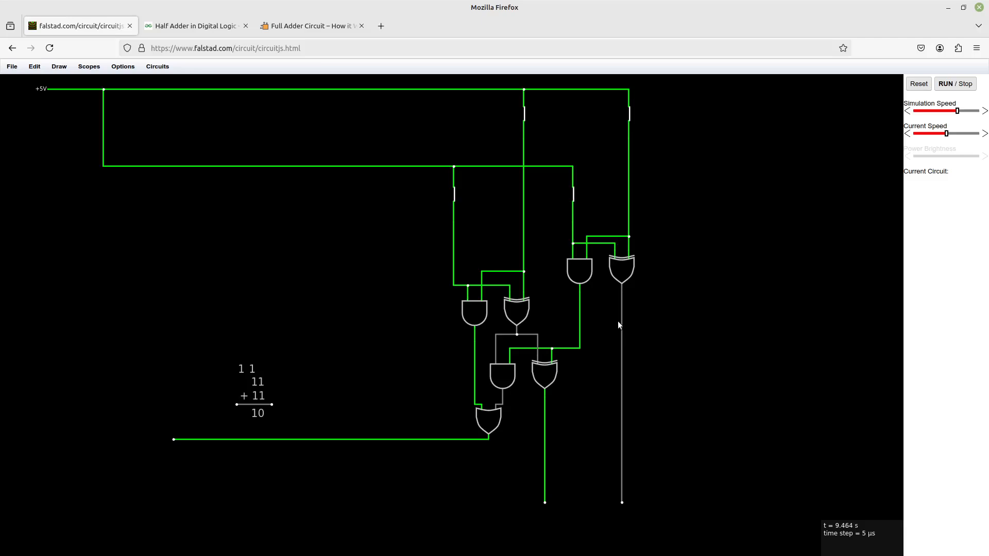
mouse_move(621, 264)
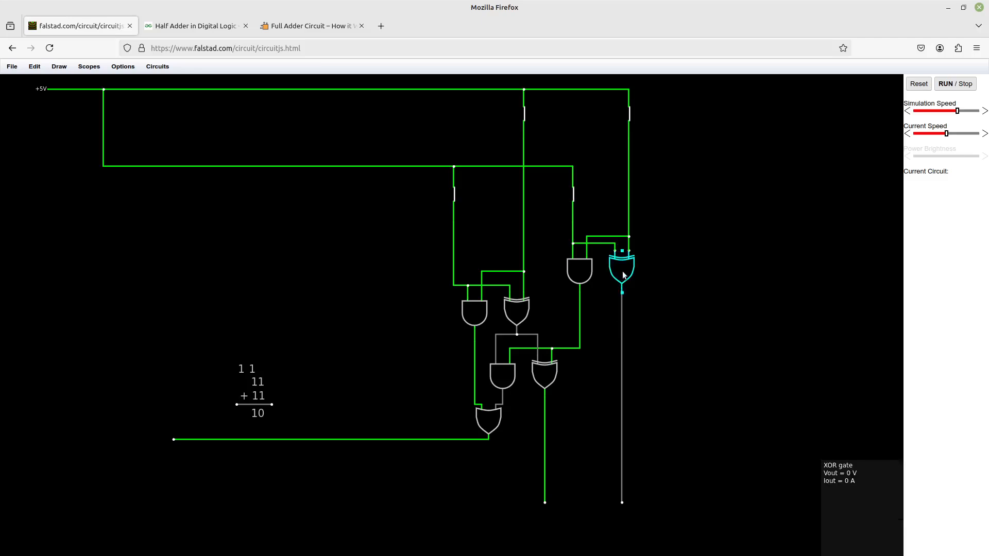
mouse_move(579, 275)
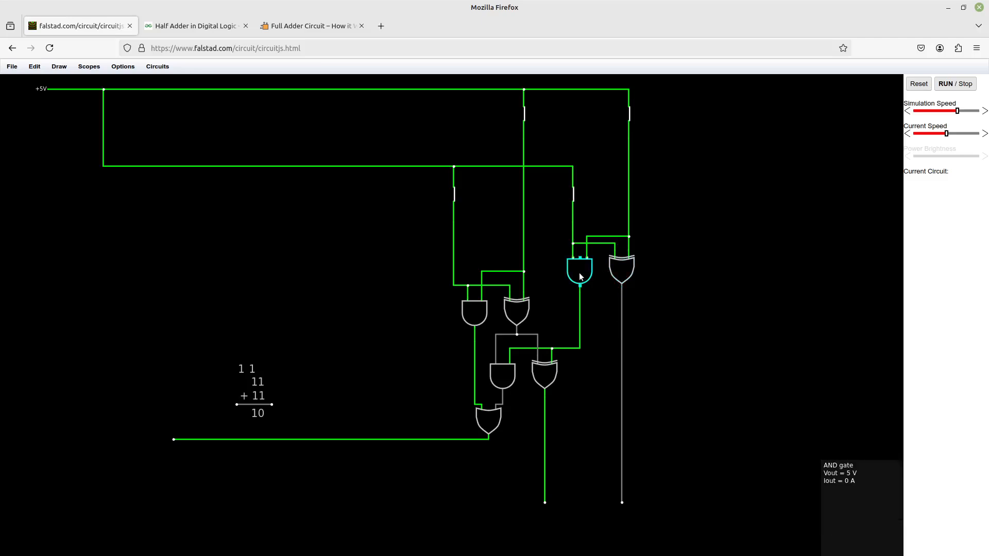
mouse_move(587, 415)
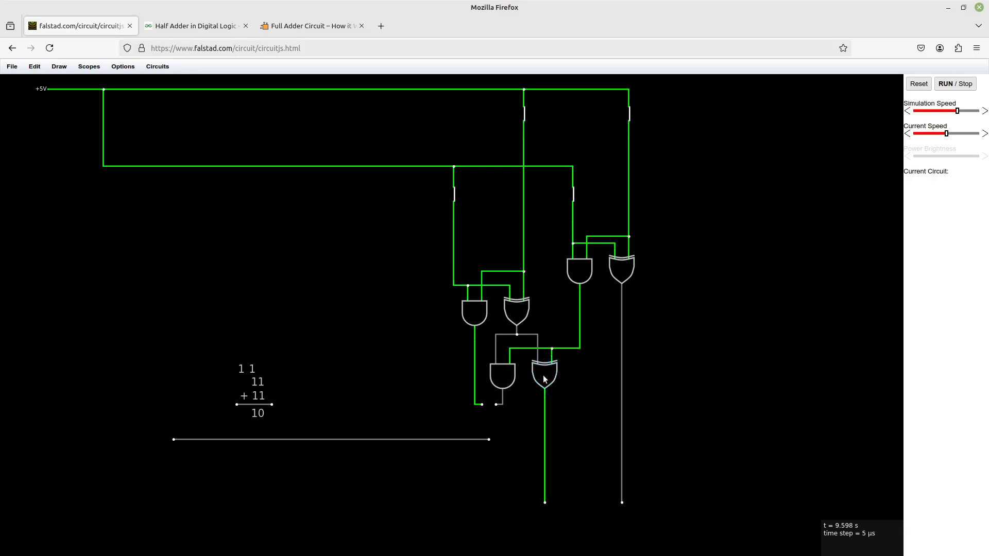
mouse_move(217, 188)
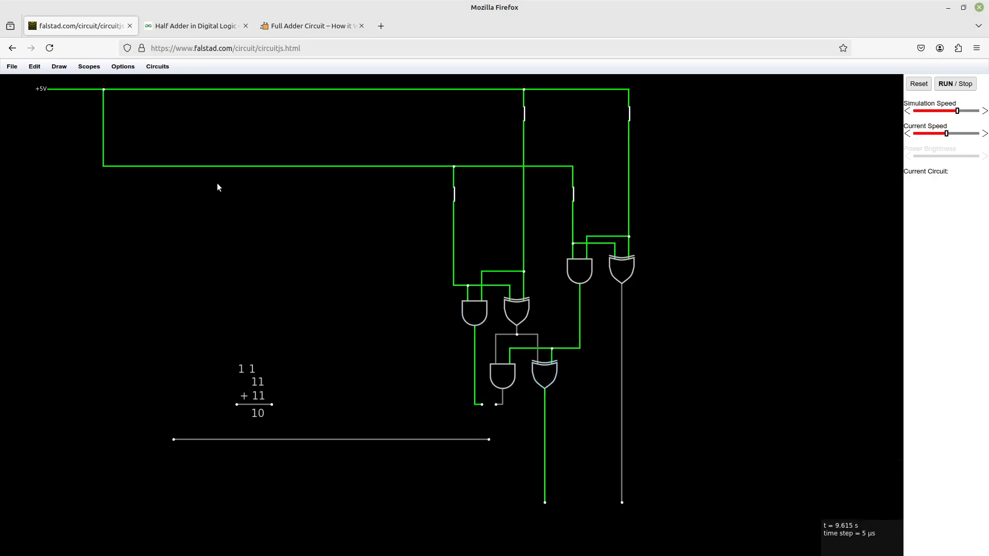
Place an XOR gate at the removed OR gate's spot, rejoining both carry wires
click(74, 155)
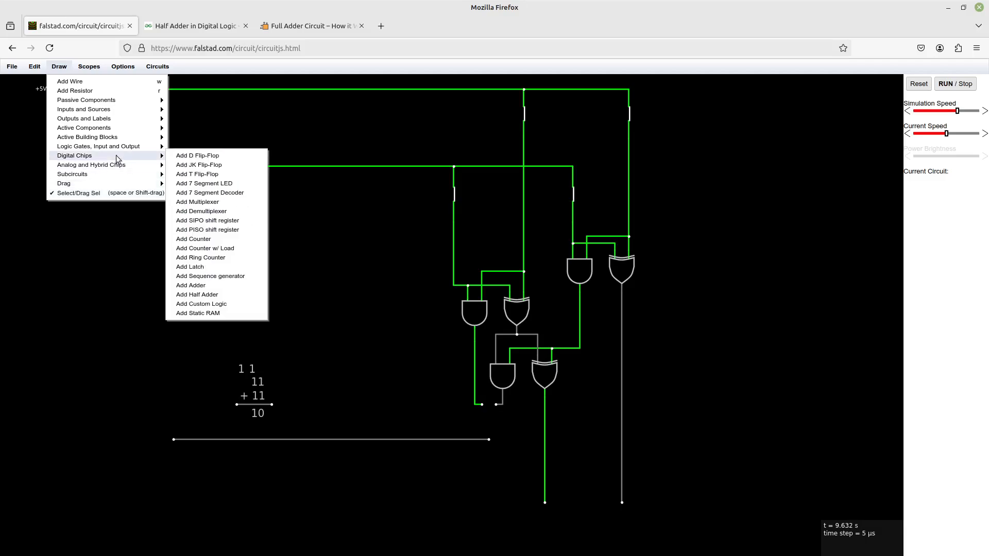
mouse_move(217, 287)
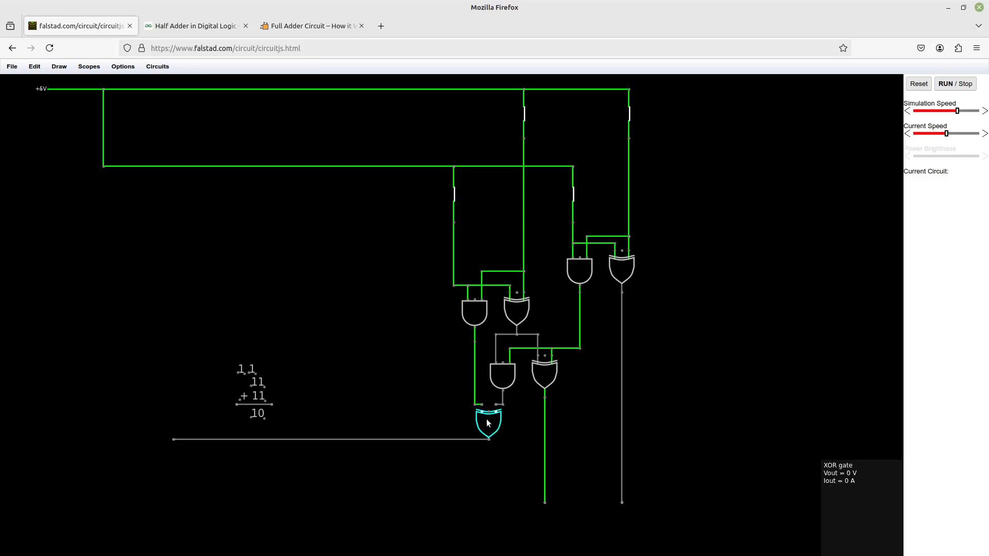
mouse_move(513, 453)
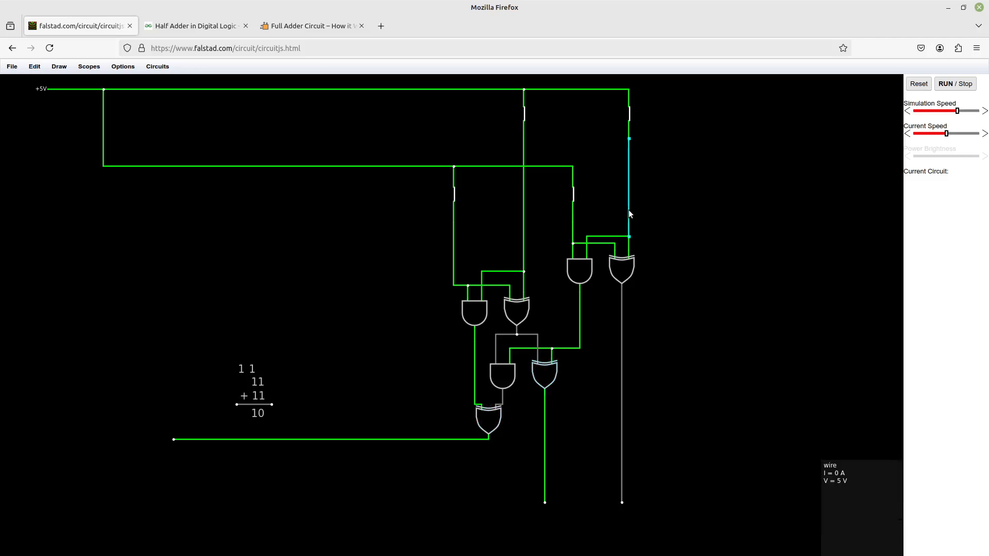
click(621, 265)
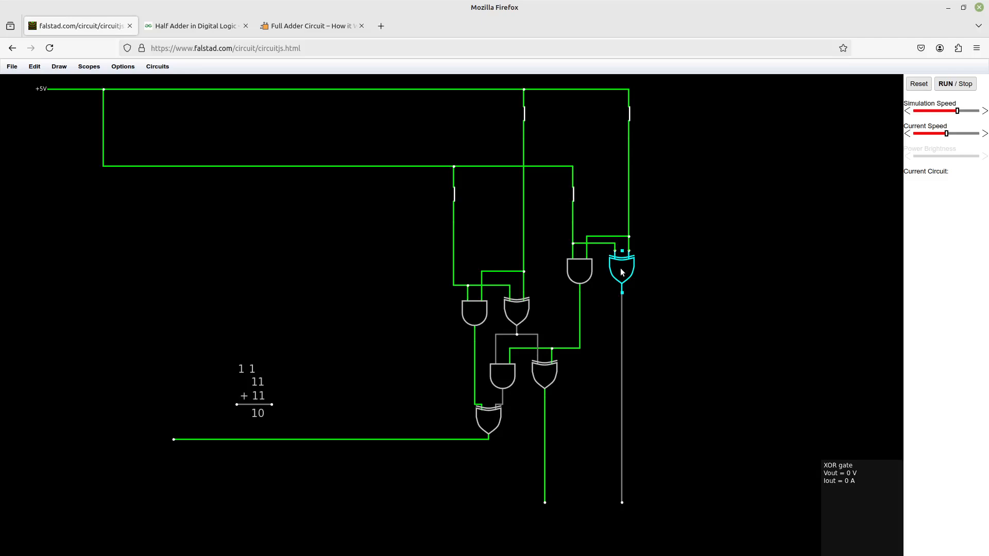
mouse_move(564, 328)
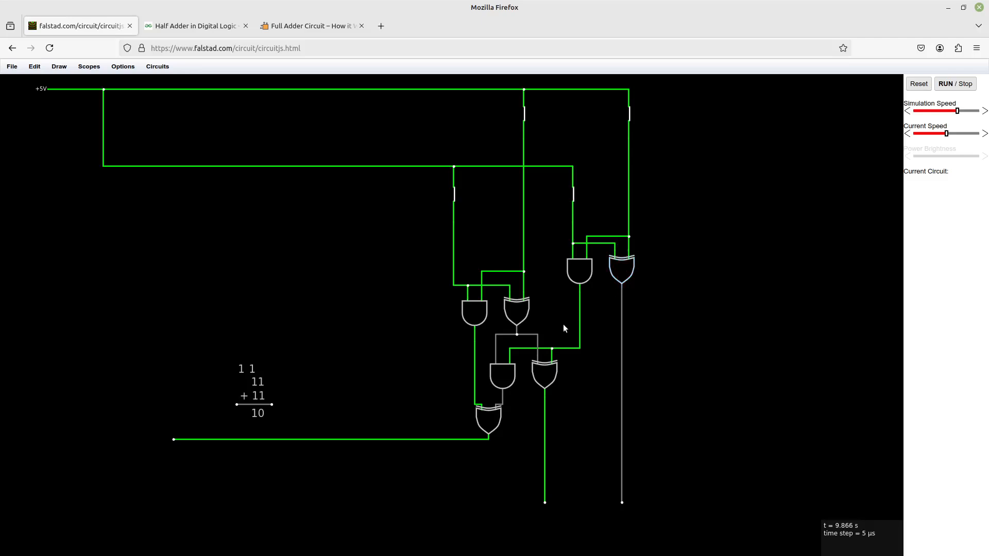
mouse_move(451, 317)
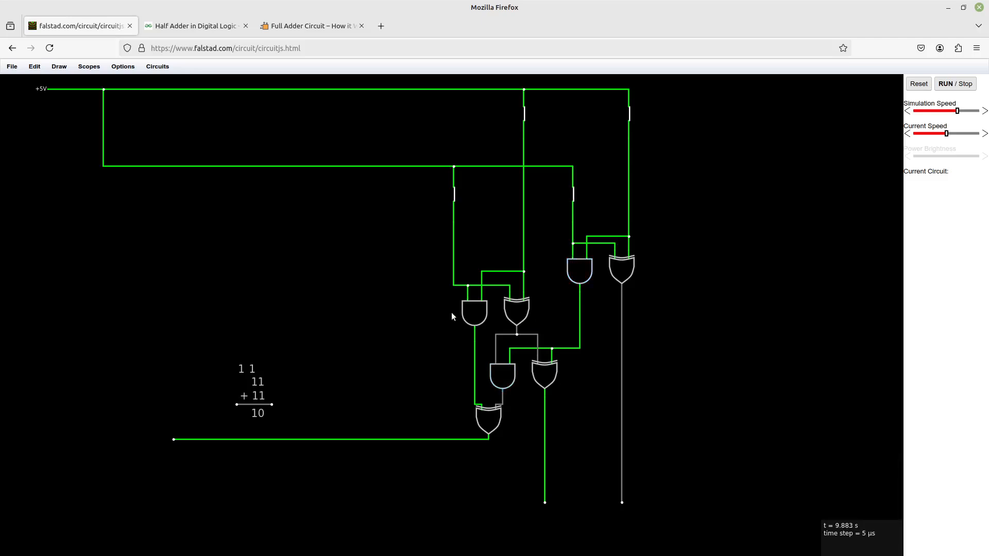
mouse_move(621, 492)
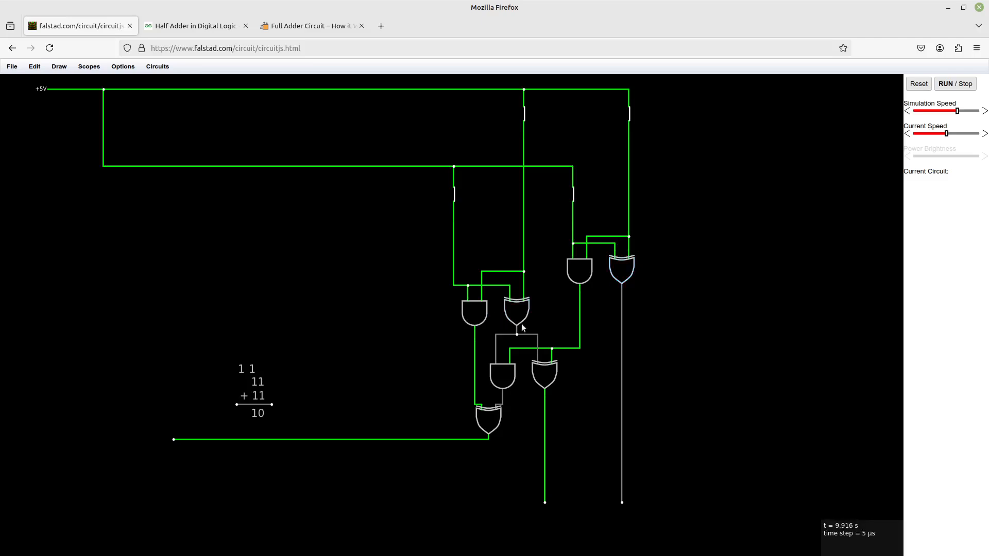
mouse_move(489, 419)
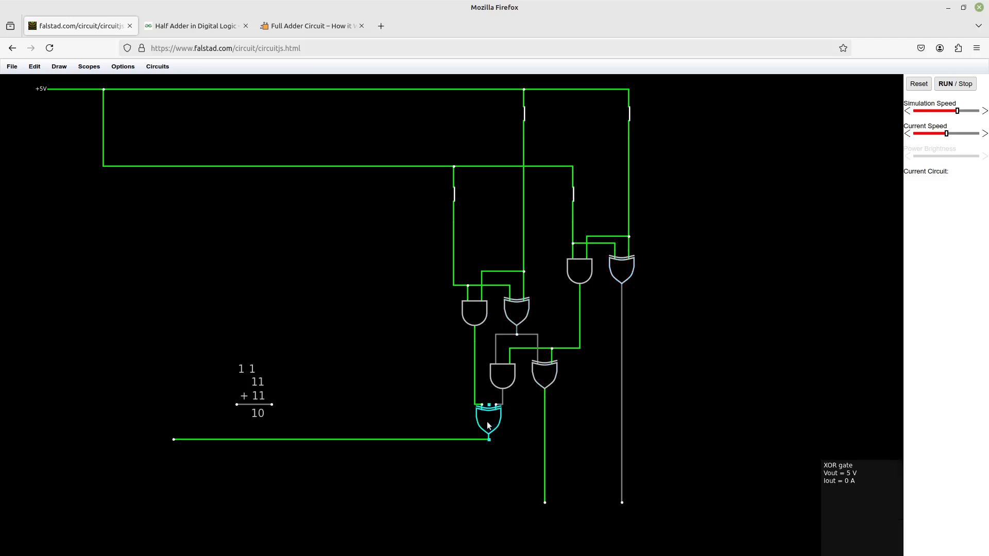
mouse_move(602, 280)
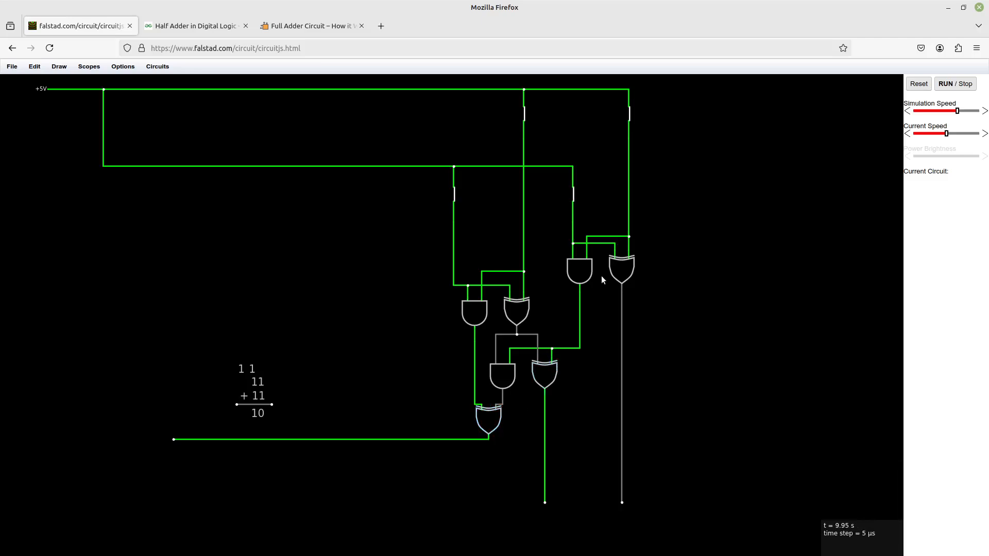
mouse_move(377, 335)
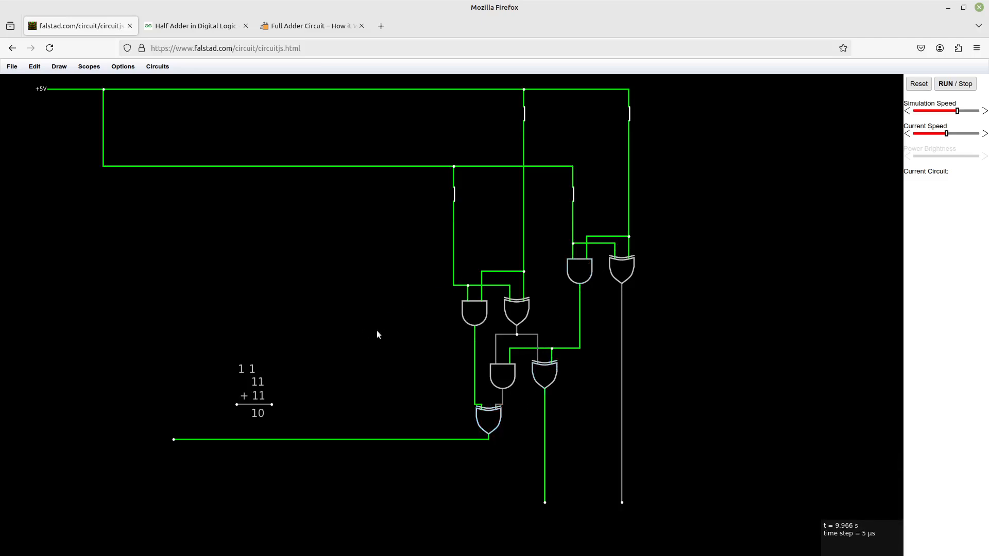
mouse_move(598, 376)
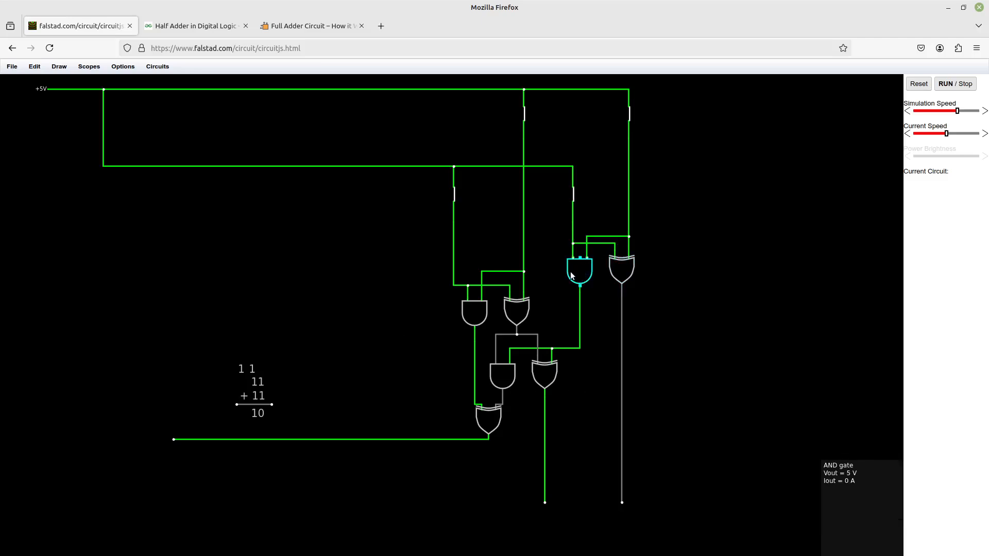
mouse_move(379, 347)
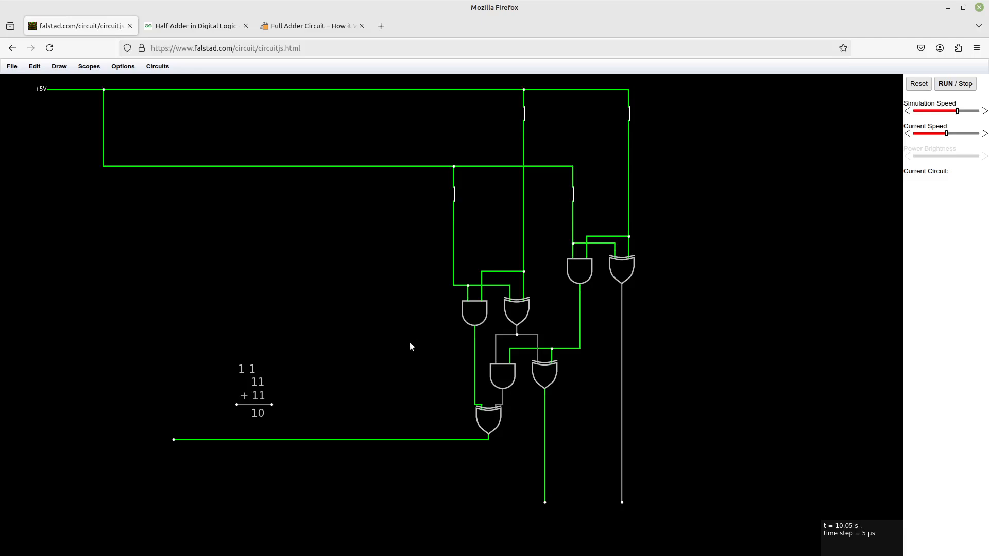
mouse_move(511, 424)
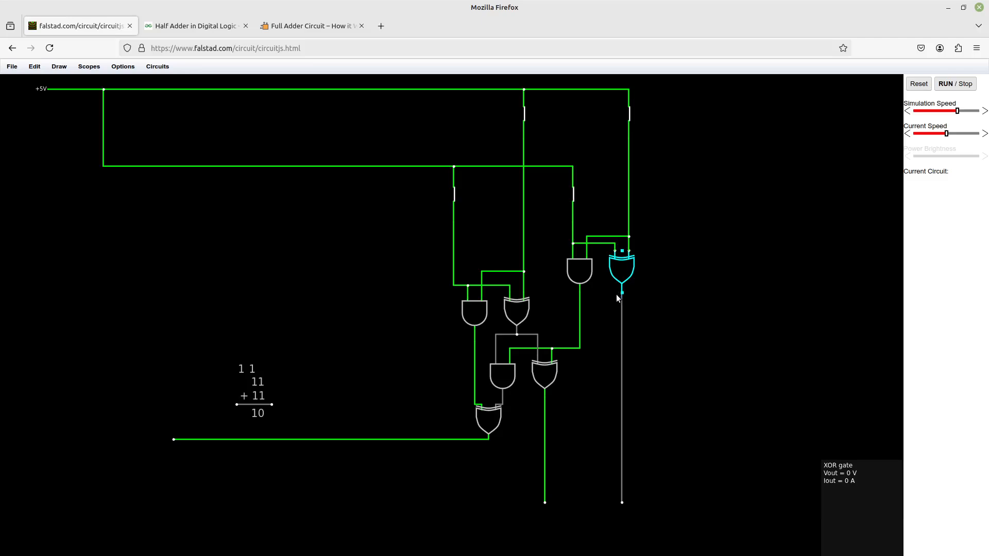
mouse_move(579, 271)
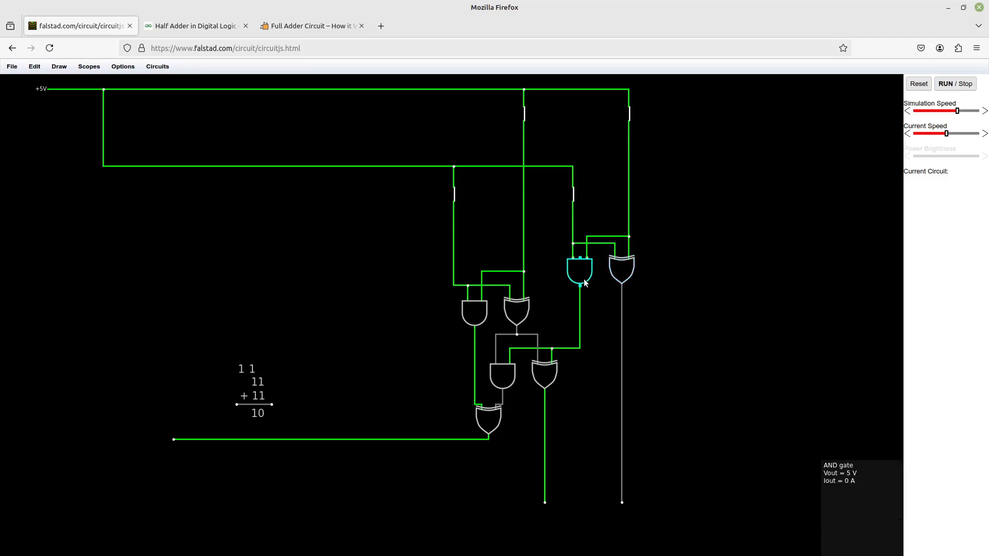
mouse_move(510, 443)
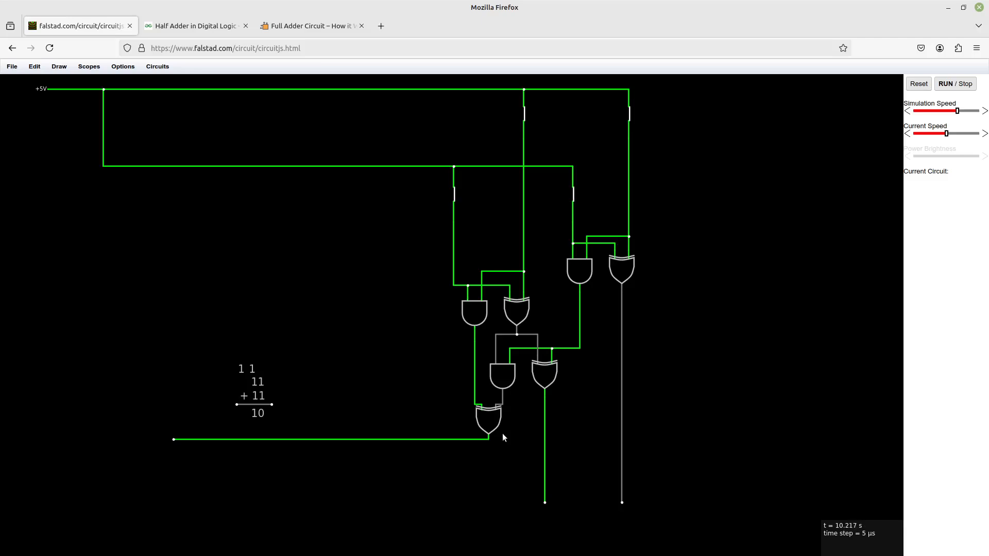
mouse_move(515, 456)
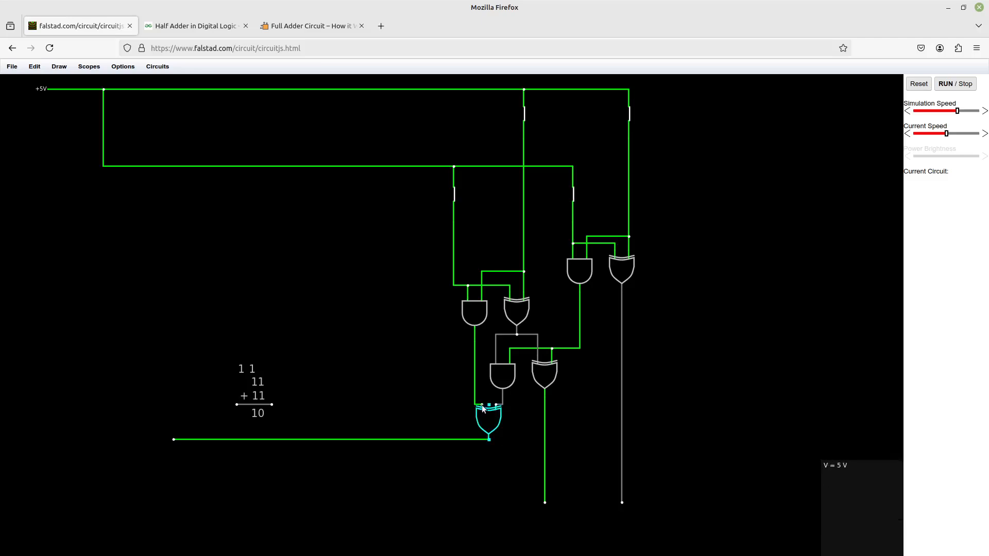
mouse_move(488, 437)
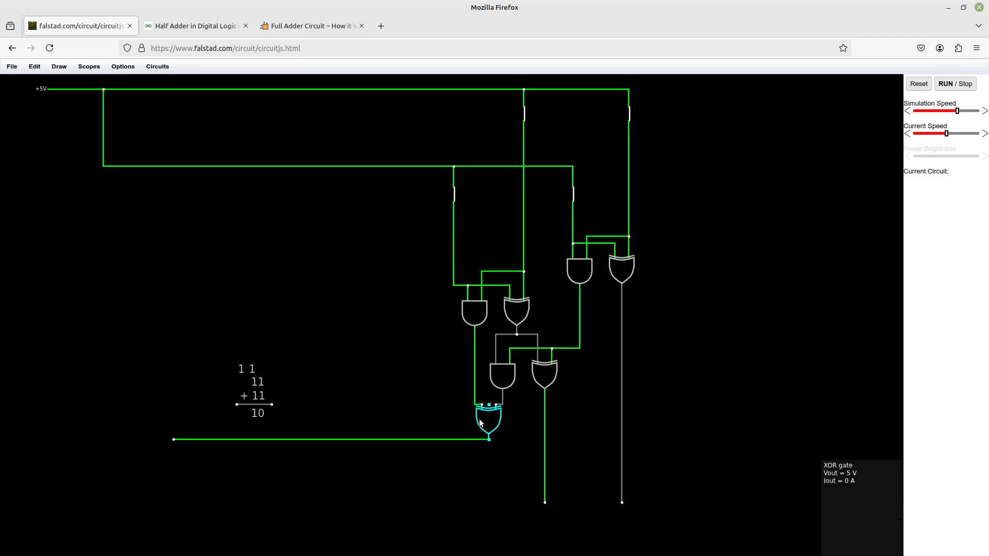
mouse_move(502, 397)
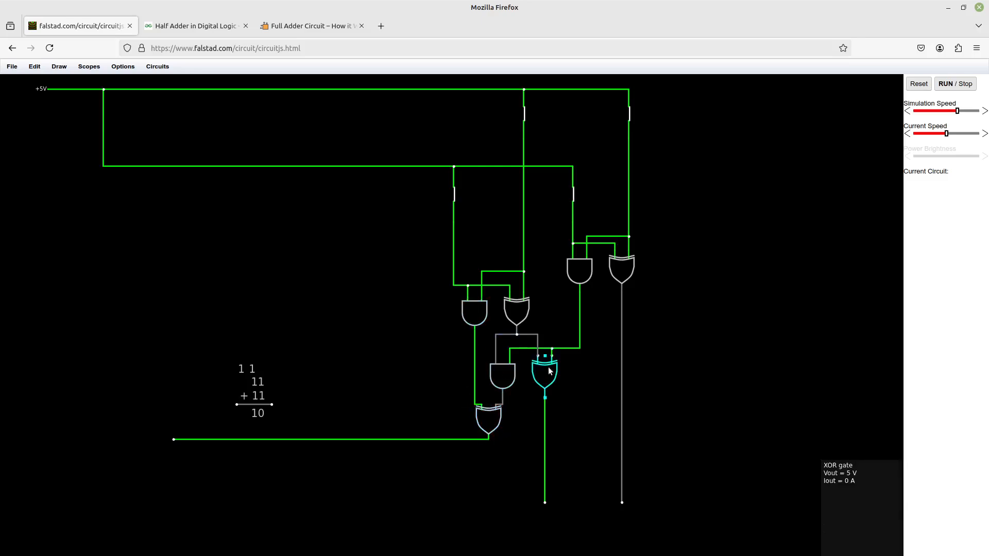
mouse_move(533, 404)
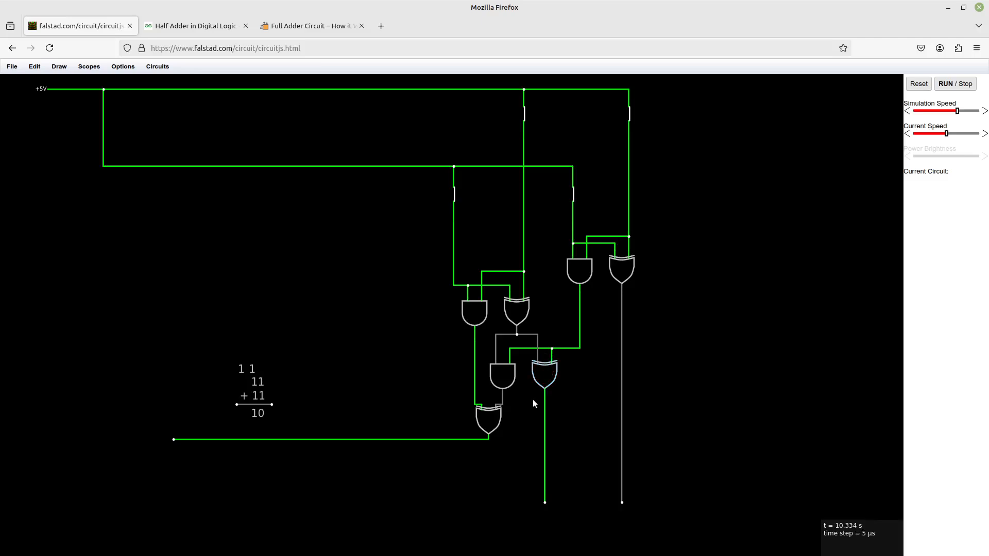
mouse_move(489, 420)
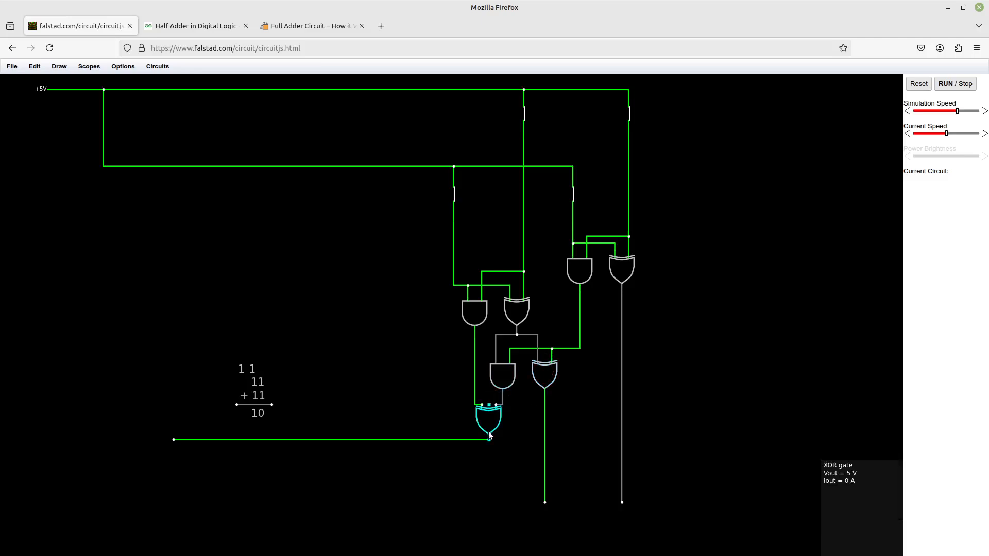
mouse_move(383, 396)
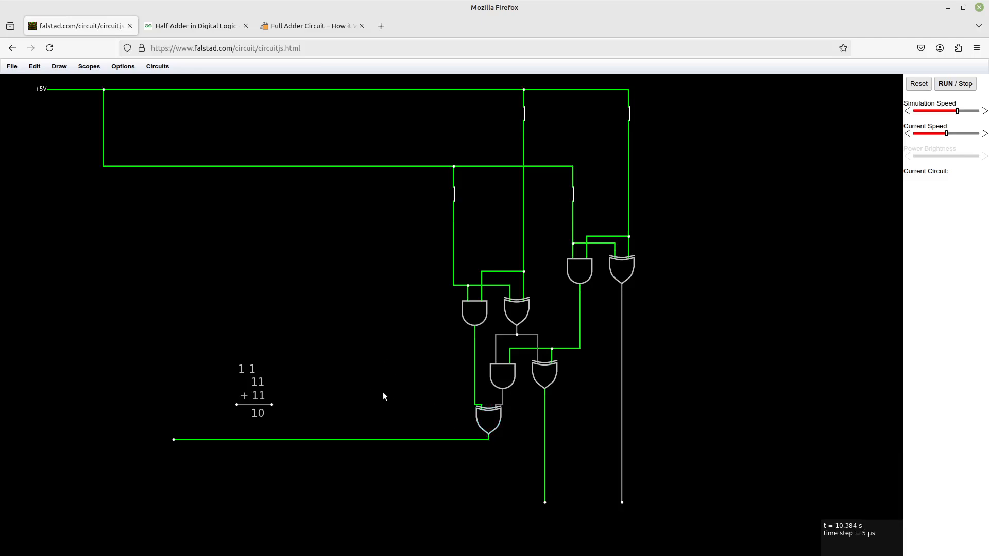
mouse_move(628, 113)
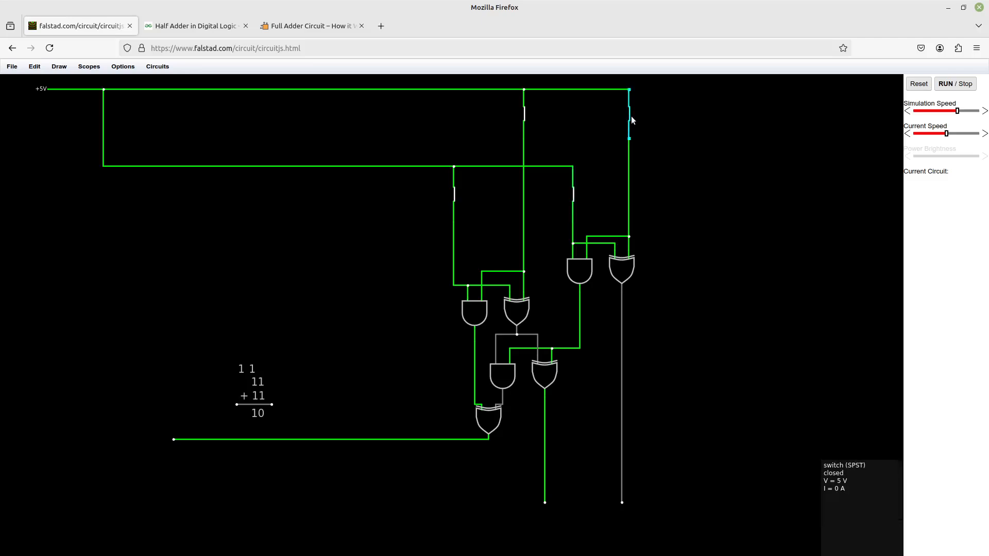
mouse_move(309, 312)
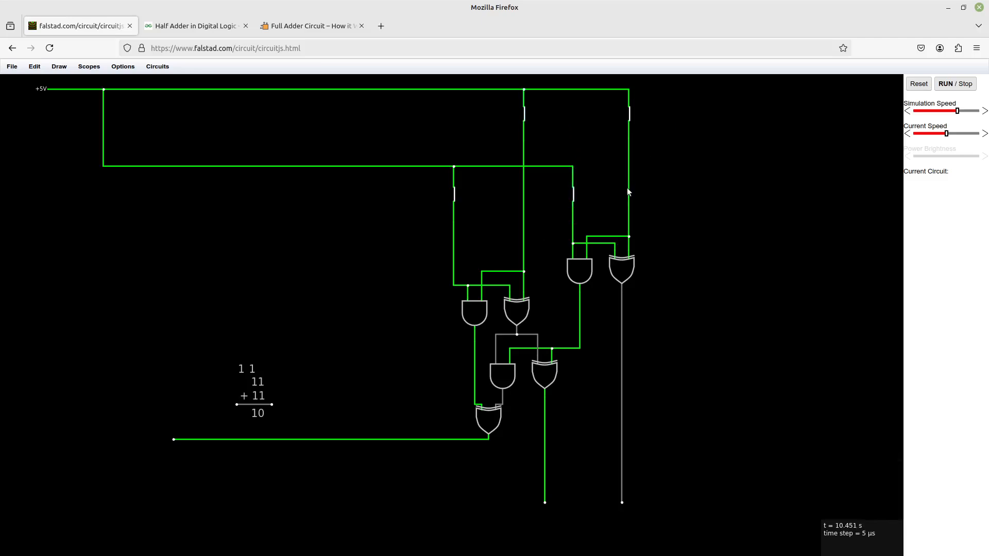
mouse_move(476, 238)
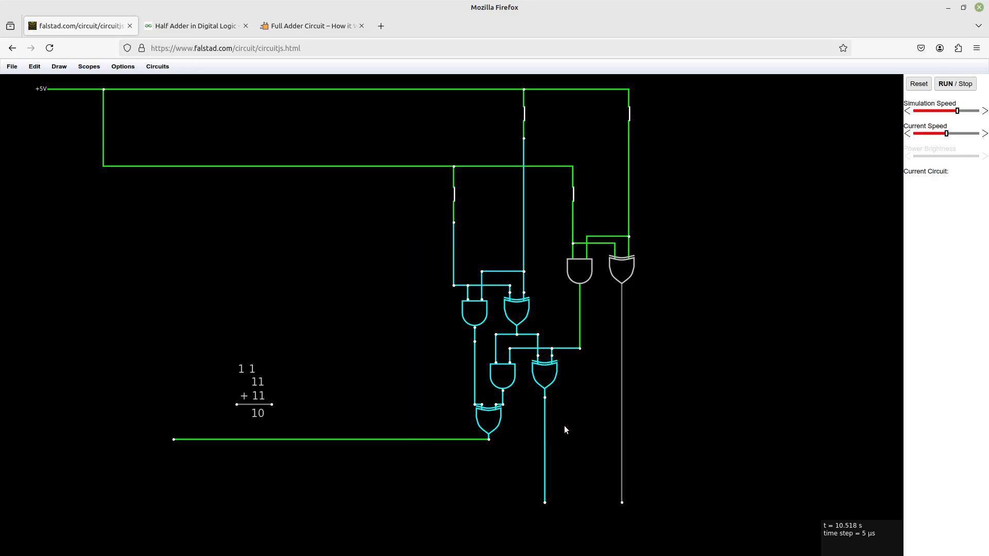
Place the copied five-gate adder stage beside the original, with simulation paused
click(955, 84)
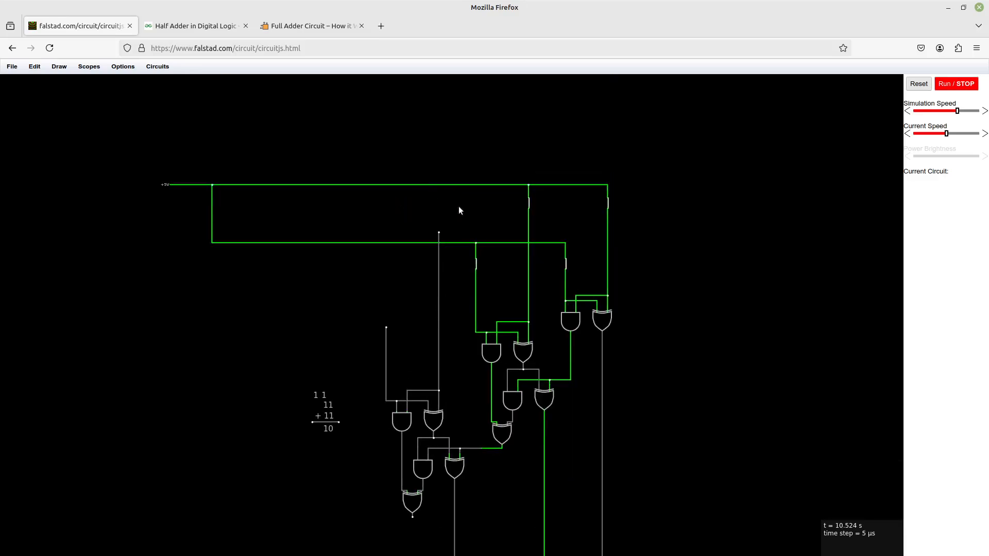
mouse_move(450, 251)
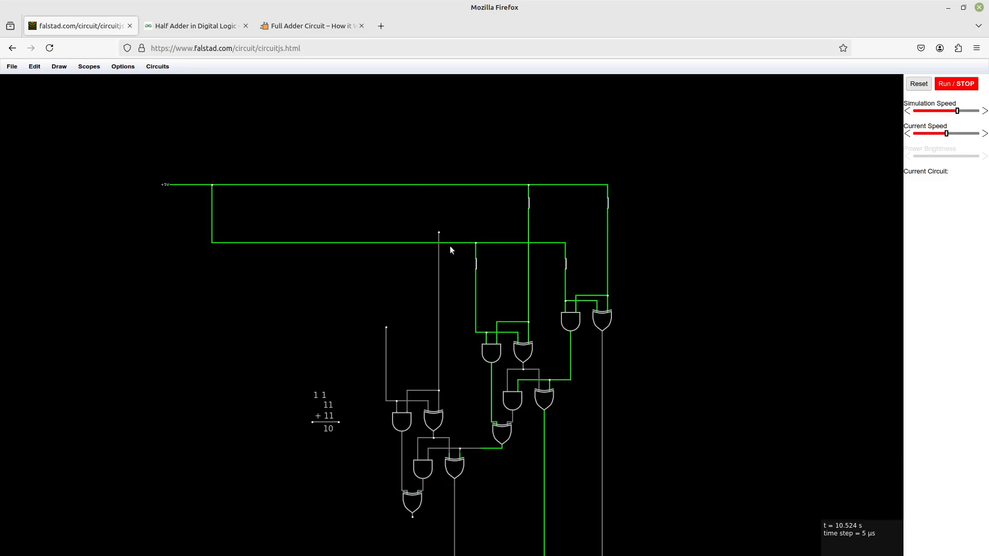
mouse_move(438, 340)
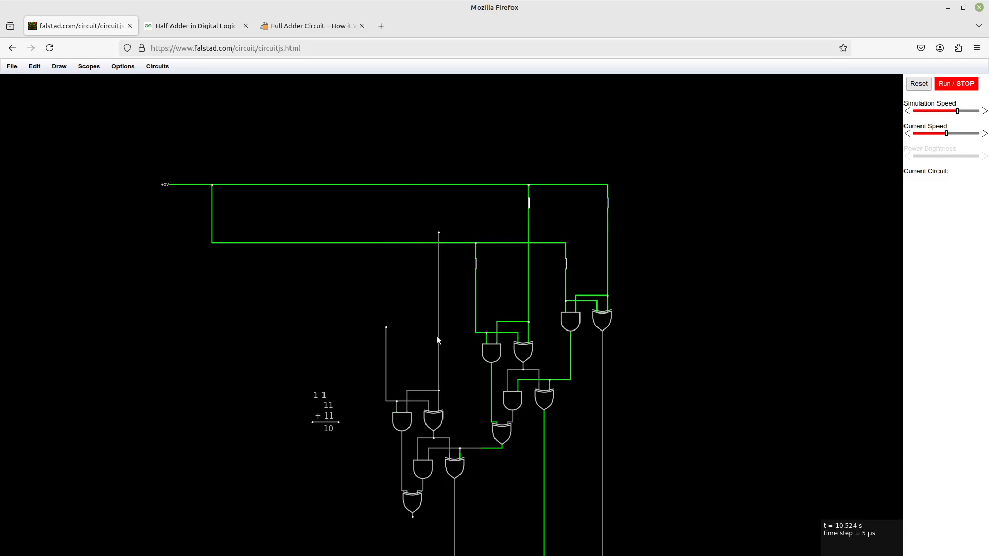
mouse_move(287, 287)
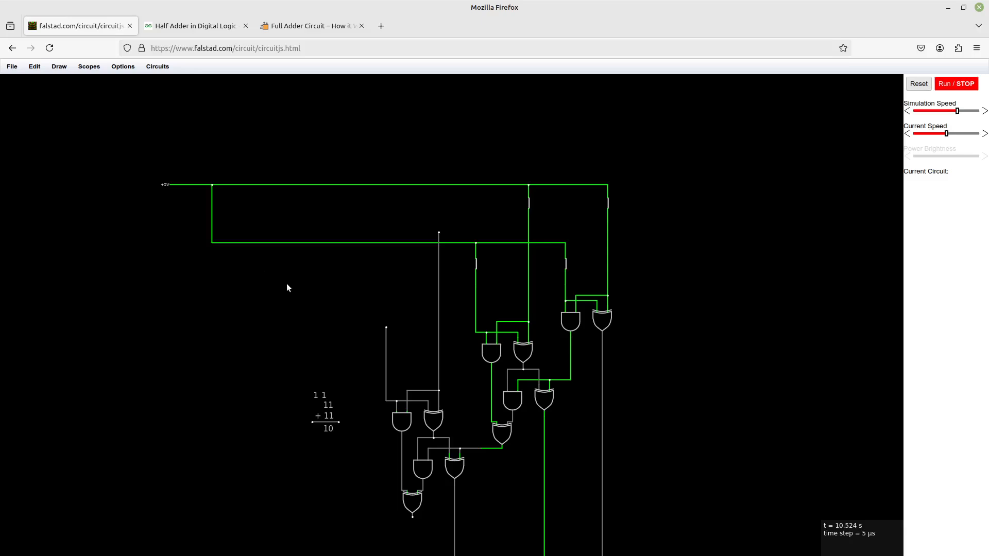
mouse_move(360, 280)
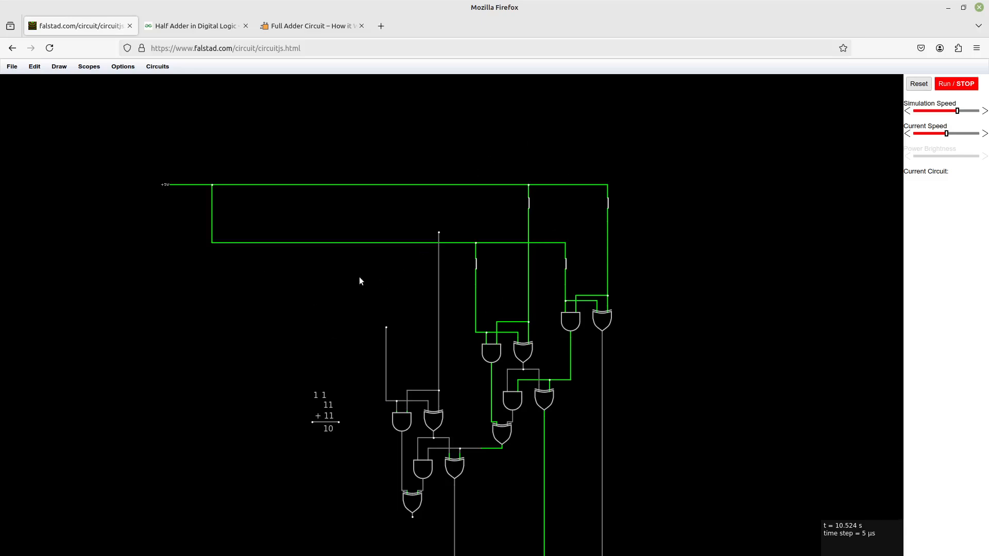
mouse_move(720, 404)
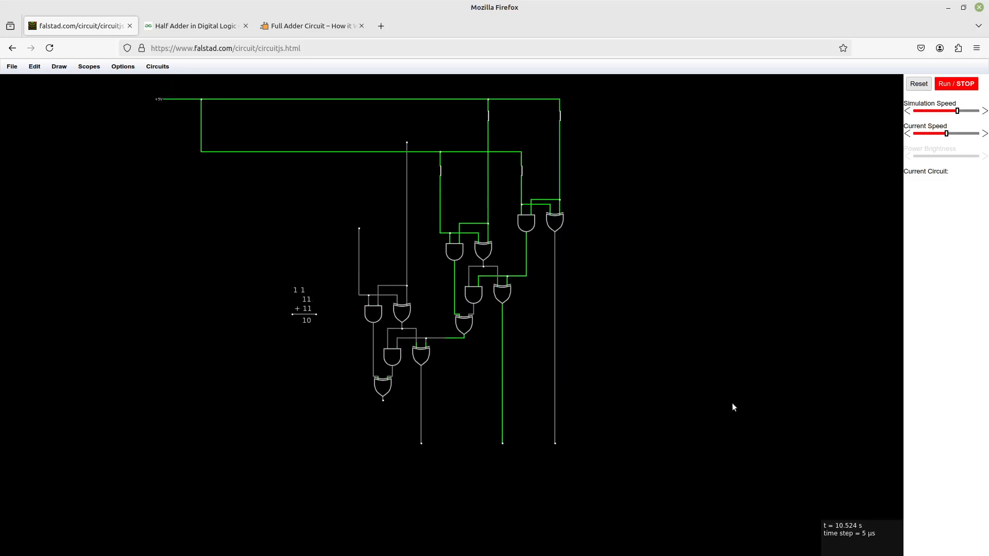
mouse_move(746, 396)
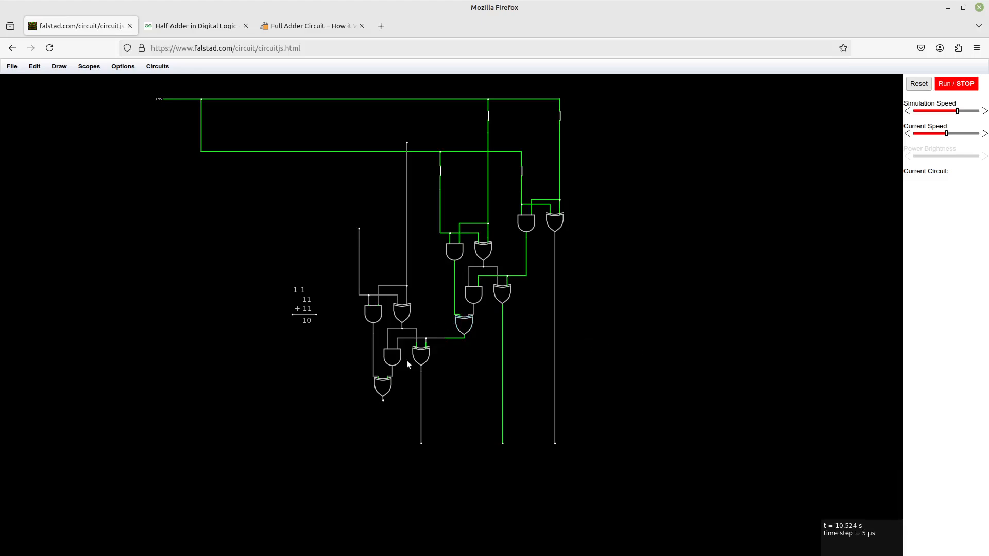
mouse_move(553, 221)
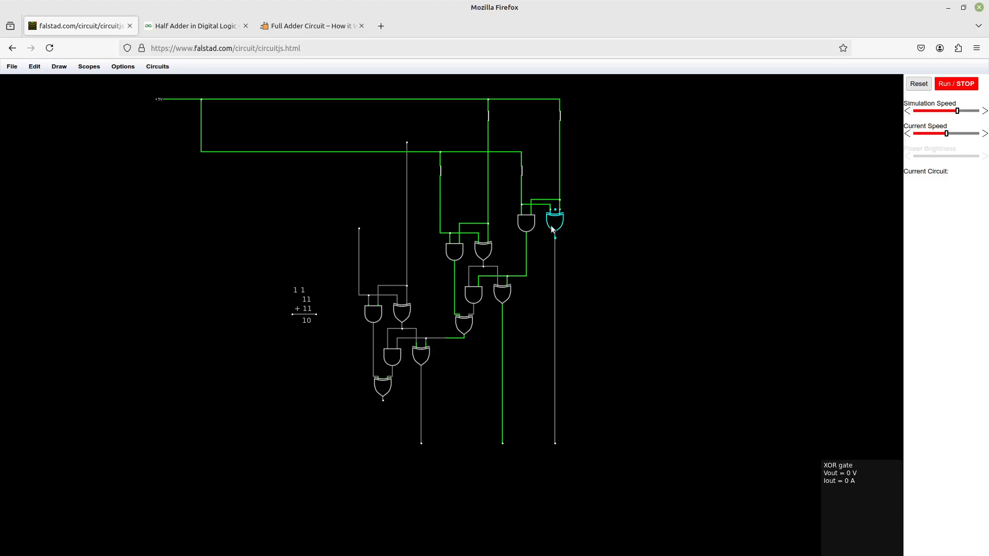
mouse_move(471, 226)
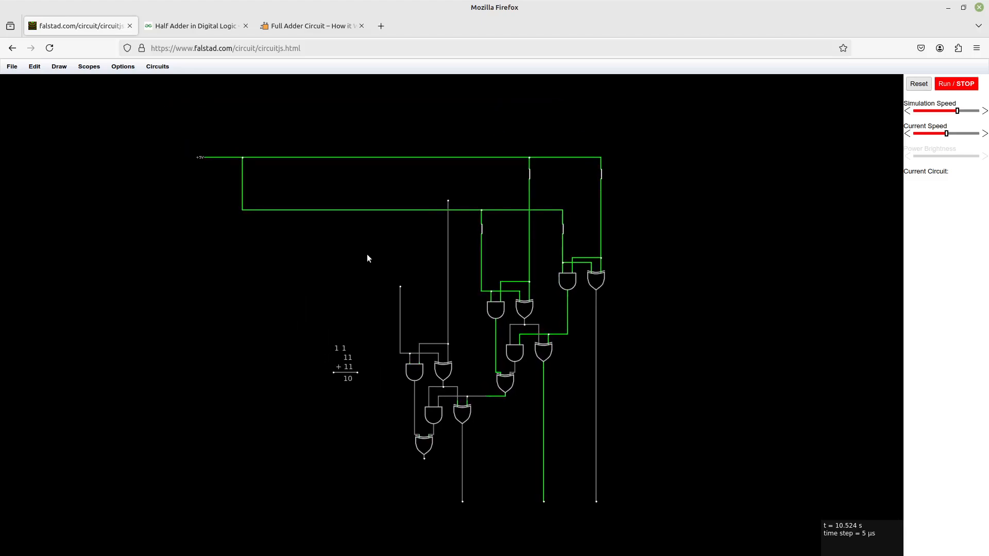
mouse_move(401, 222)
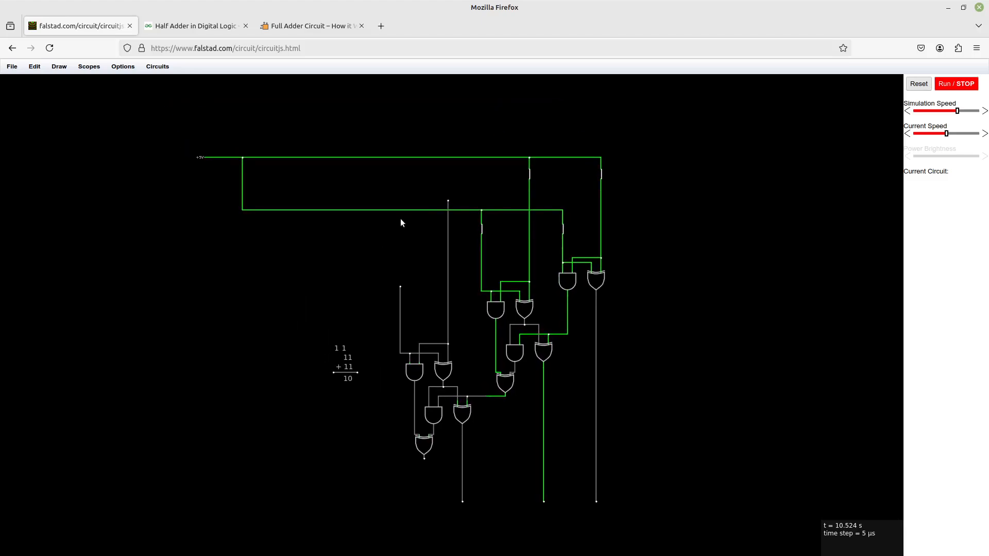
mouse_move(650, 377)
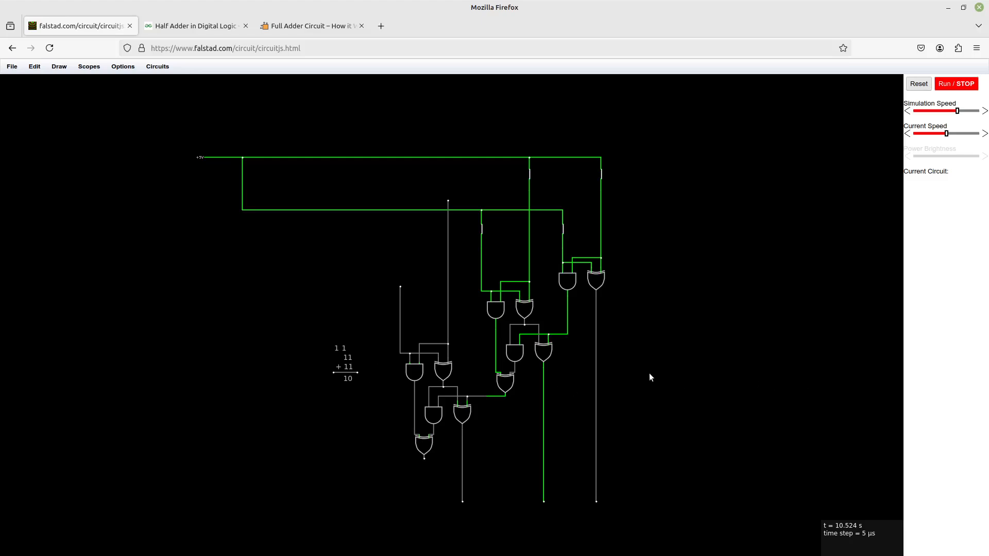
mouse_move(658, 376)
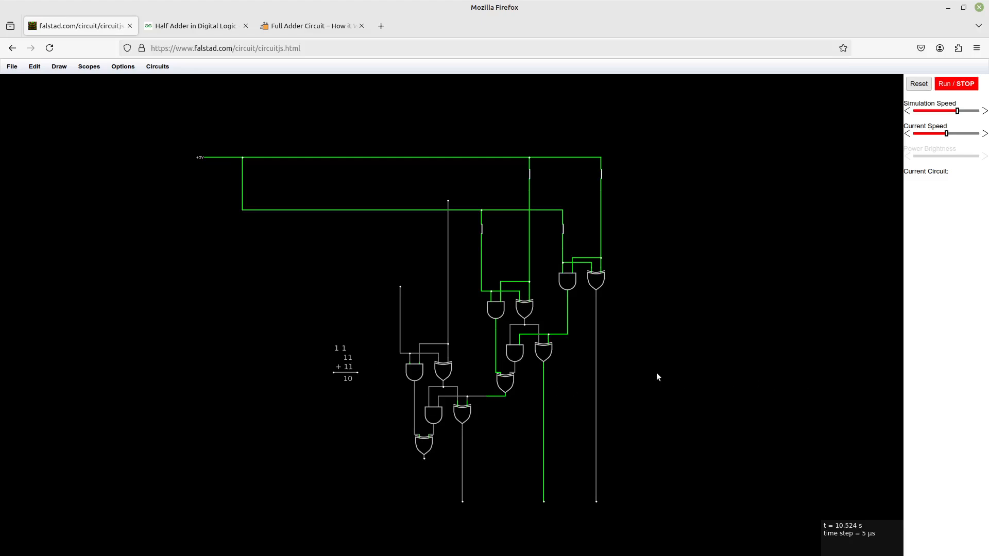
mouse_move(649, 363)
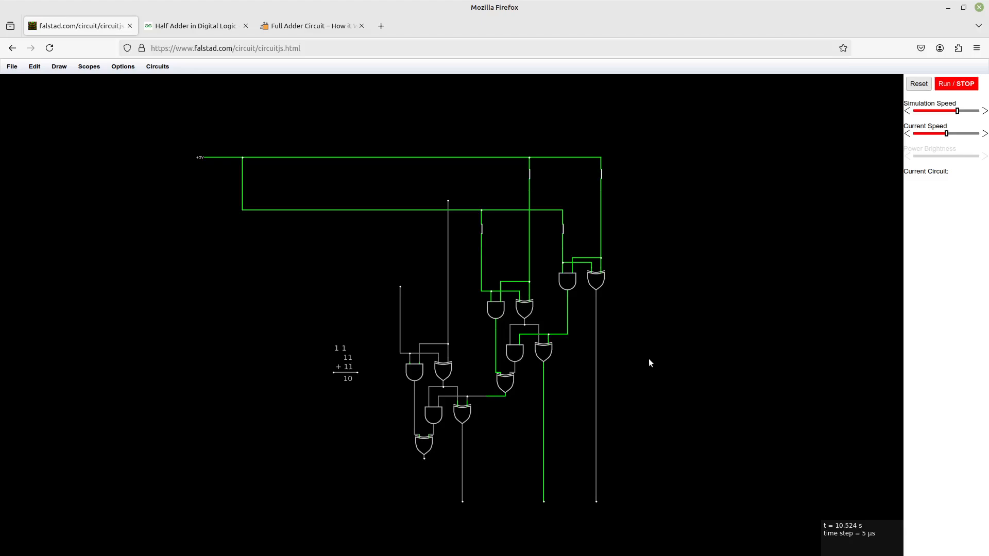